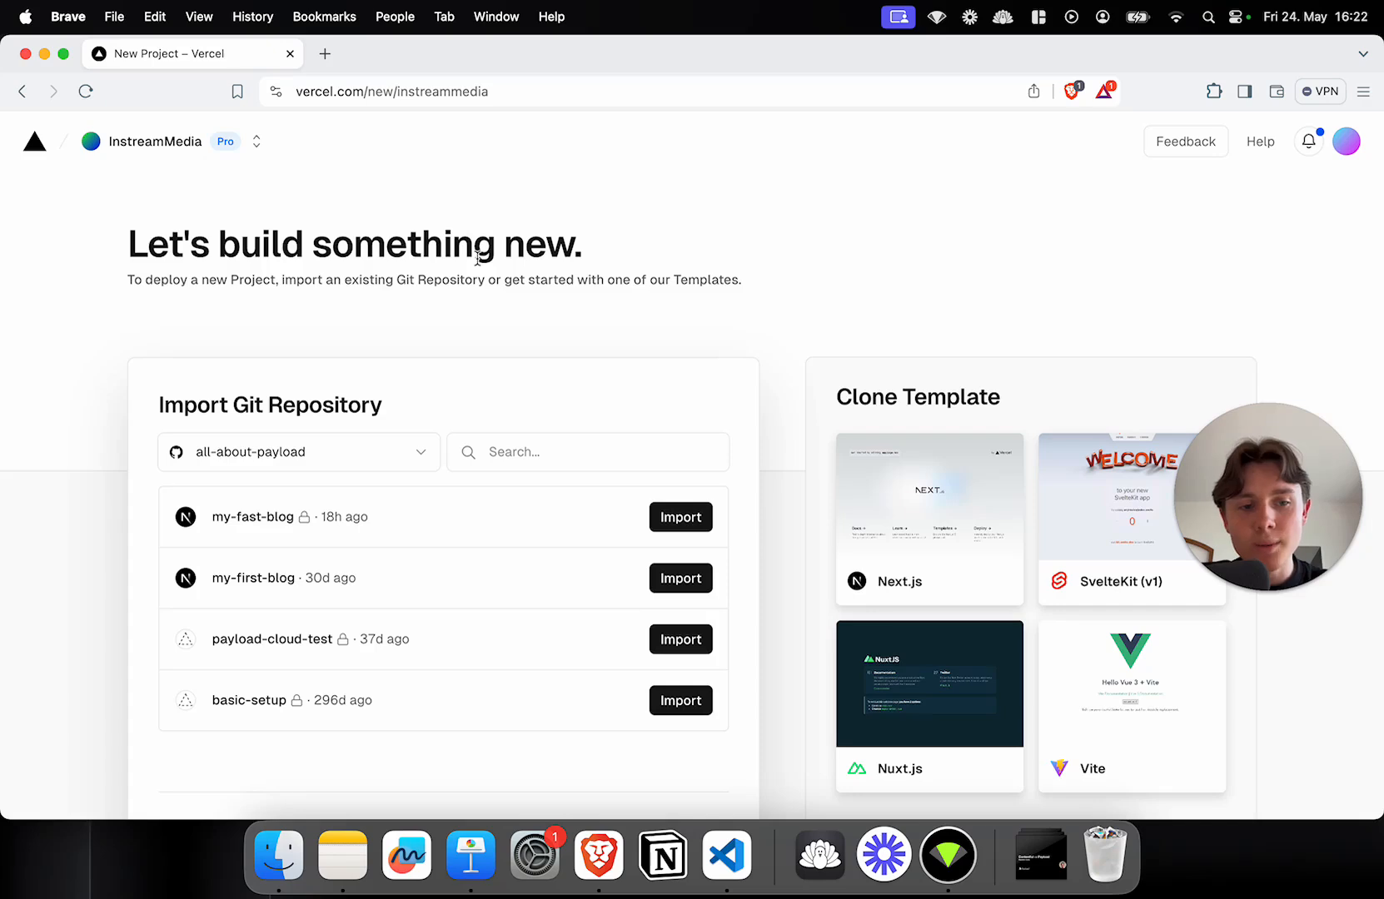
mouse_move(415, 312)
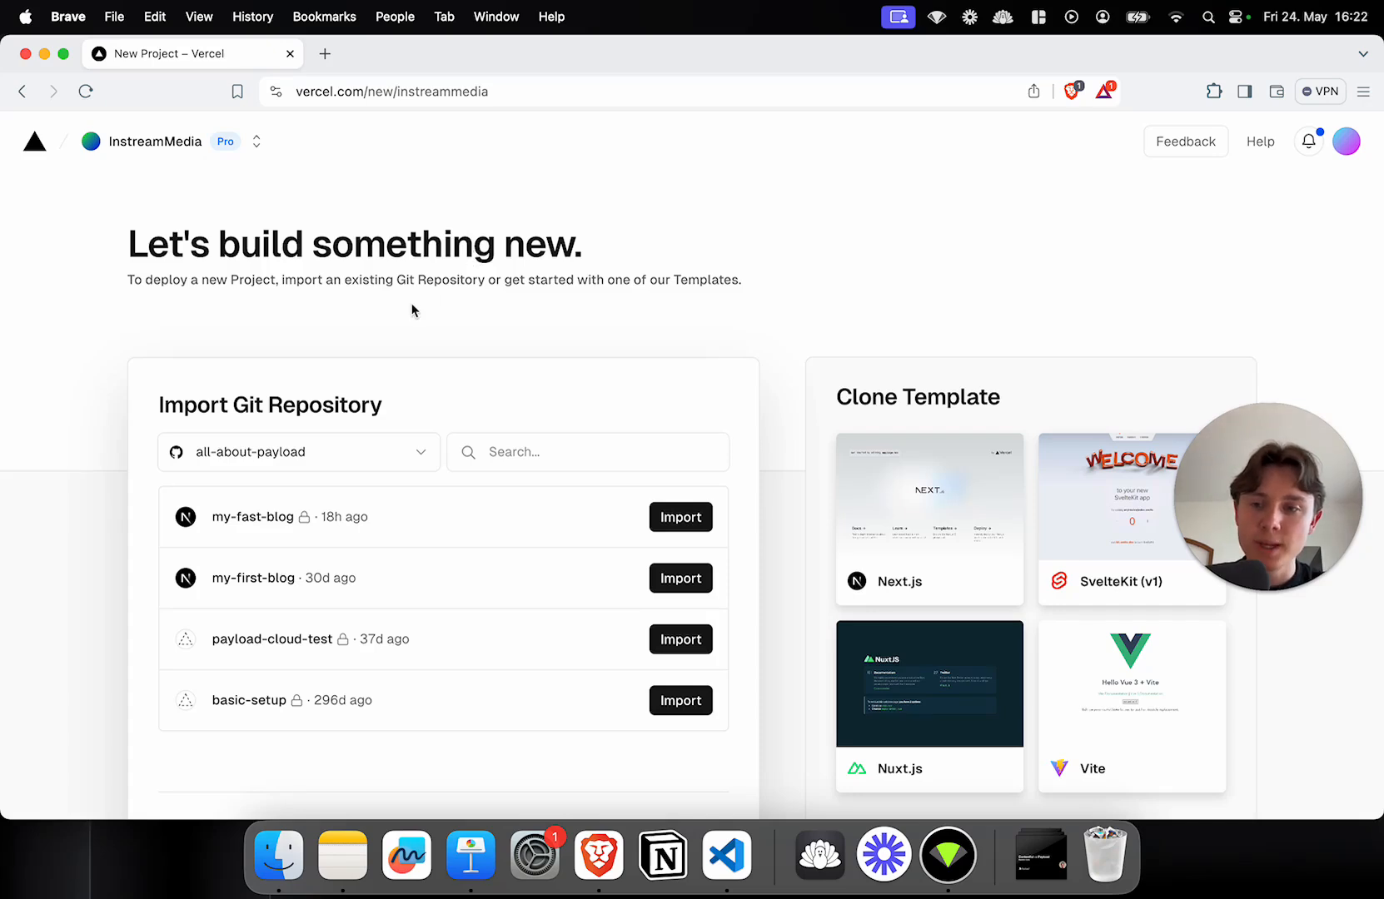
mouse_move(213, 516)
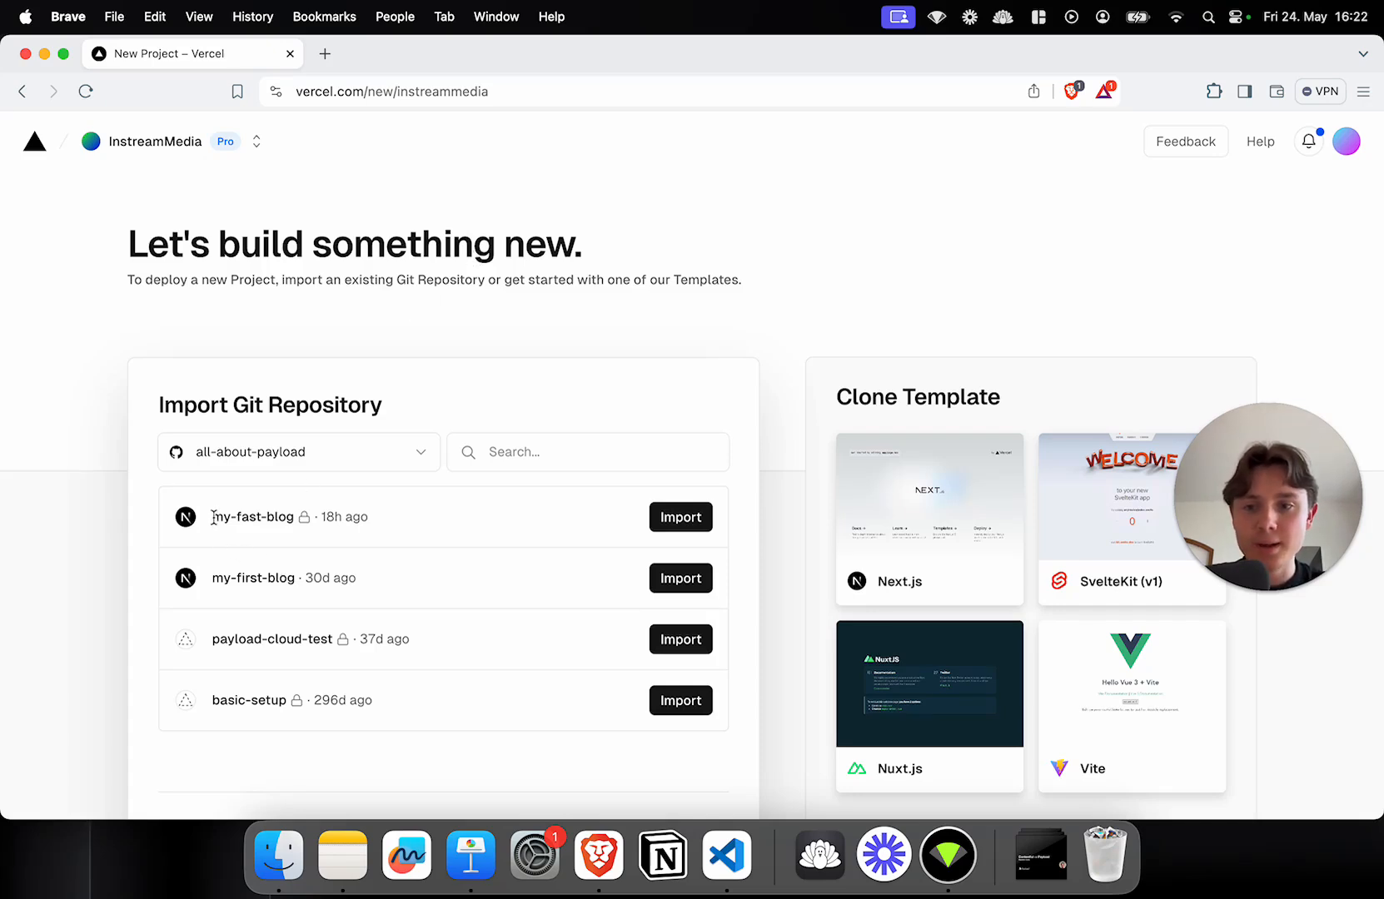
Step: Import the my-fast-blog repository as a new Vercel project
double_click(251, 516)
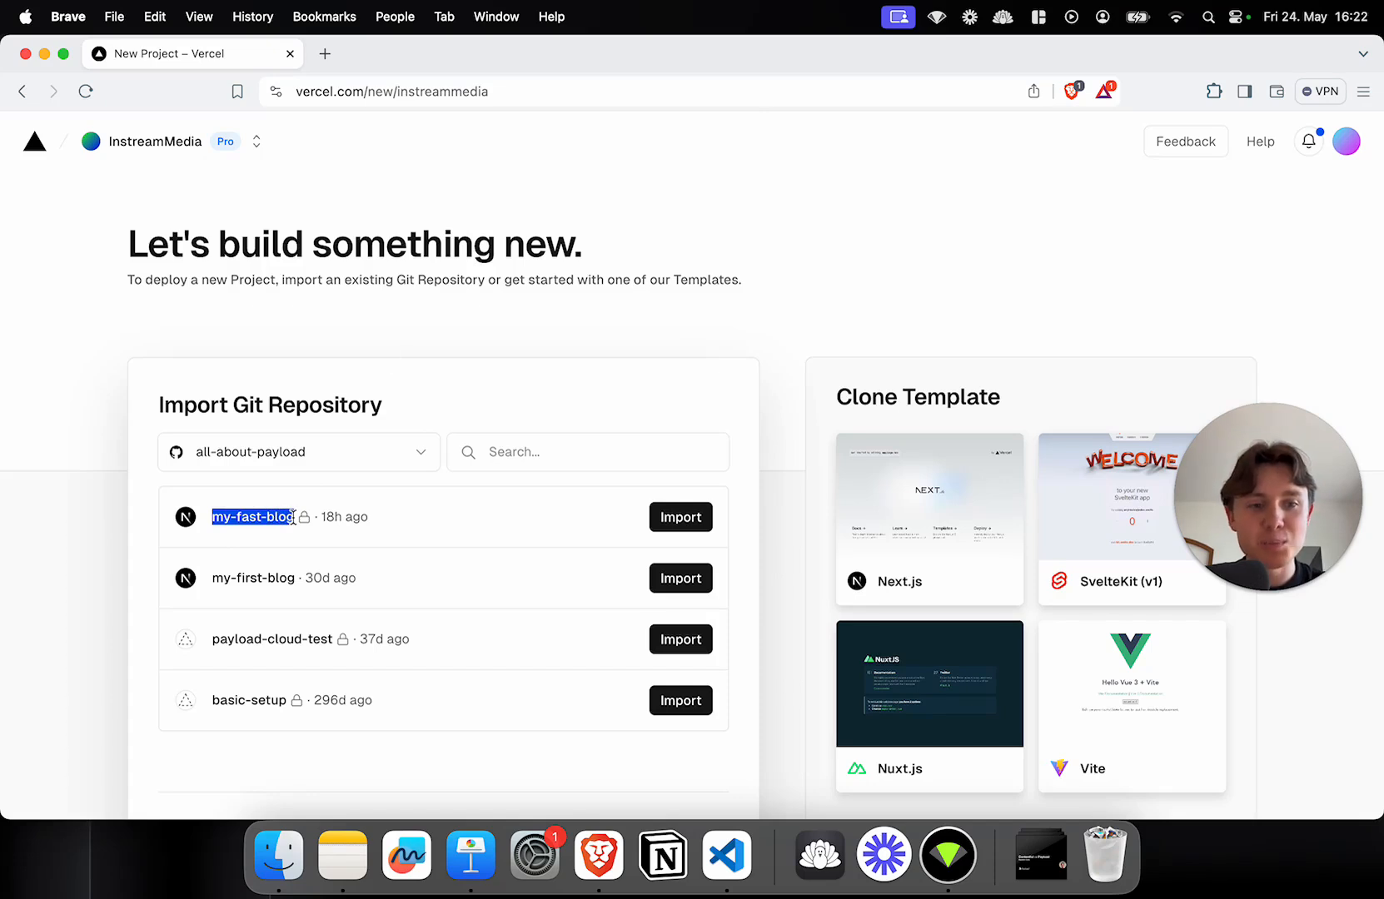
mouse_move(549, 529)
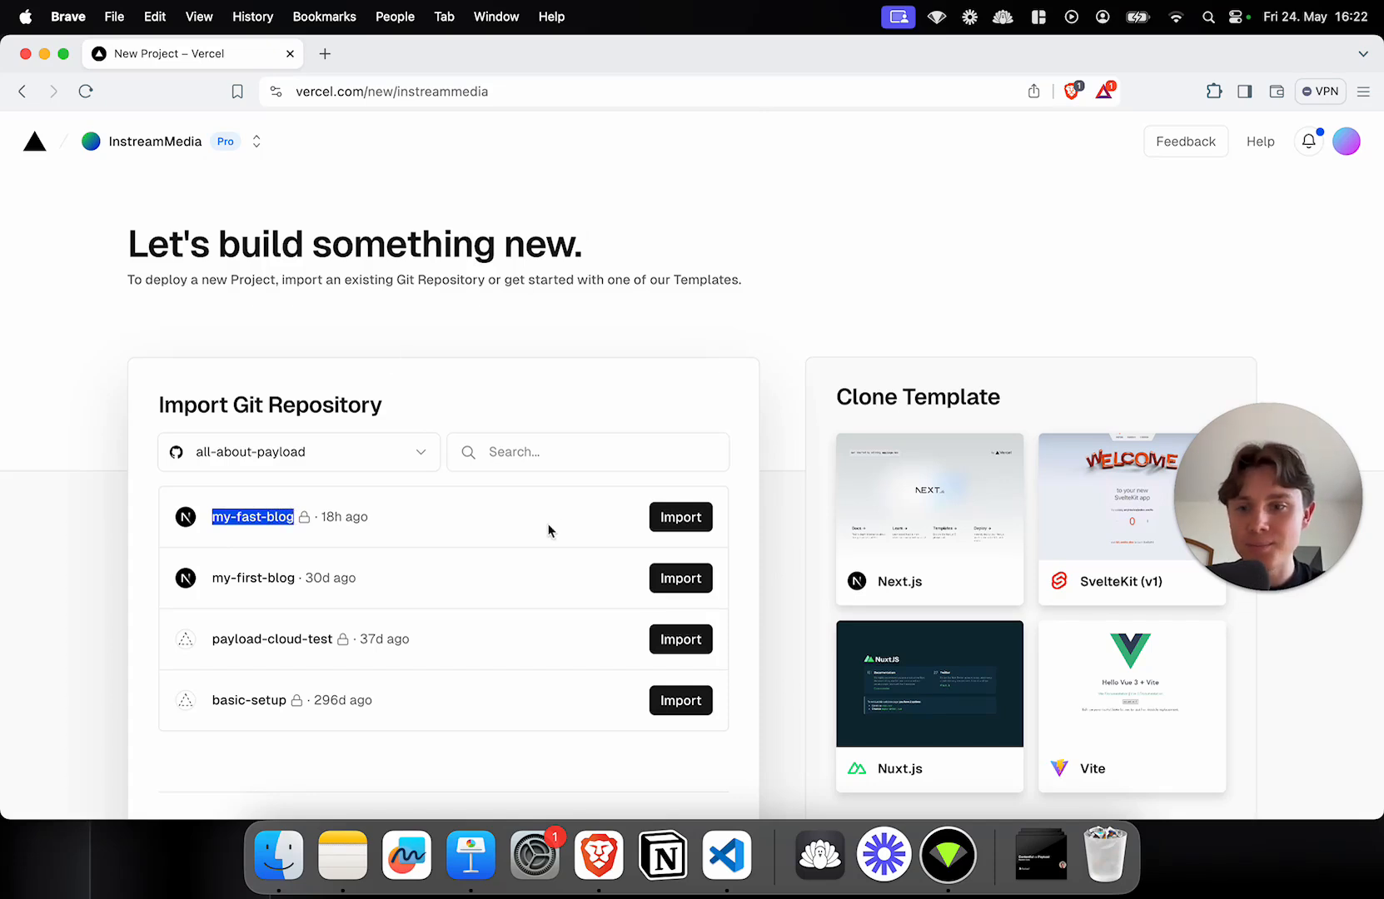
mouse_move(681, 516)
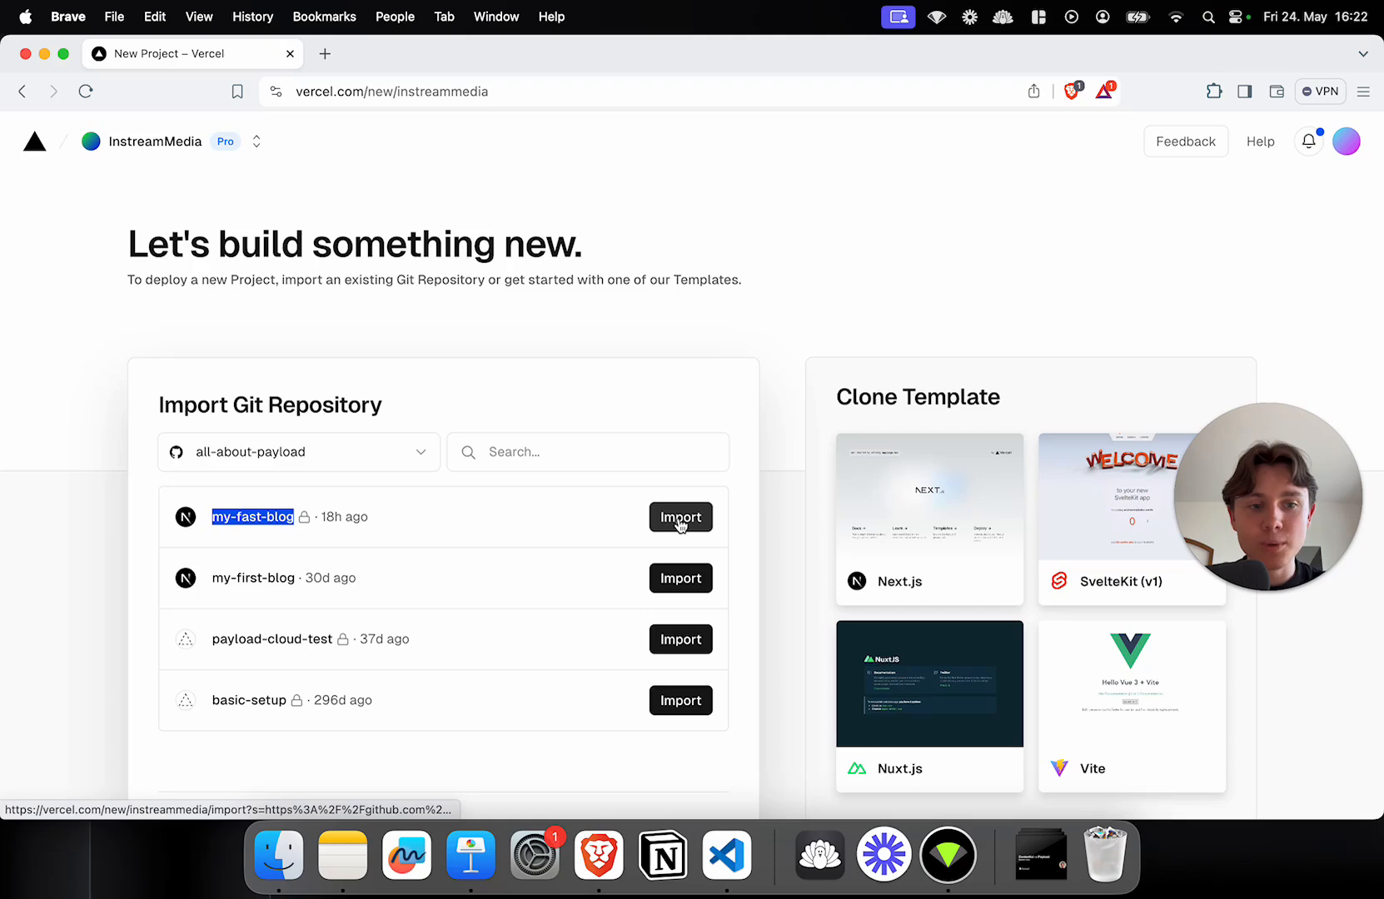
mouse_move(541, 525)
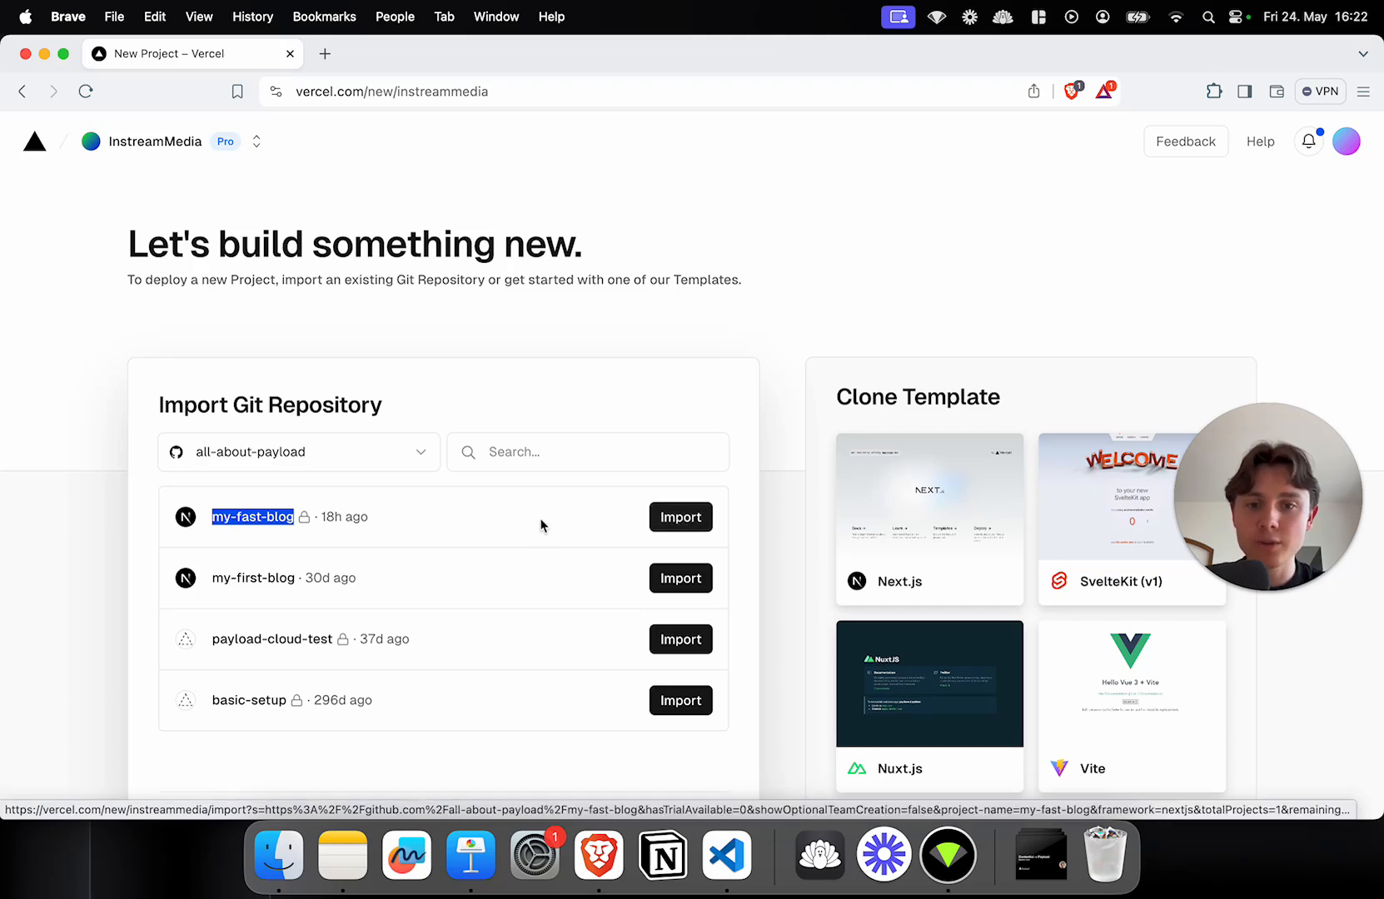
mouse_move(532, 541)
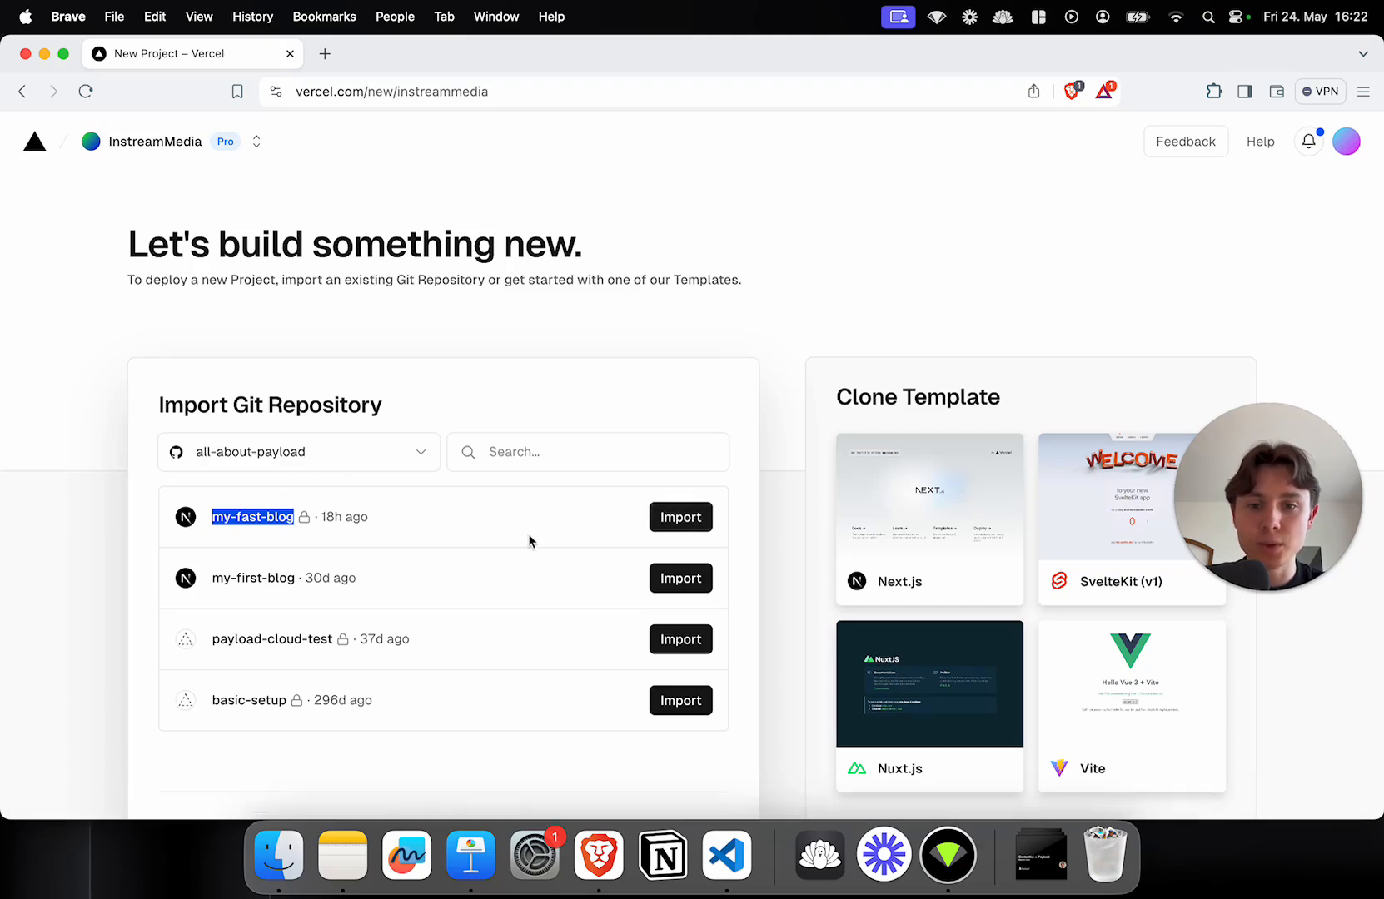
click(679, 516)
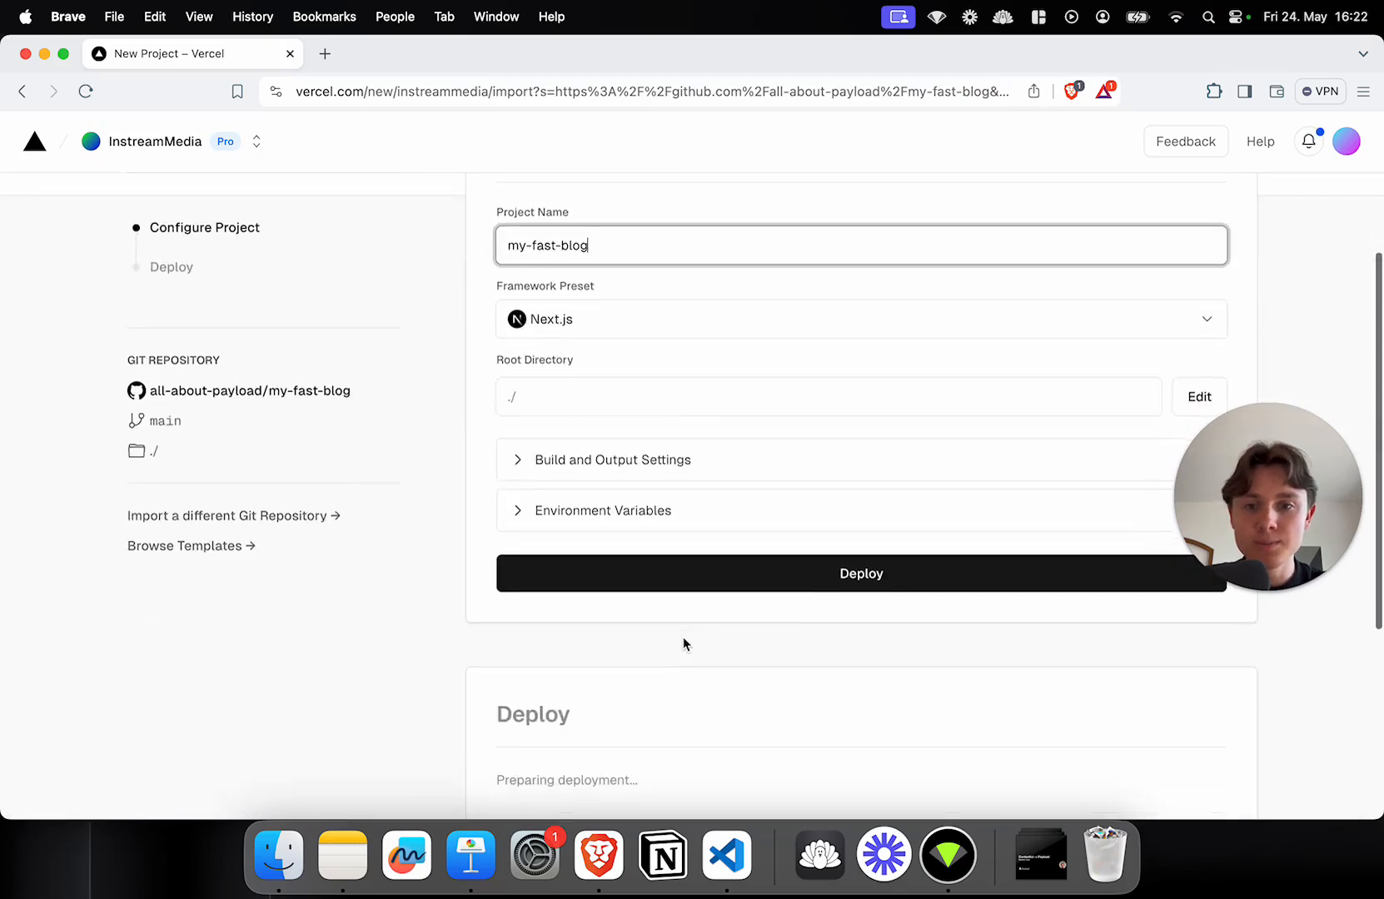
Step: Add DATABASE_URI and PAYLOAD_SECRET from the .env file and start the deployment
click(602, 510)
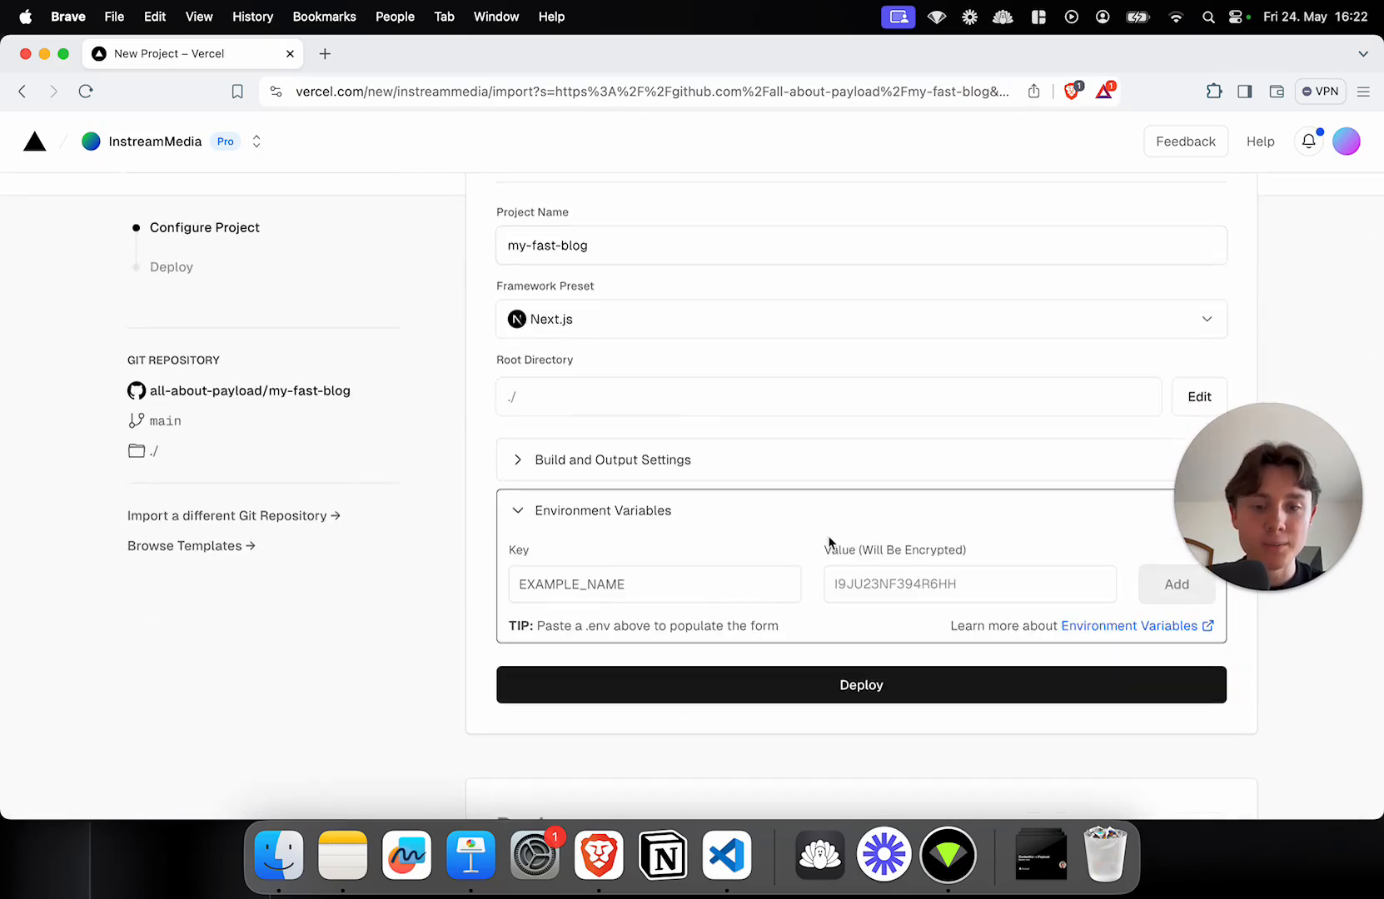
click(726, 853)
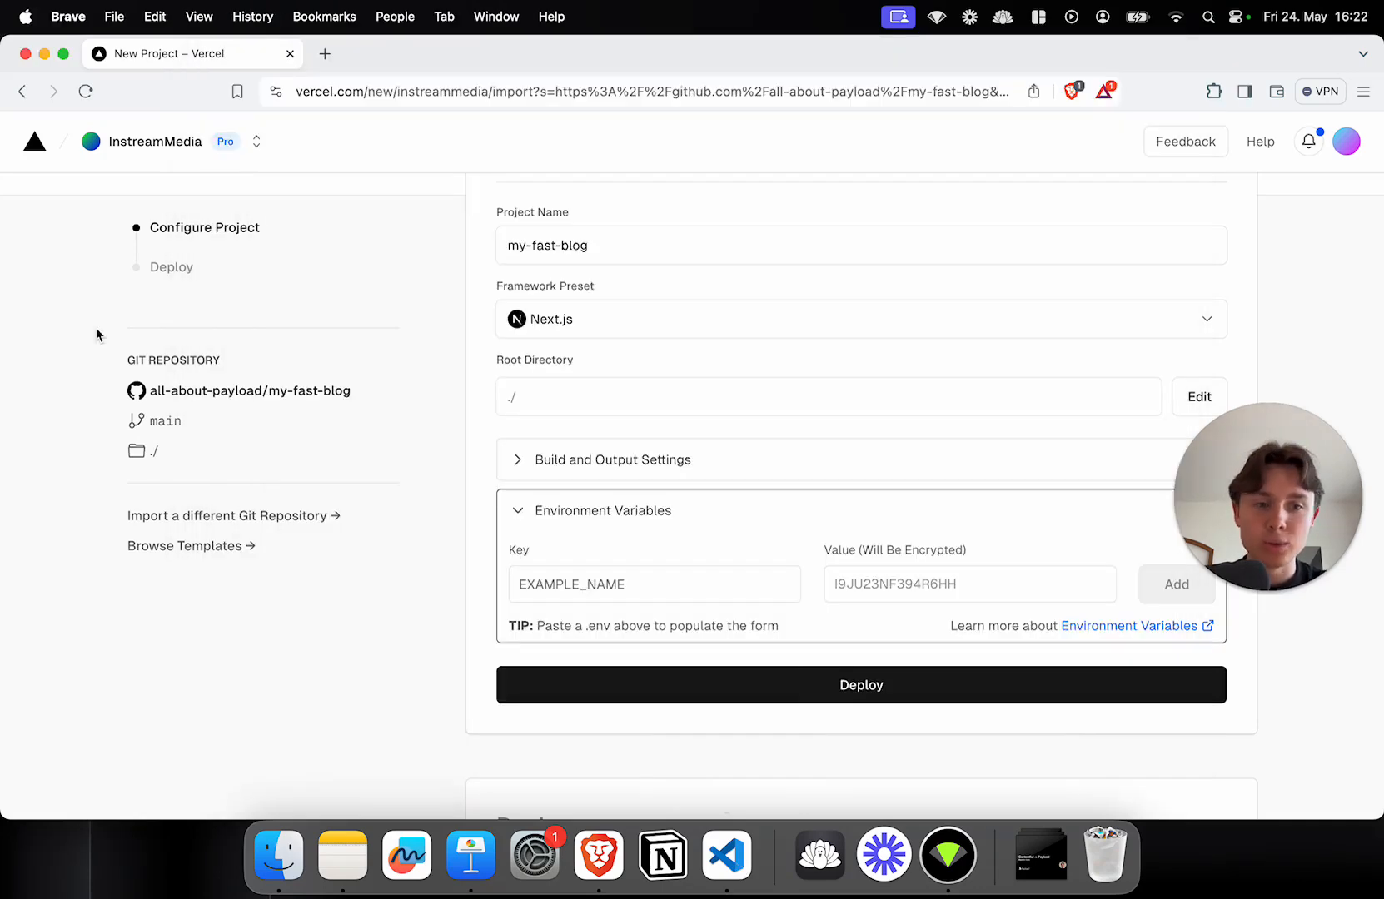
click(653, 583)
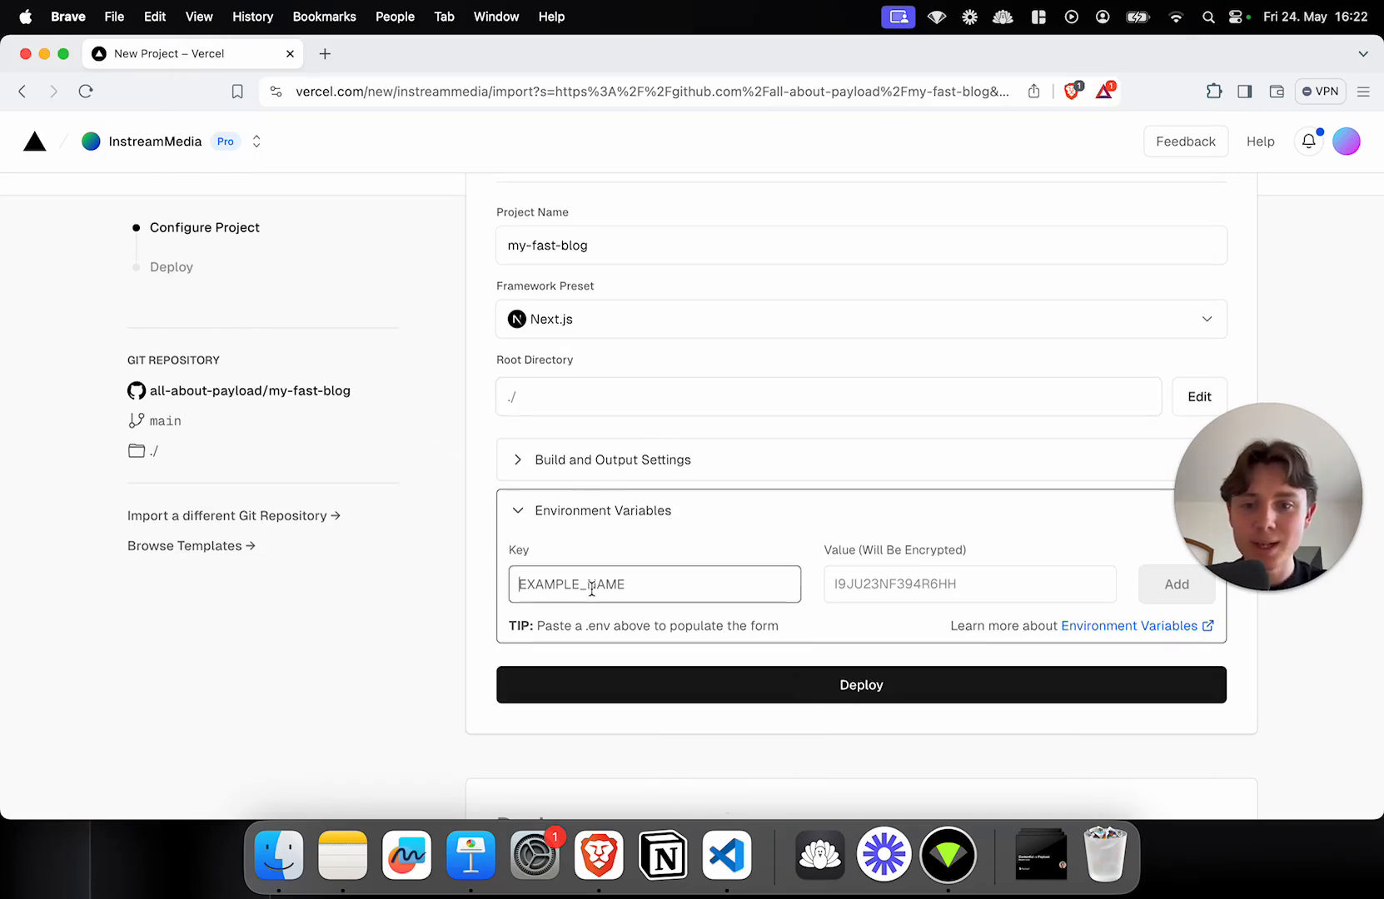
scroll(down, 3)
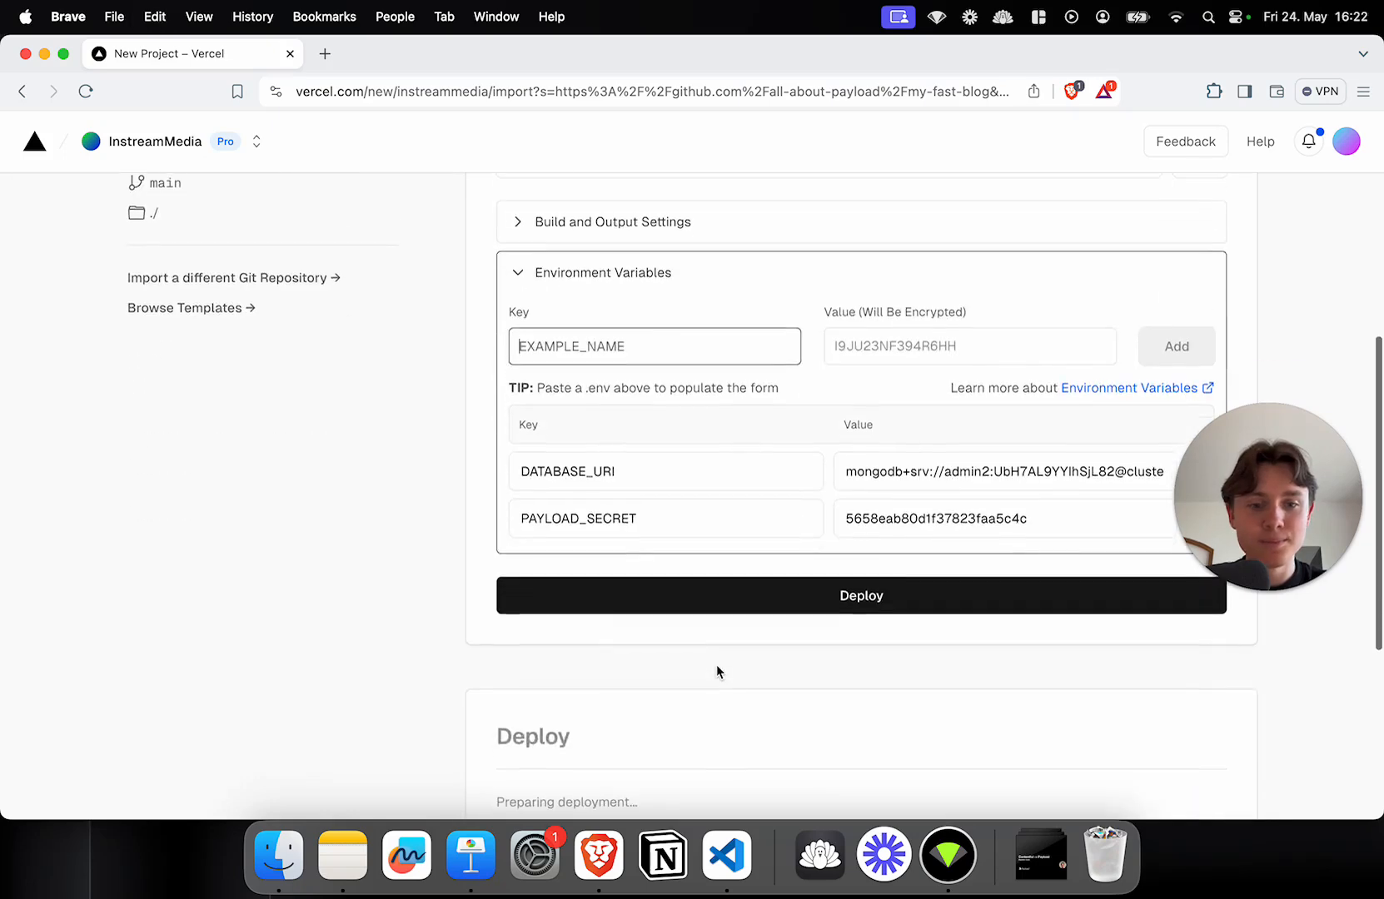
scroll(up, 3)
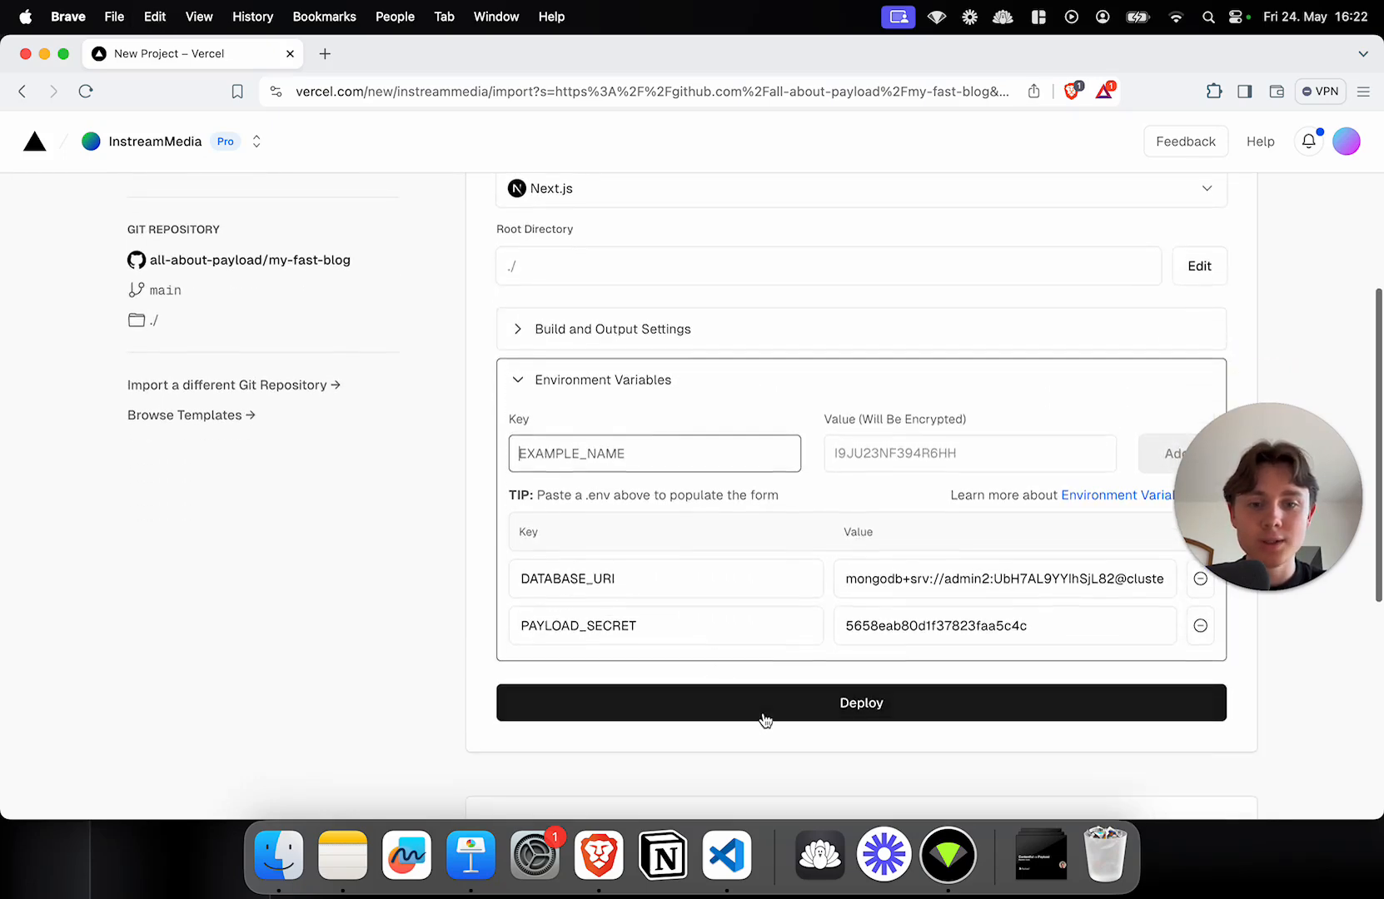
click(861, 702)
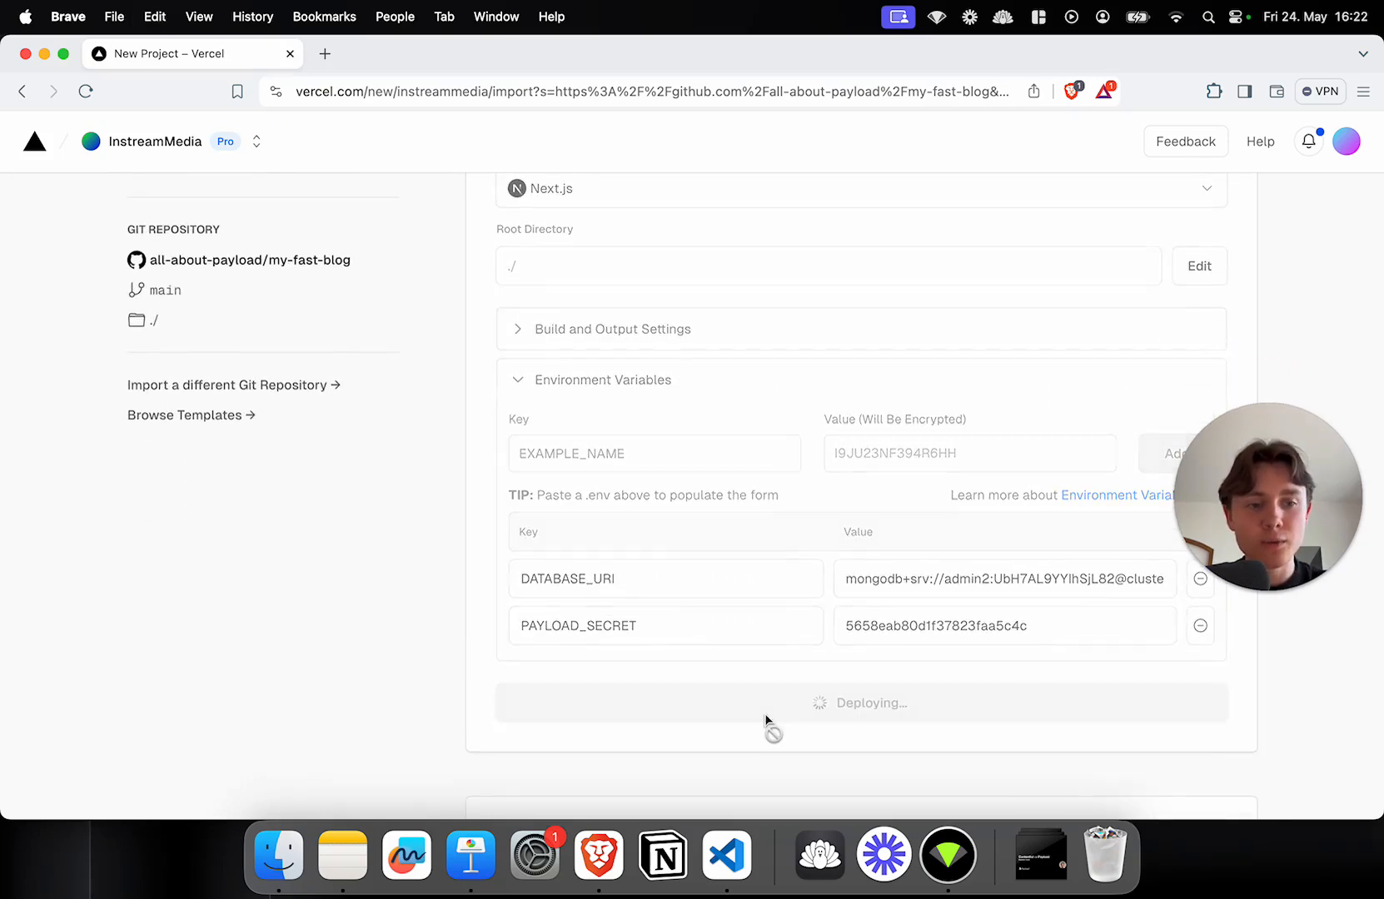
Step: Finish the deployment and continue to the my-fast-blog project dashboard
click(857, 702)
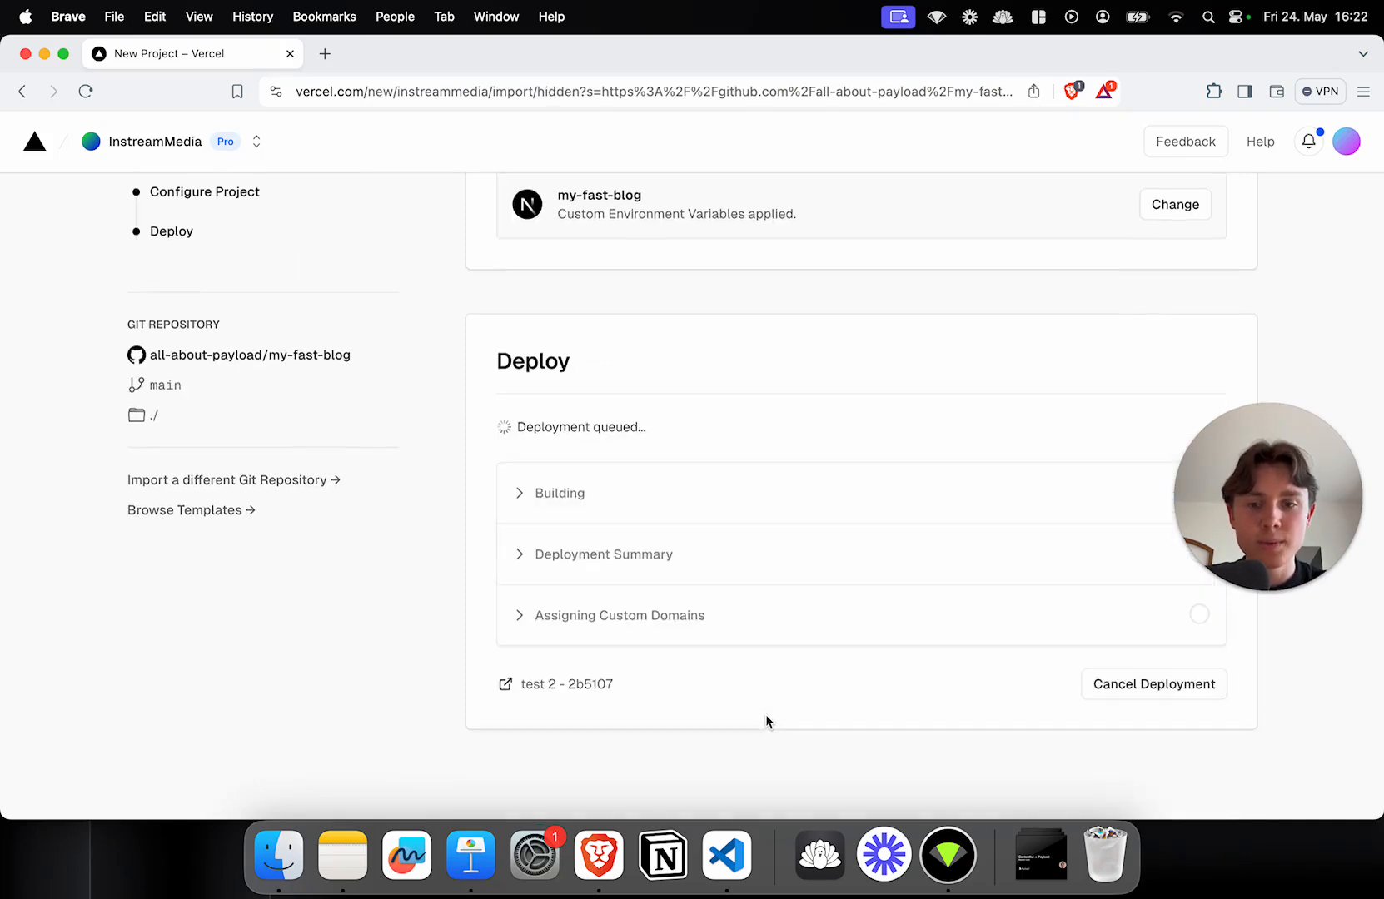
mouse_move(816, 549)
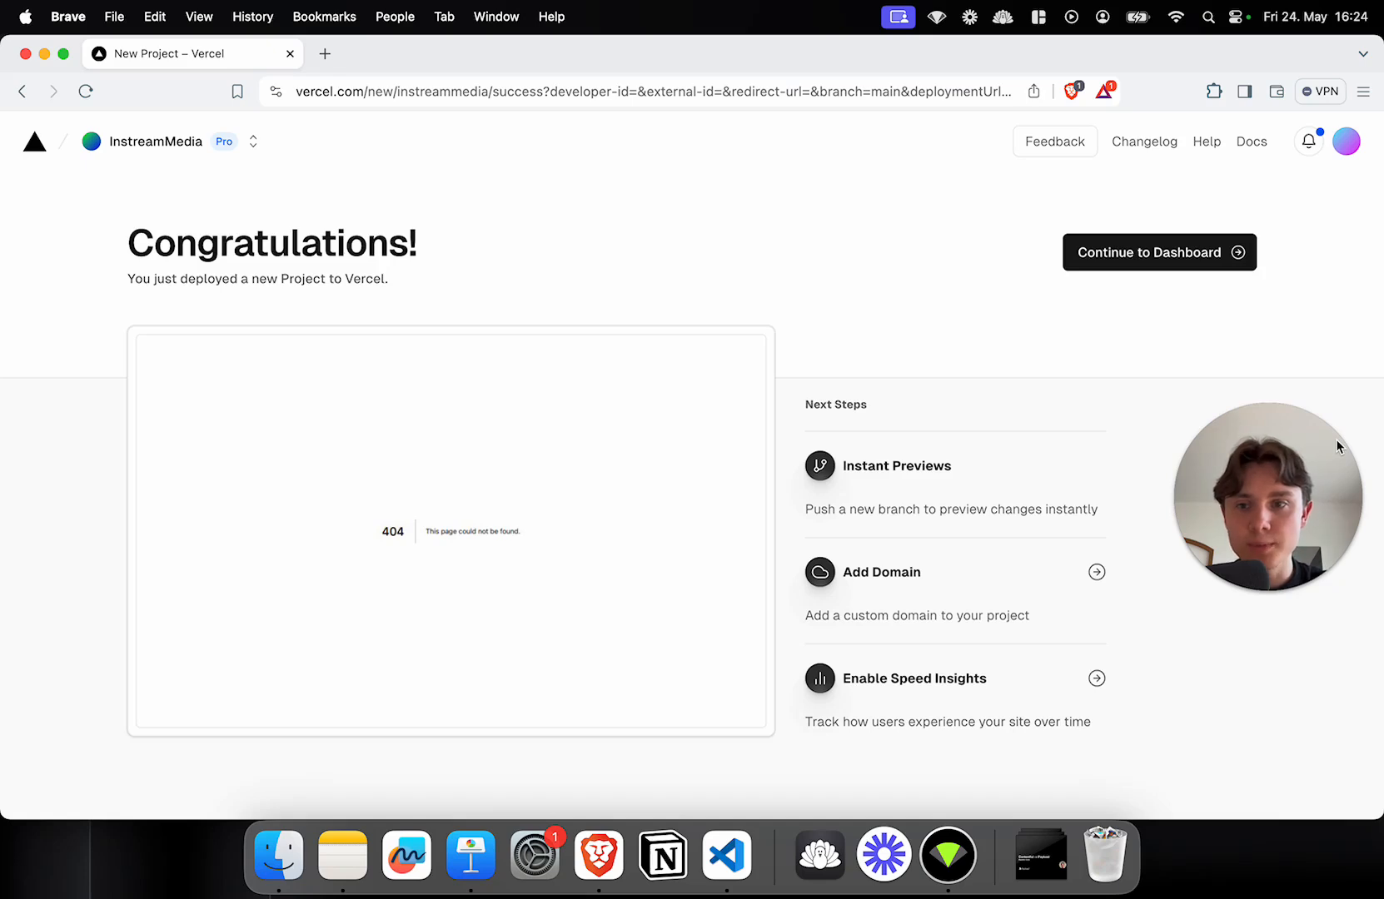
mouse_move(1125, 499)
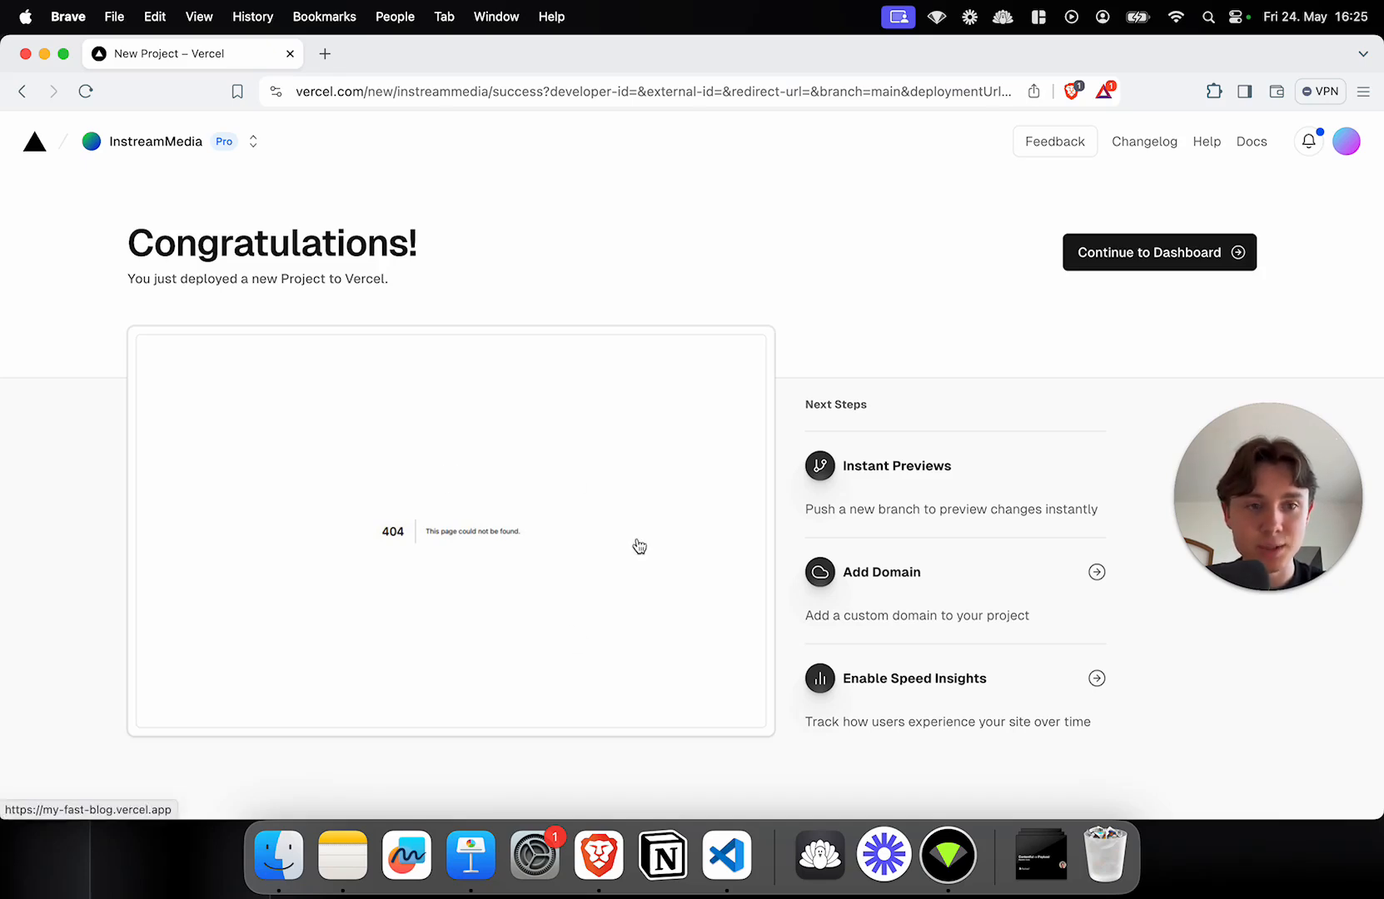
click(1157, 253)
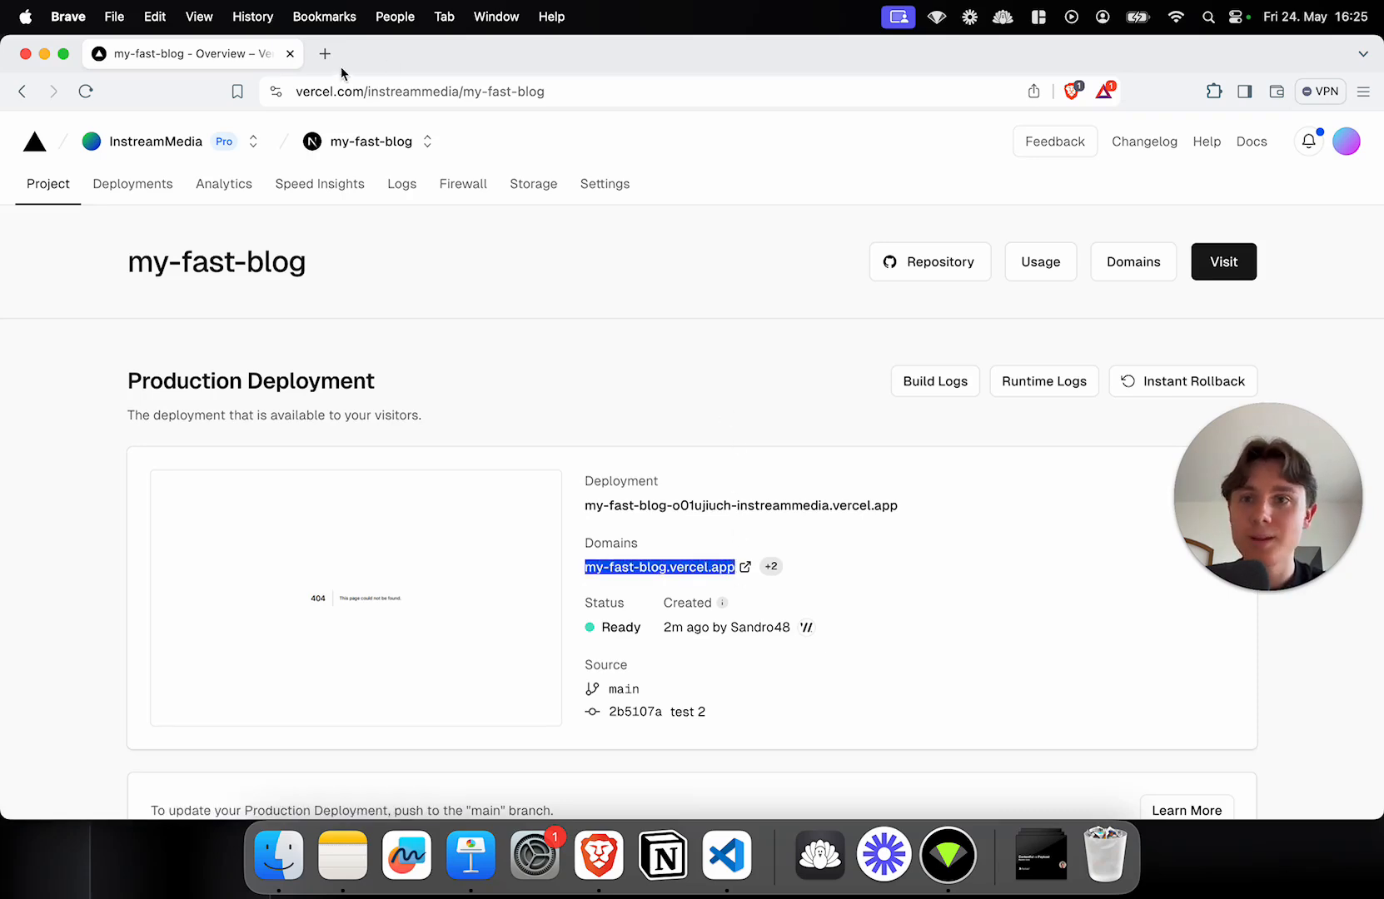
Step: Load my-fast-blog.vercel.app/admin/login in a new browser tab
click(325, 54)
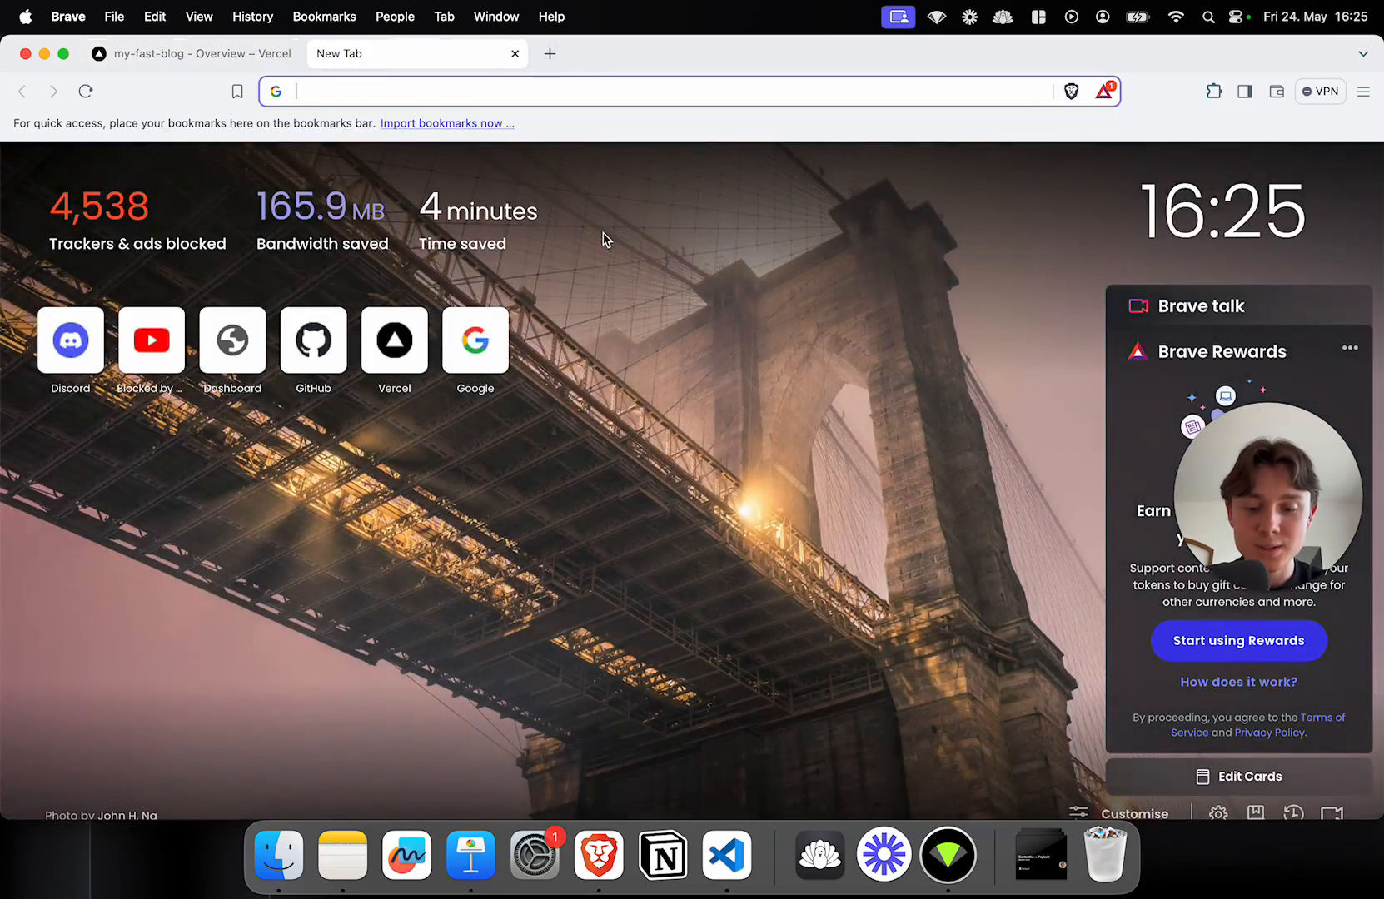
text(my-fast-blog.vercel.app/)
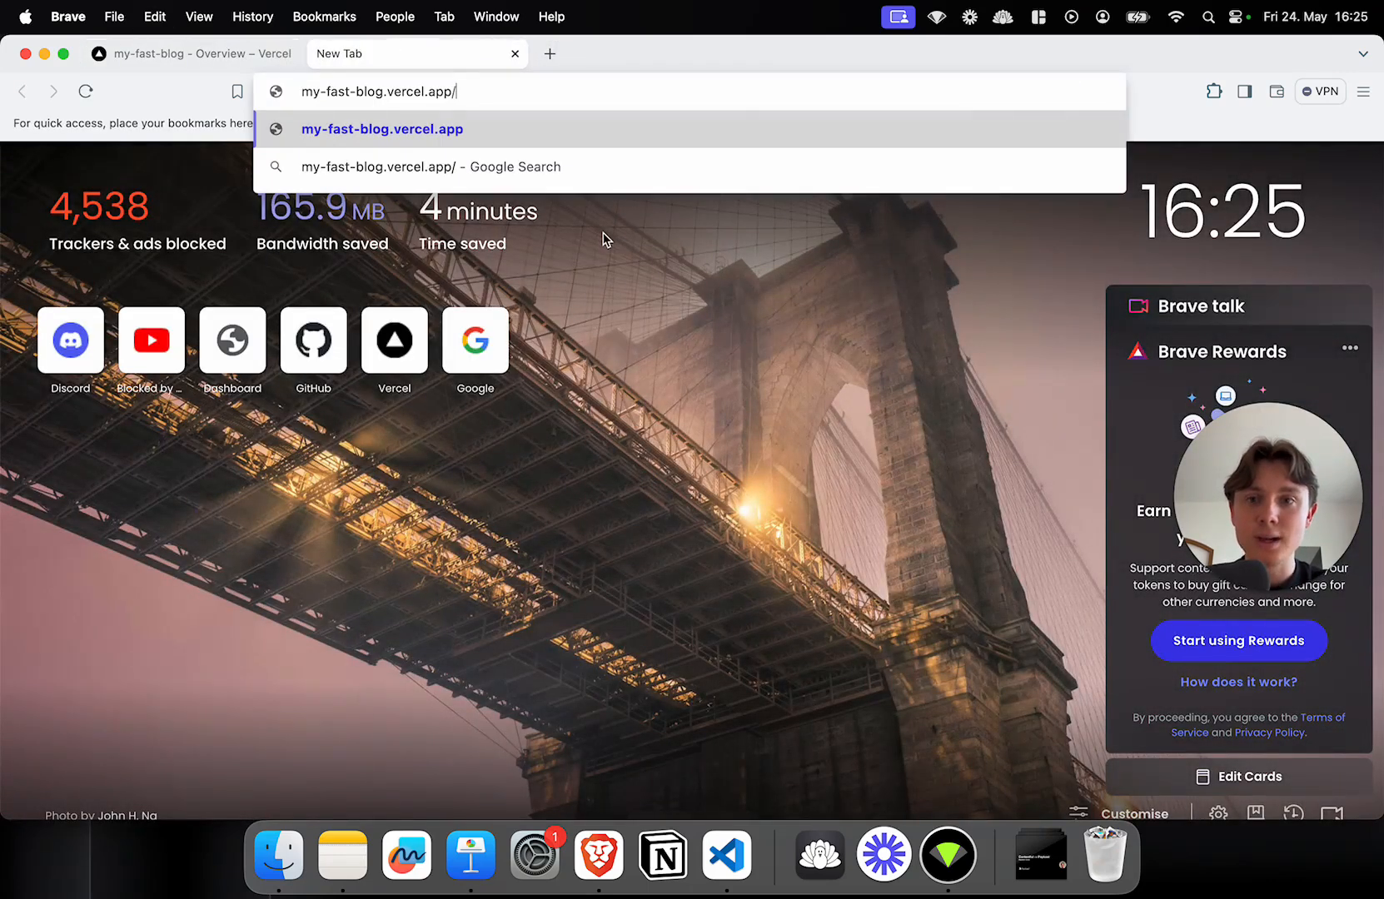
text(admin/login)
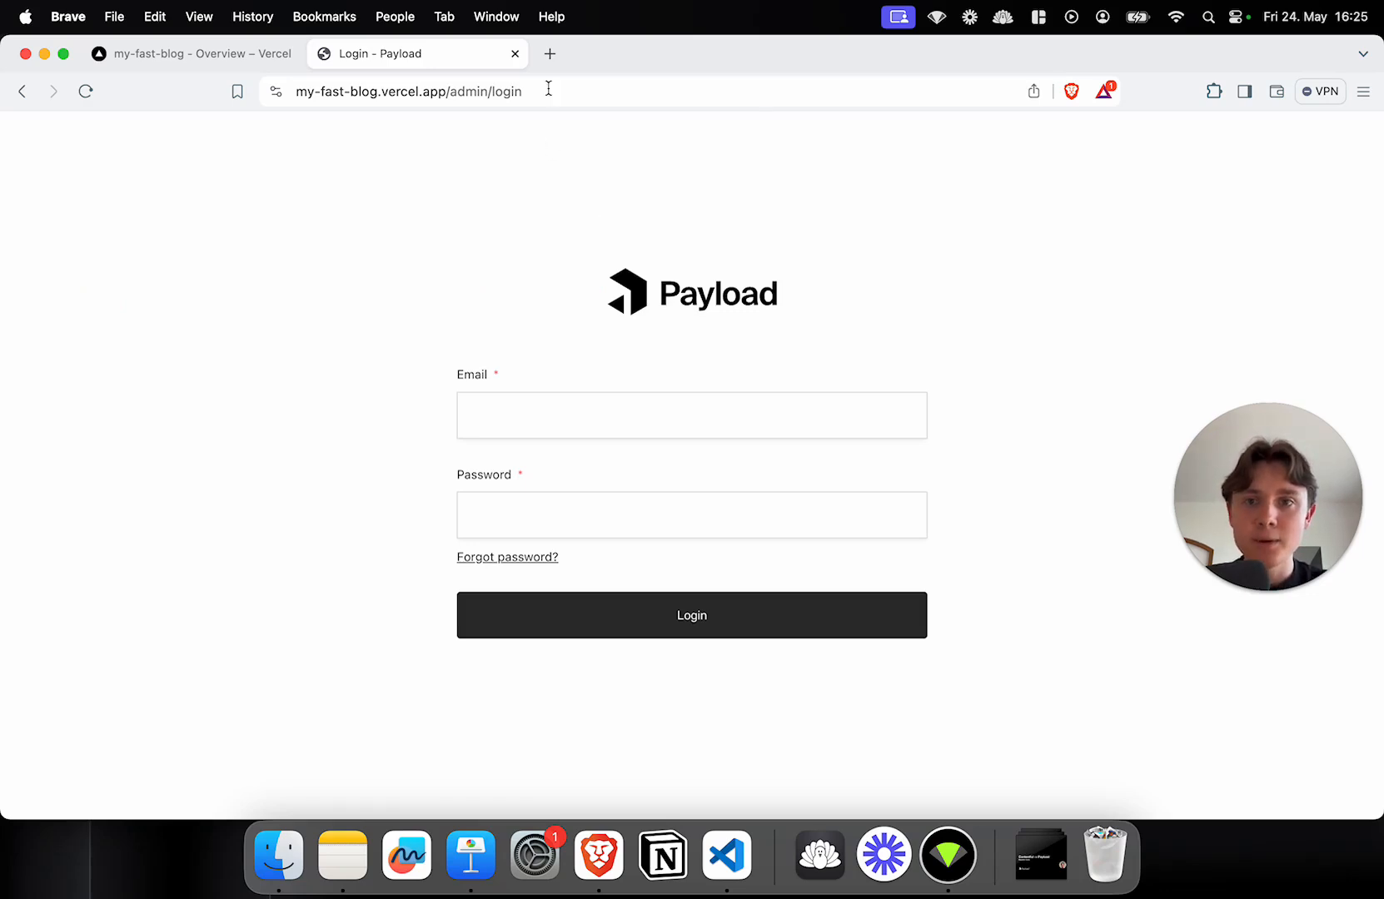
click(549, 53)
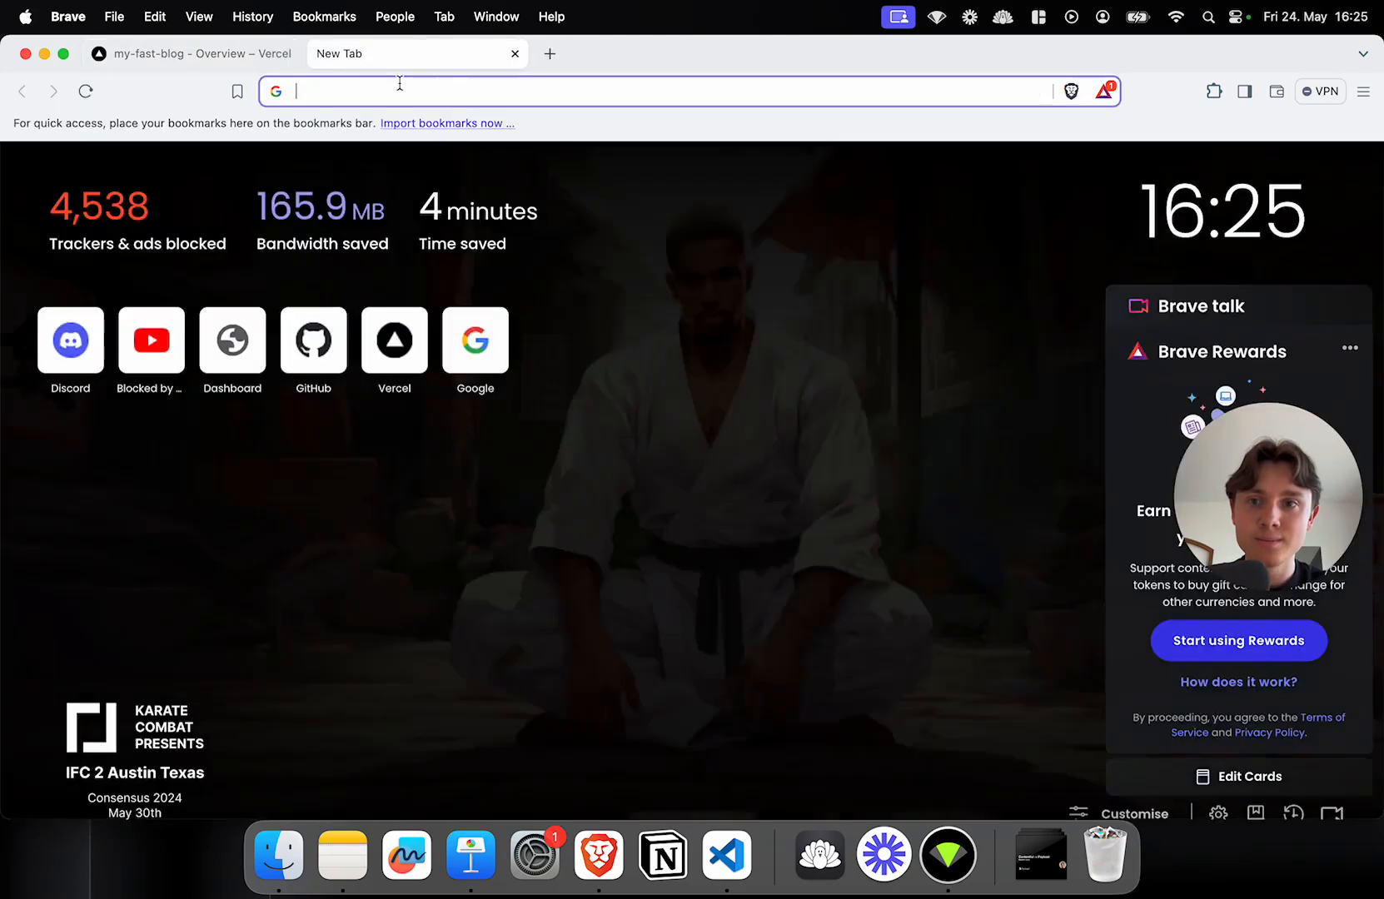
text(my-fast-blog.vercel.app/admin/login)
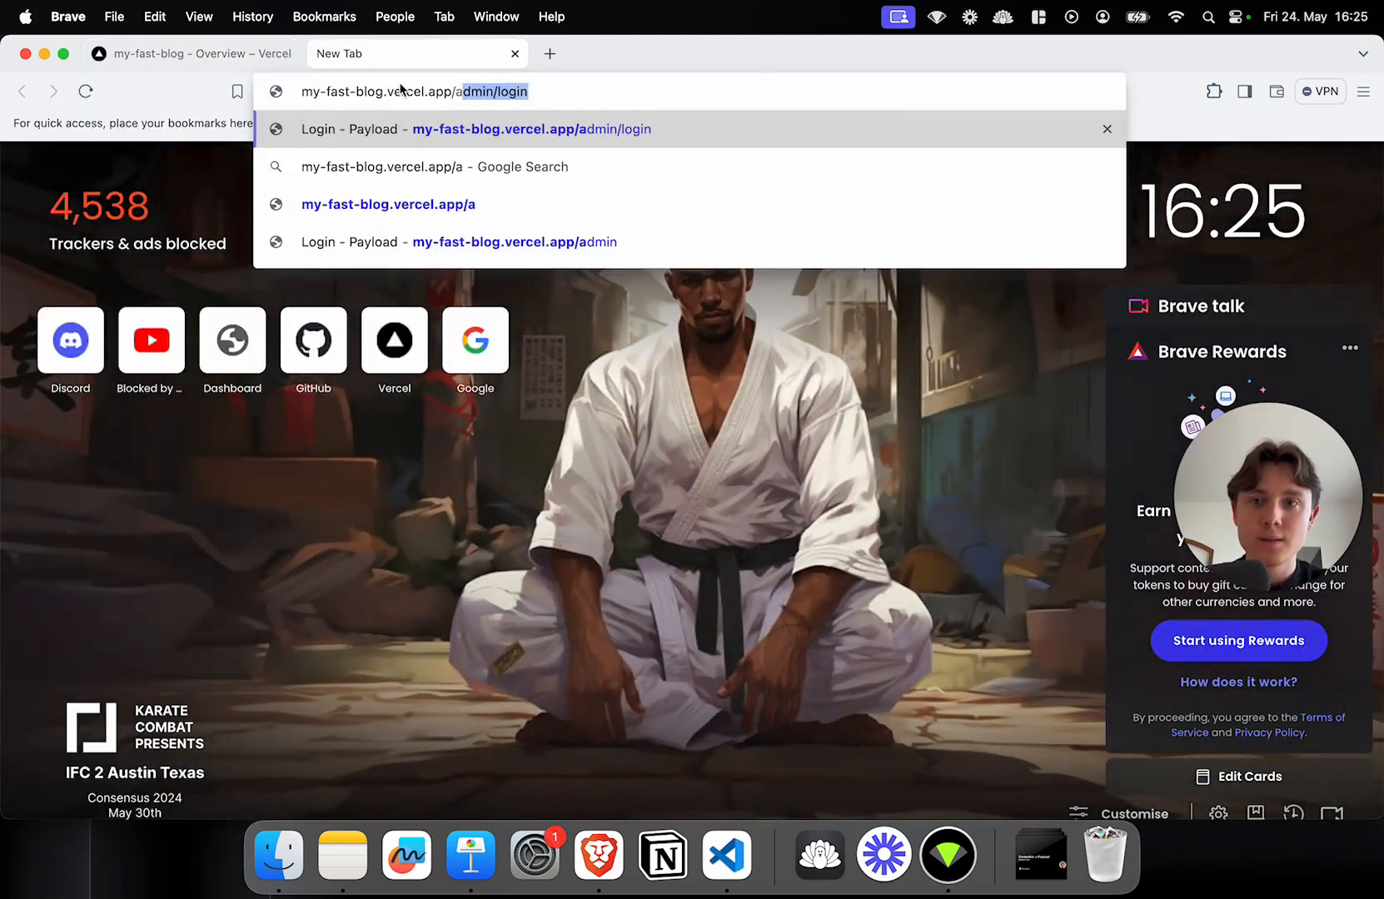
click(469, 128)
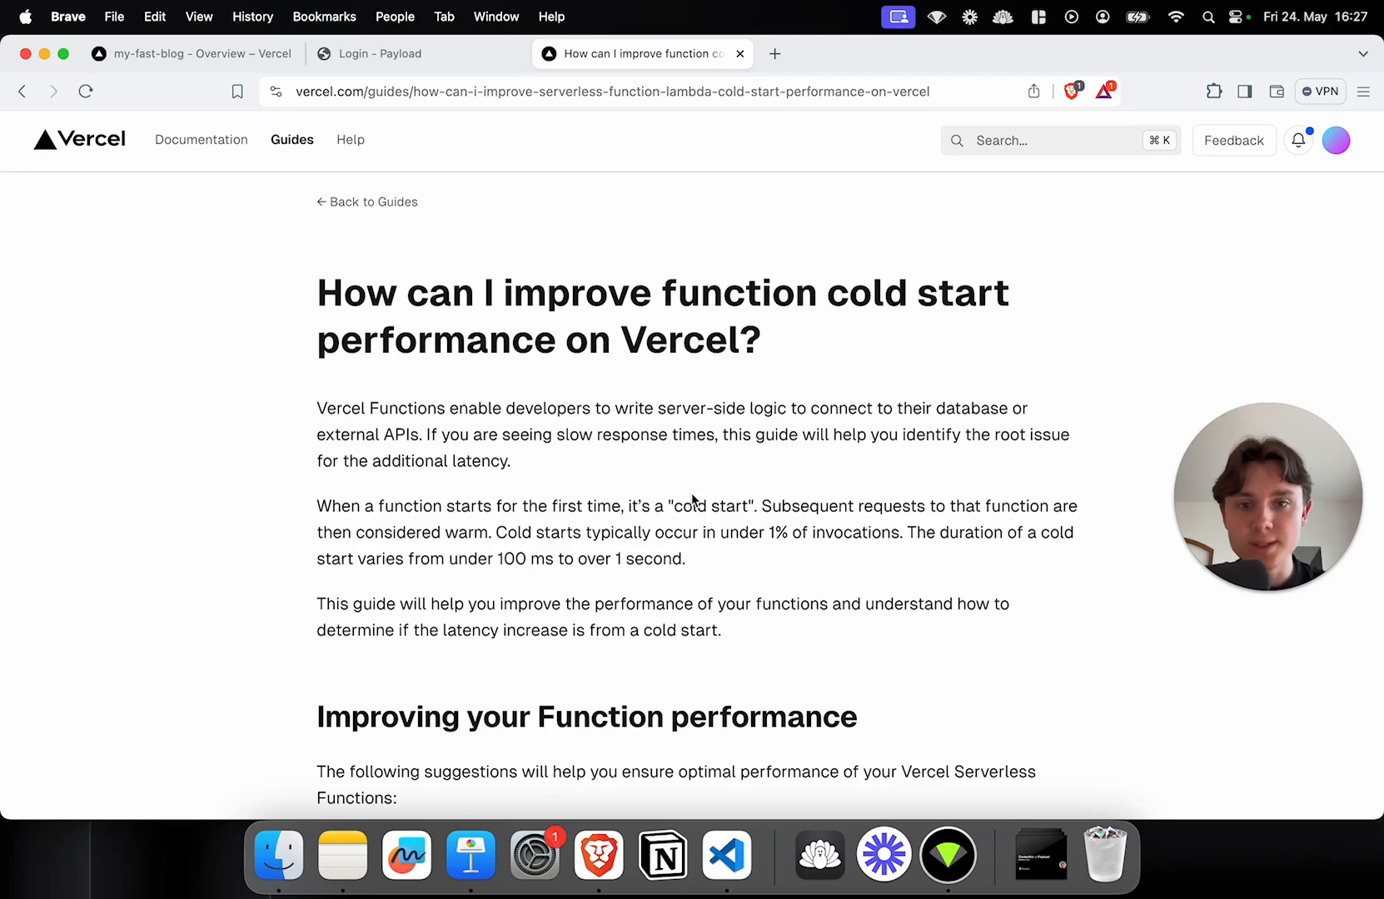
scroll(down, 3)
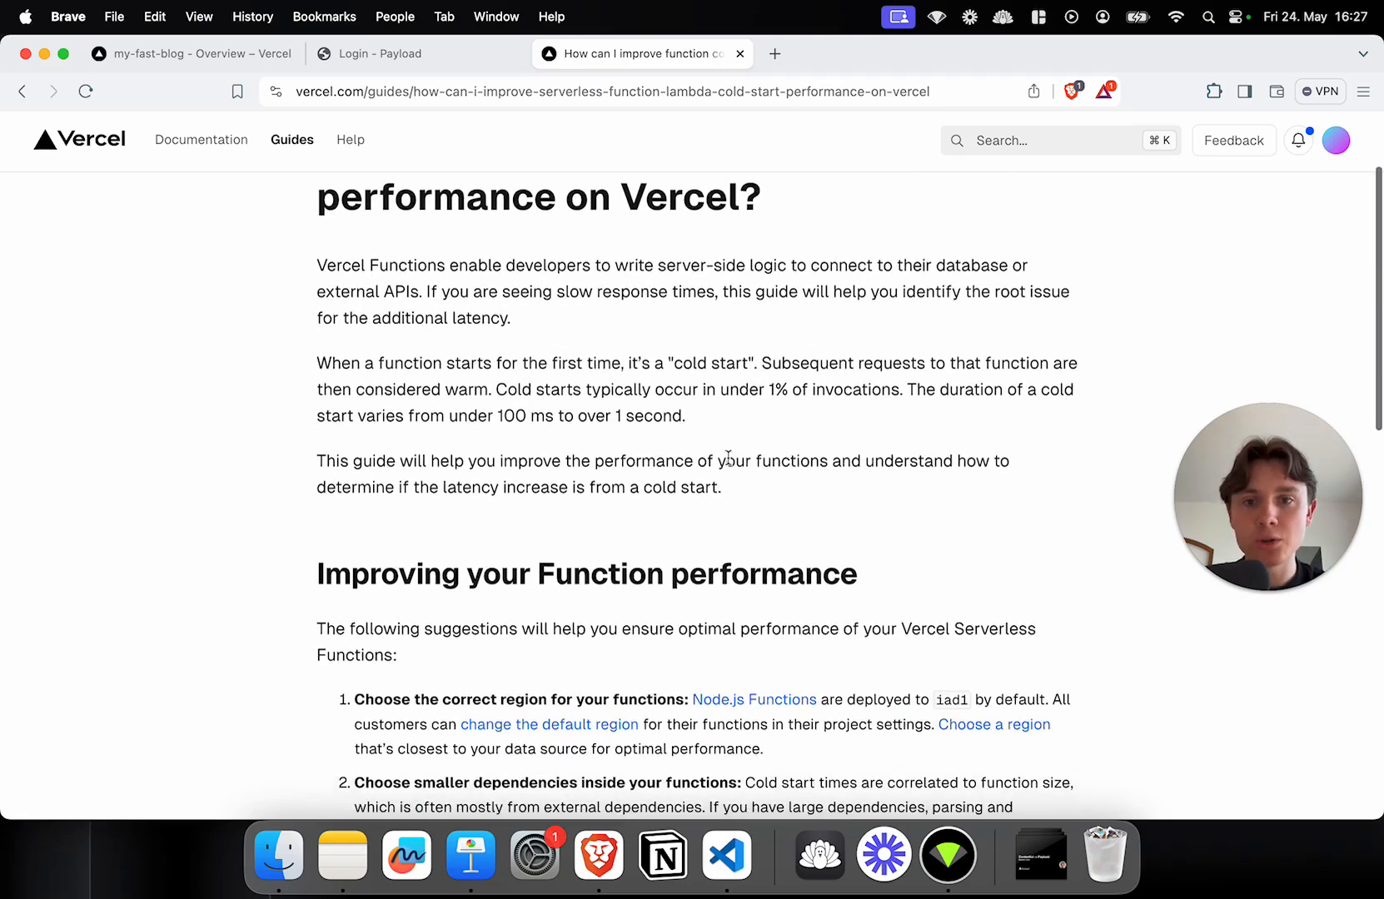
scroll(down, 3)
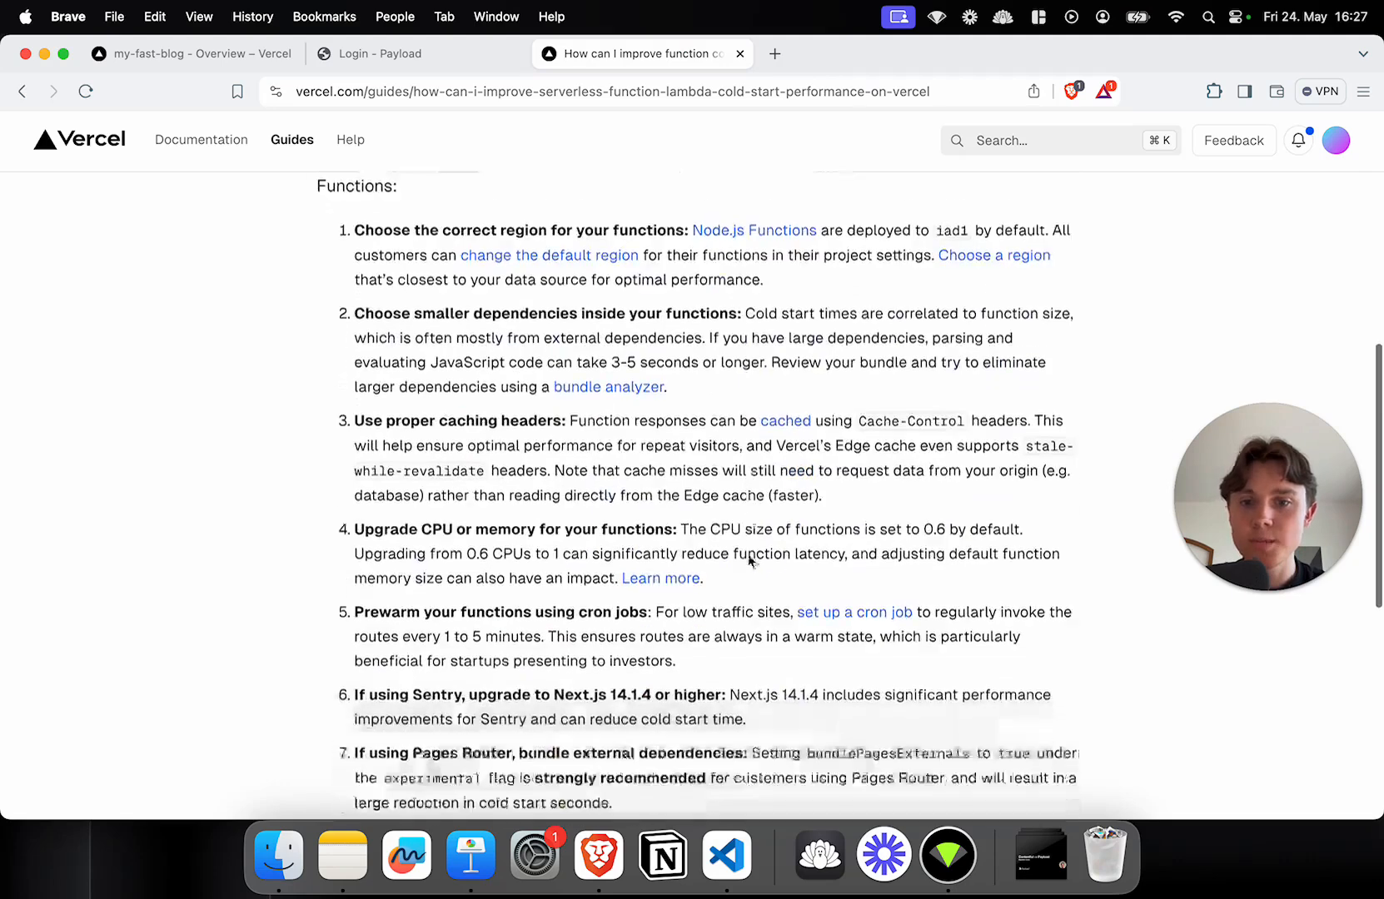
scroll(down, 3)
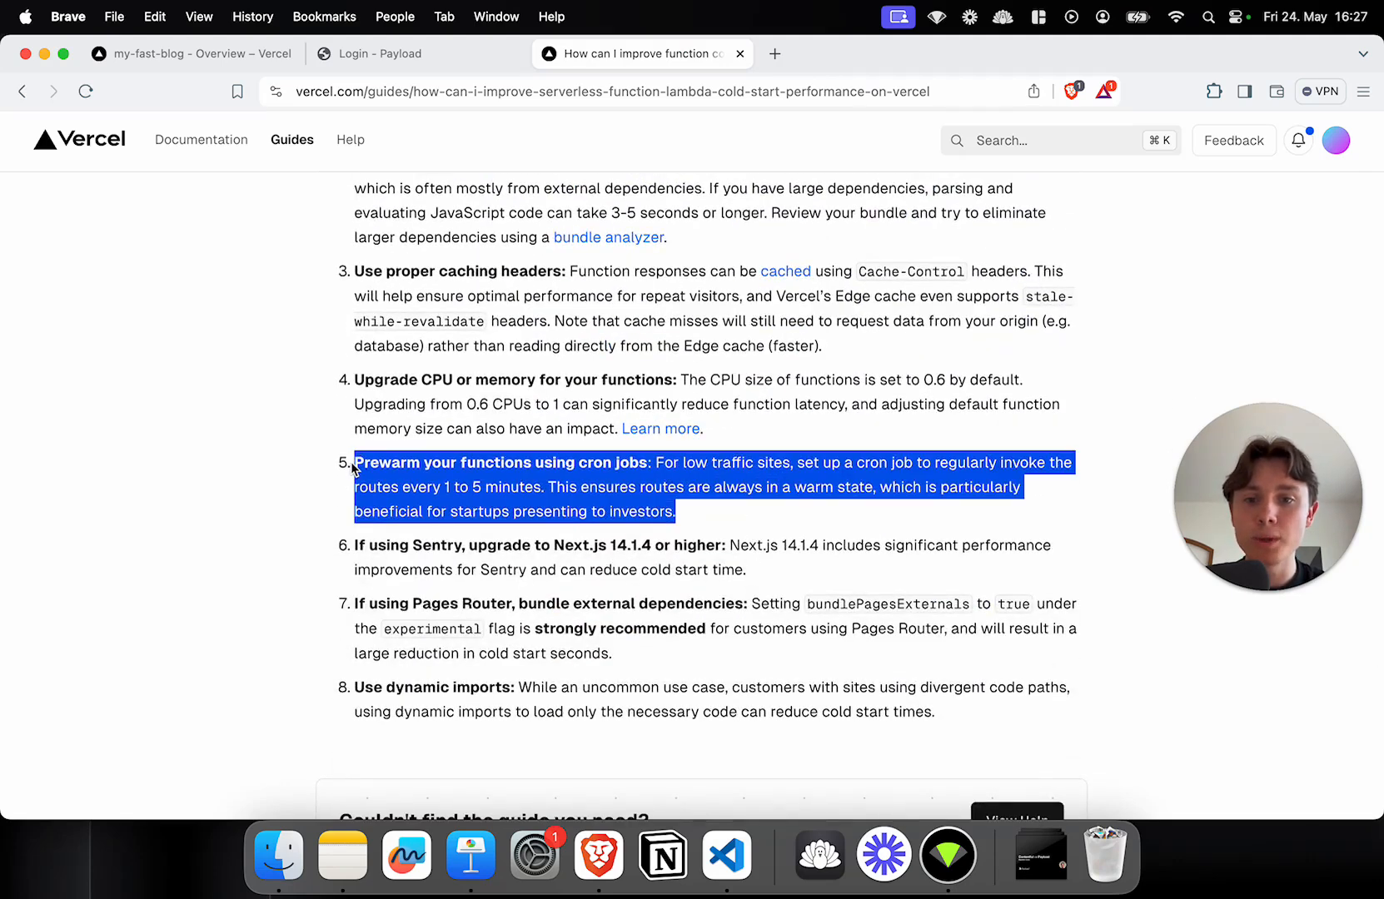
mouse_move(786, 512)
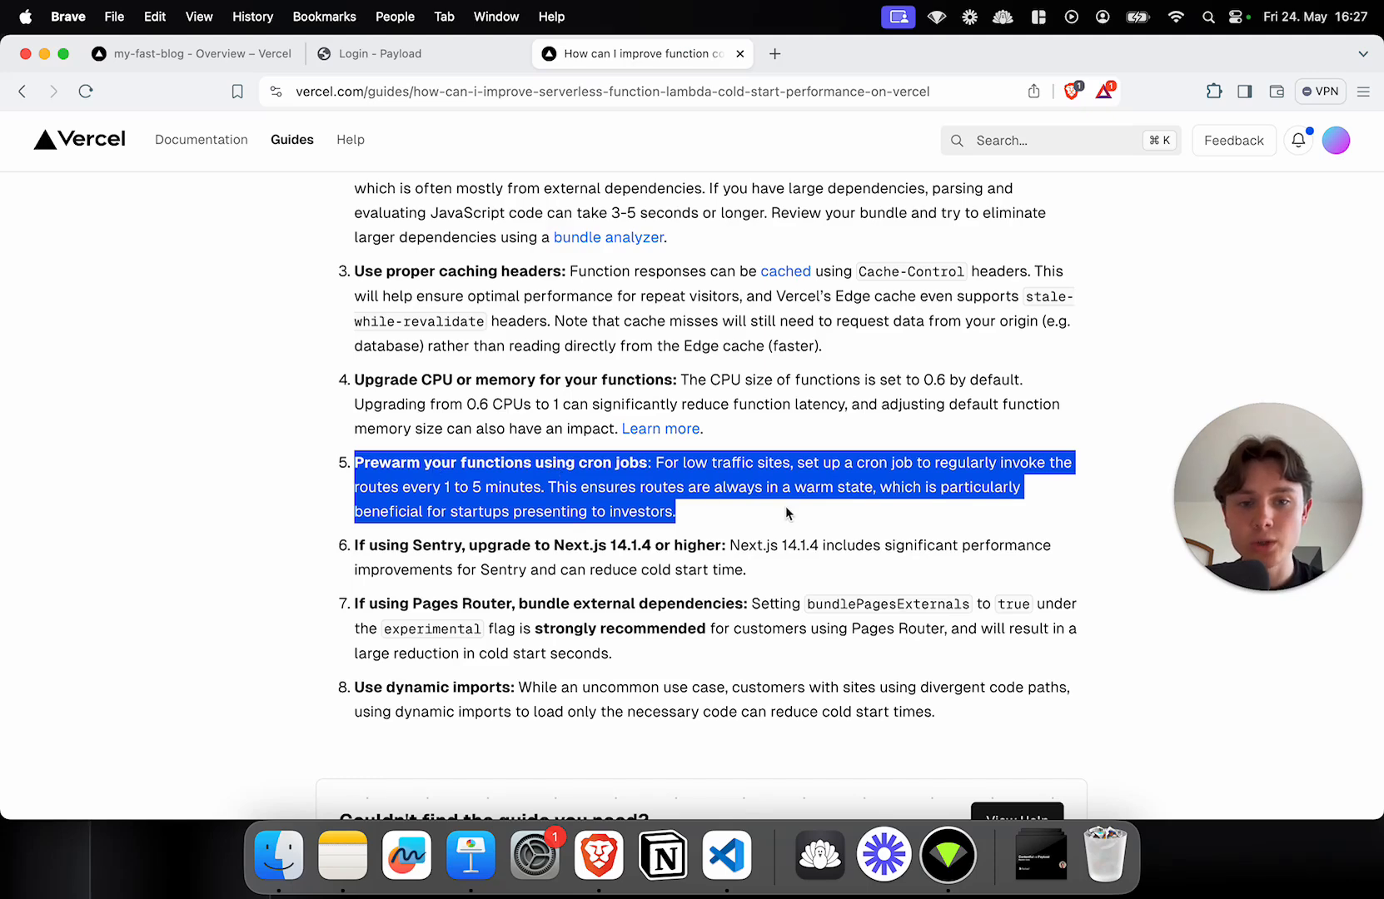
click(786, 513)
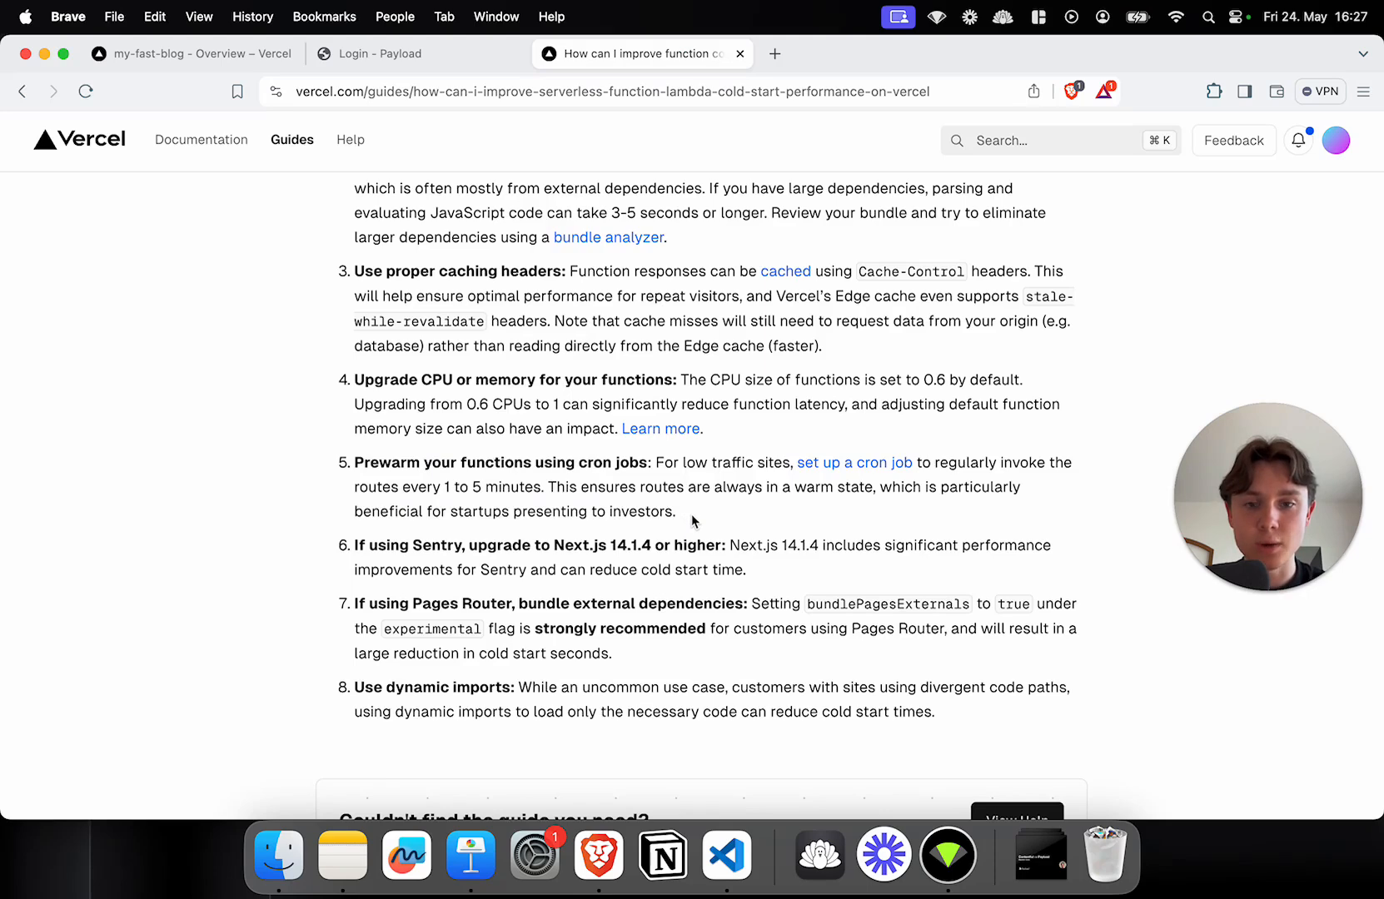
mouse_move(473, 345)
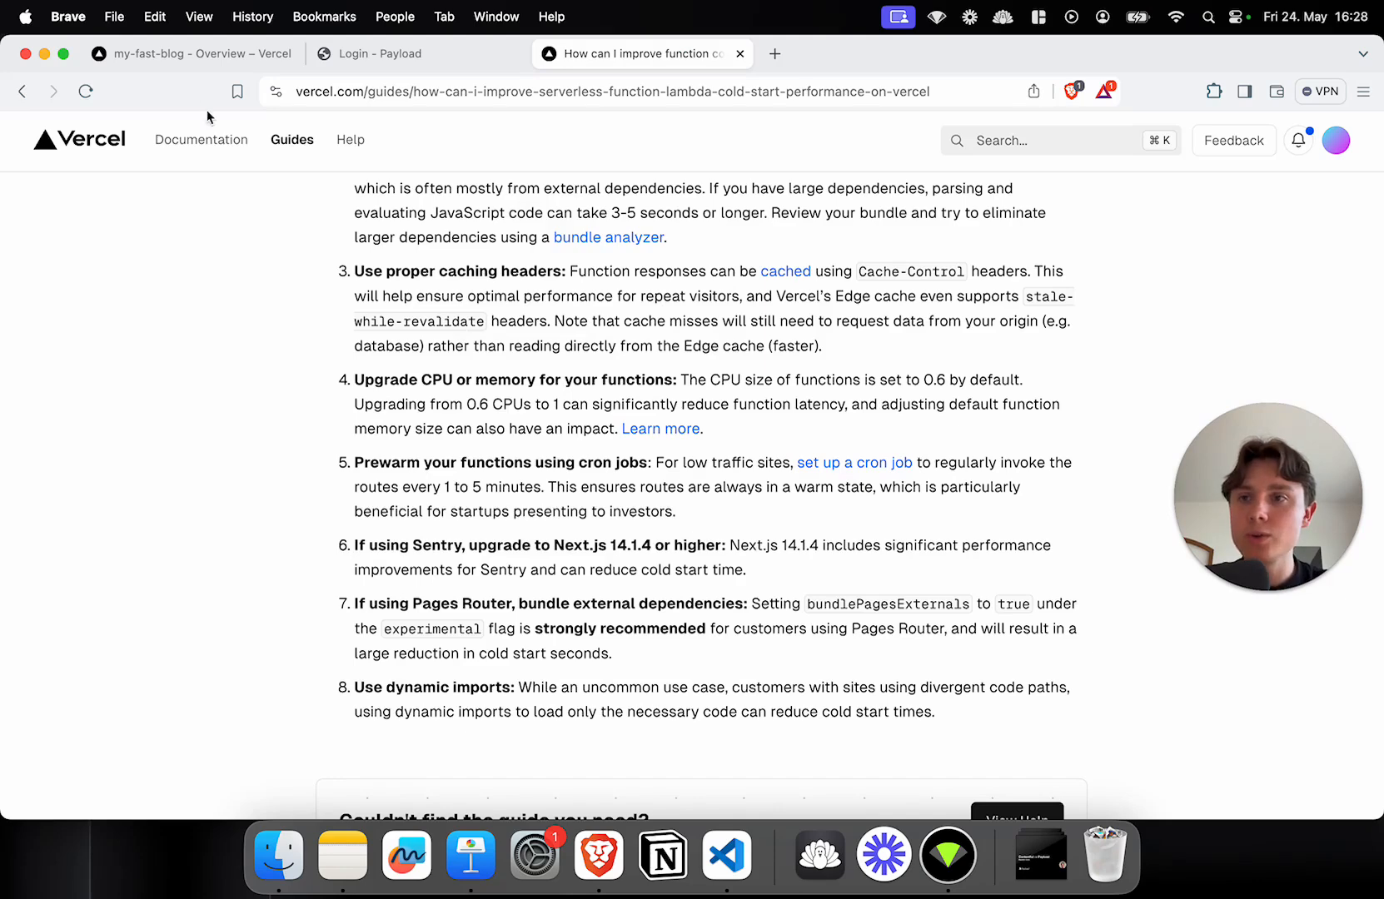
Step: Go to the my-fast-blog project's Cron Jobs settings
click(190, 53)
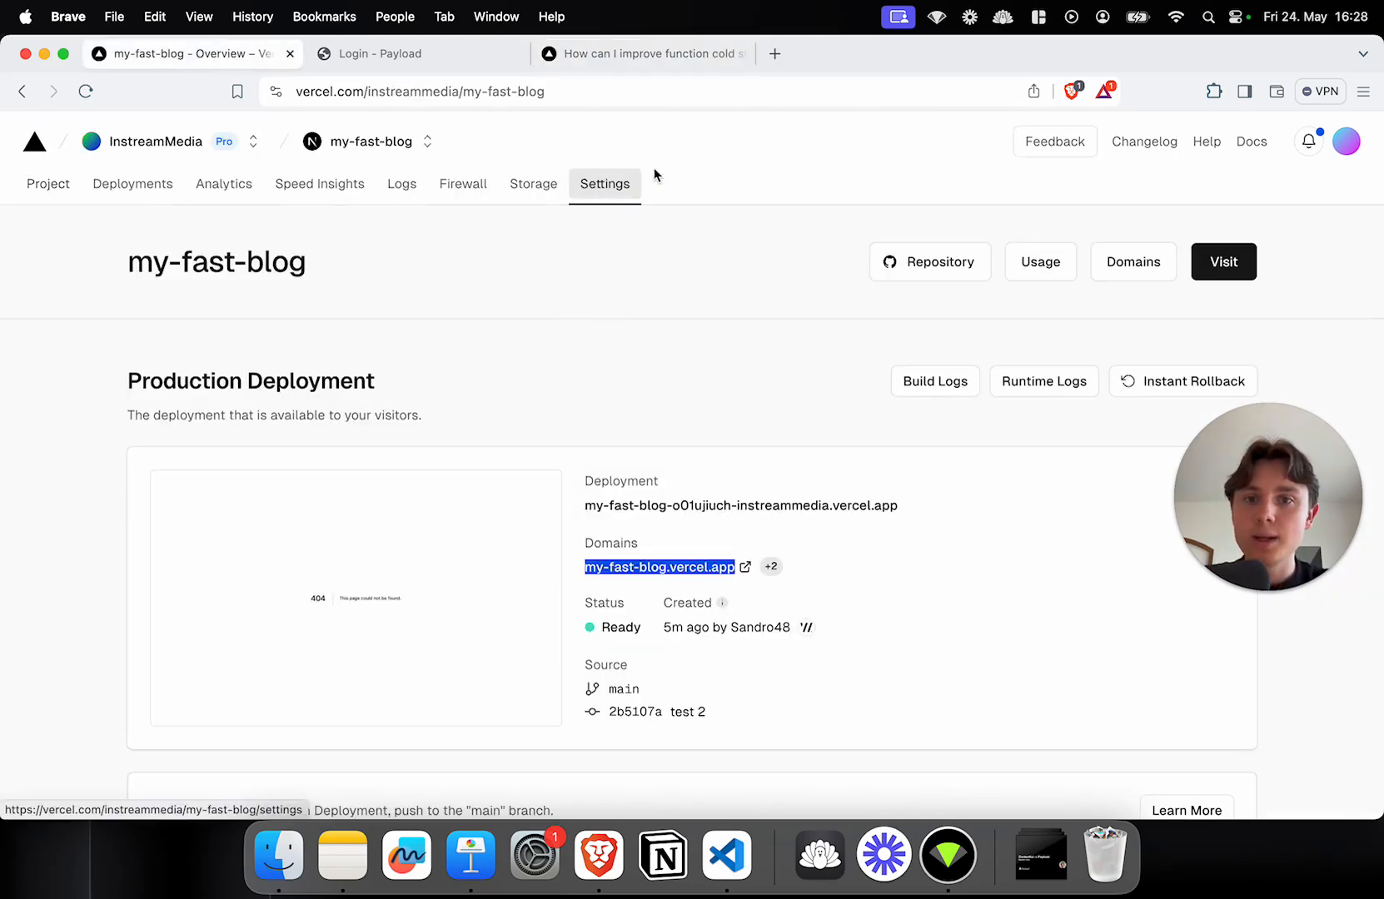
click(605, 183)
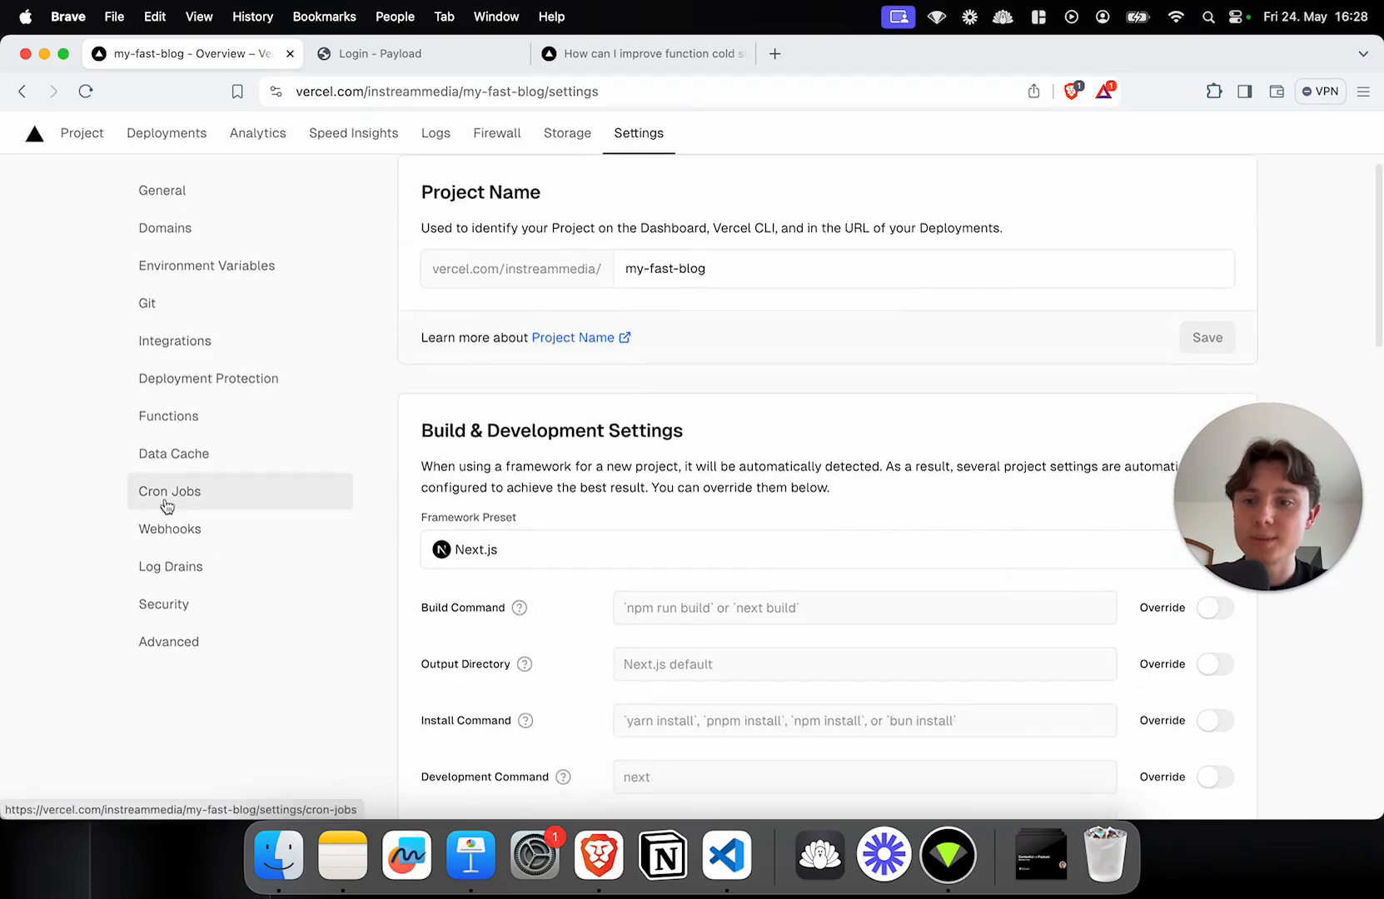
click(170, 491)
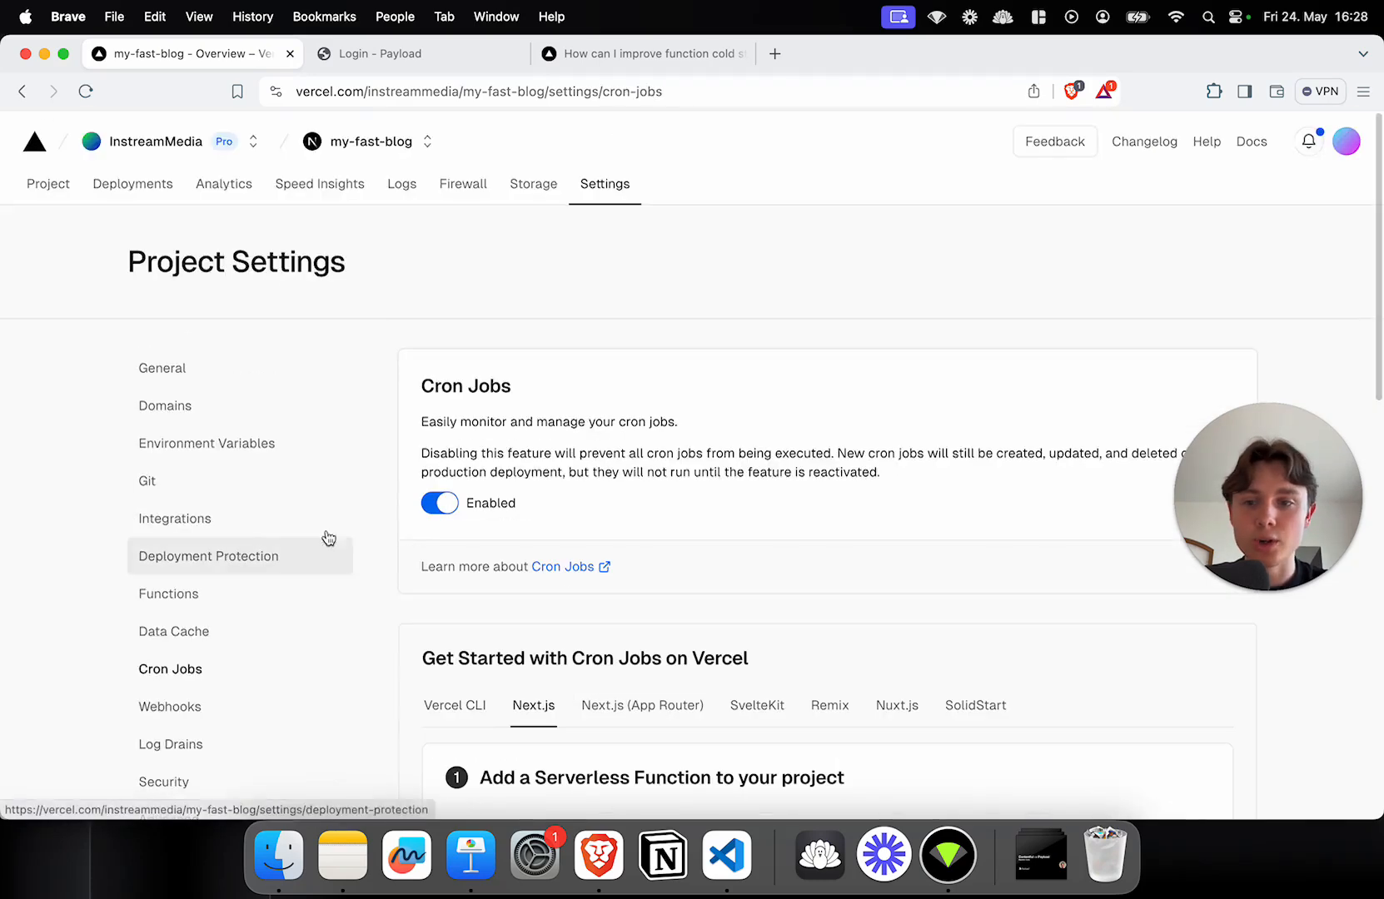
Step: Review the cron guide and switch the example to Next.js (App Router)
scroll(down, 3)
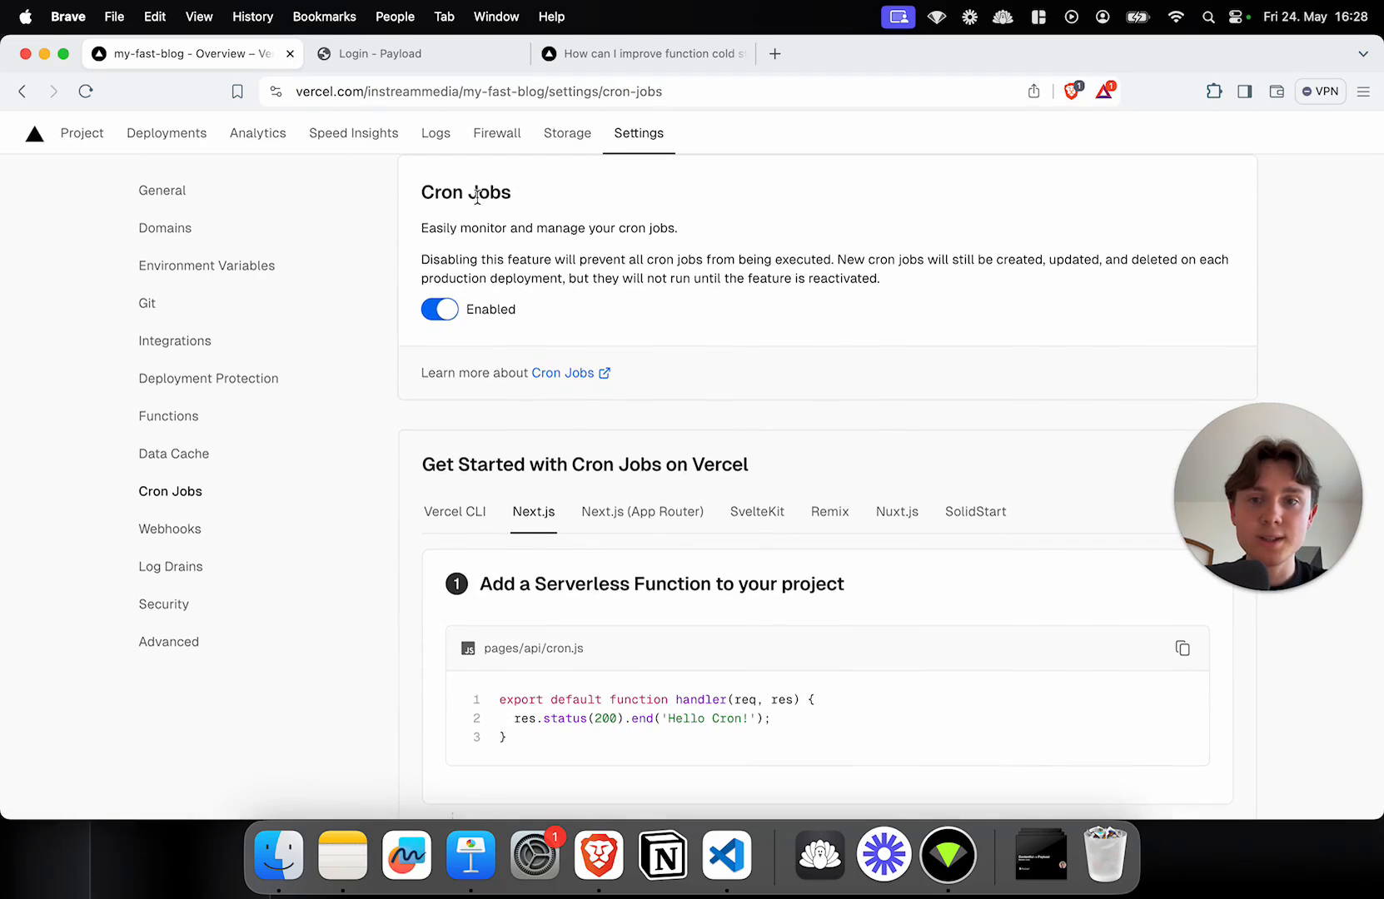
scroll(down, 3)
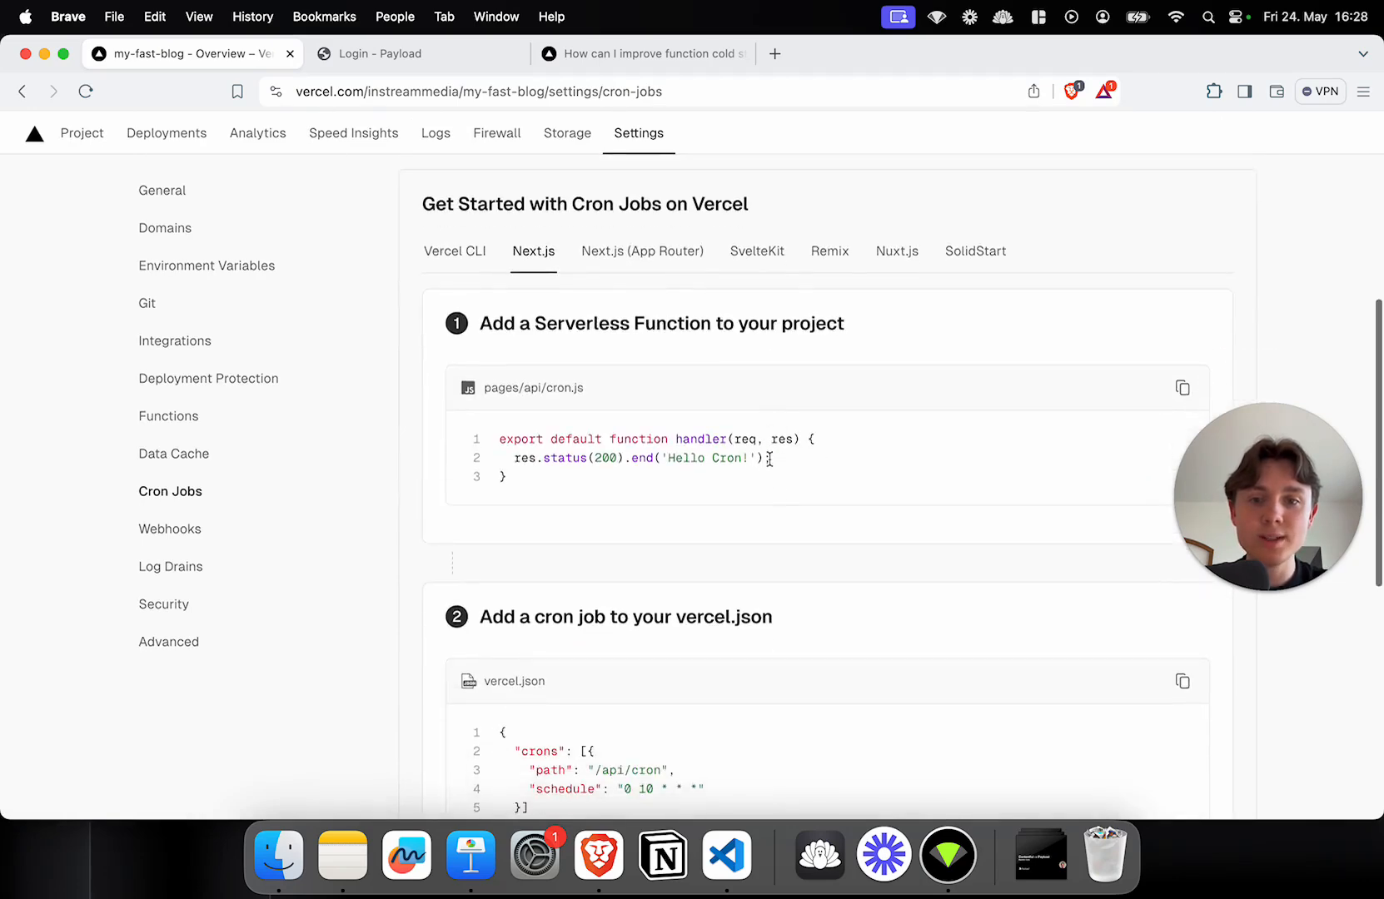
scroll(down, 3)
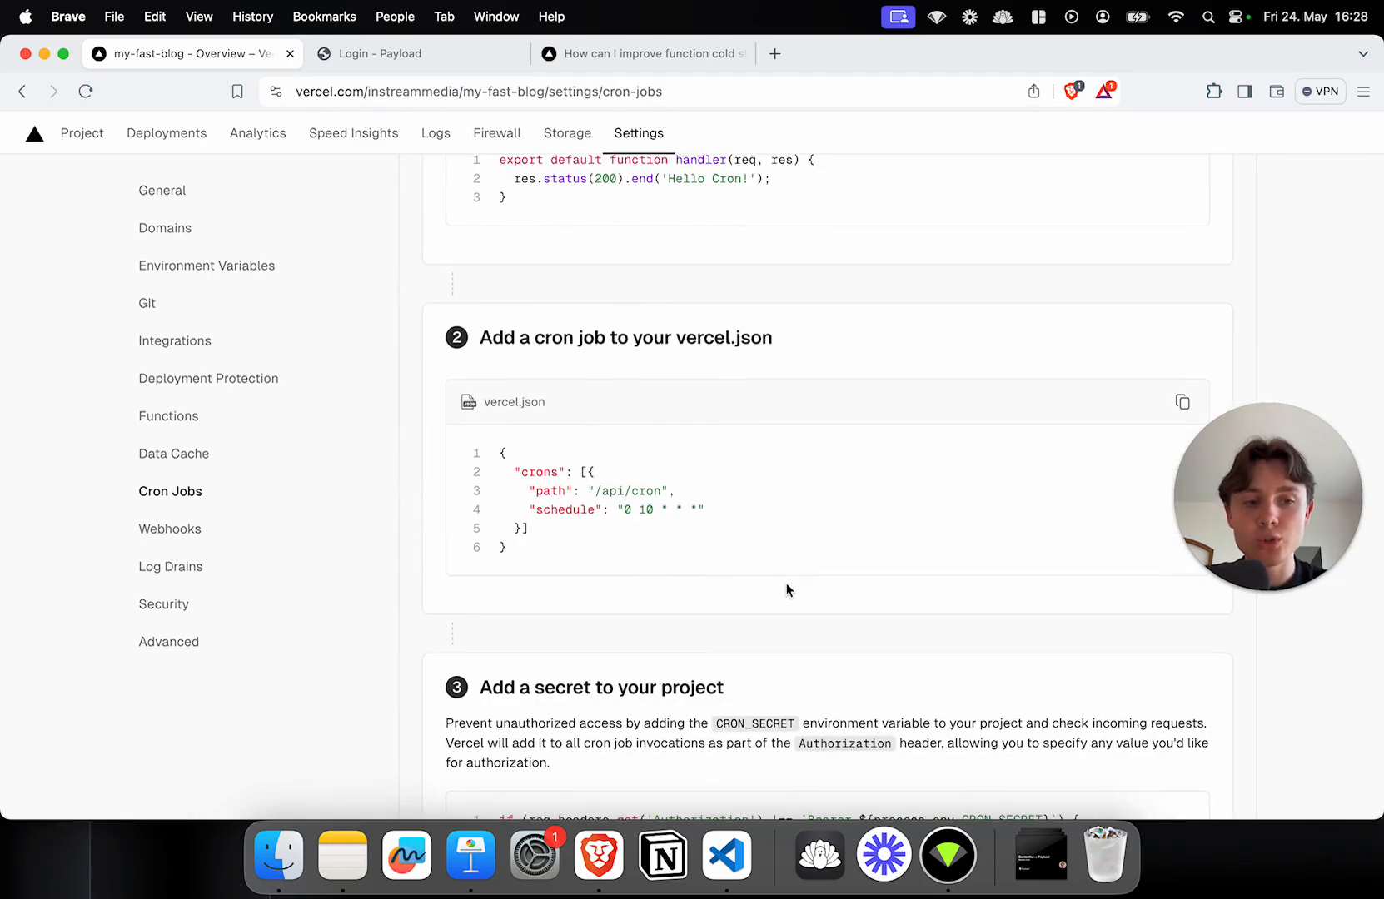
mouse_move(764, 458)
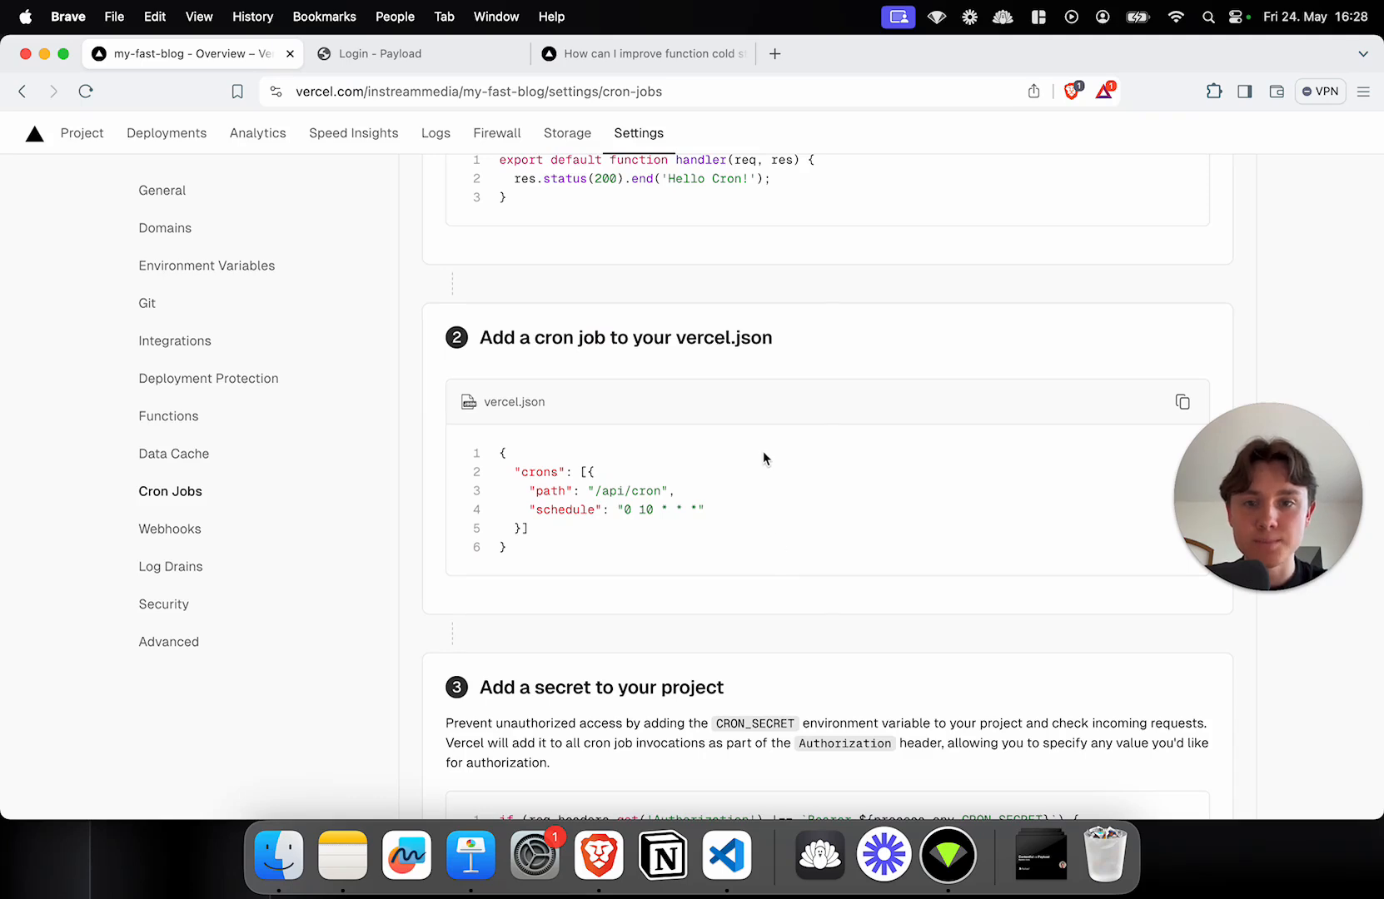
scroll(up, 3)
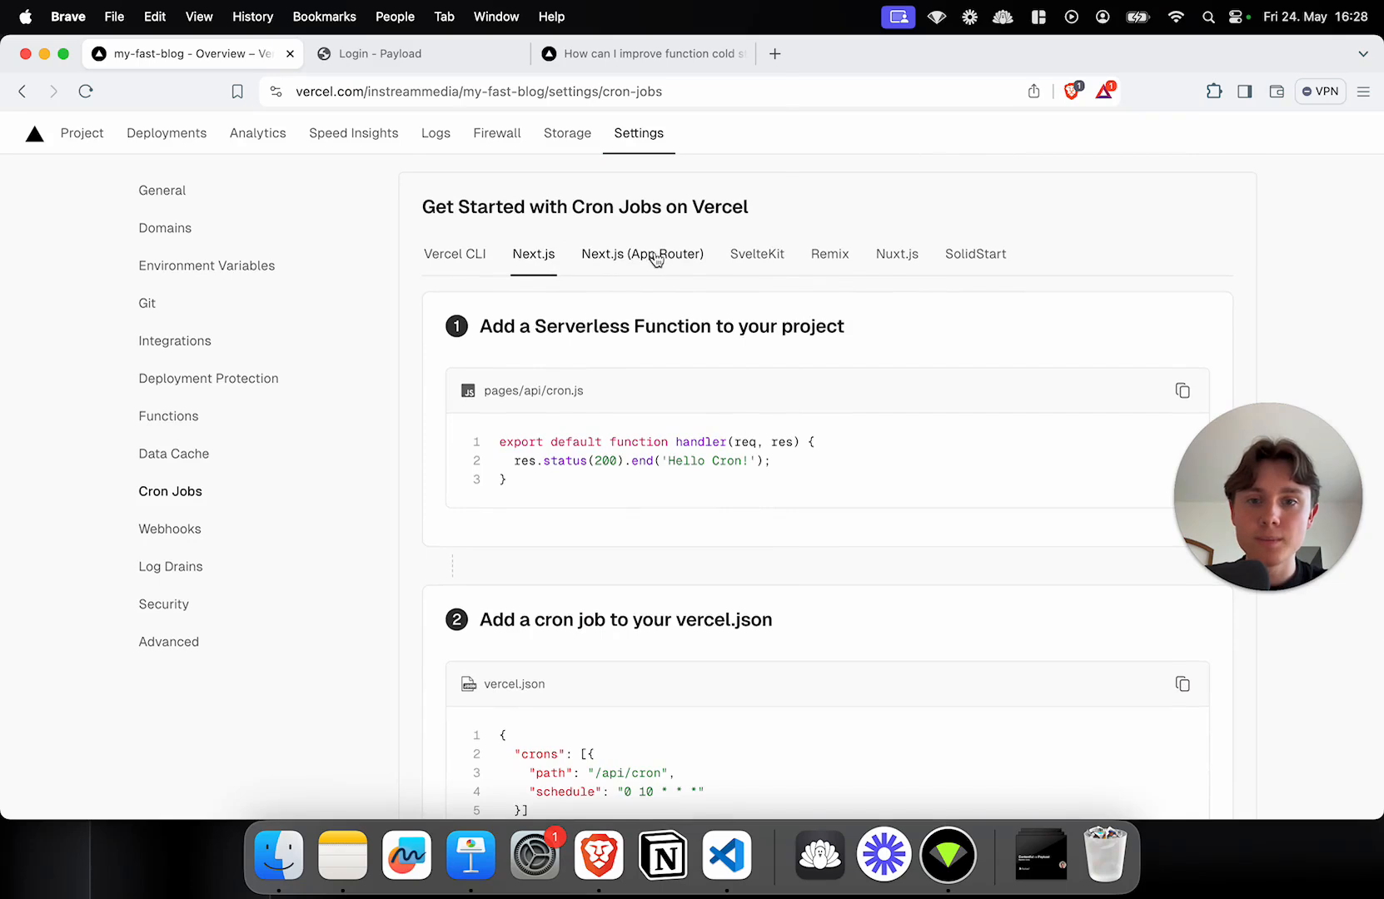
click(643, 255)
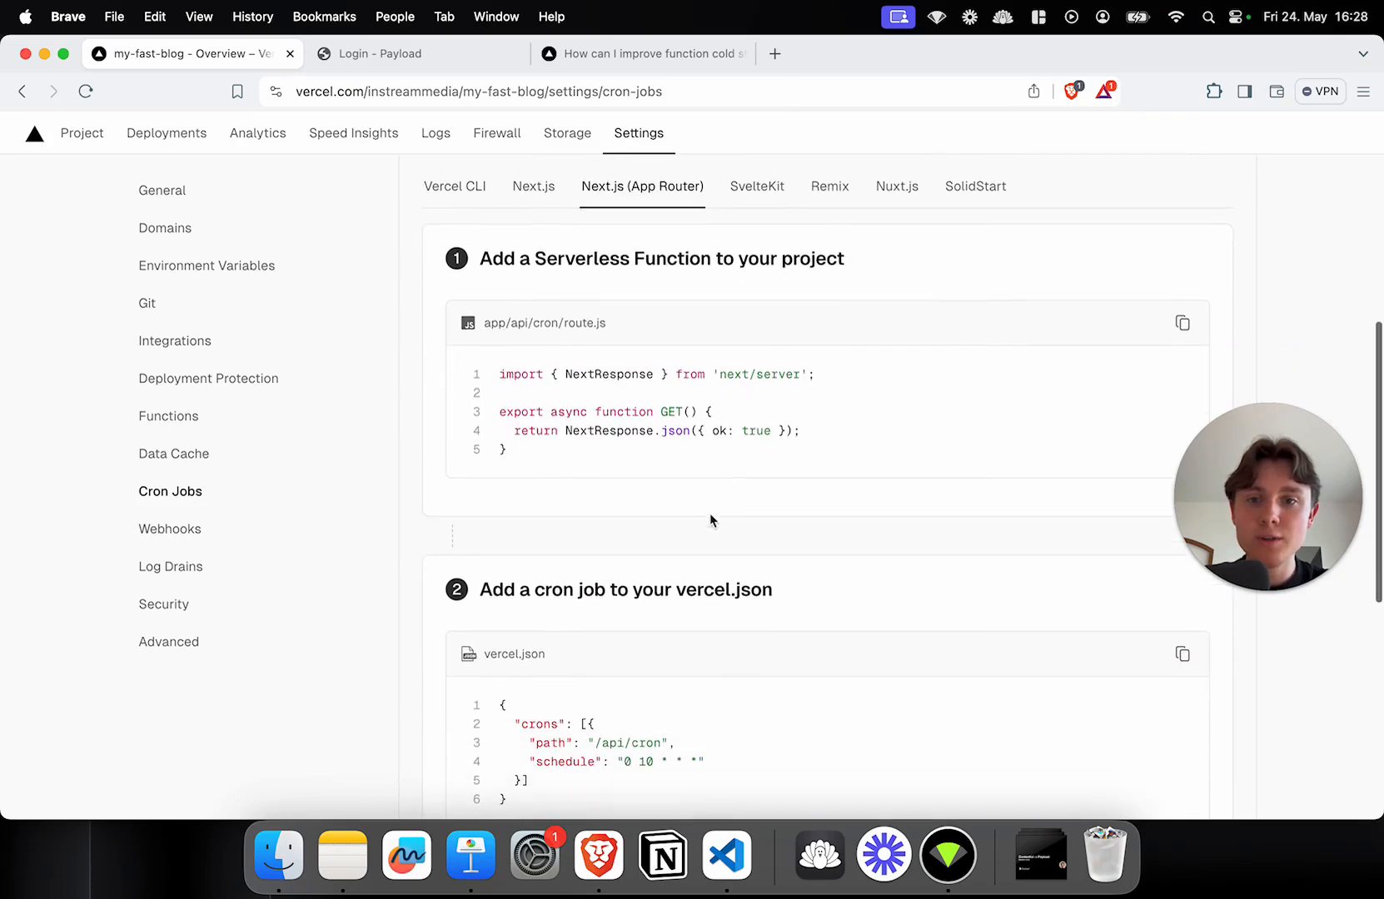
mouse_move(853, 459)
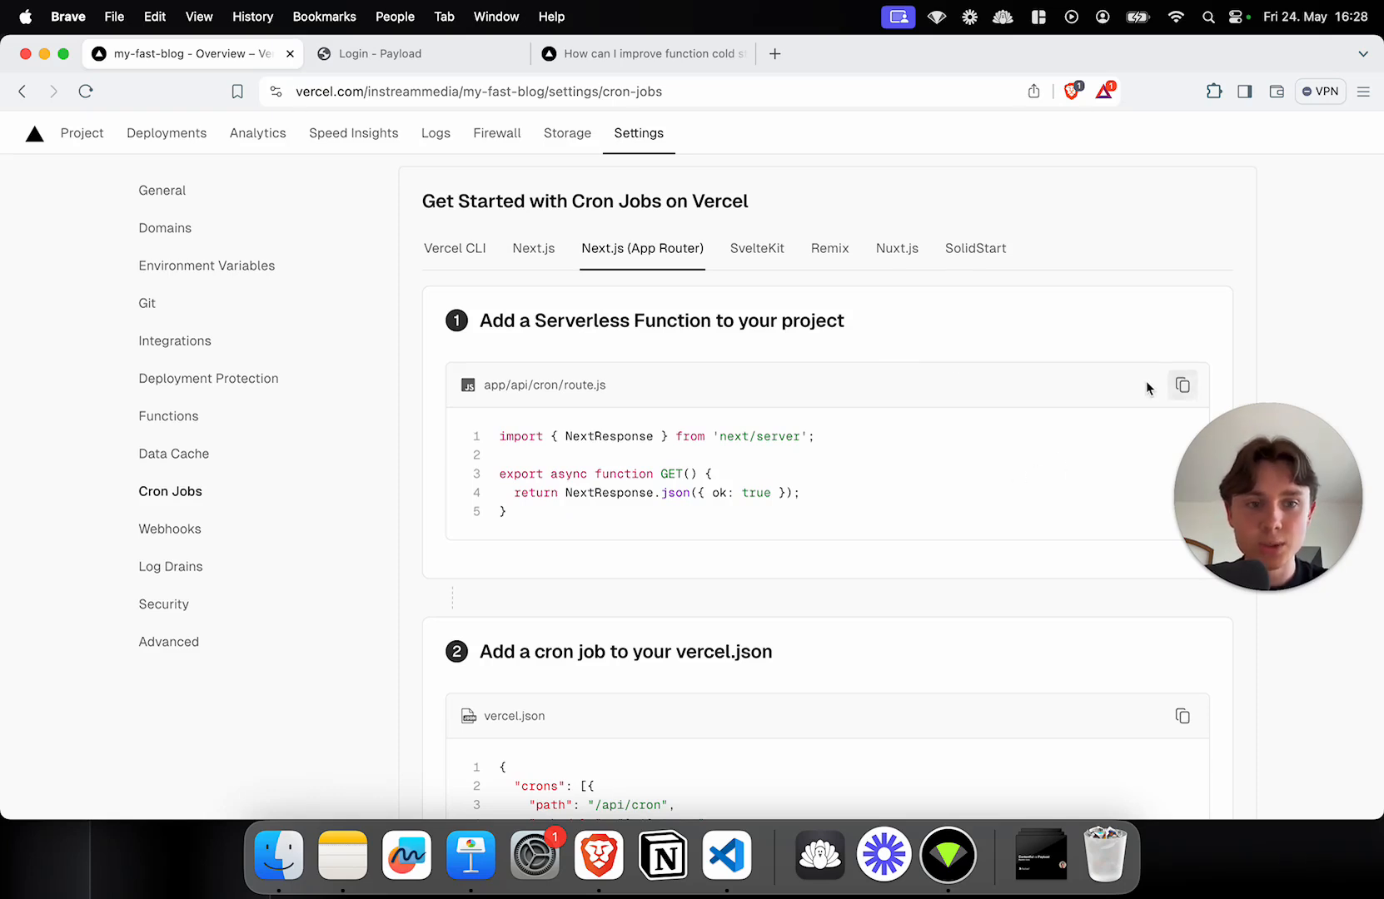
mouse_move(498, 404)
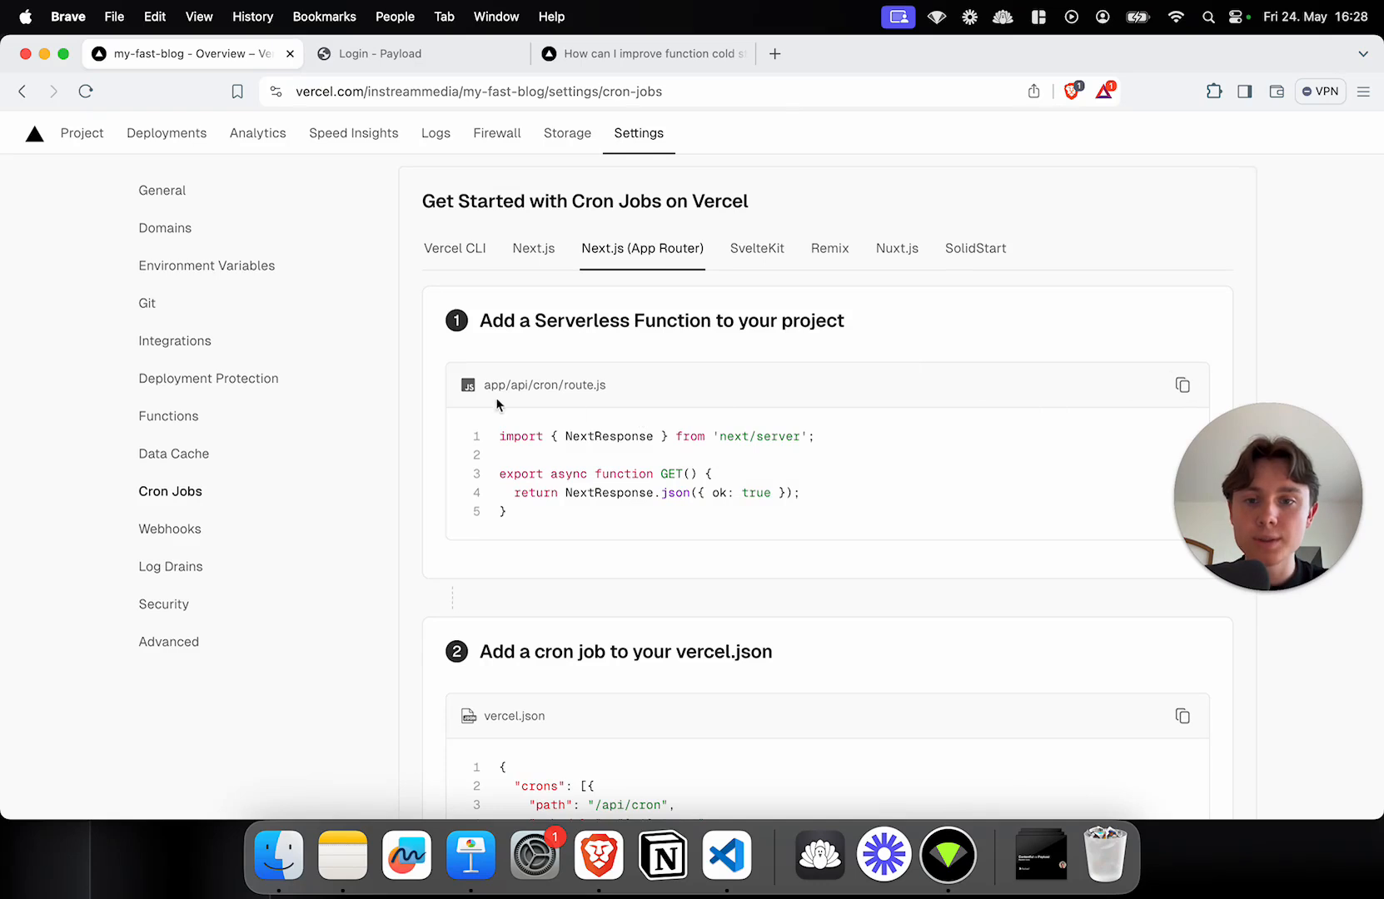
mouse_move(812, 481)
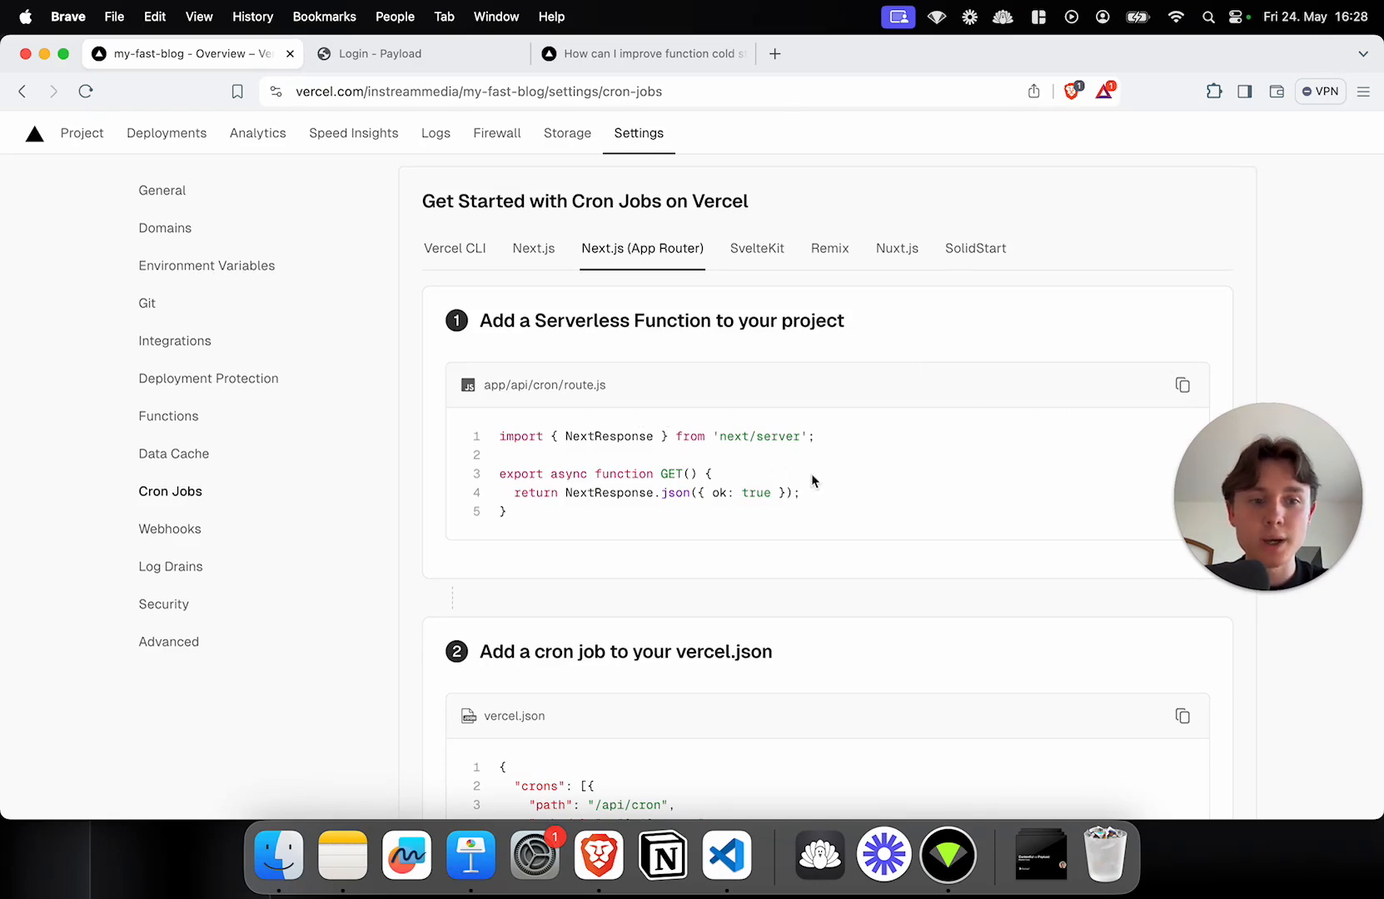
click(725, 854)
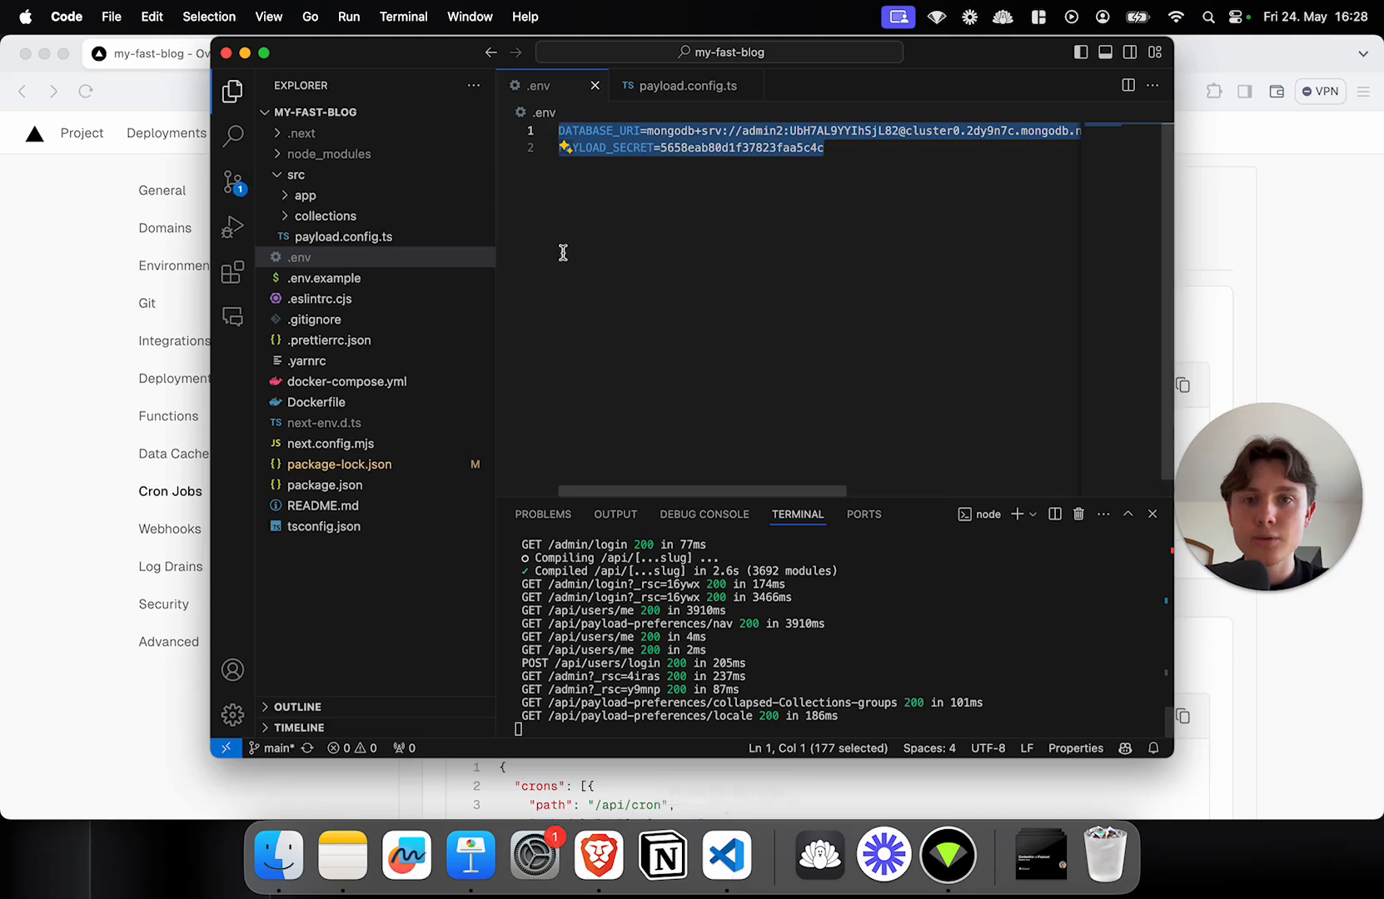
mouse_move(938, 60)
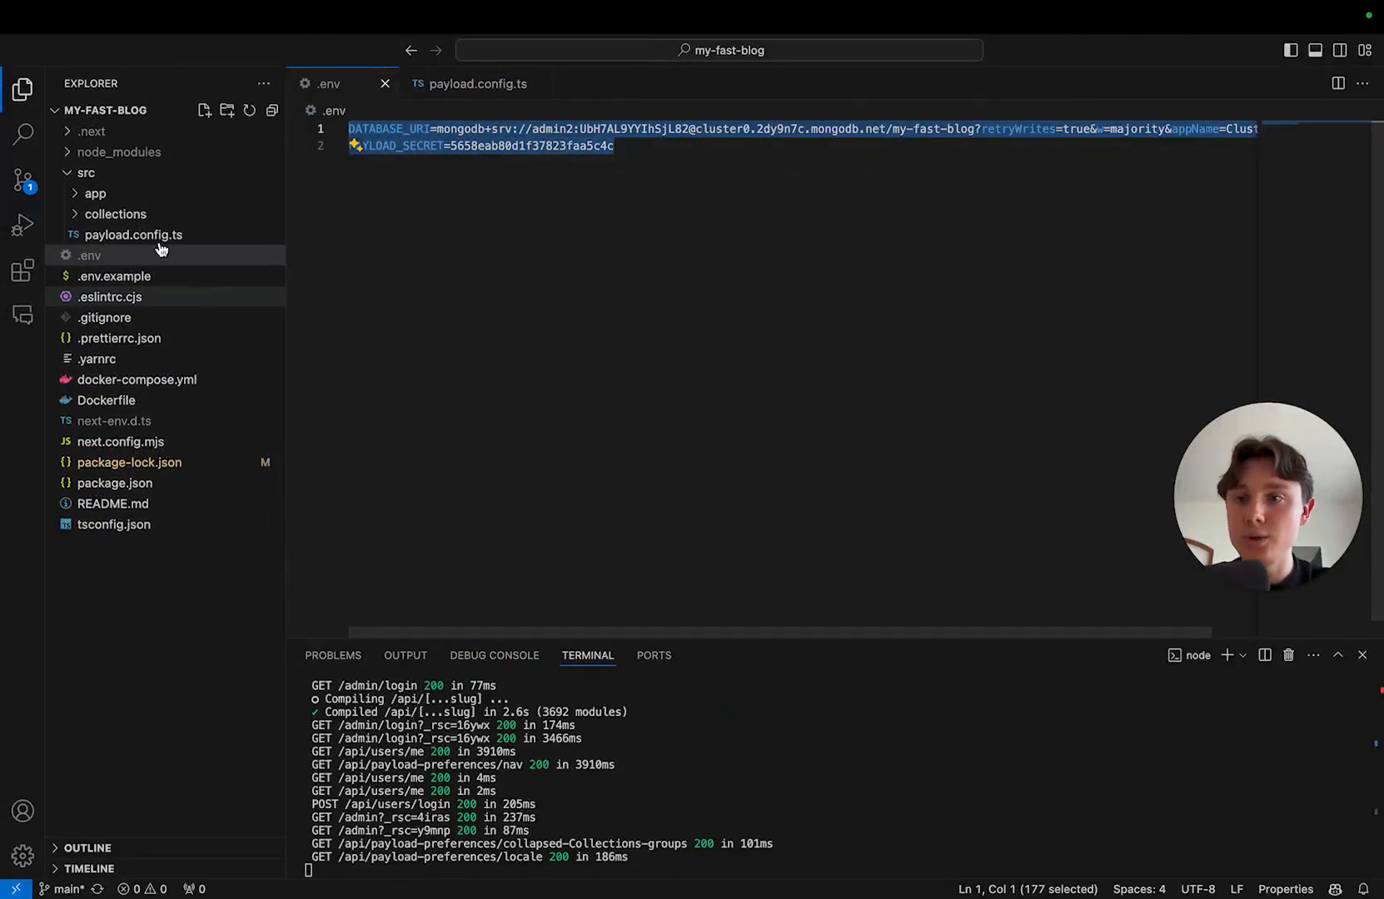
Step: Create a keep-alive folder under src/app with a new route.js file
click(95, 193)
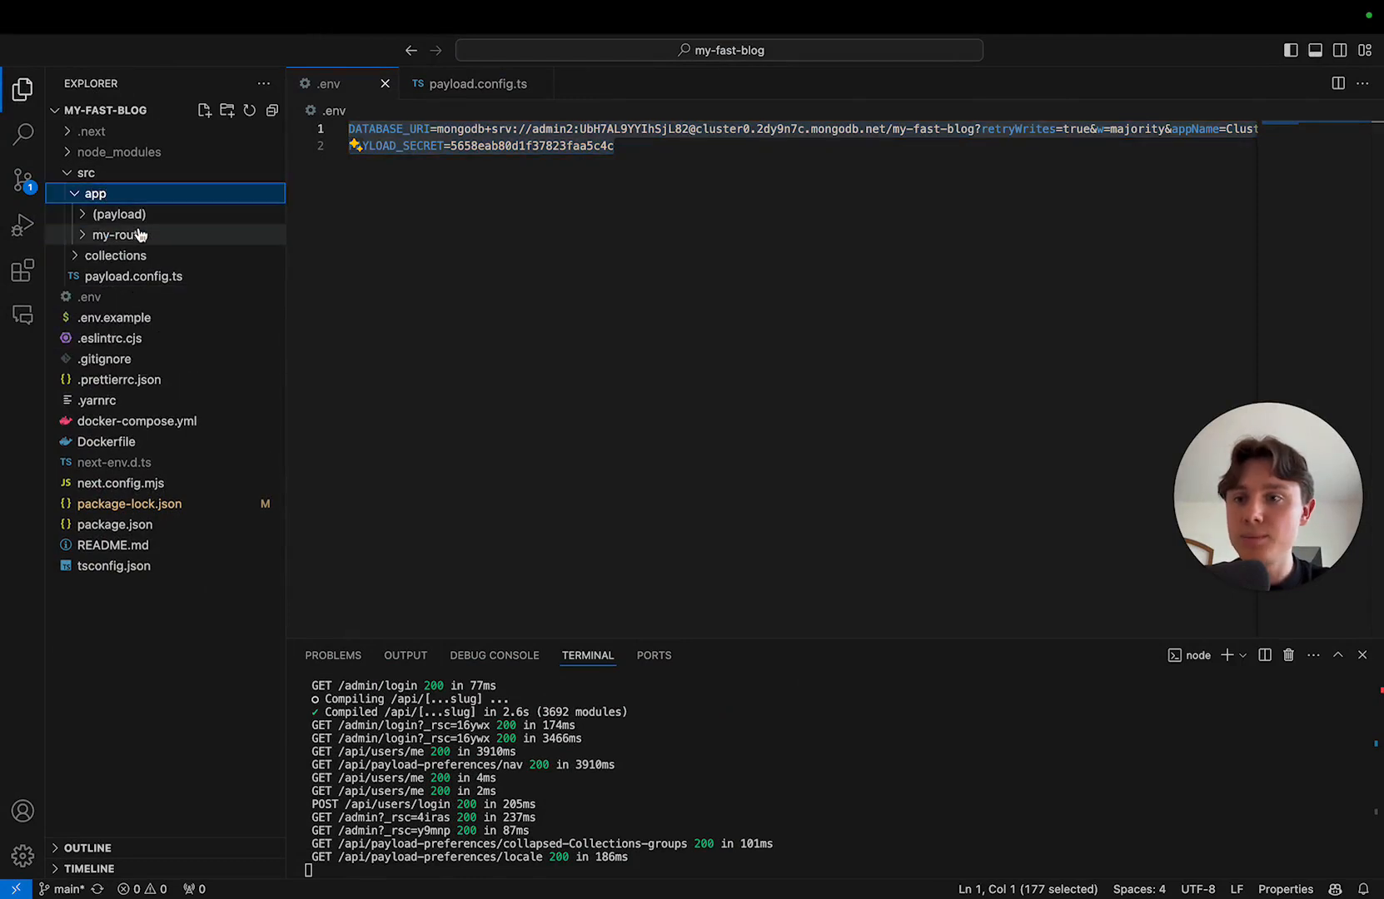
click(117, 235)
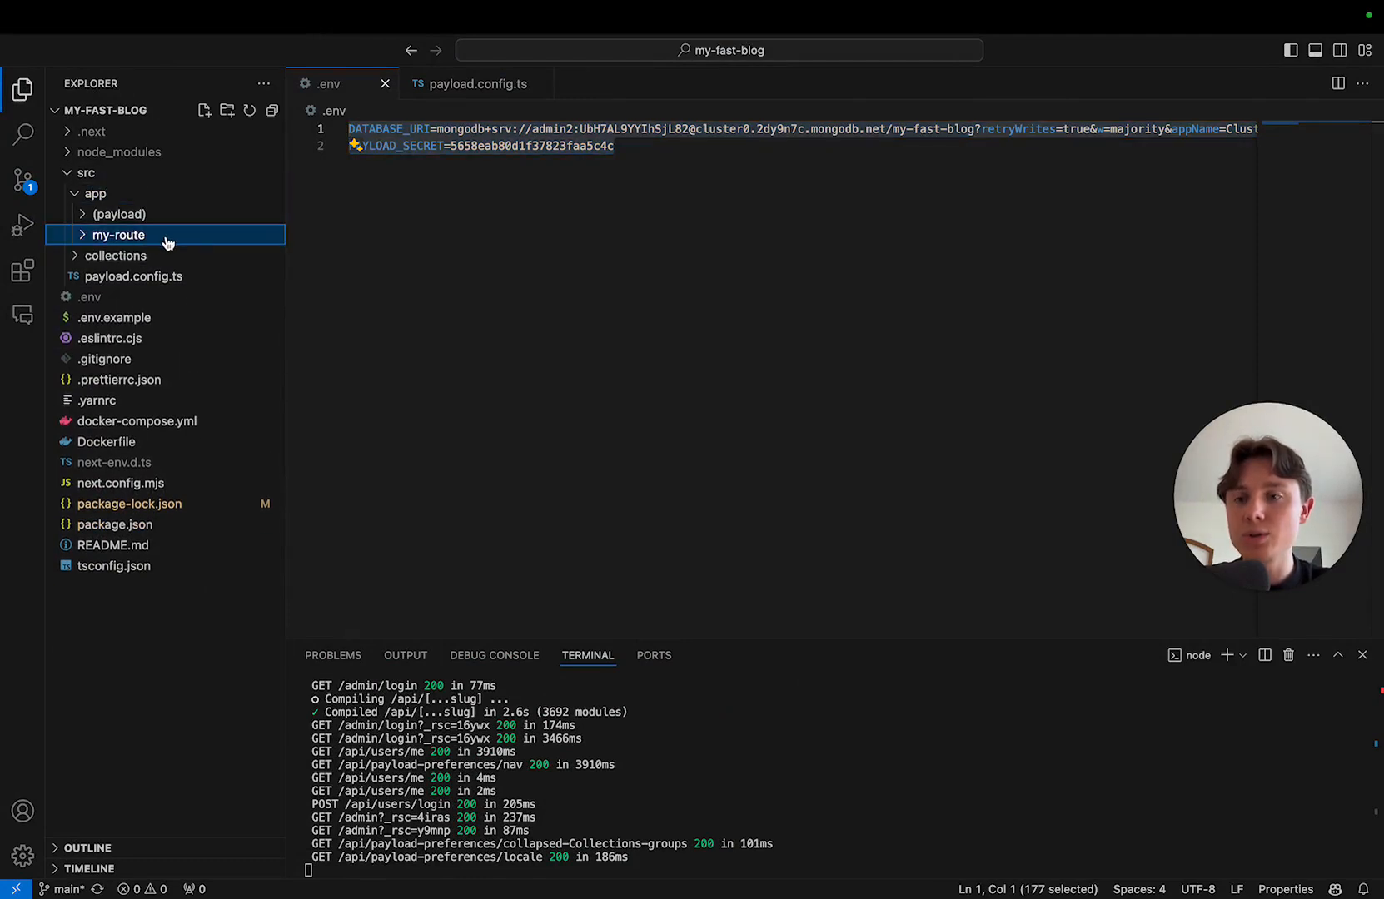
click(95, 193)
text(keep-alive)
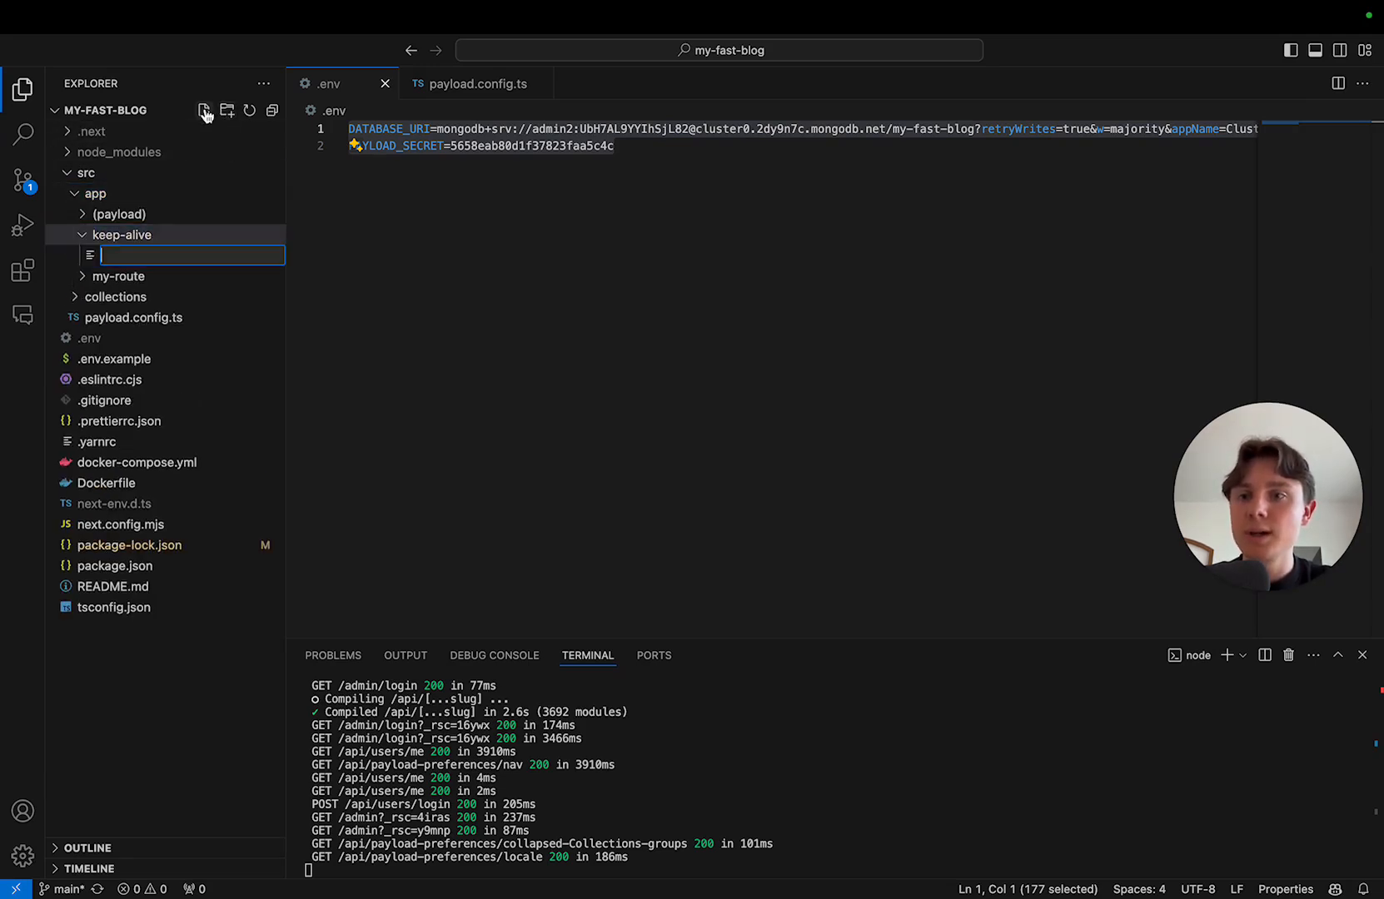
text(route.js)
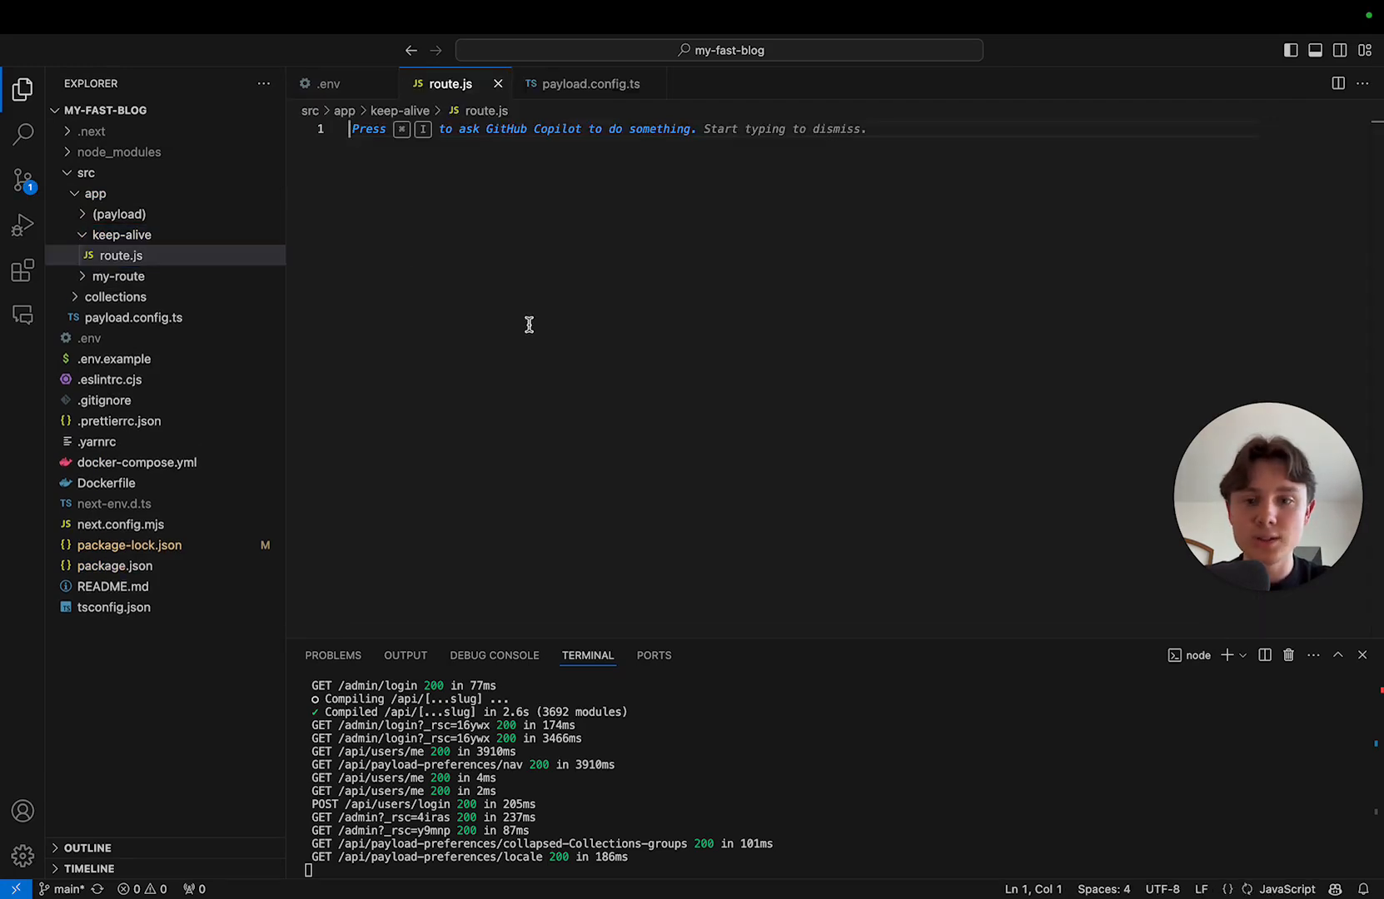
Step: Import NextResponse and start a GET handler with an awaited fetch call
text(import { NextResponse } from 'next/server';)
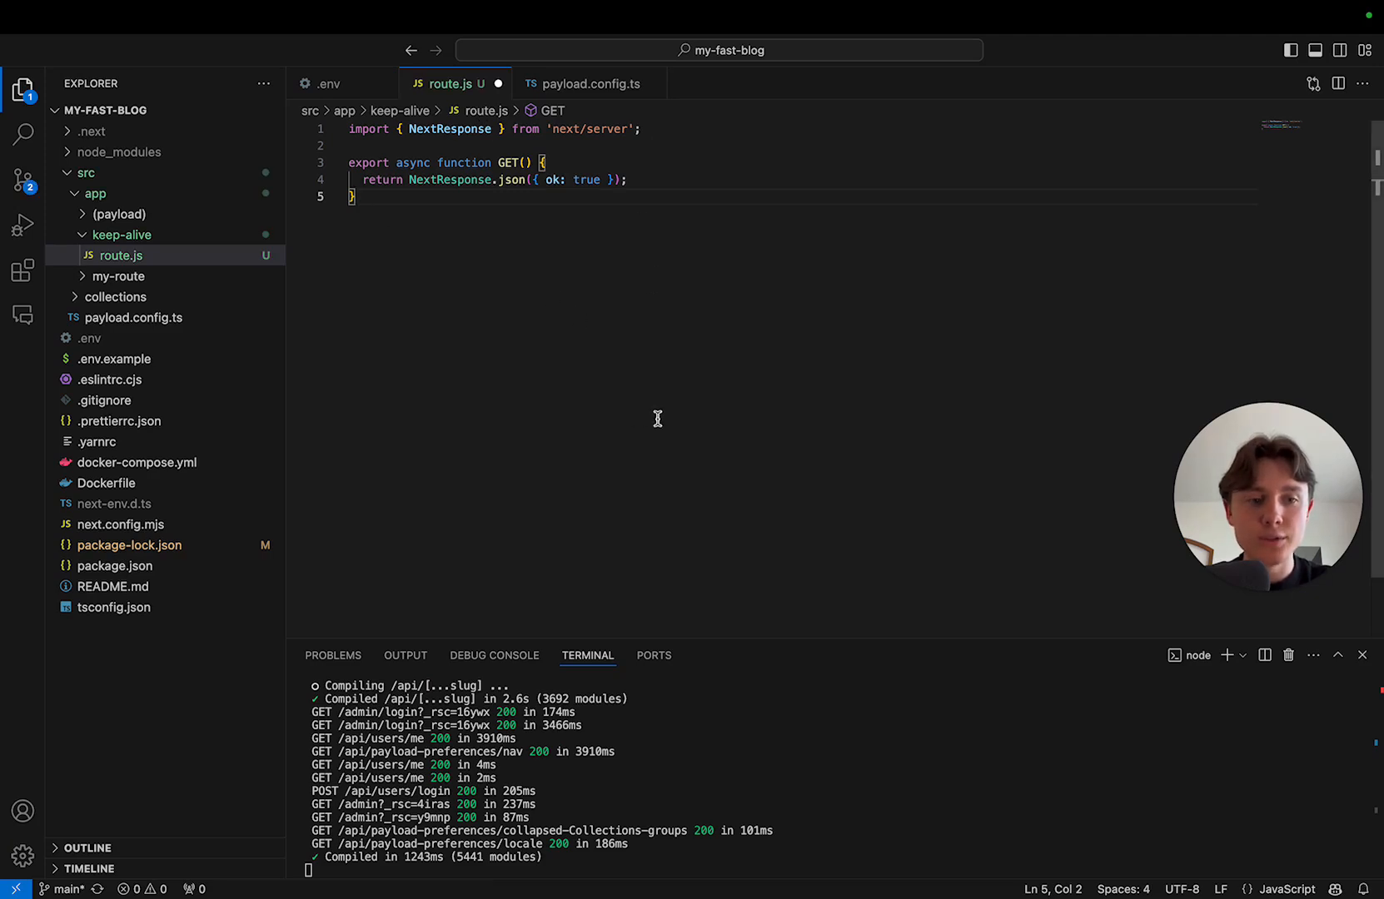
mouse_move(661, 211)
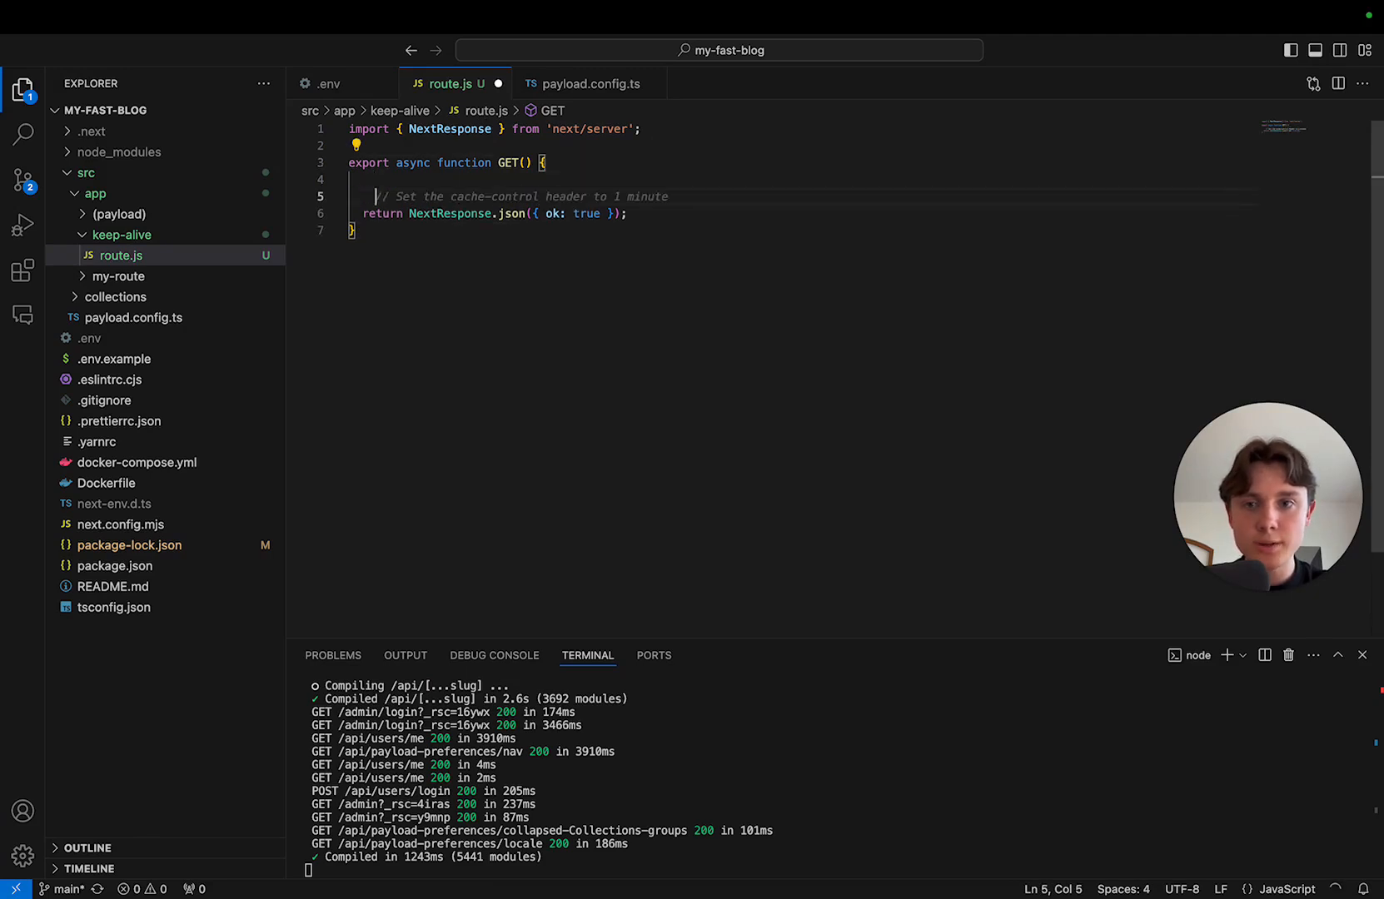
key(Enter)
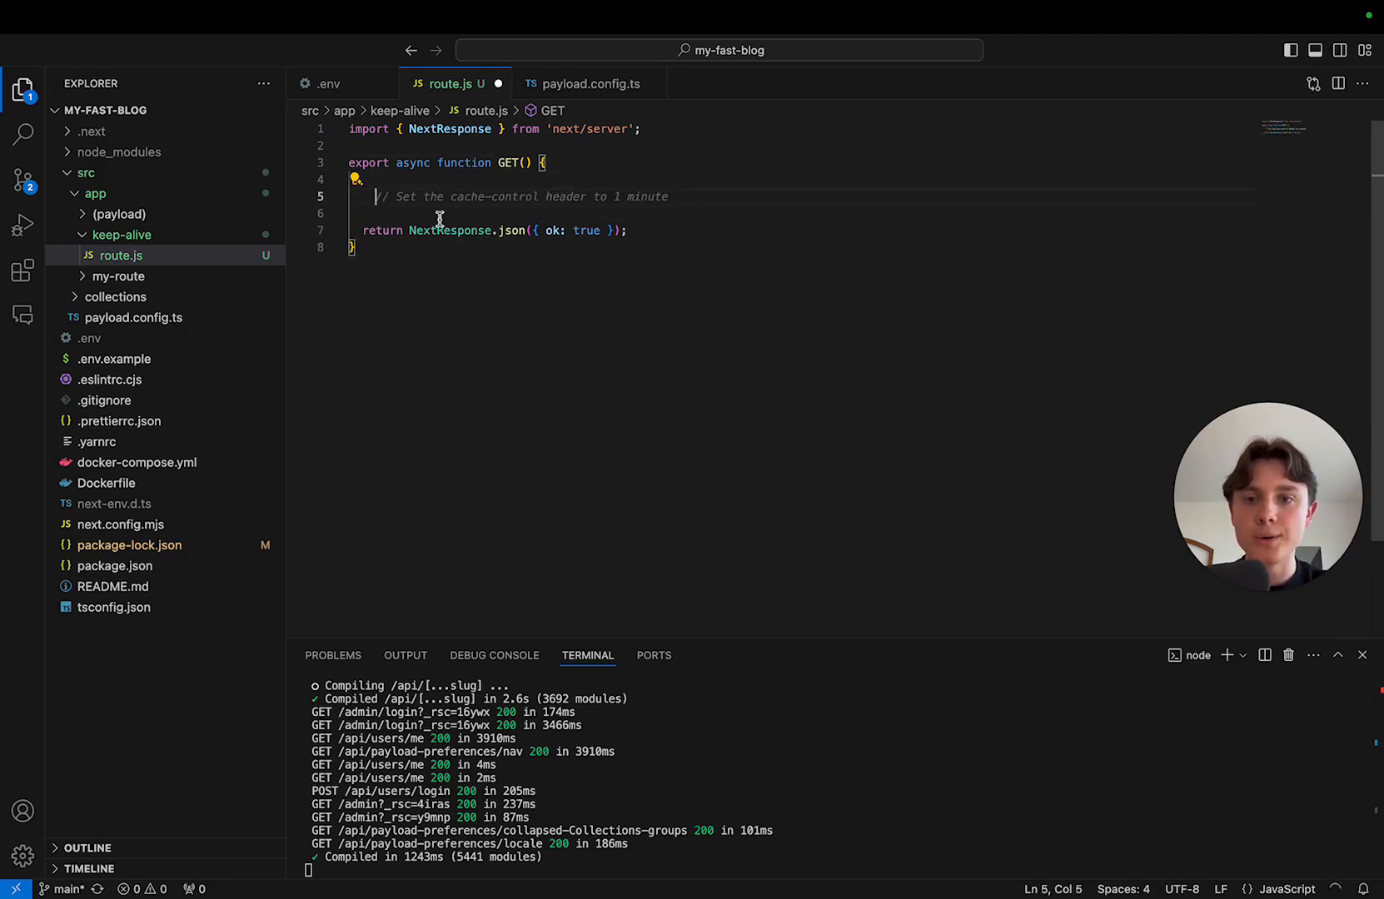
mouse_move(741, 239)
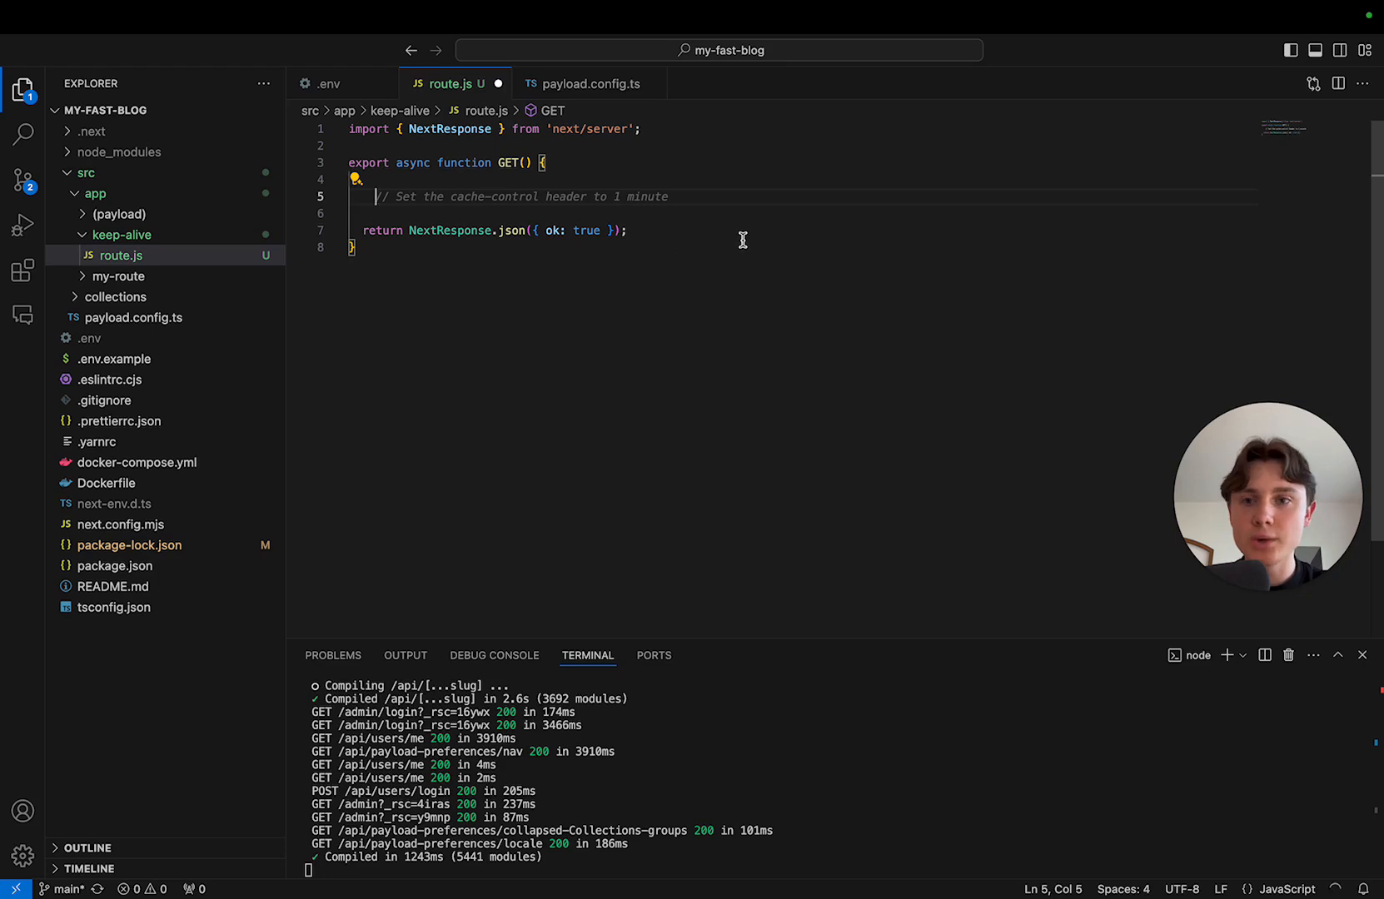
text(await new Promise((resolve) => setTimeout(resolve, 1000));)
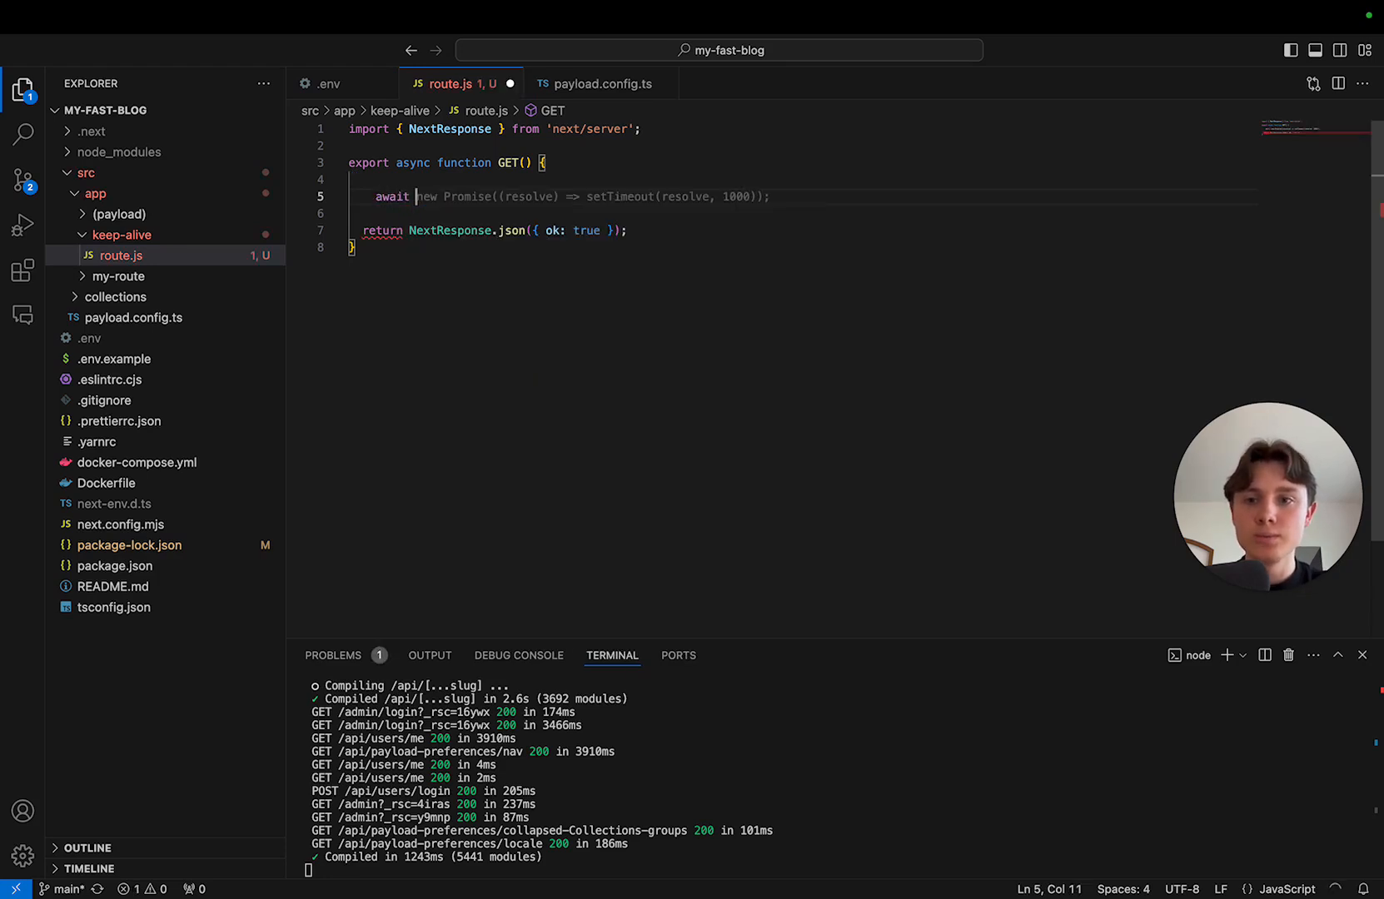
text(fetch('https://api.example.com/keep-alive', {)
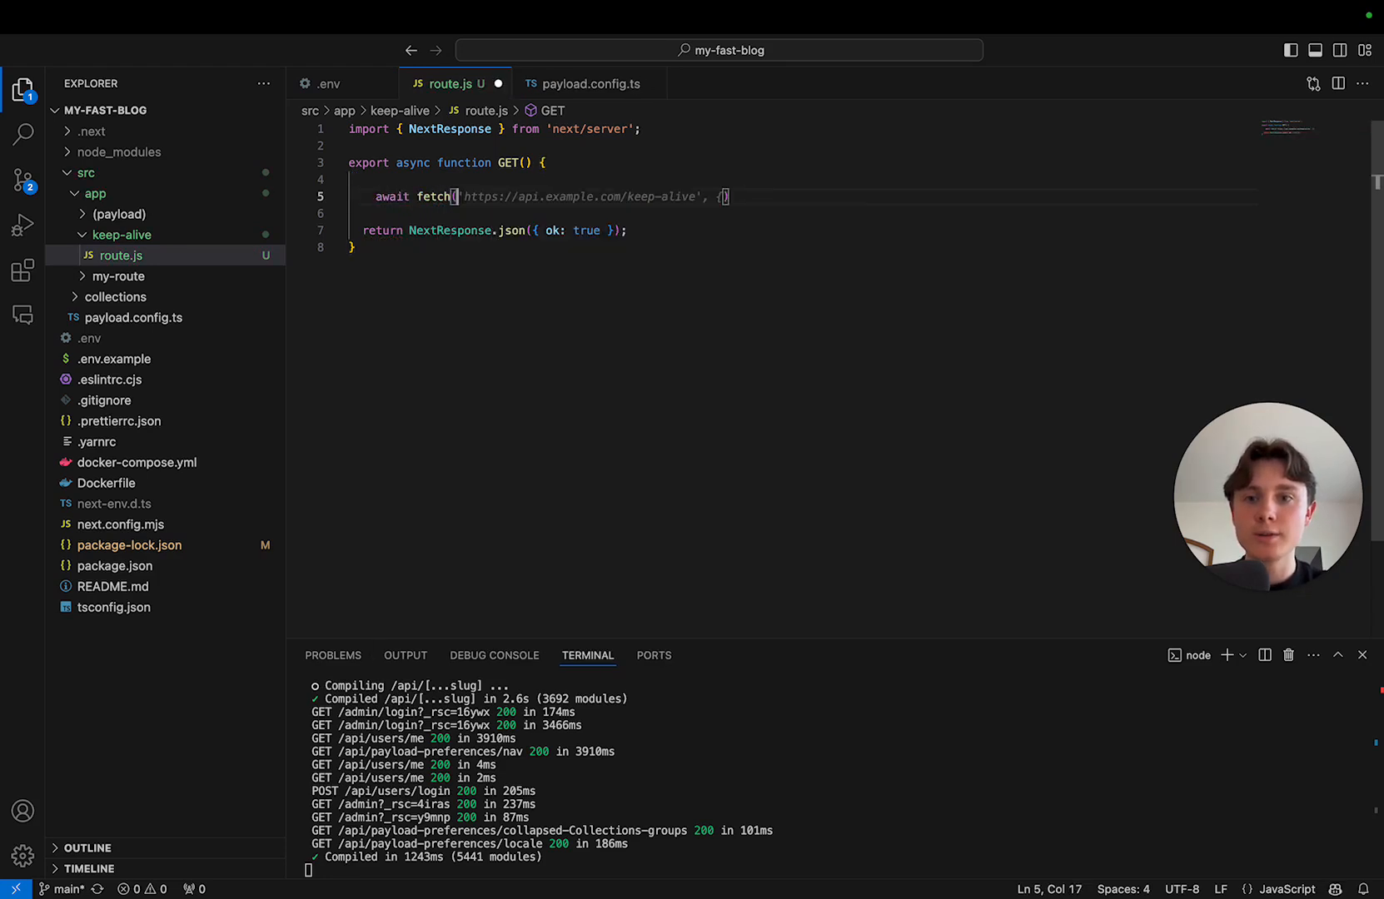
text(()
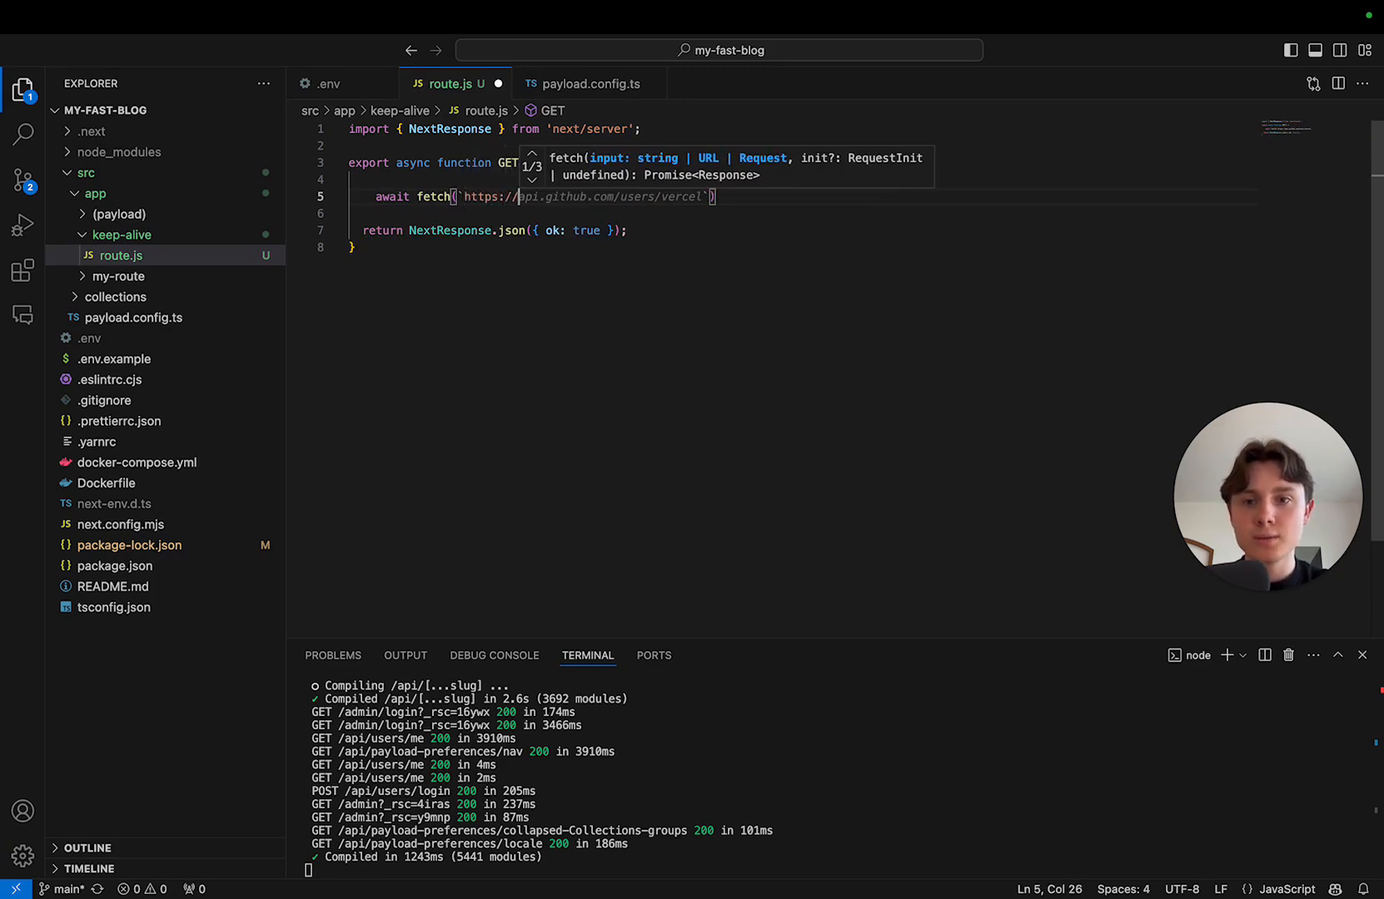
text(${process.env.NEXT_PUBLIC_VERCEL_URL}/api/keep-alive)
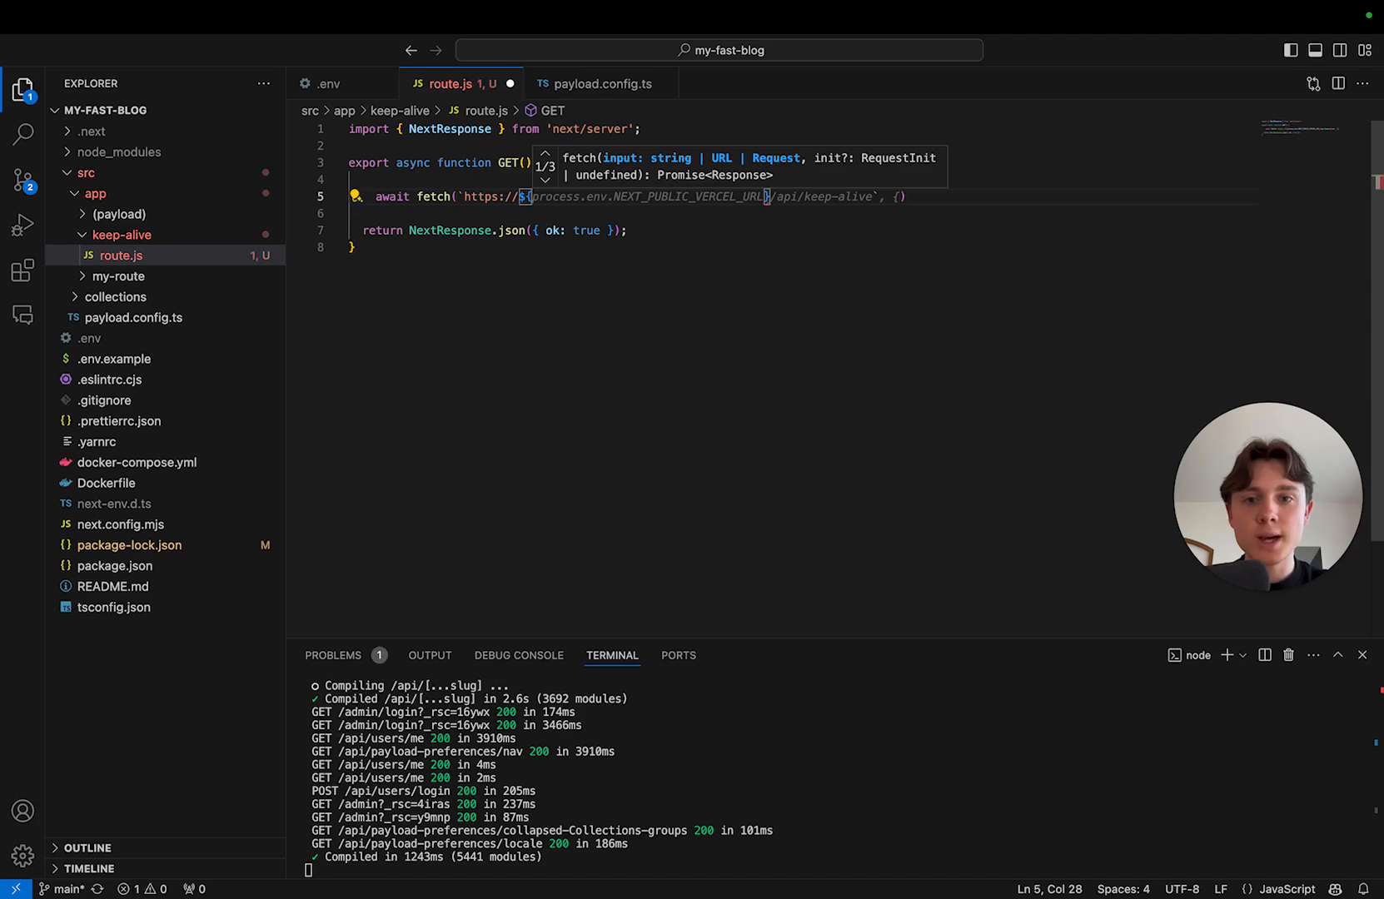
text(po)
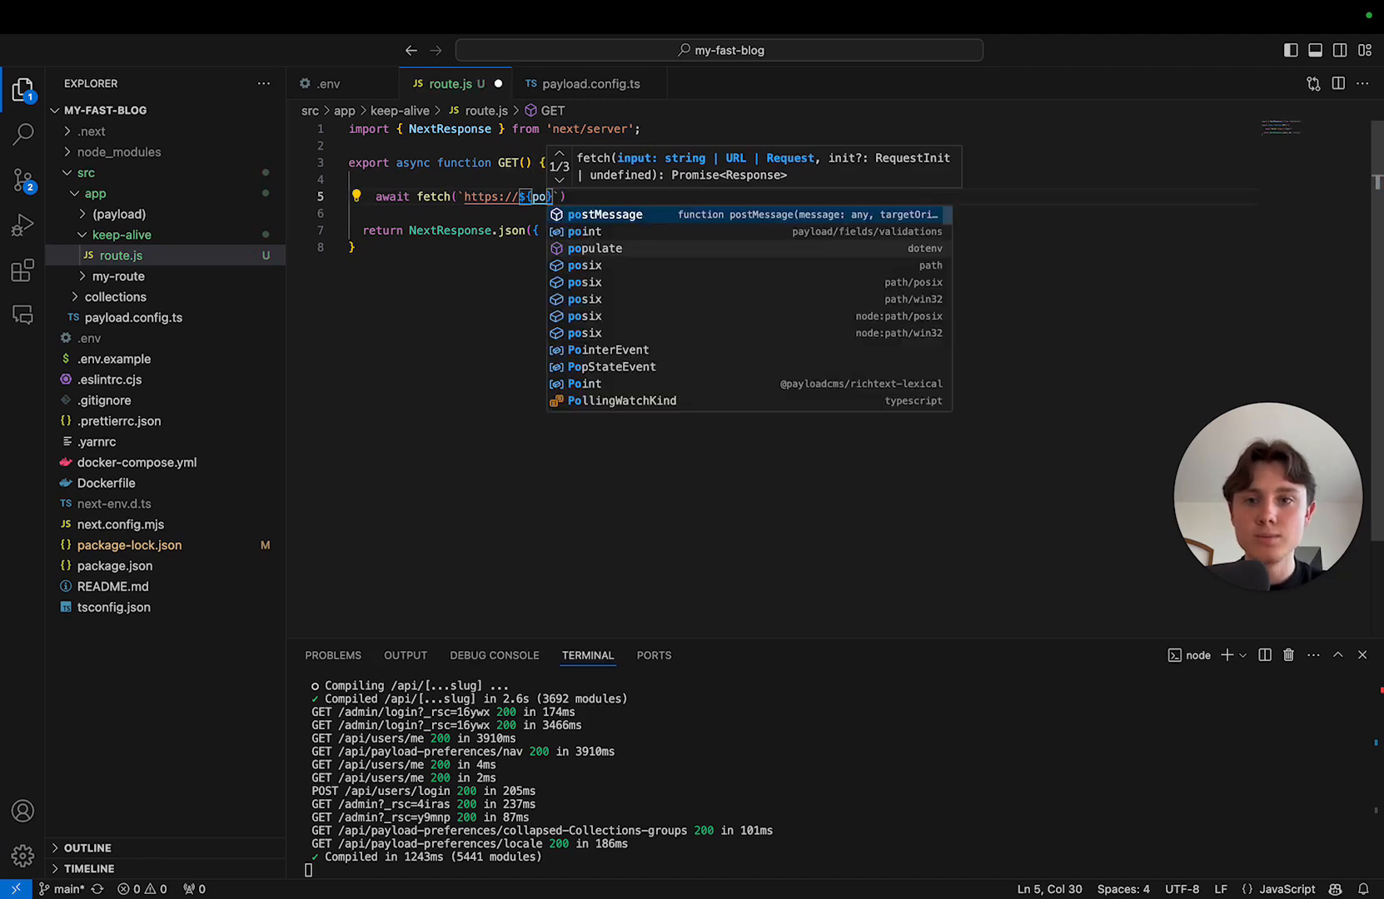
text(process.env.)
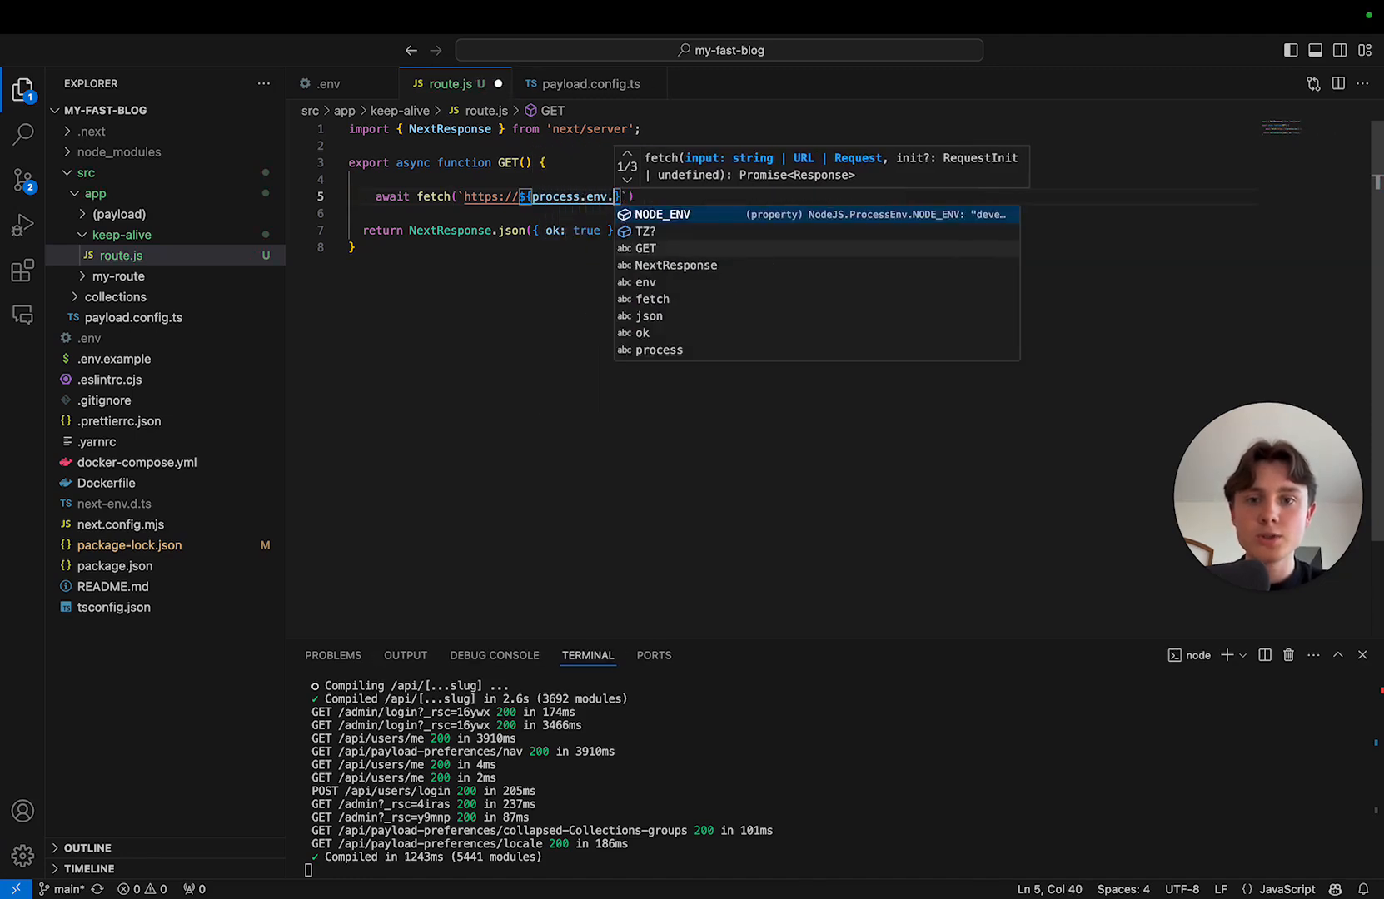
text(VERCEL_RUL)
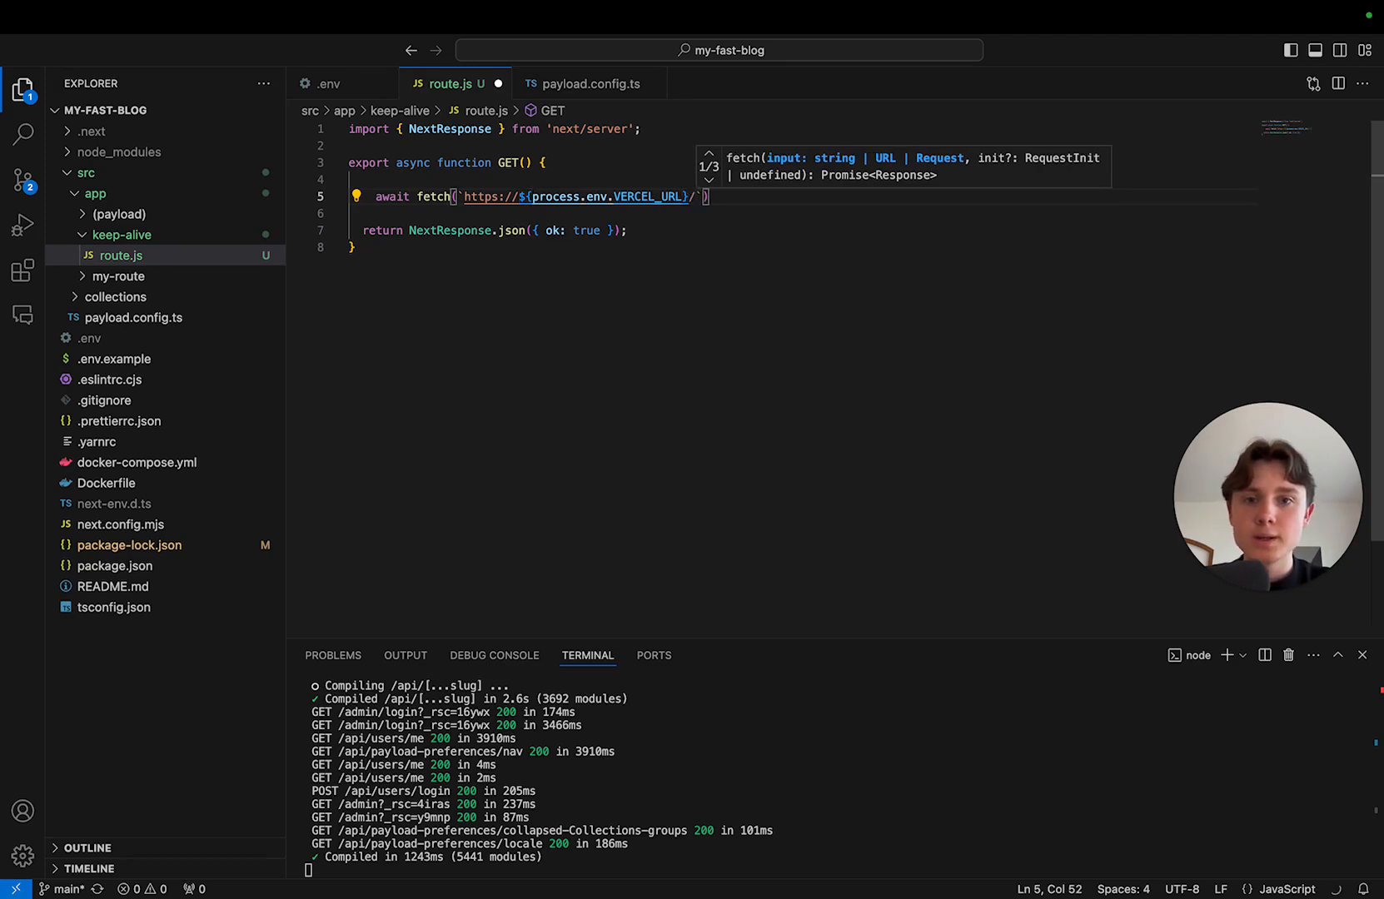
text(admin)
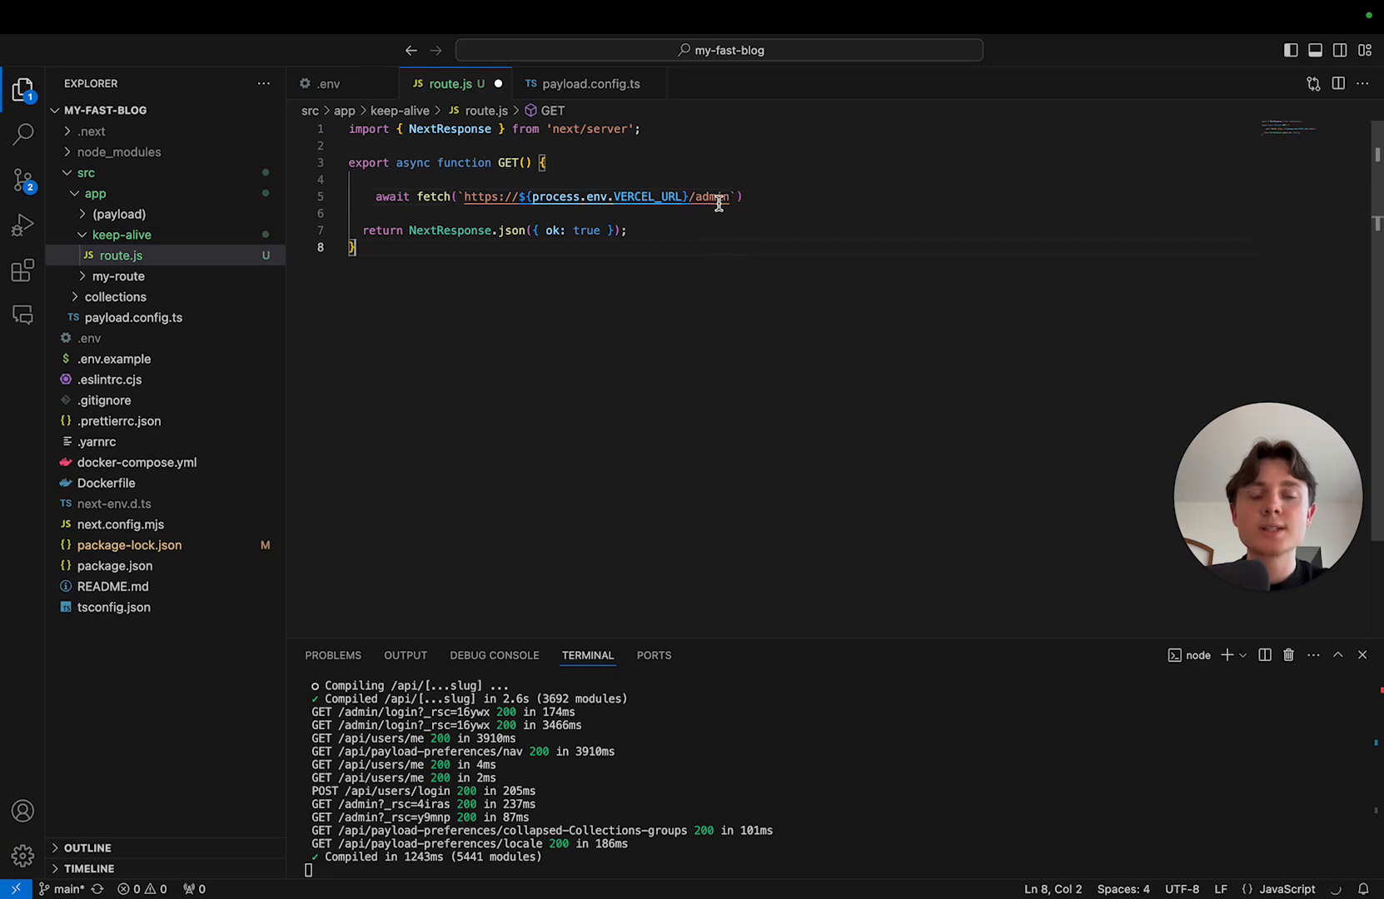
mouse_move(706, 196)
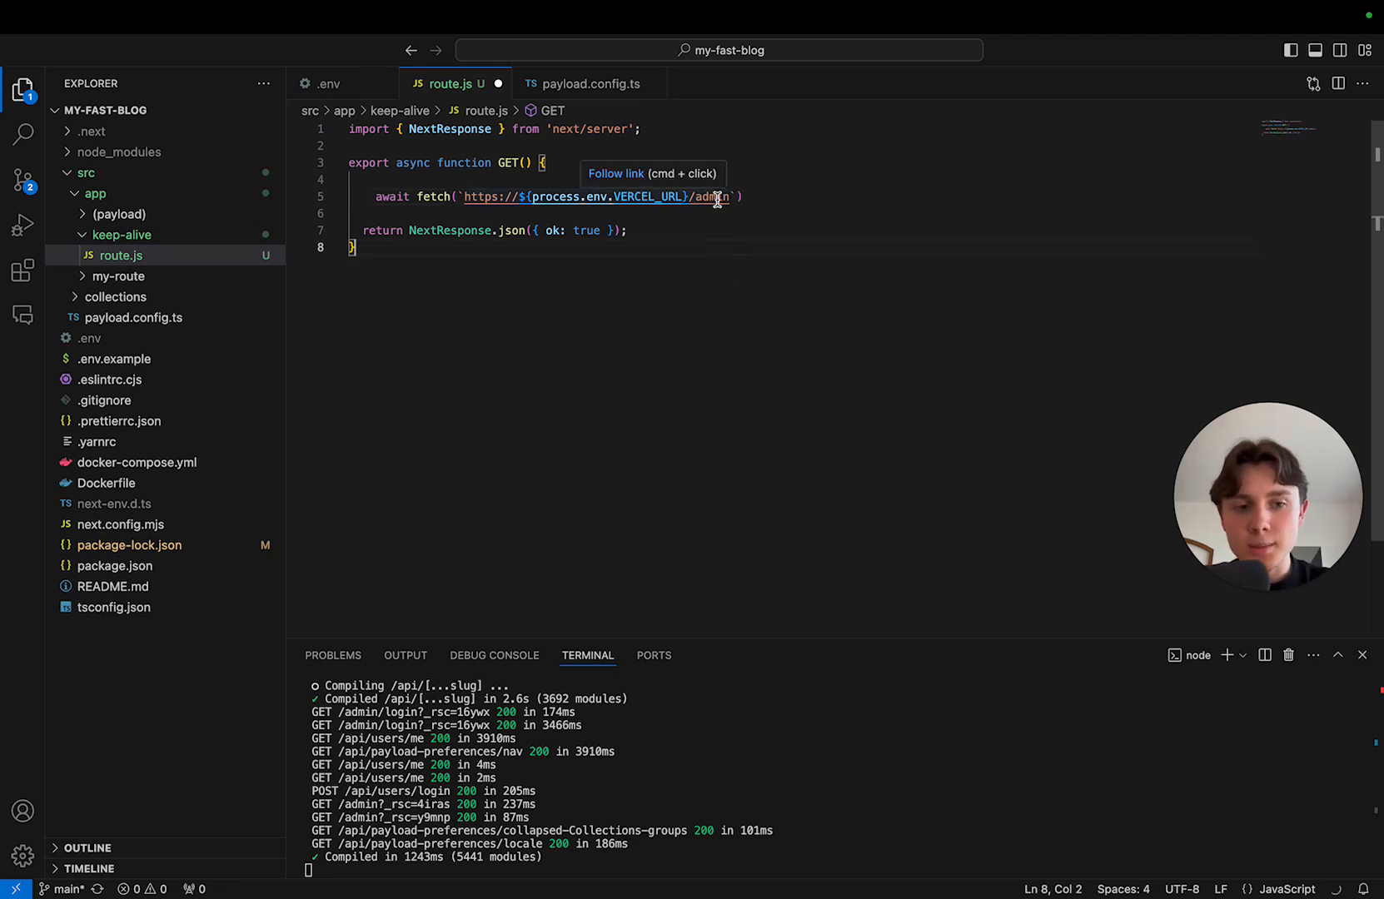
mouse_move(769, 209)
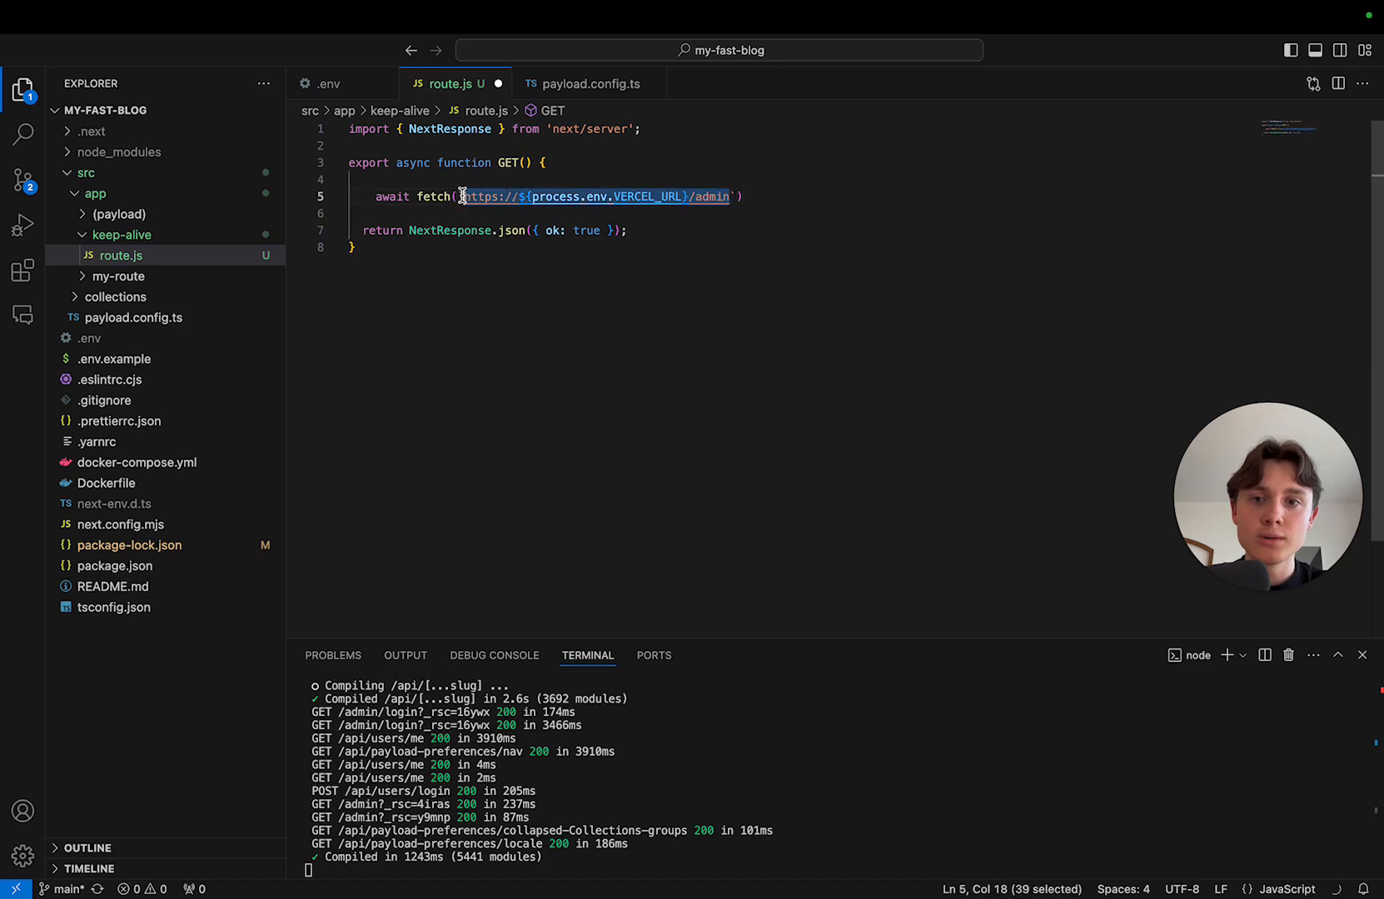
Step: Place the cursor at the end of the fetch line in route.js
click(746, 196)
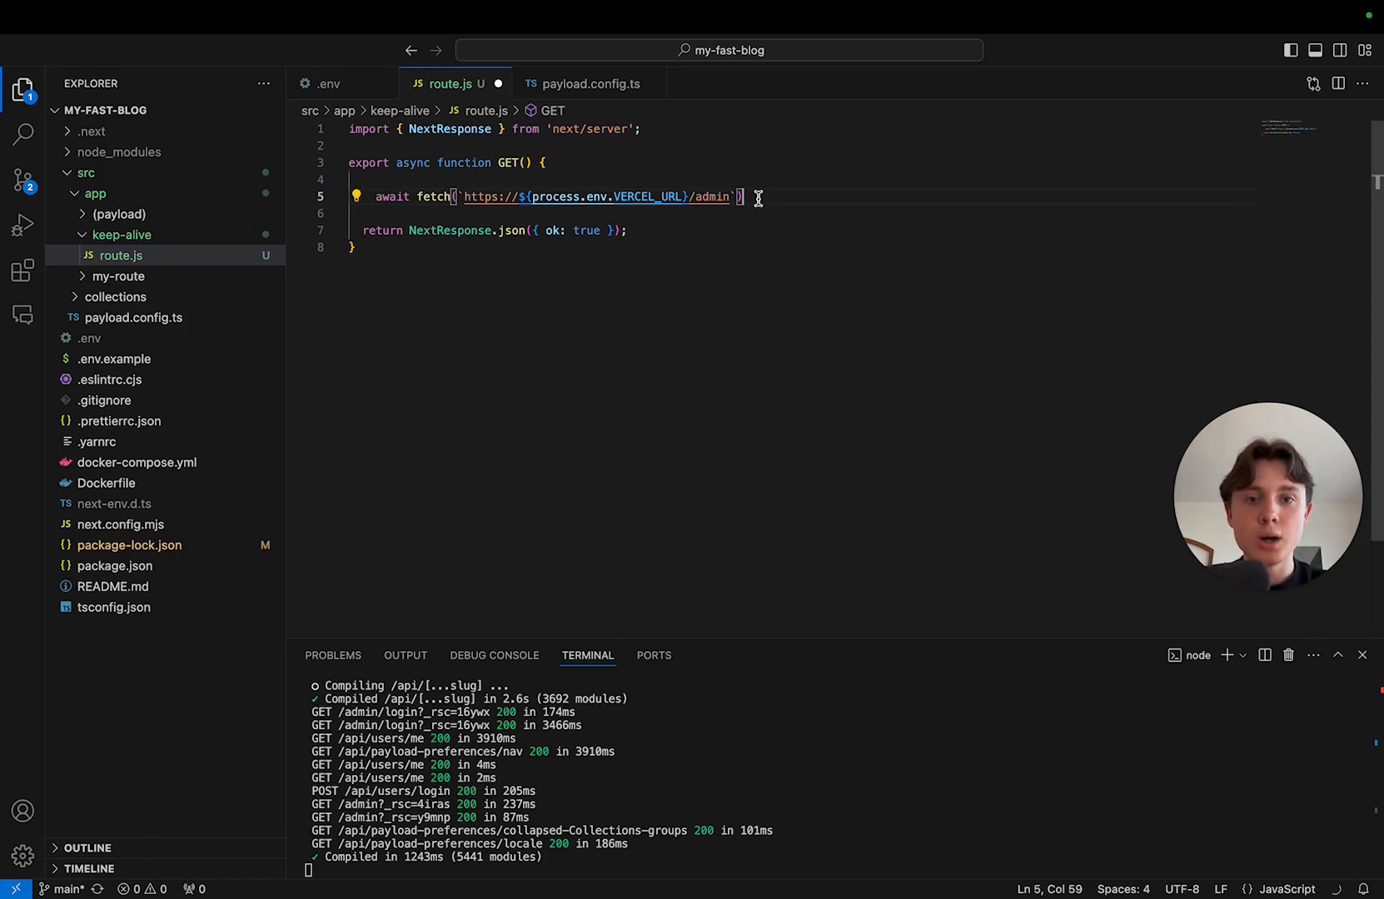
mouse_move(836, 776)
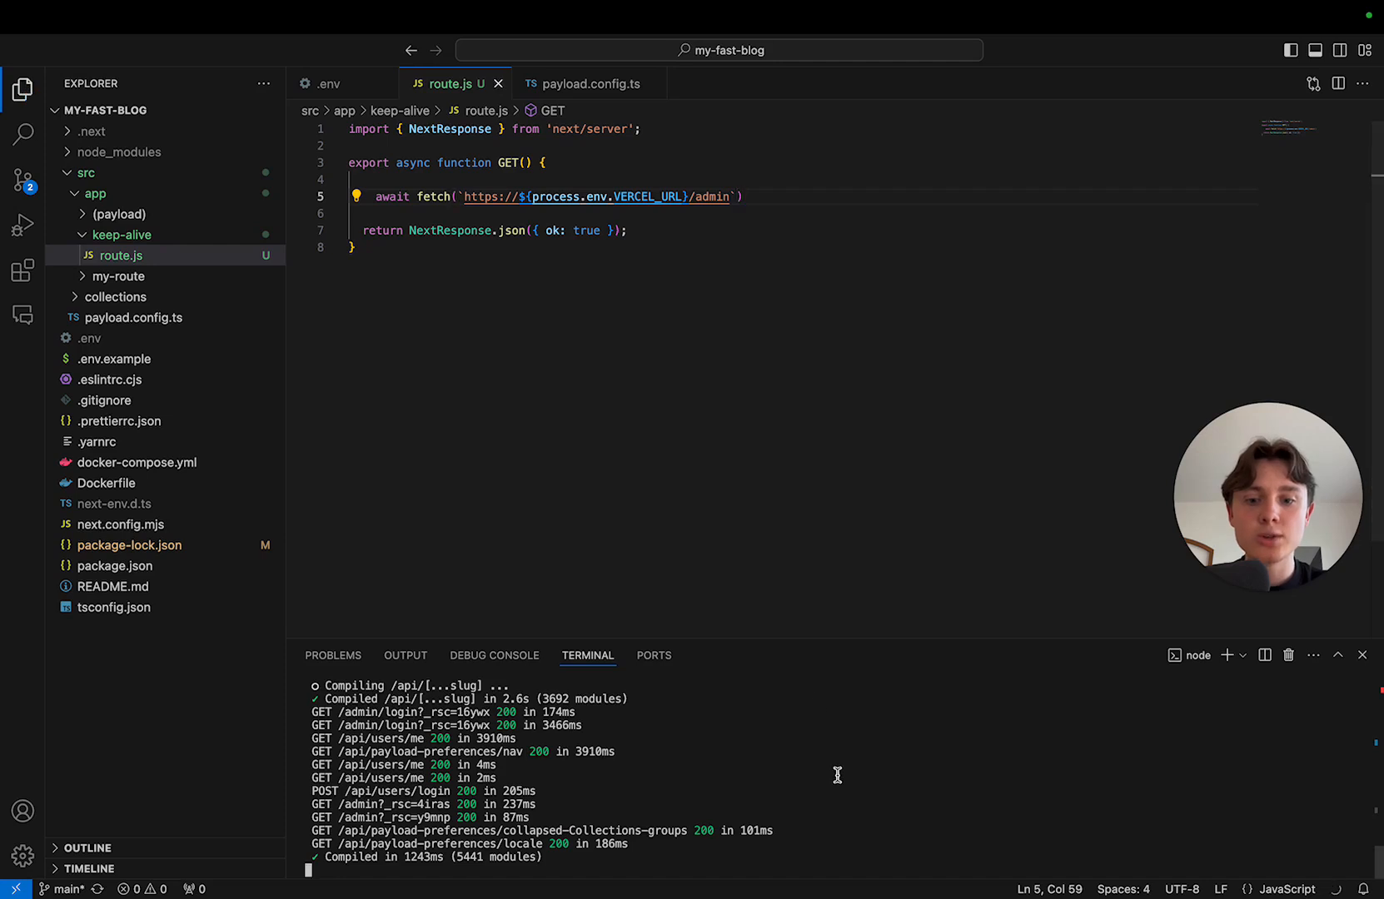
mouse_move(593, 434)
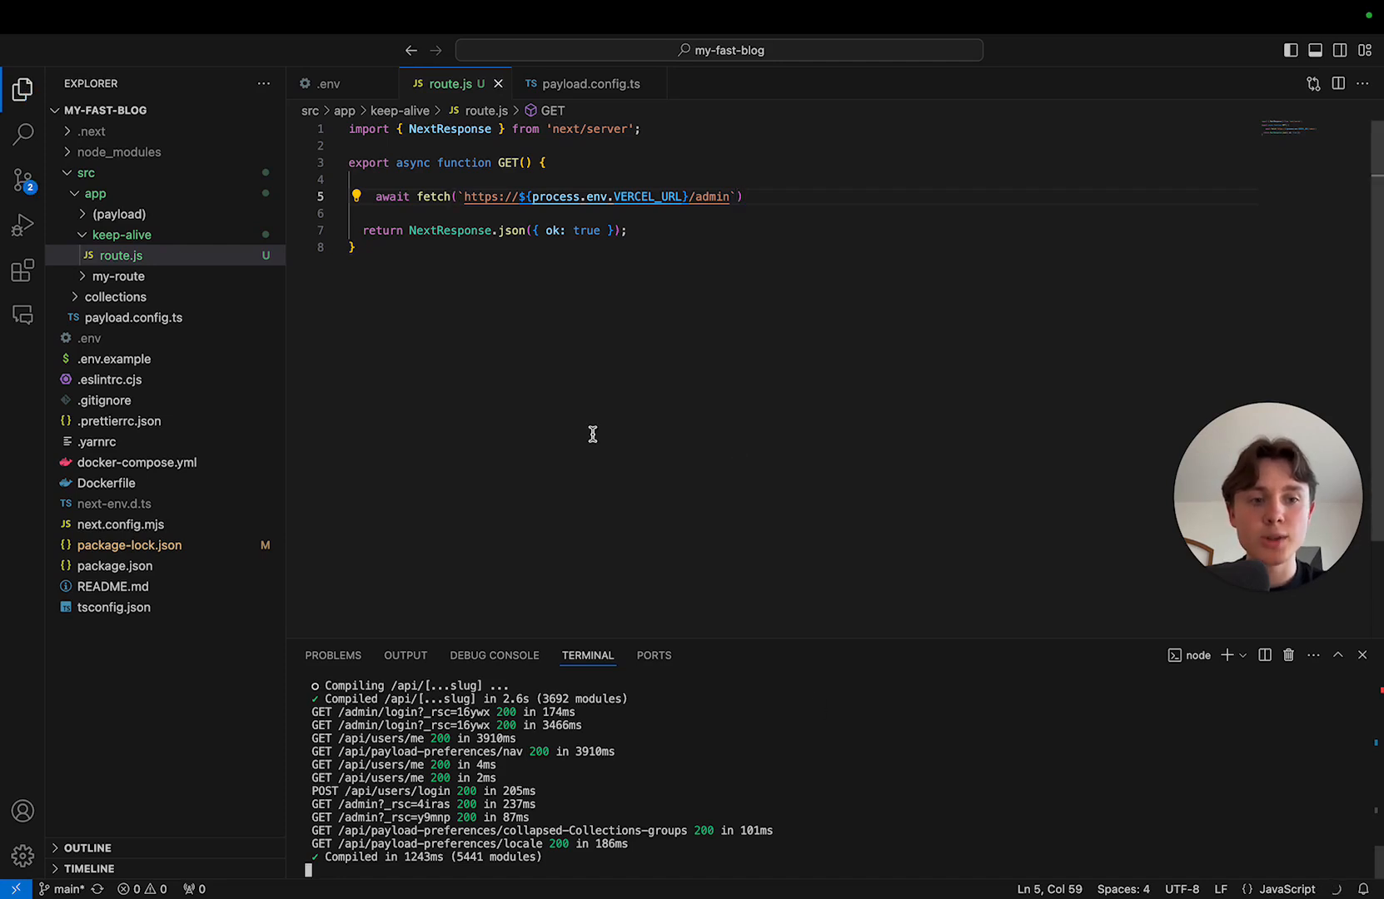
mouse_move(693, 464)
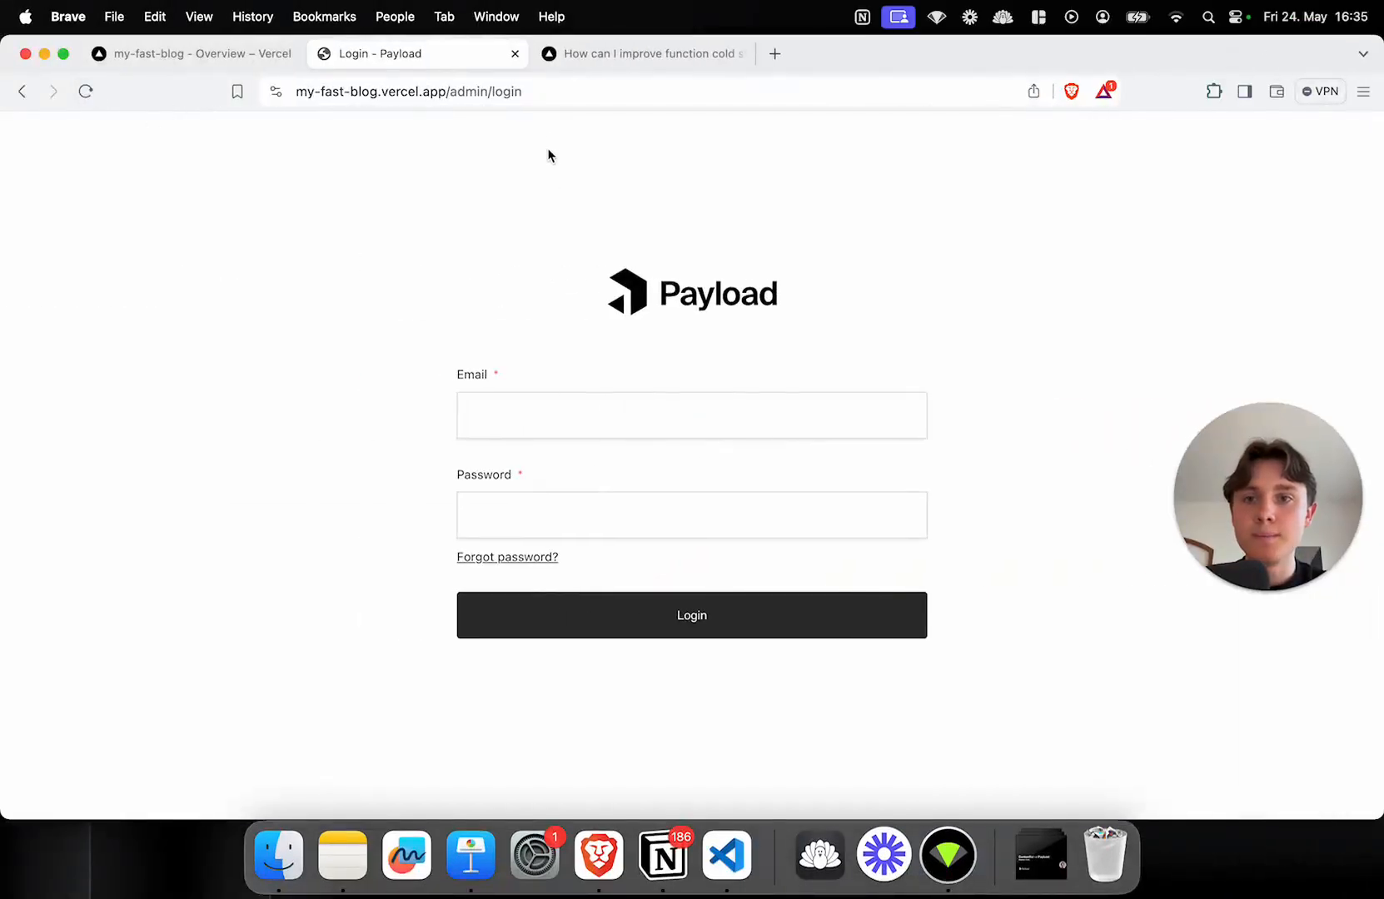
click(691, 515)
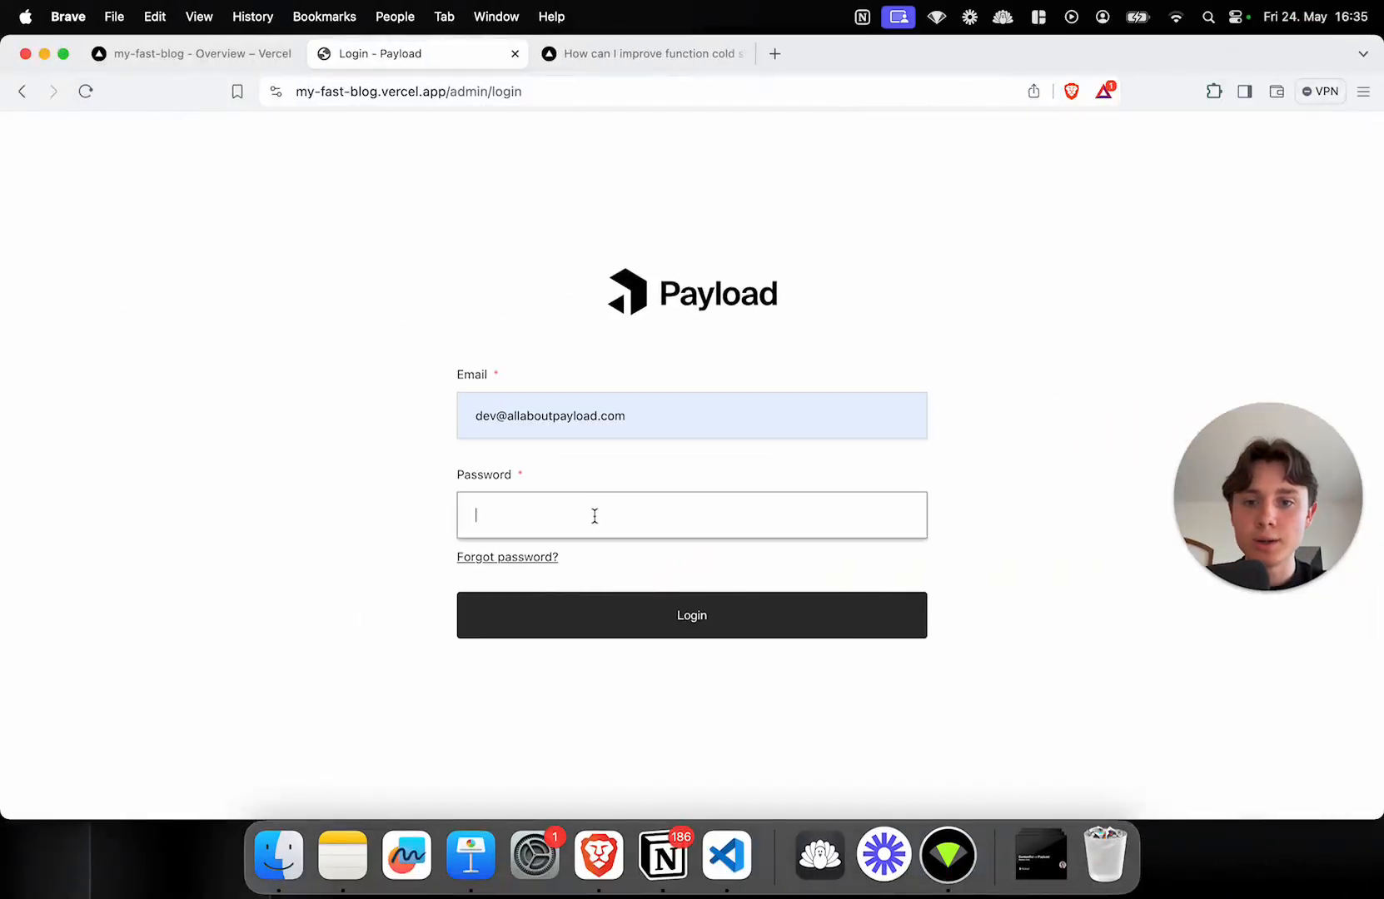
text(•)
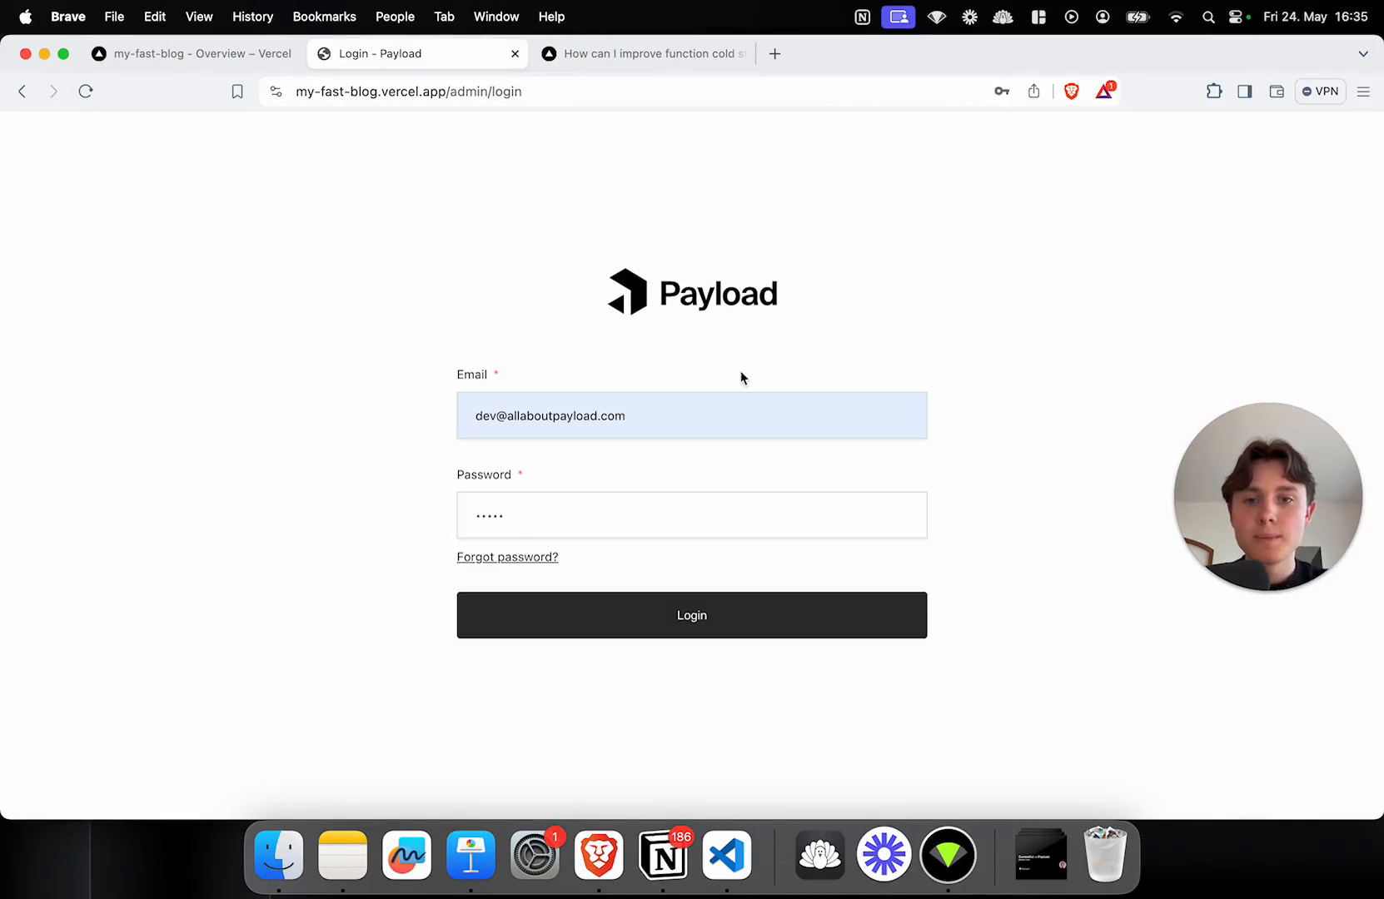
click(691, 615)
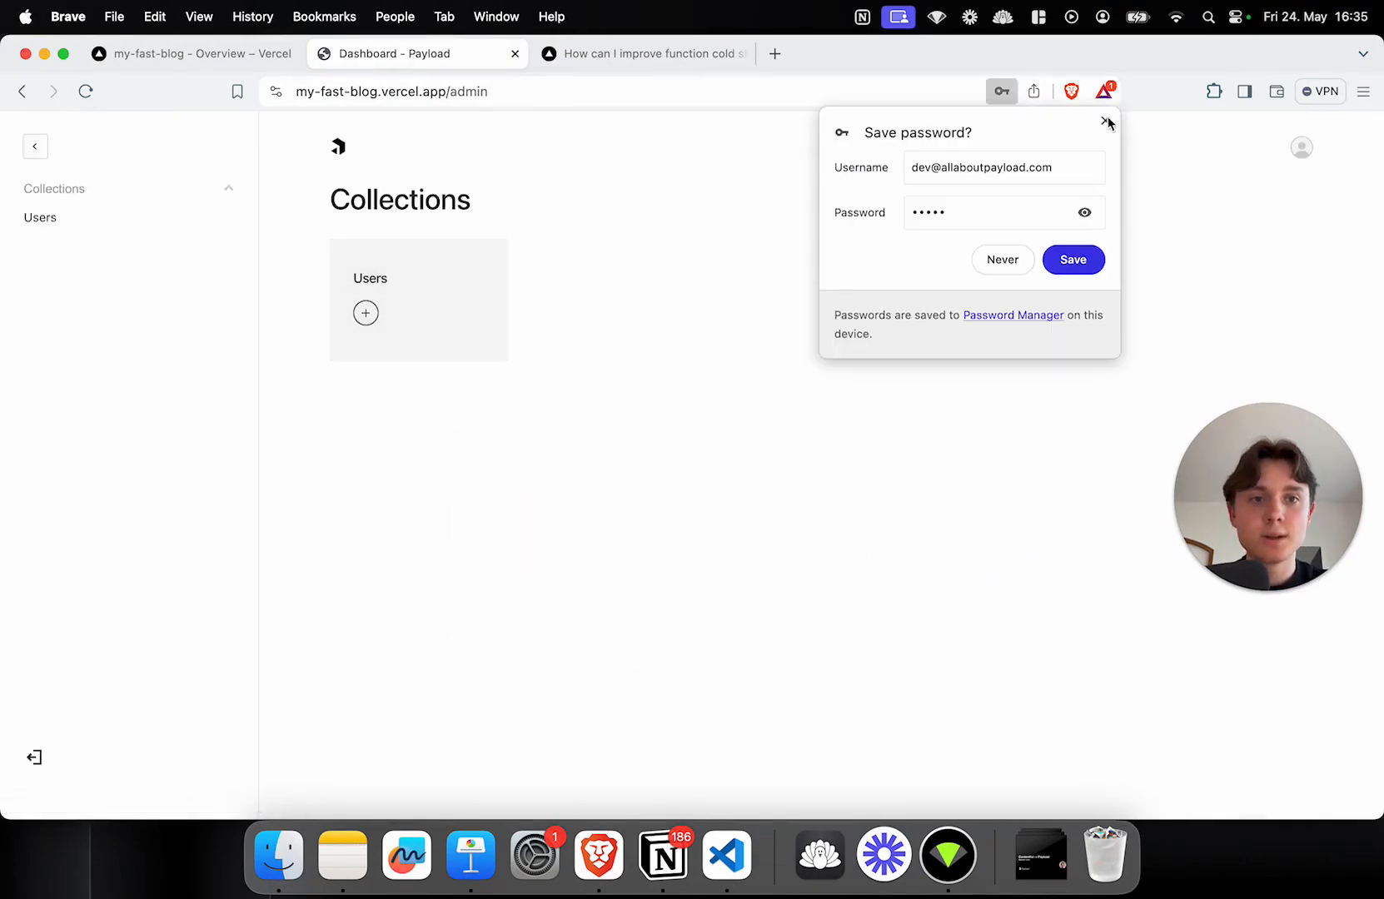
click(1109, 122)
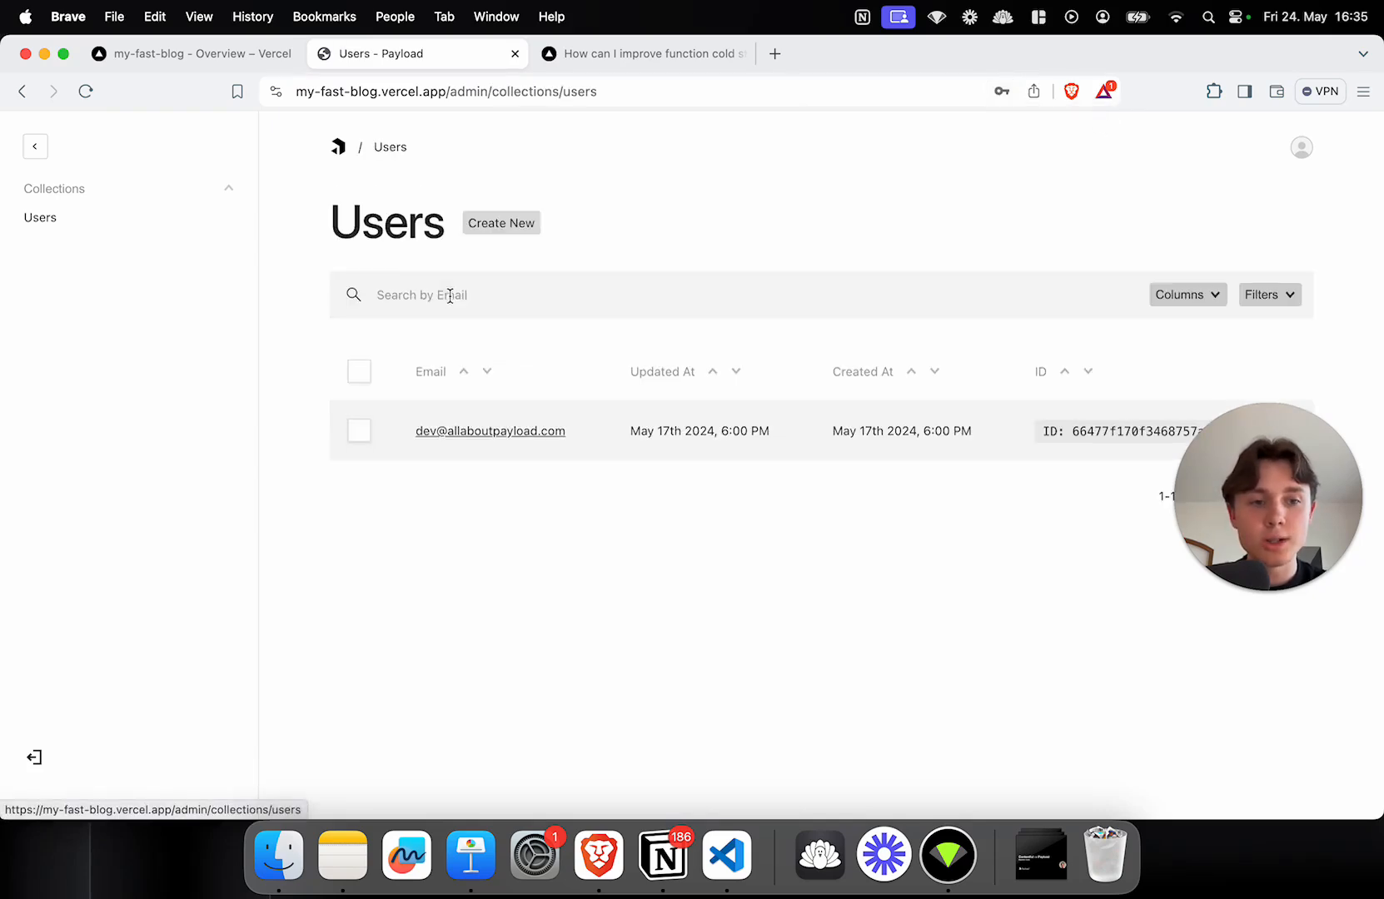
Step: Browse the Users collection and reopen the only user's record
click(489, 432)
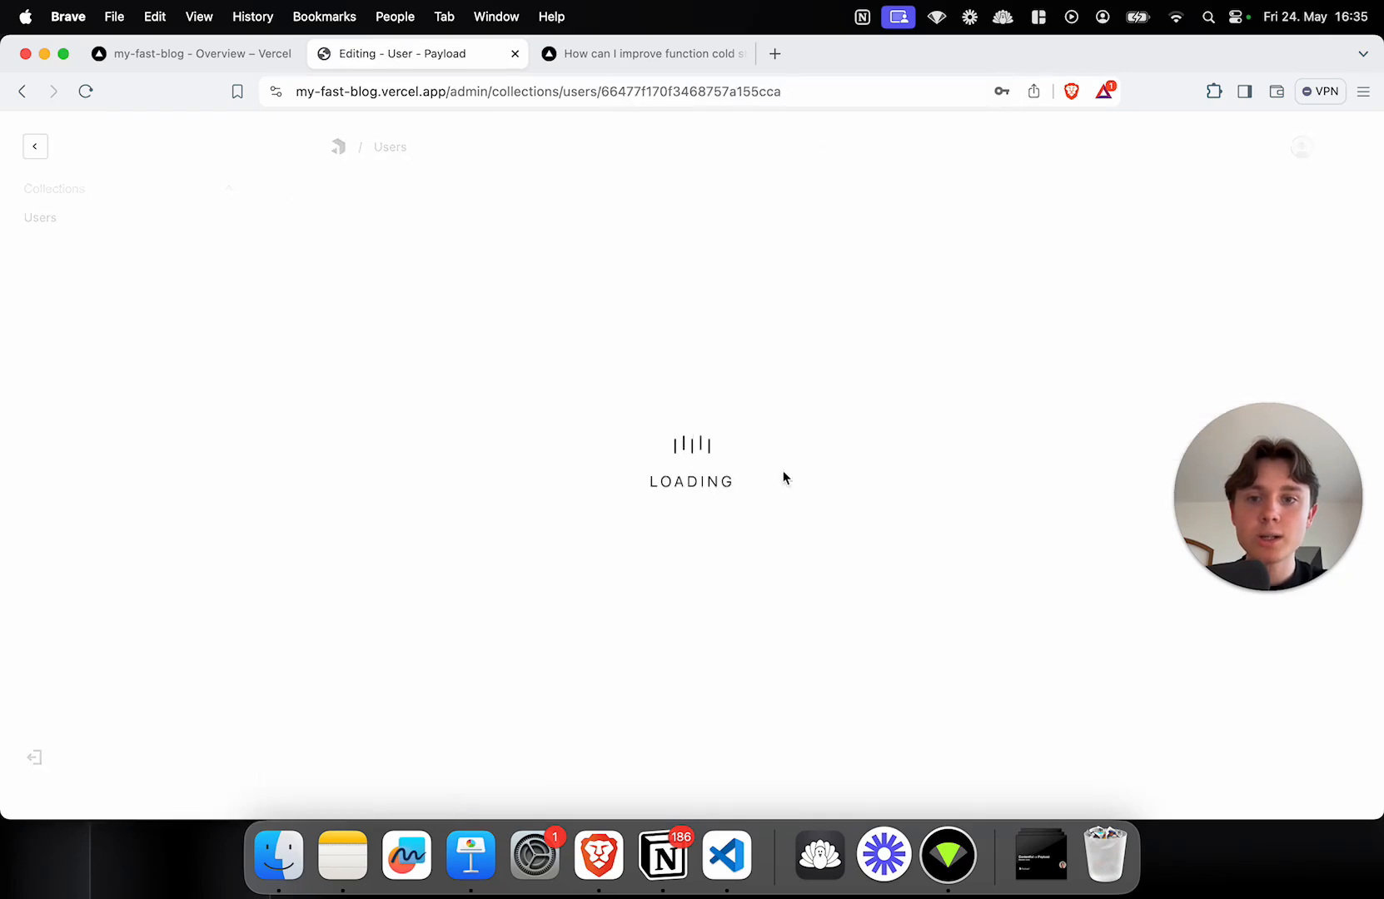
click(338, 147)
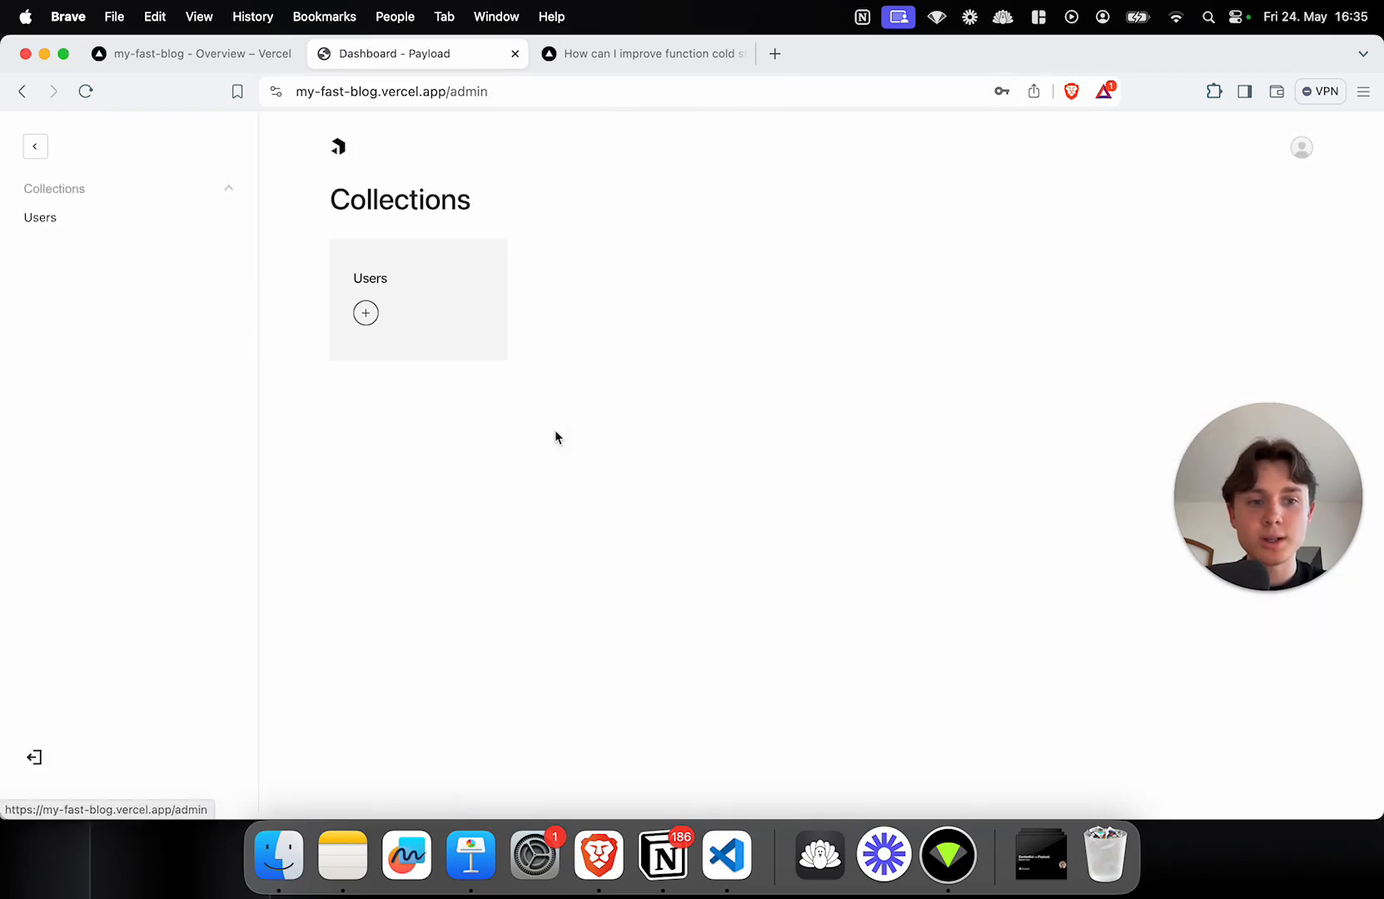
mouse_move(430, 316)
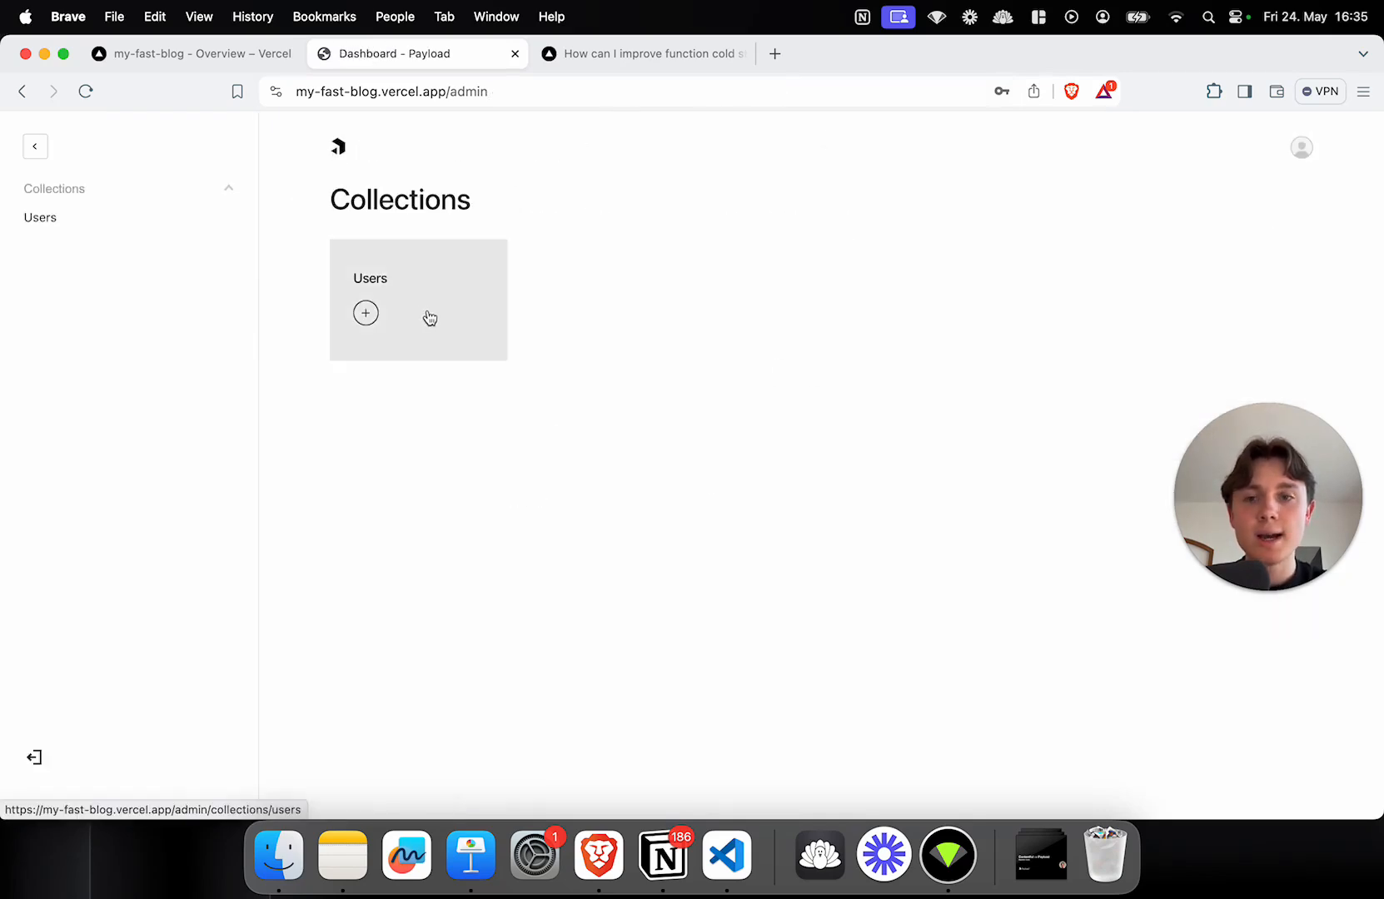
click(417, 298)
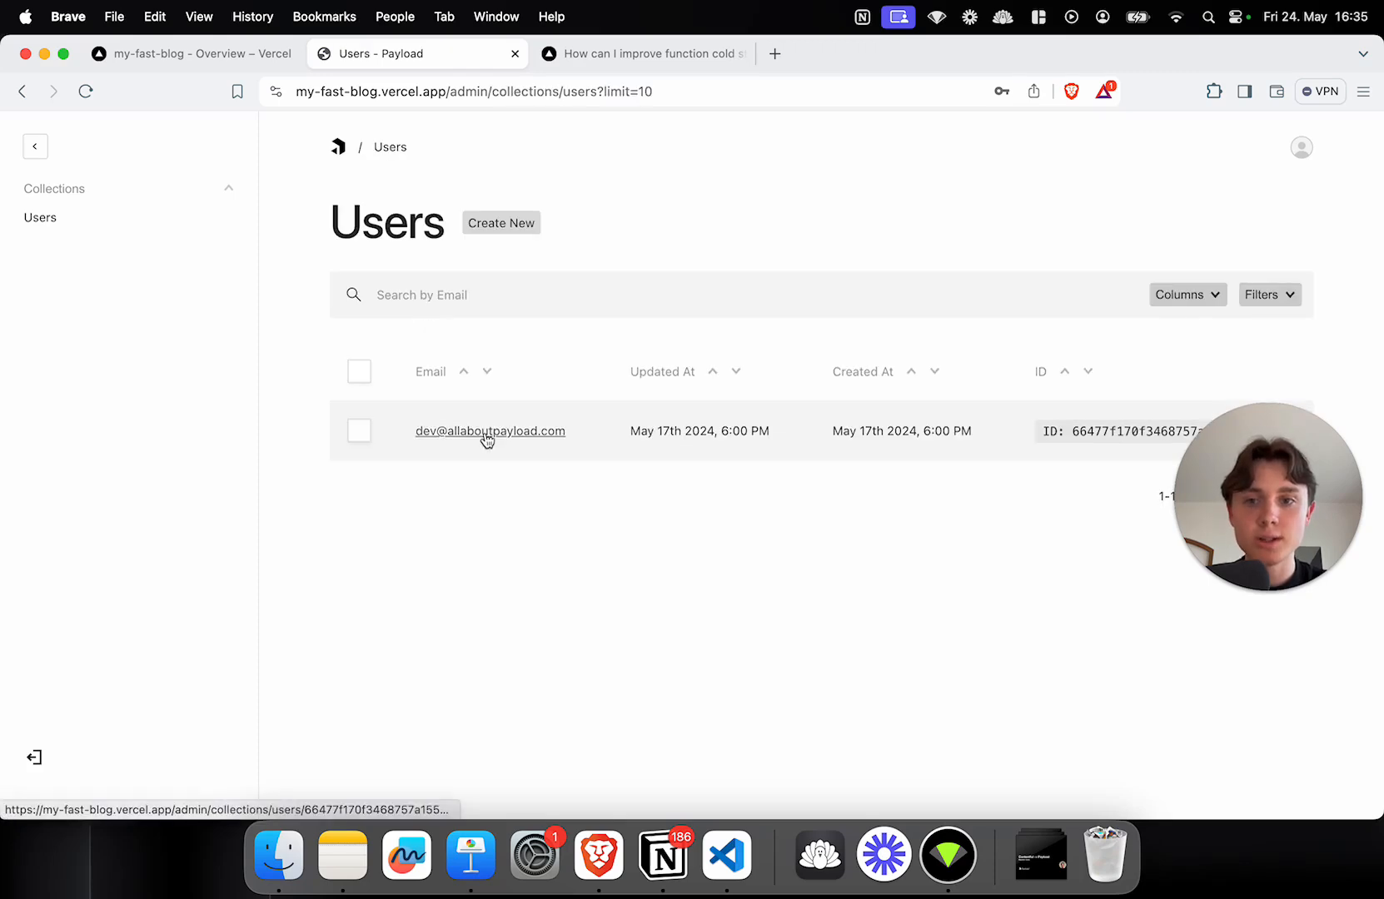
click(490, 431)
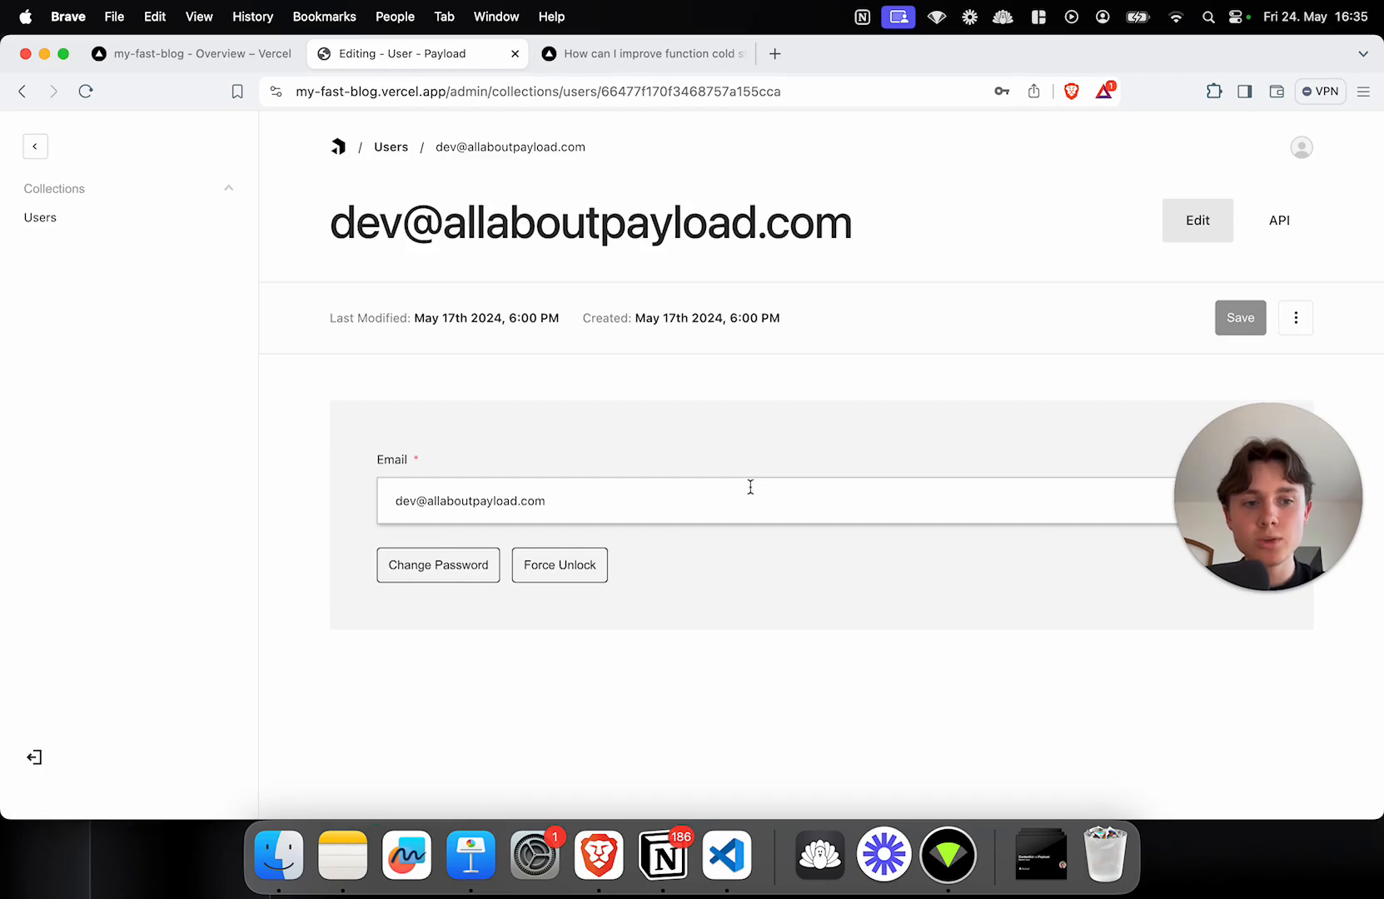
mouse_move(779, 394)
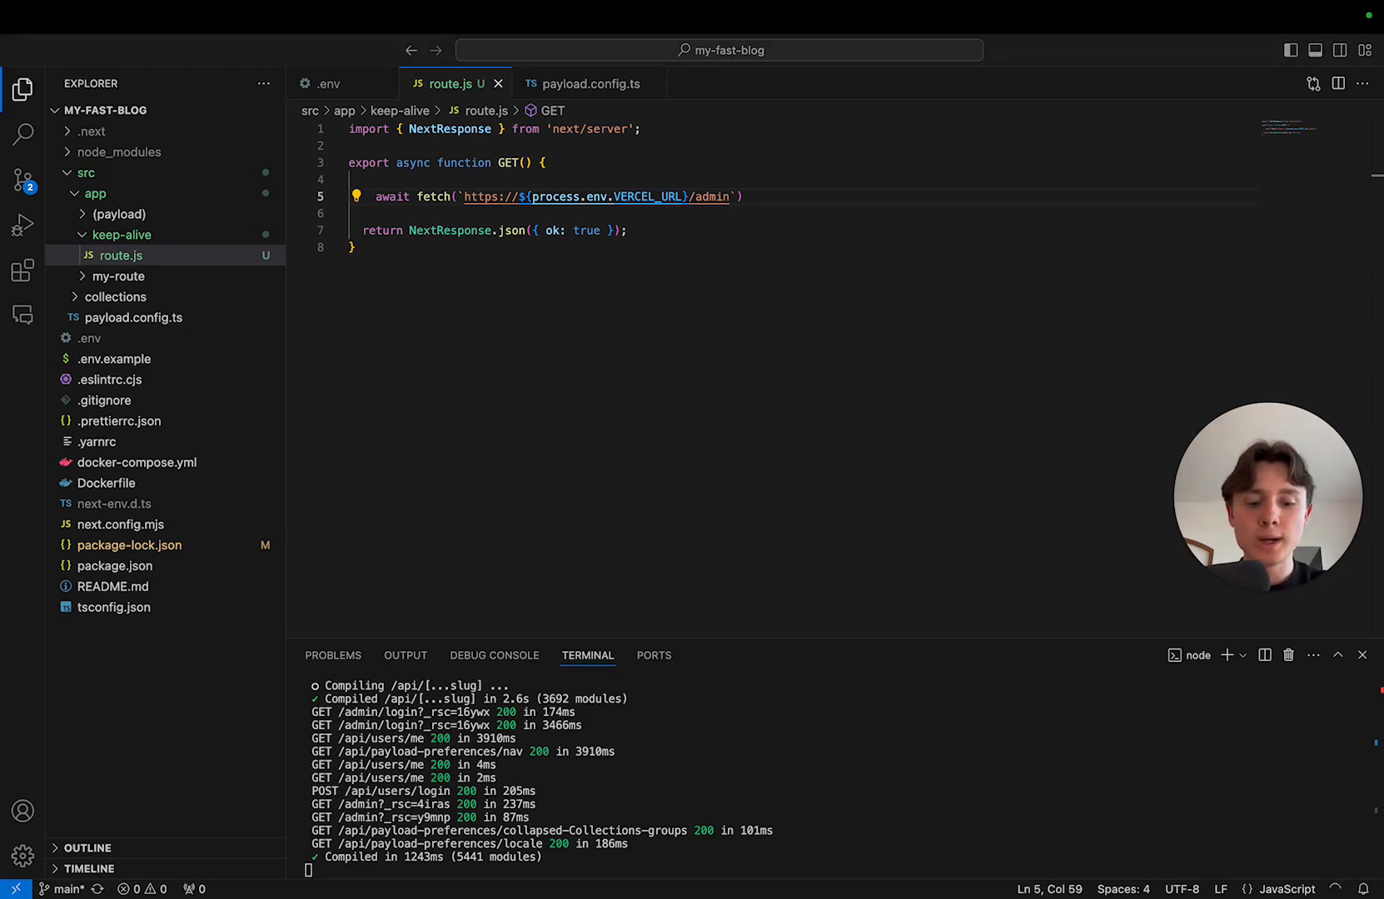
Step: Add export const revalidate = 0; after the NextResponse import
click(643, 128)
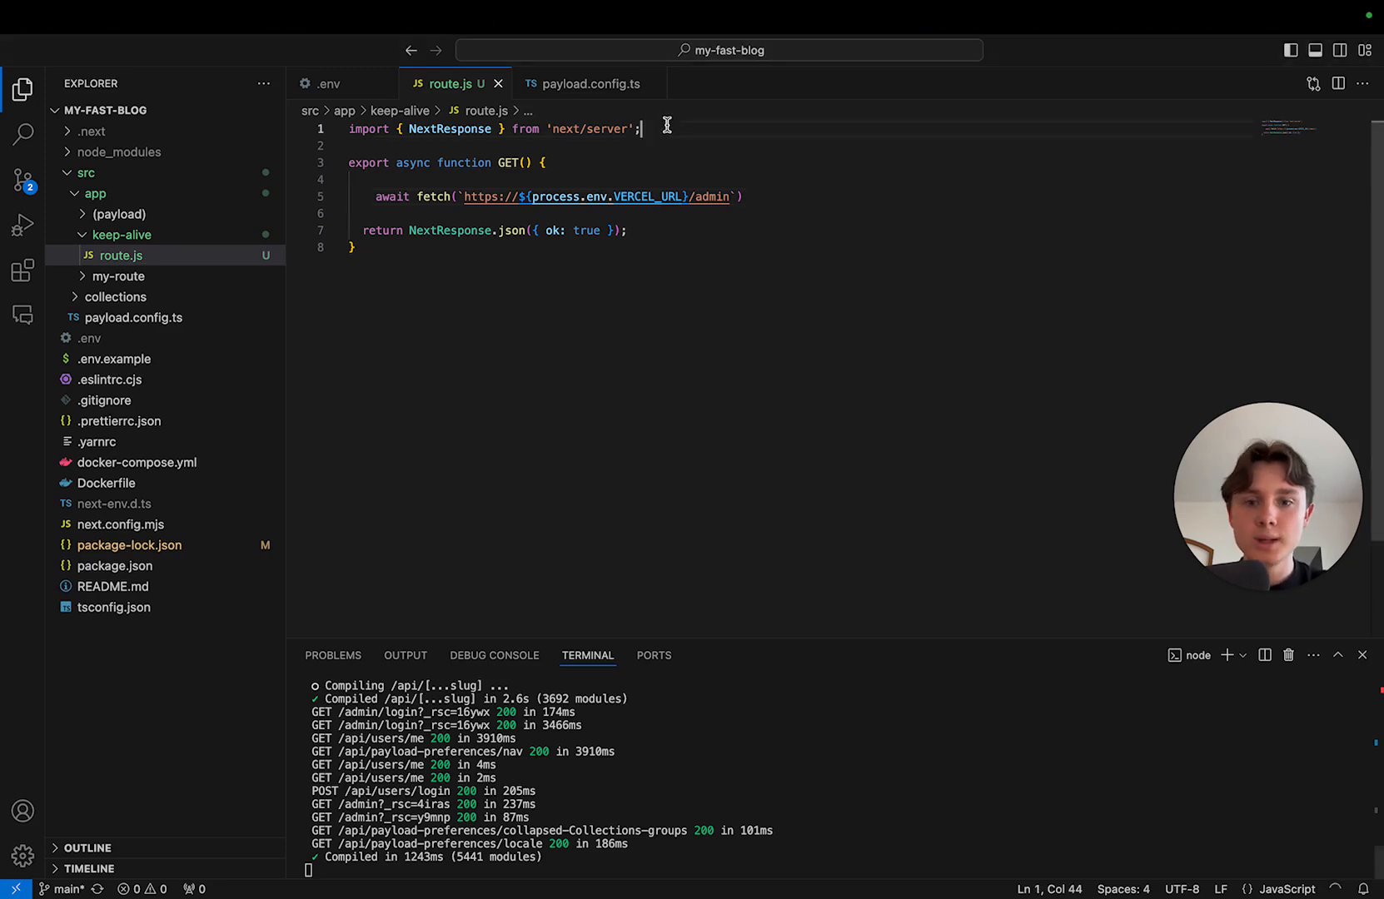
text(export const revalidate = 0;)
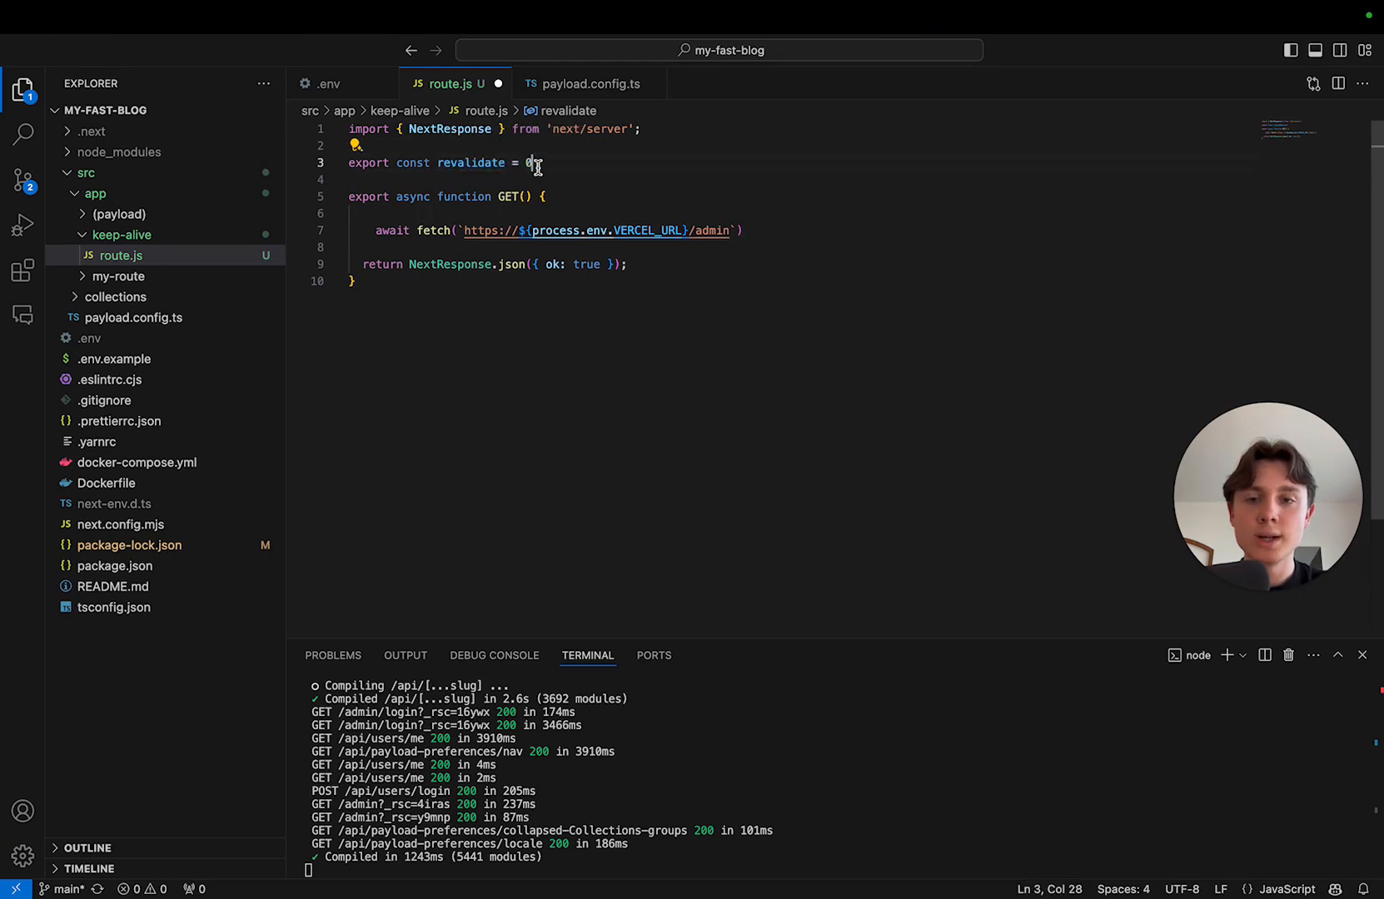
mouse_move(668, 275)
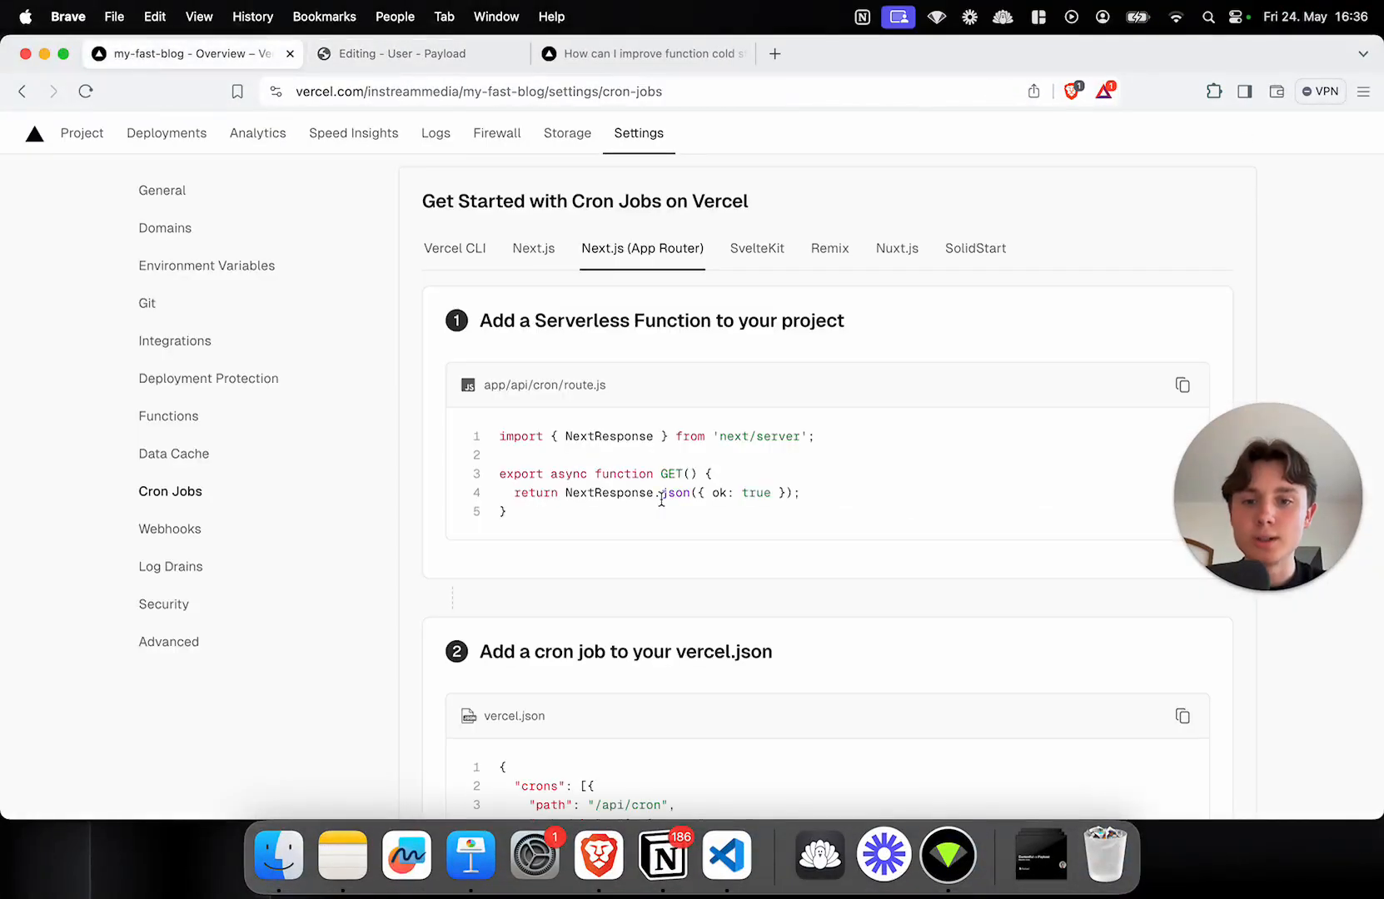
Step: Scroll the App Router cron guide down to the vercel.json example
scroll(down, 3)
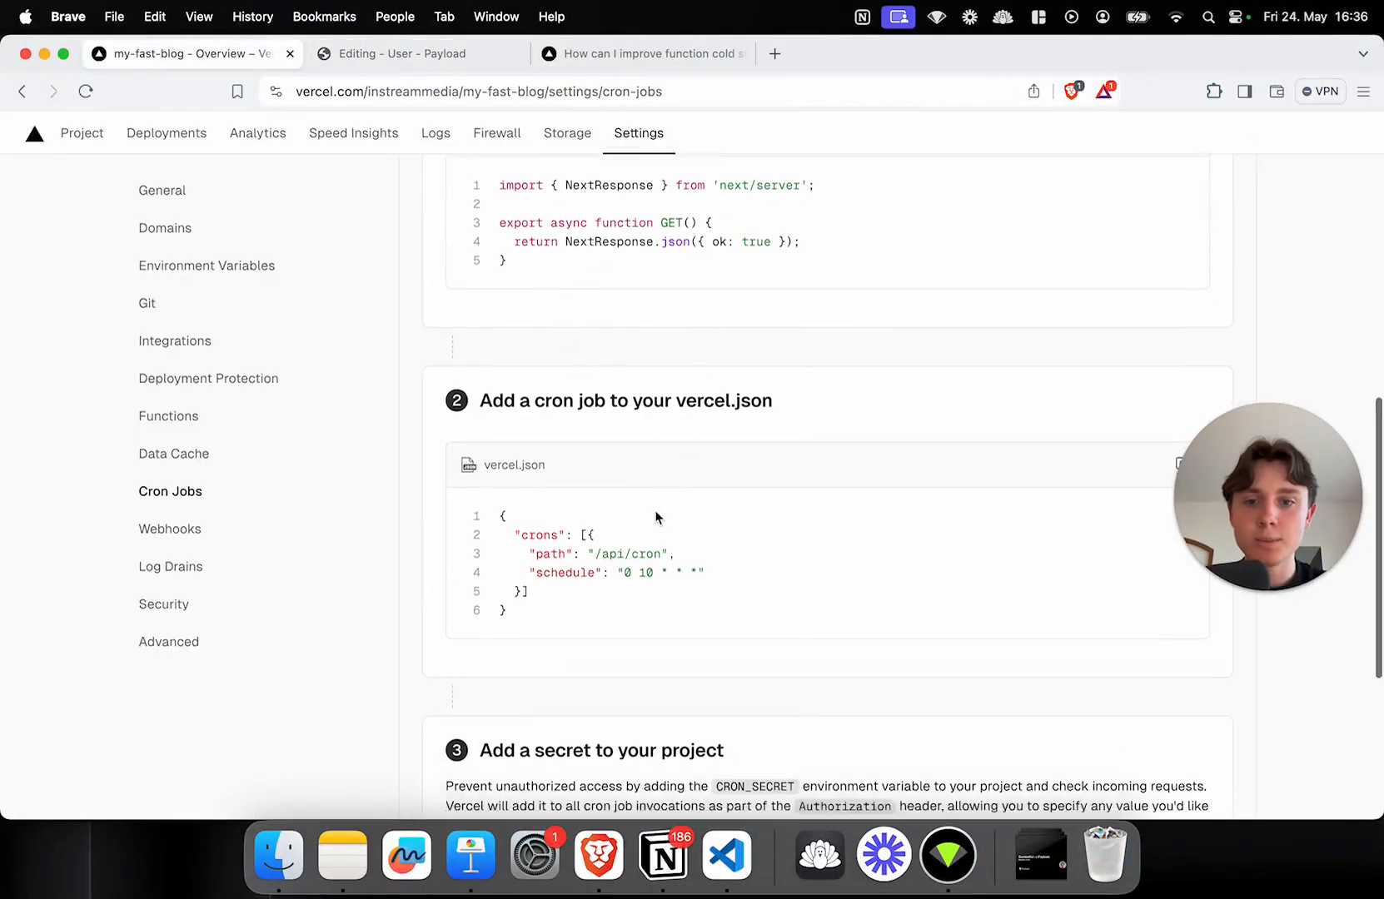
scroll(down, 3)
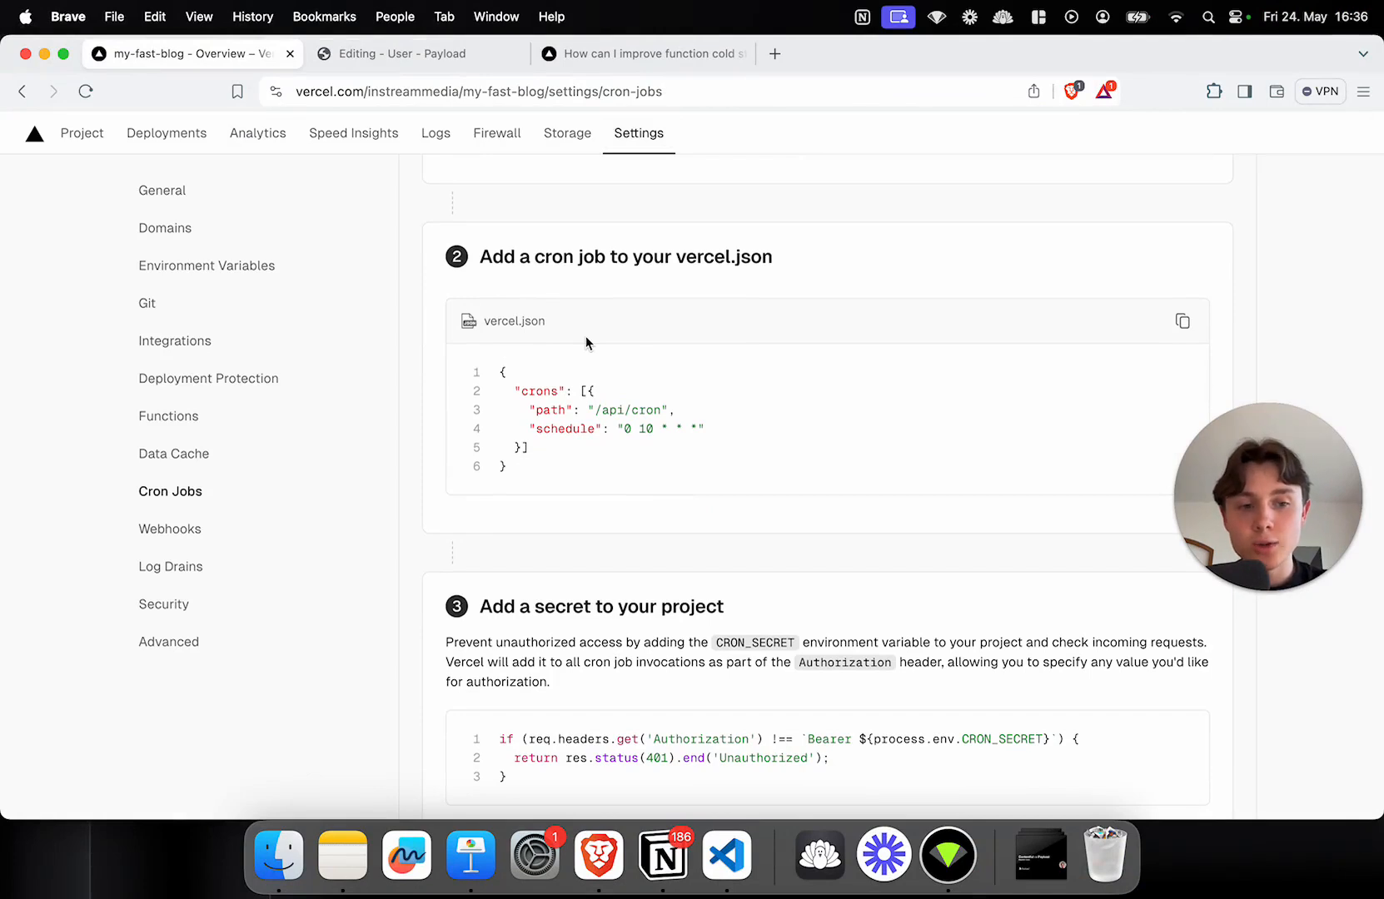
mouse_move(1036, 412)
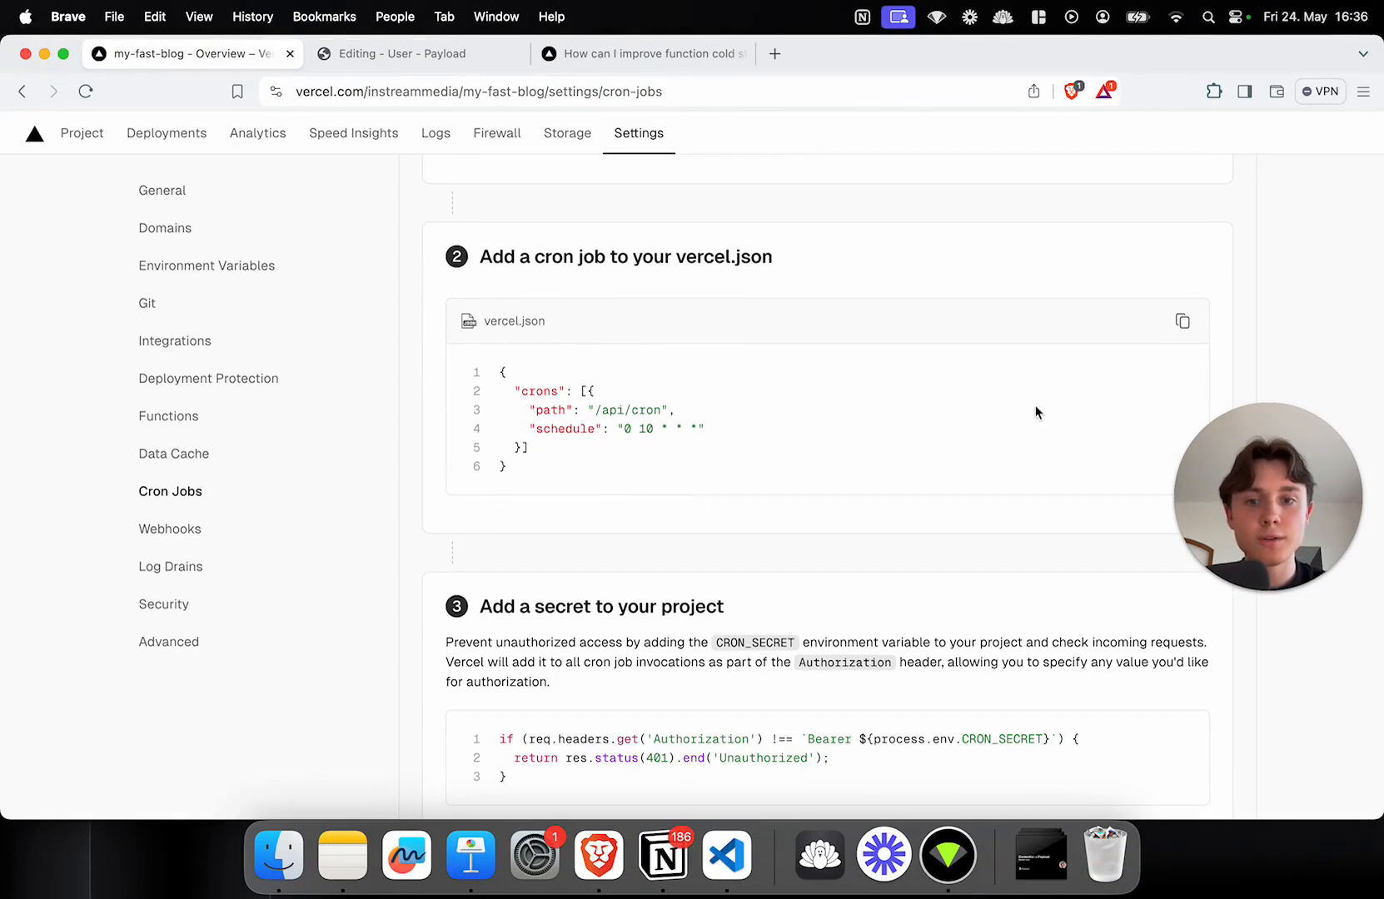
mouse_move(525, 276)
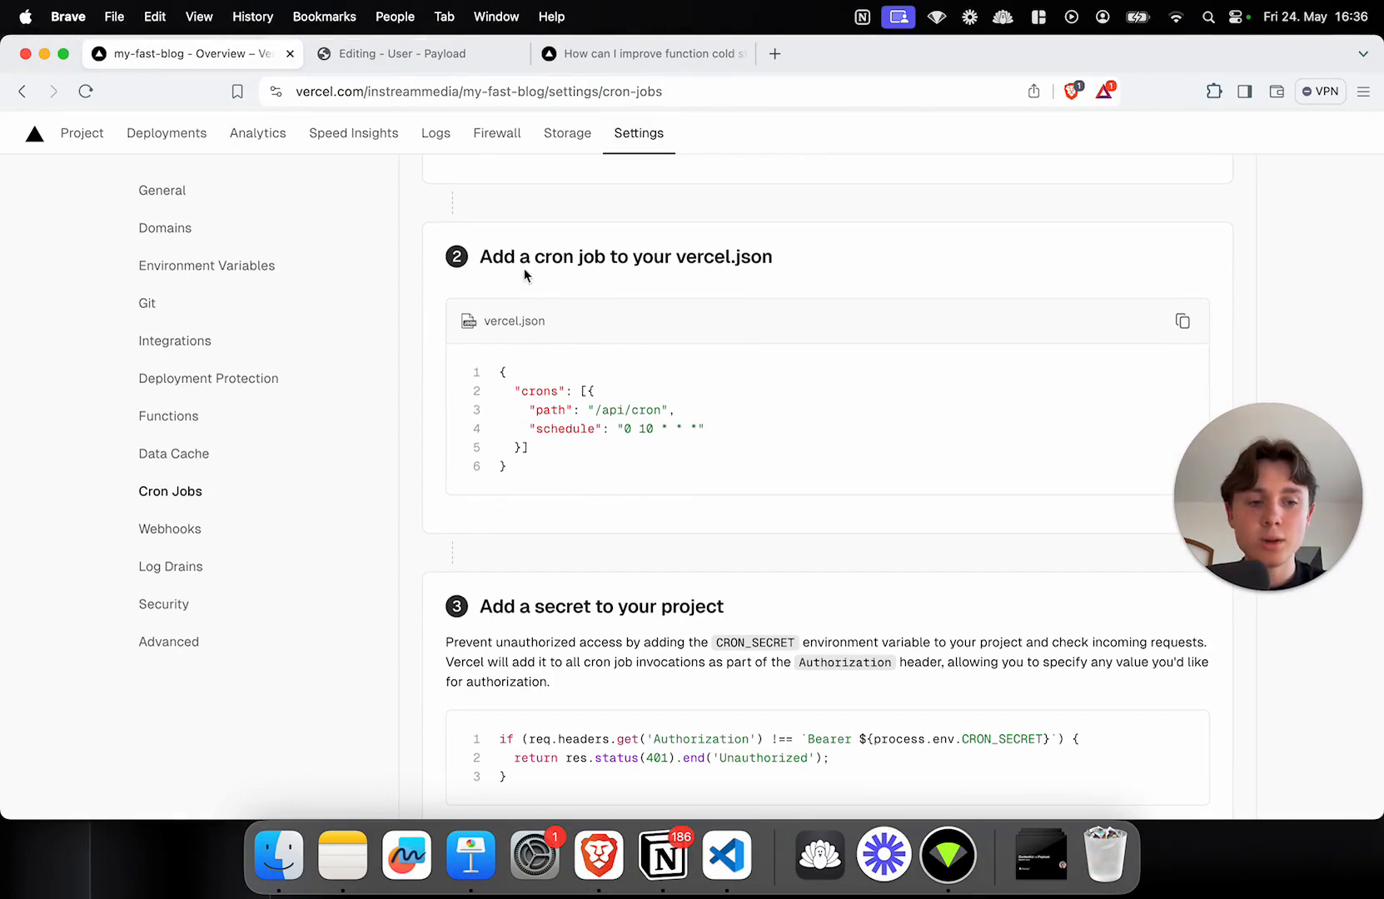
mouse_move(909, 475)
text(vercel.json)
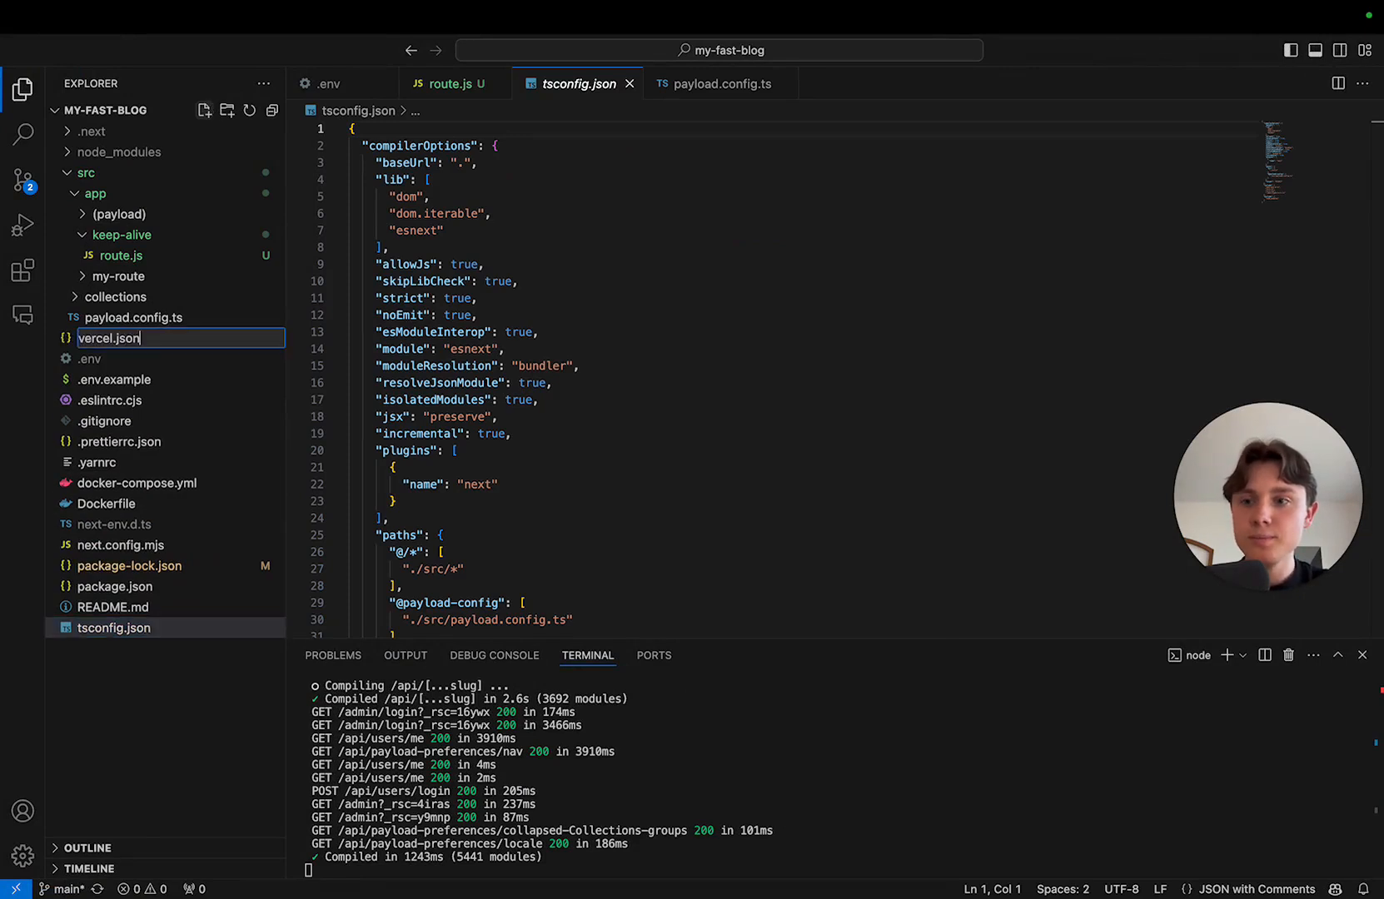
Step: Add a crons entry in the new vercel.json with path /keep-alive and schedule "0 * * * *"
key(Enter)
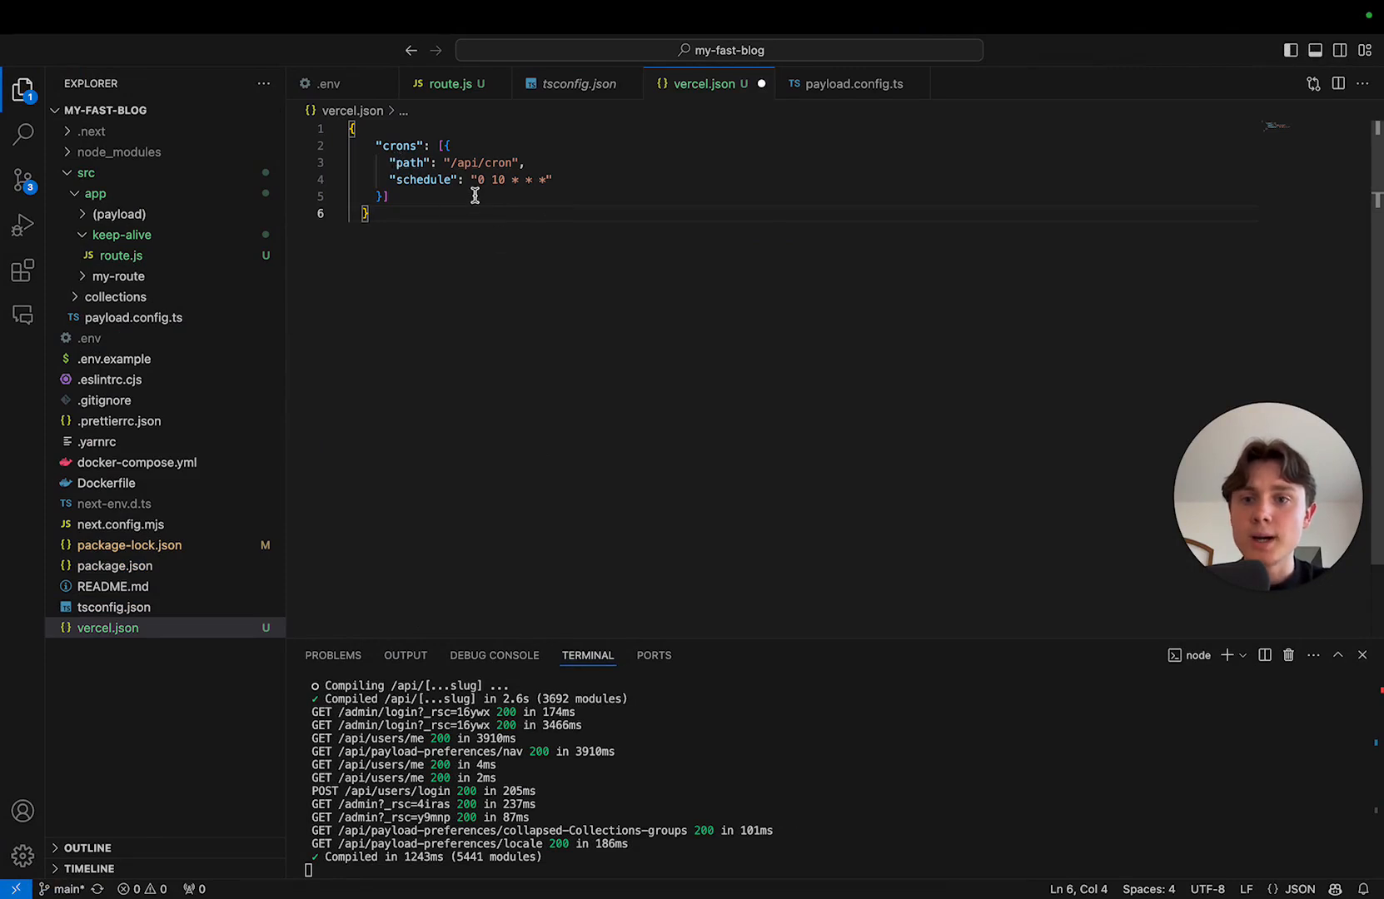
double_click(408, 163)
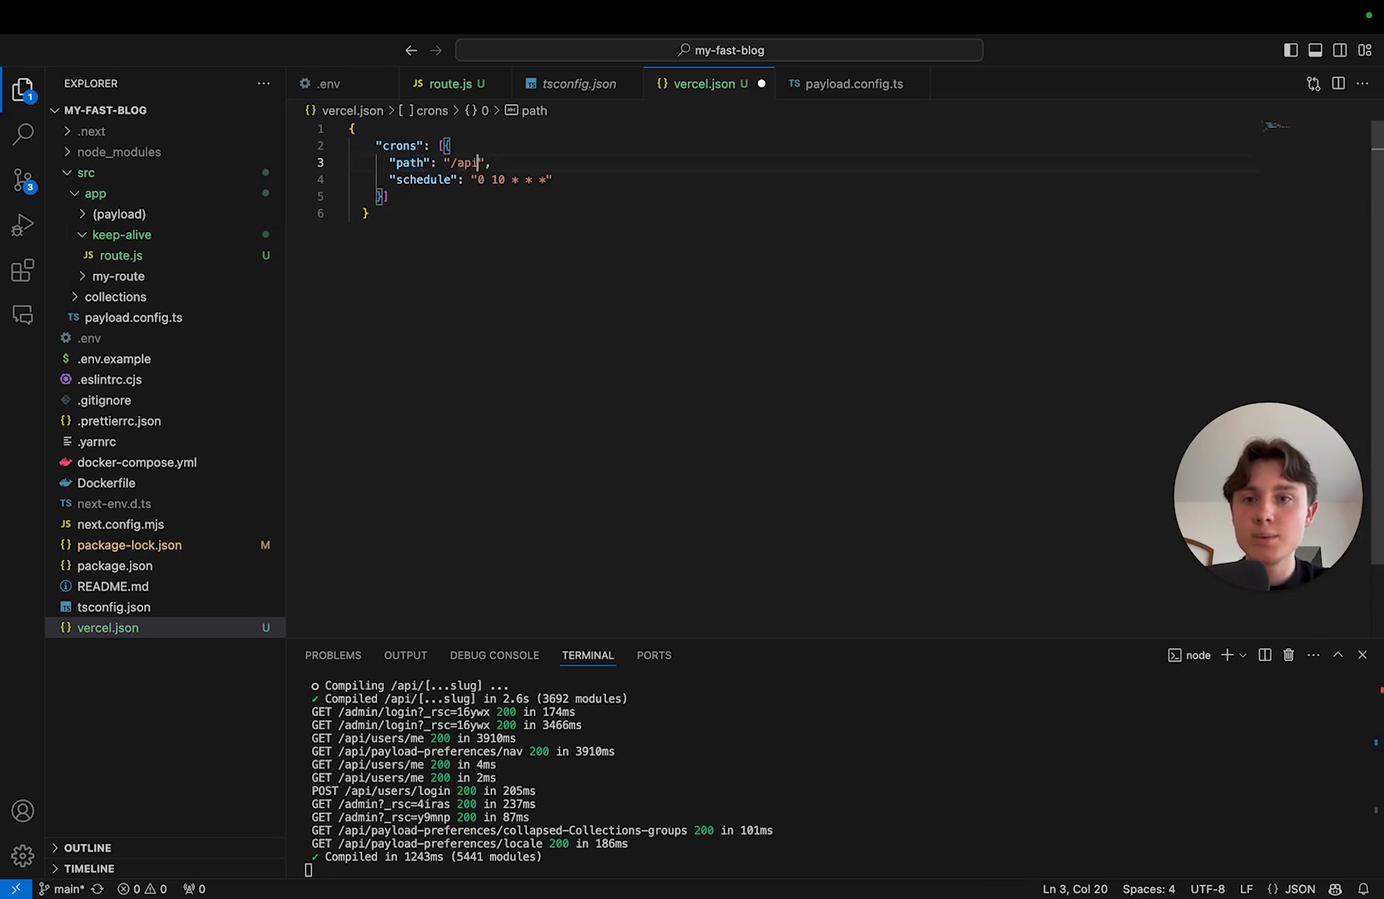
text(keep-alive)
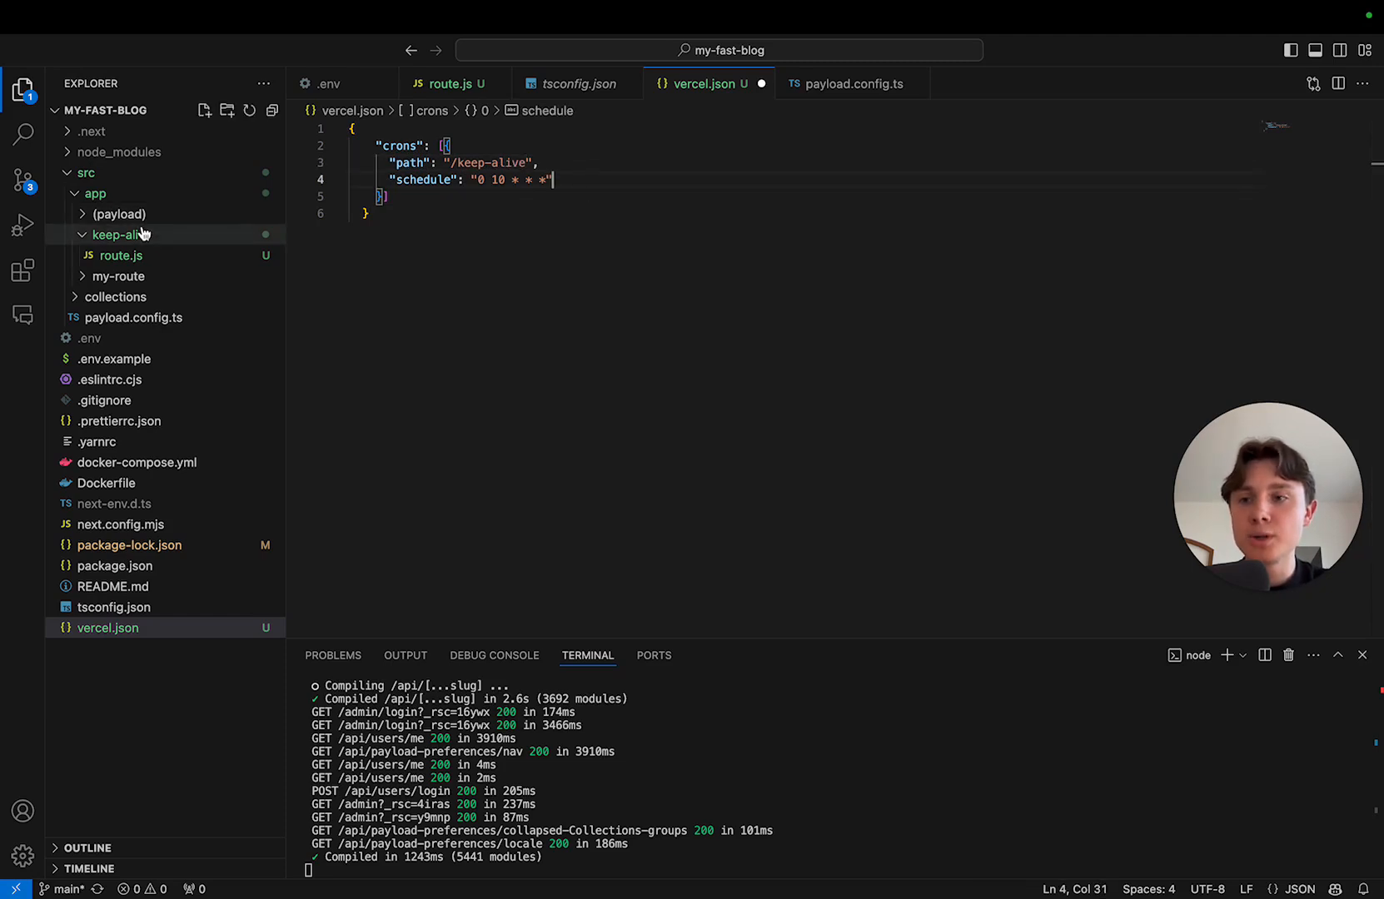
click(122, 233)
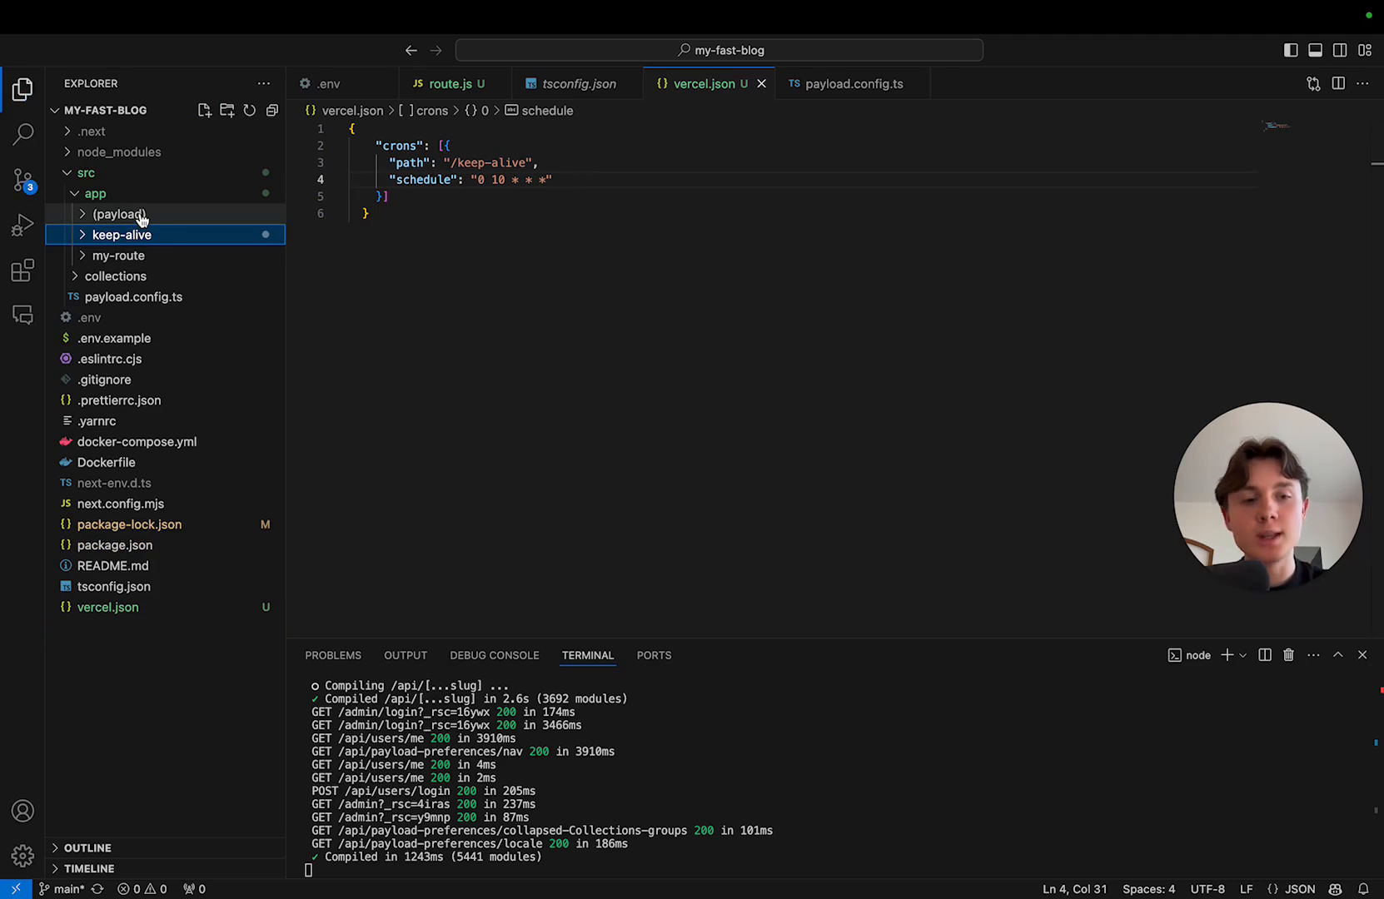
mouse_move(115, 213)
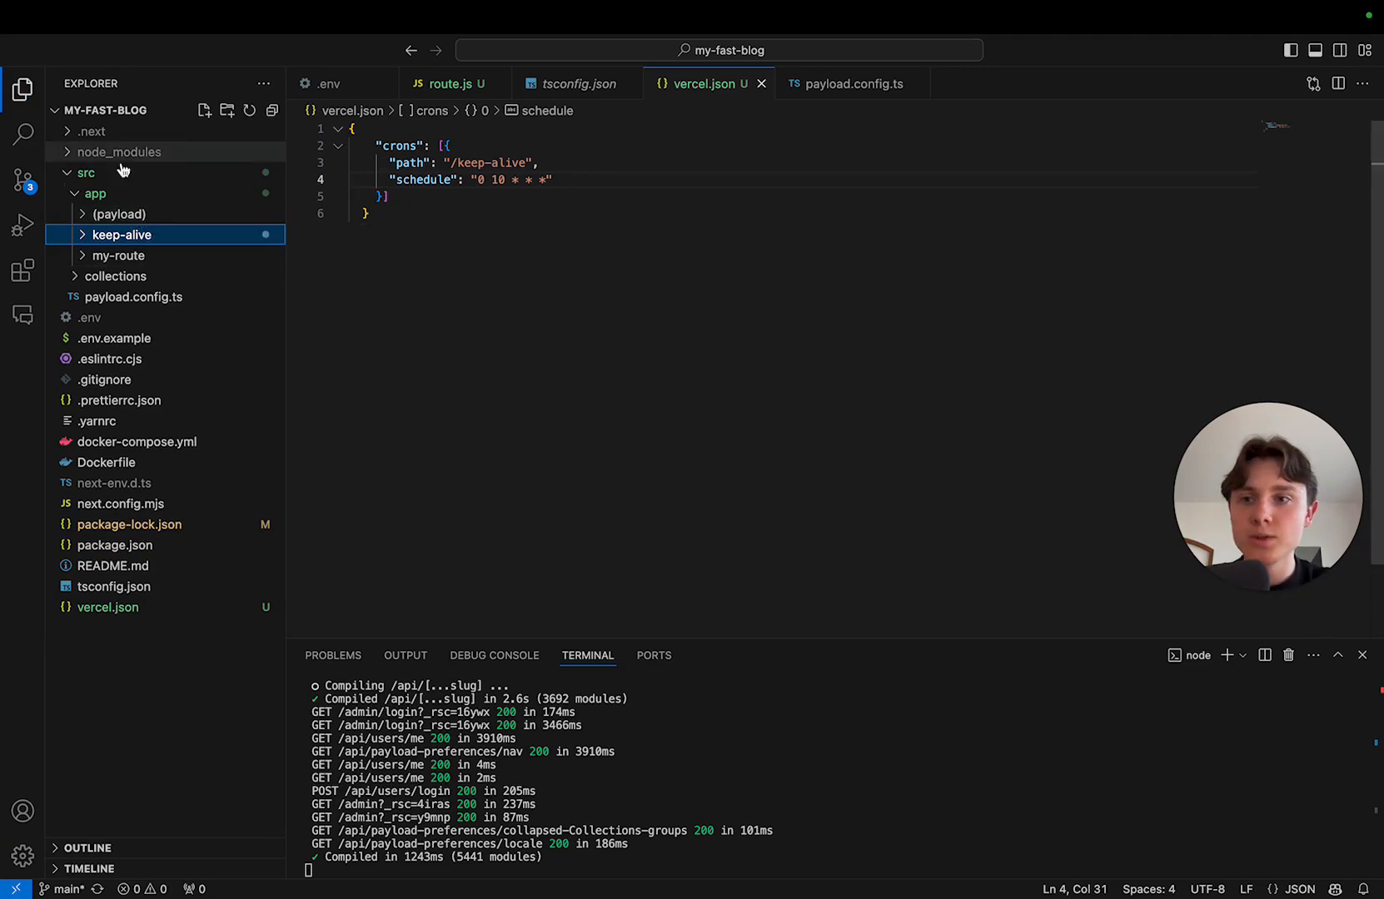
mouse_move(121, 233)
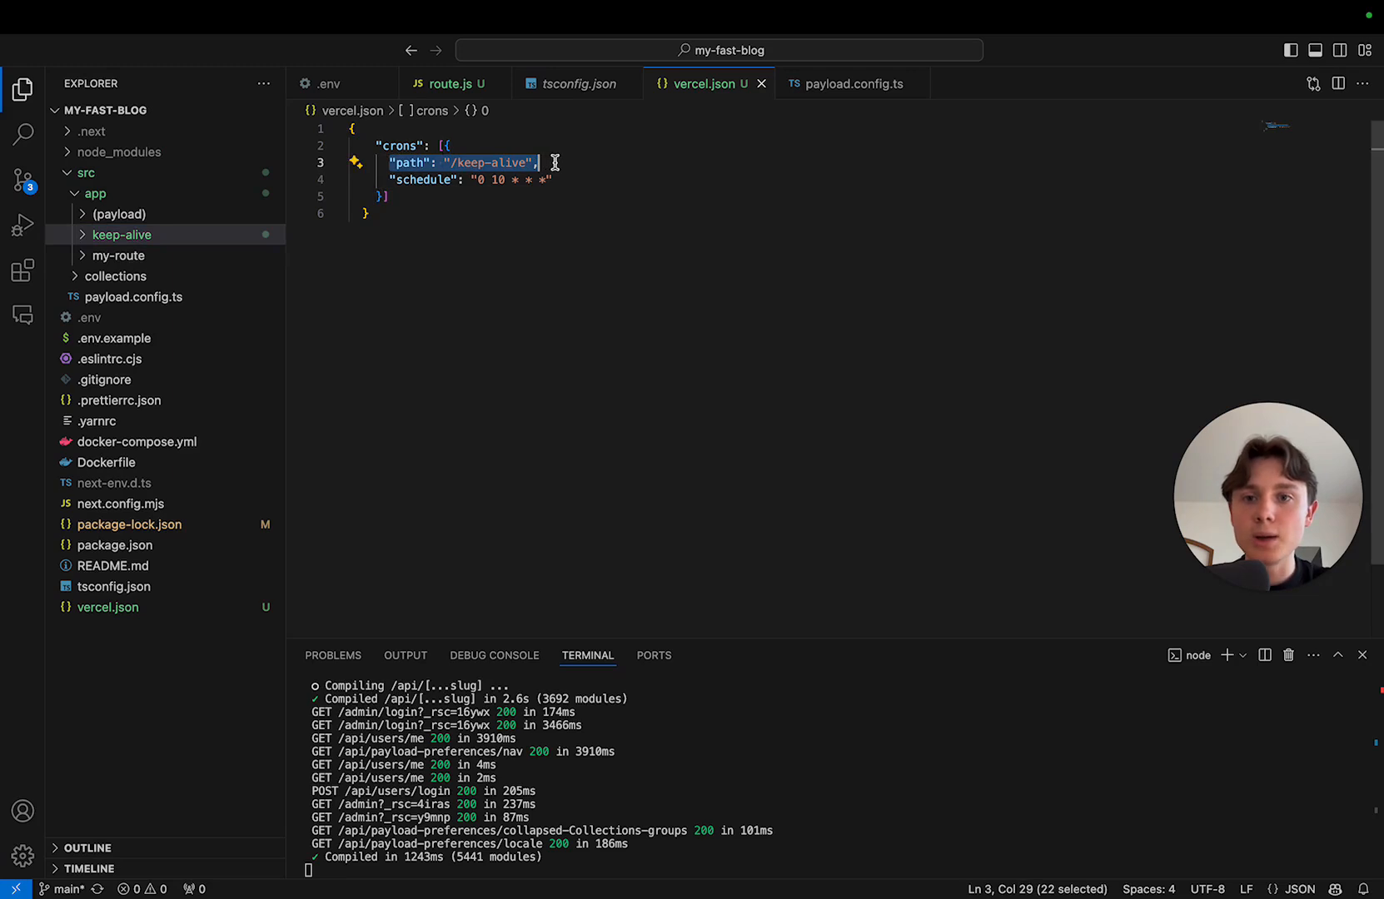
click(511, 180)
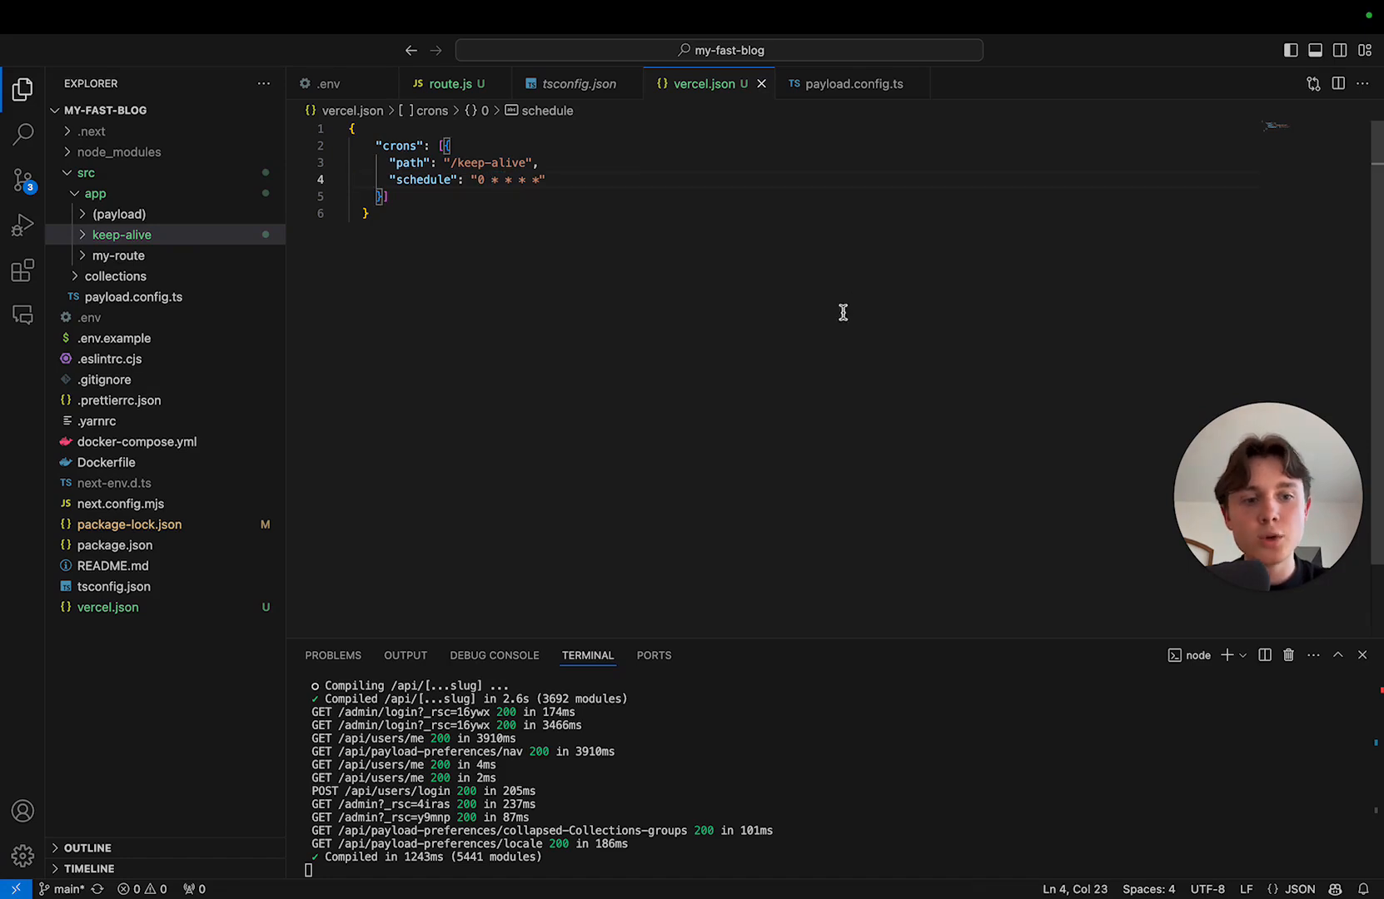
mouse_move(885, 458)
text(crontab)
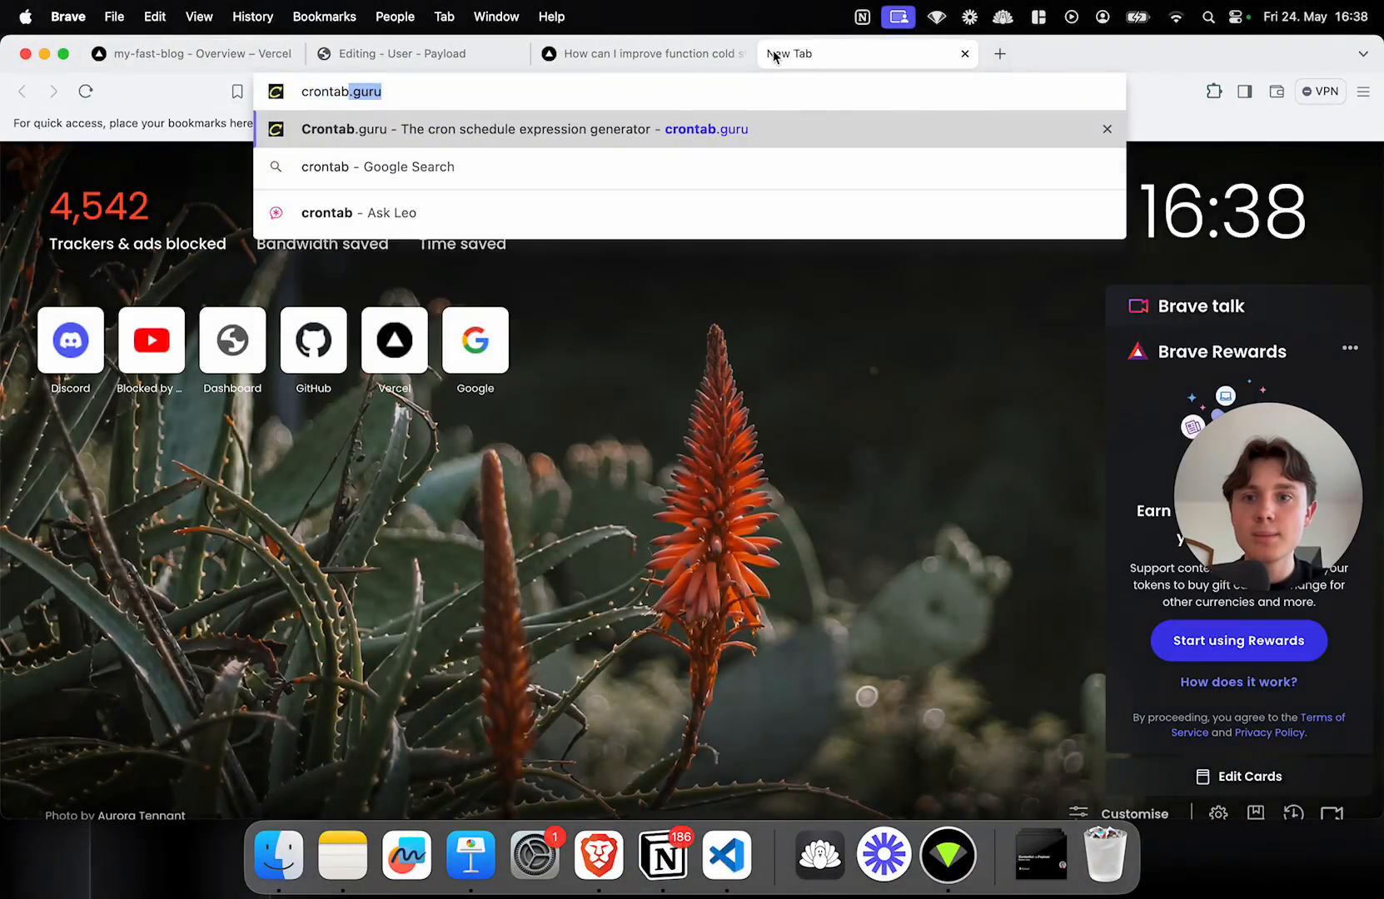
Step: Change the crontab.guru minute field to */5 so the expression reads */5 * * * *
click(509, 128)
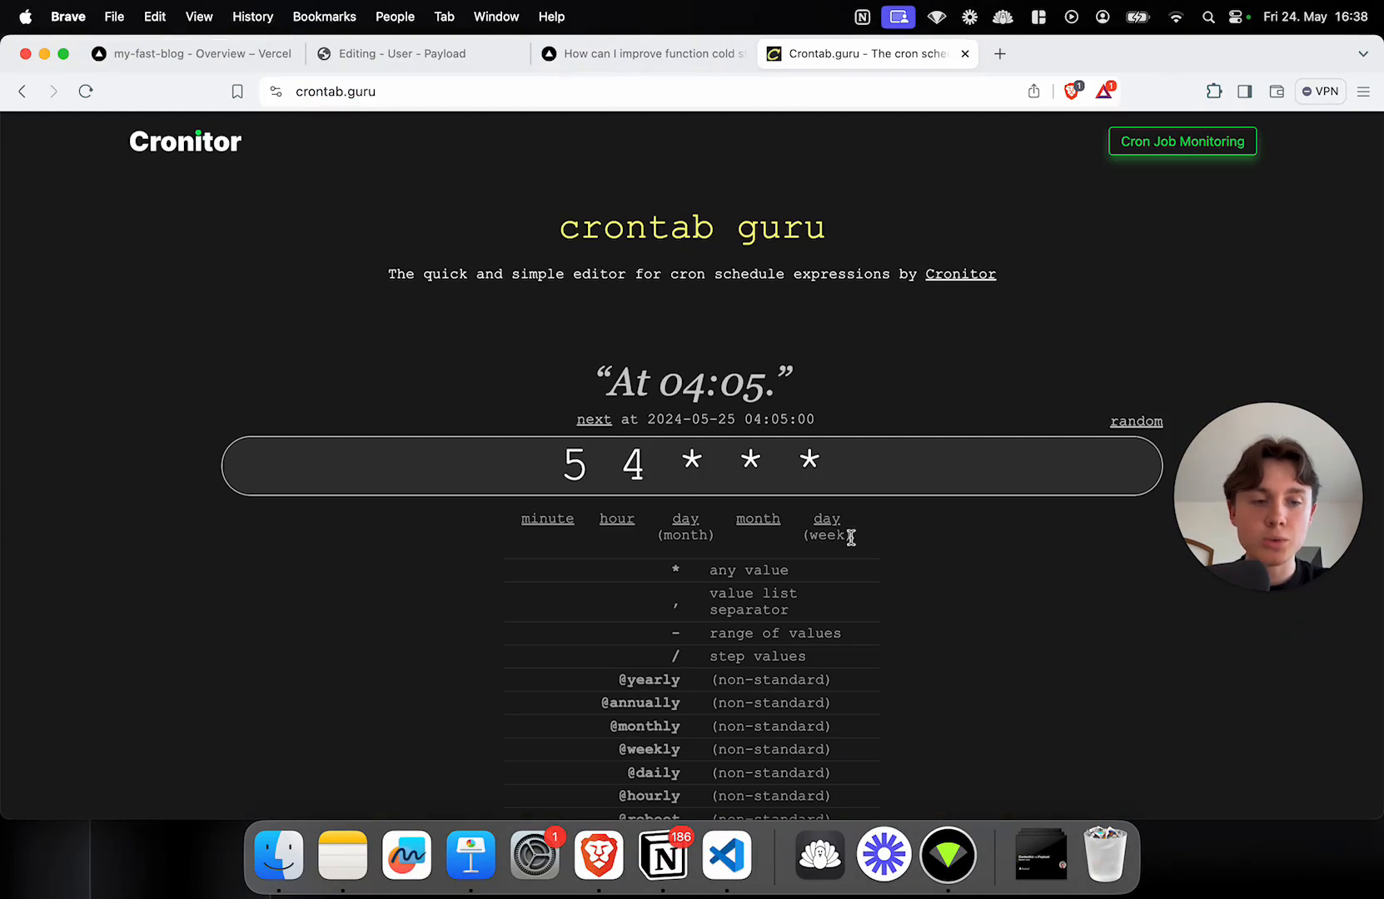
click(825, 517)
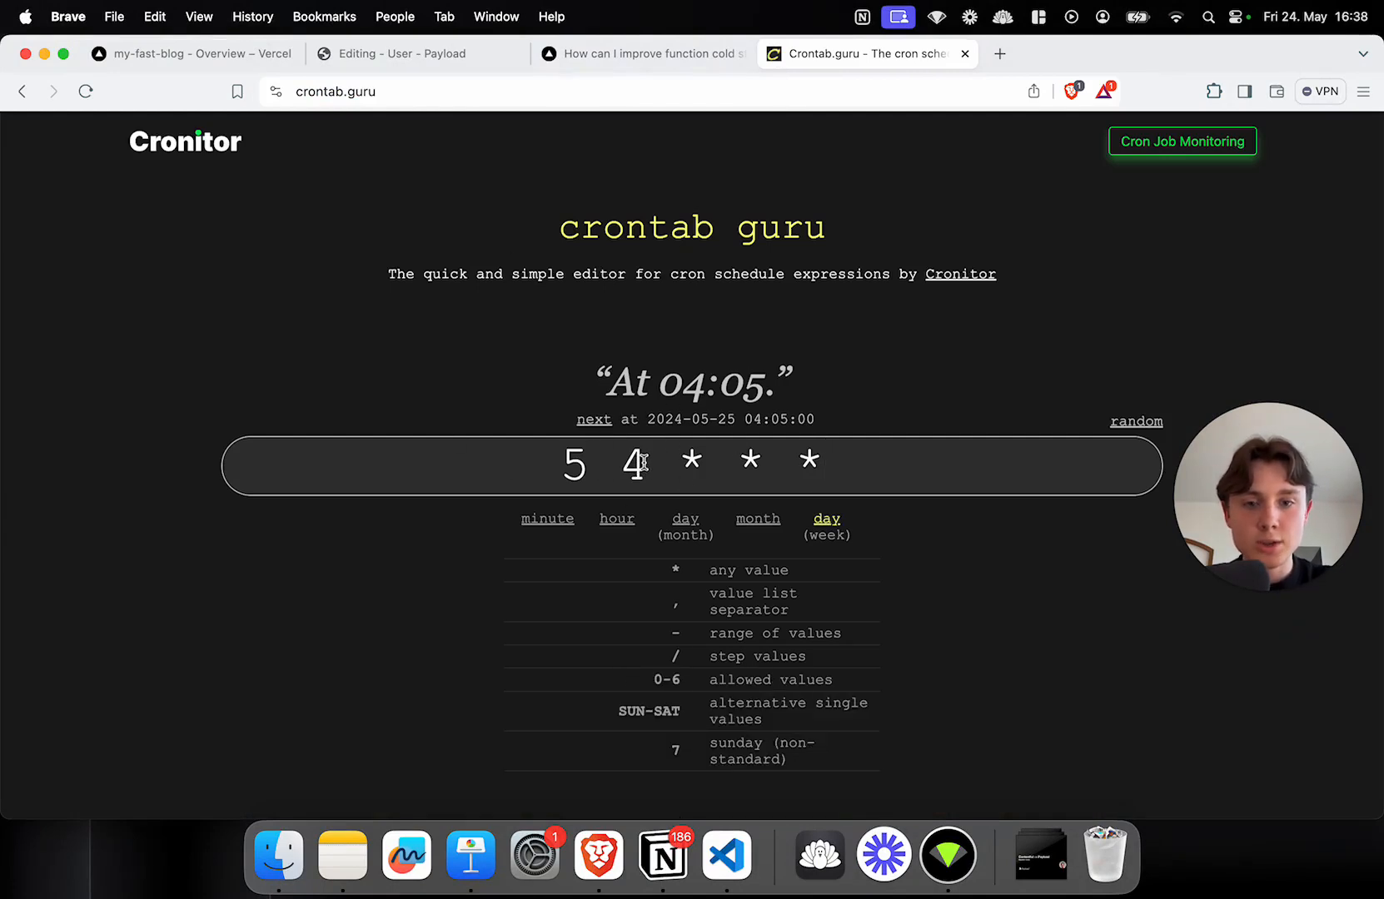
click(634, 465)
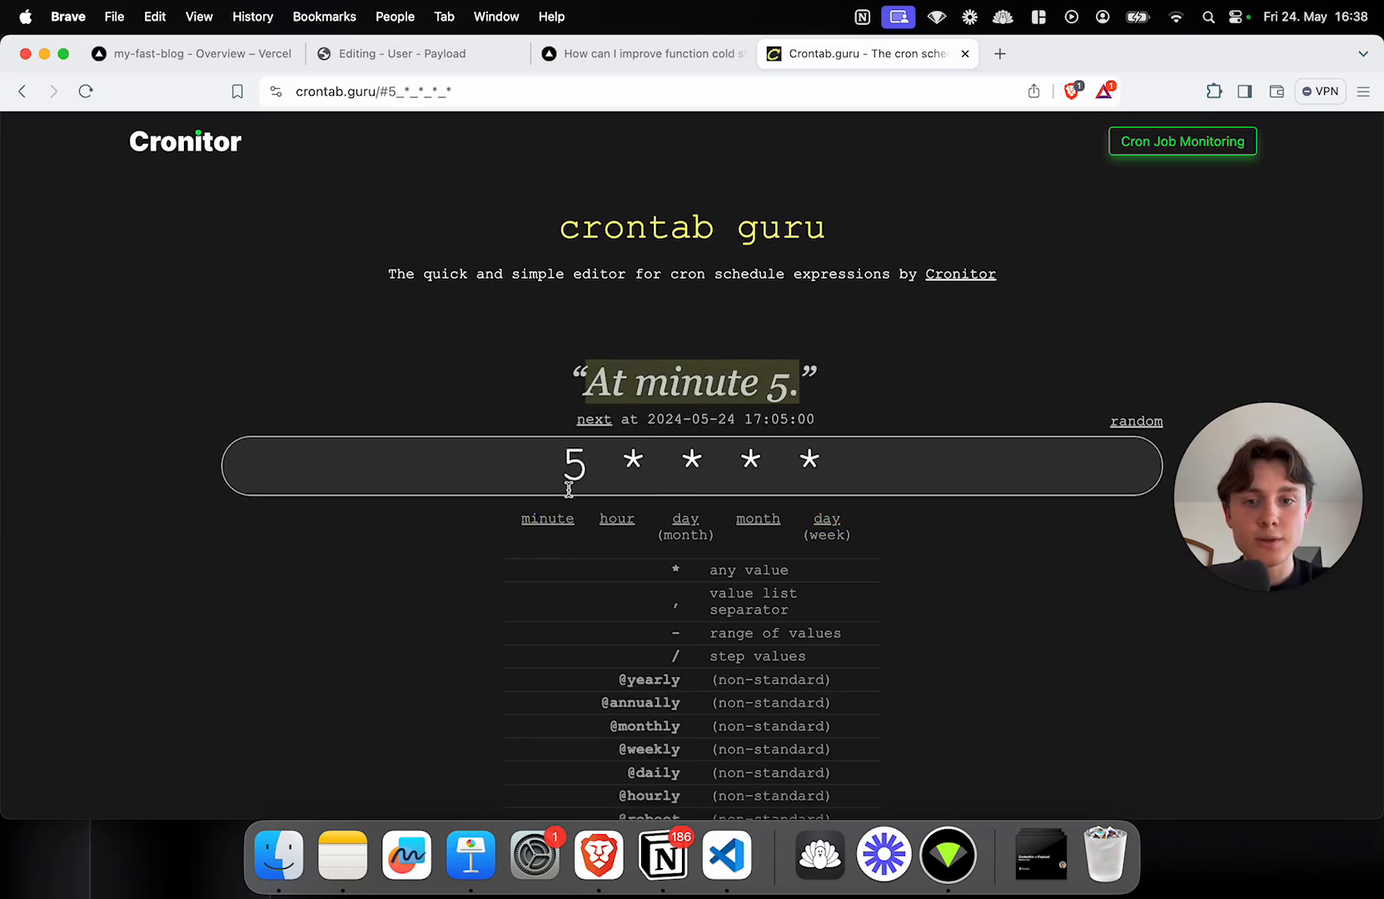
click(573, 466)
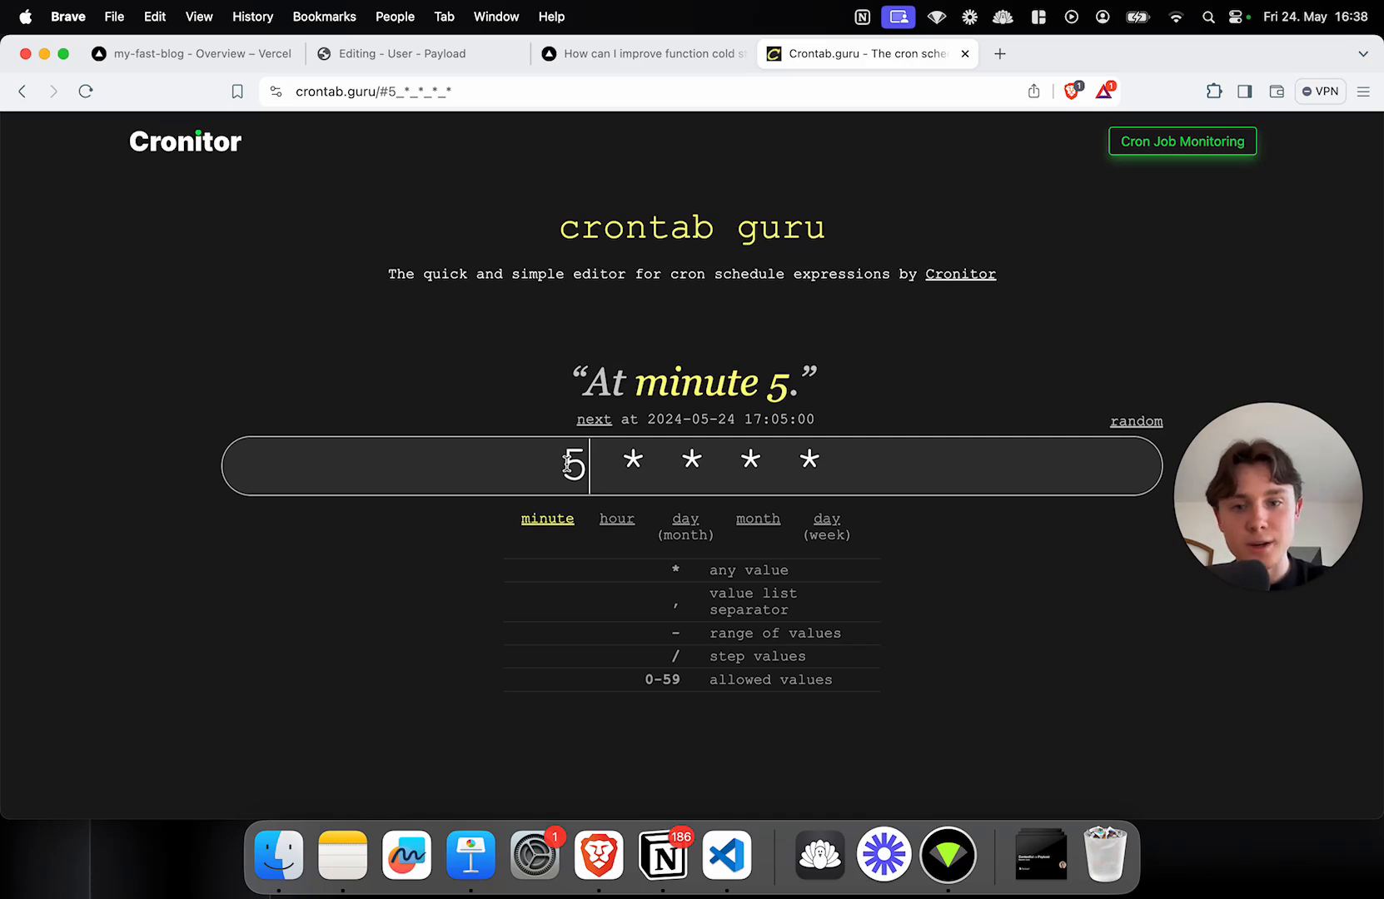
key(Backspace)
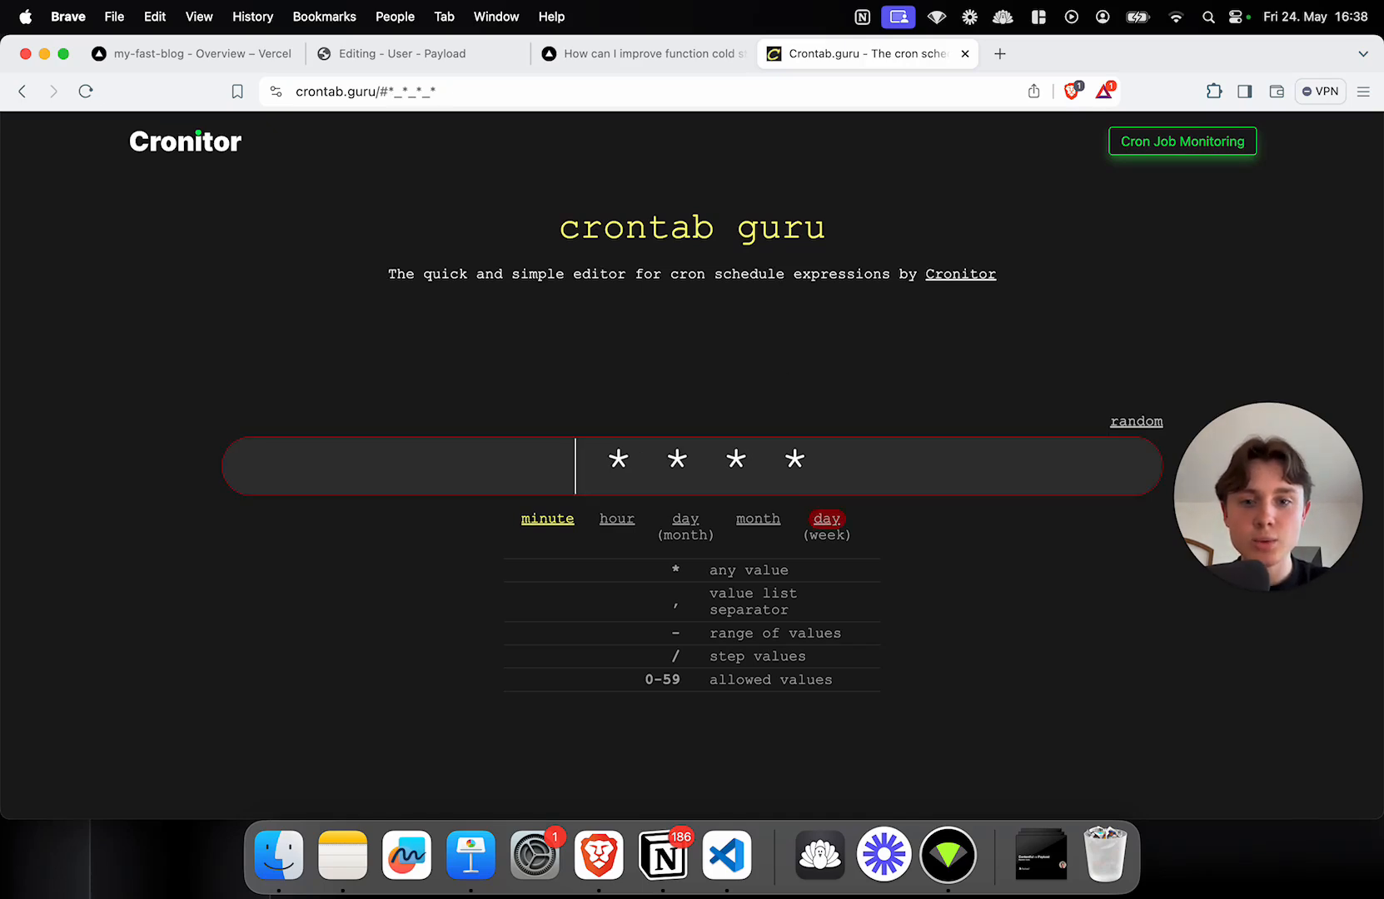
text(*/)
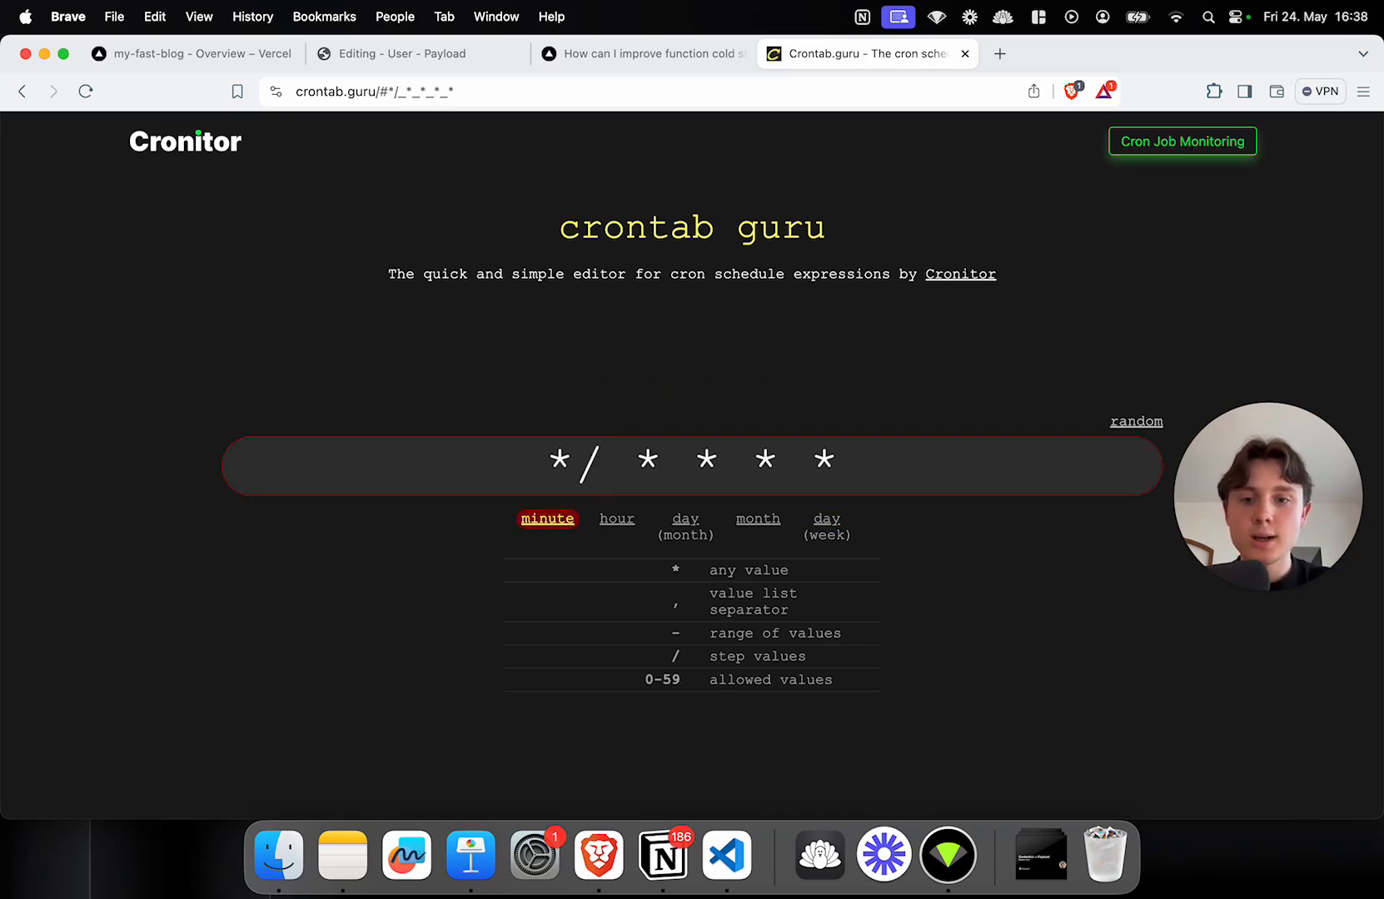
text(5)
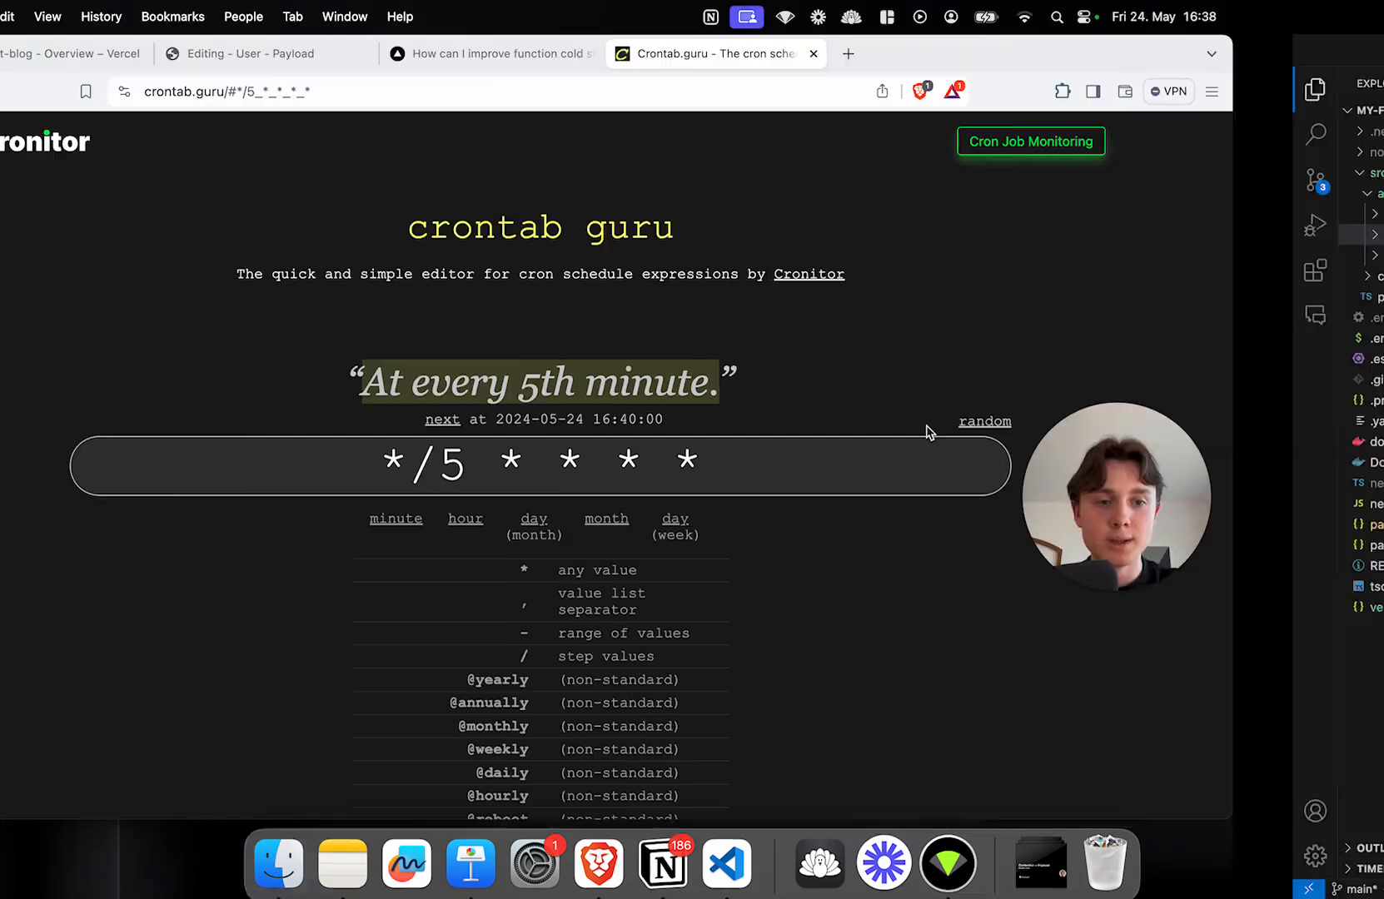
Step: Change the /keep-alive schedule in vercel.json to "*/5 * * * *"
click(726, 862)
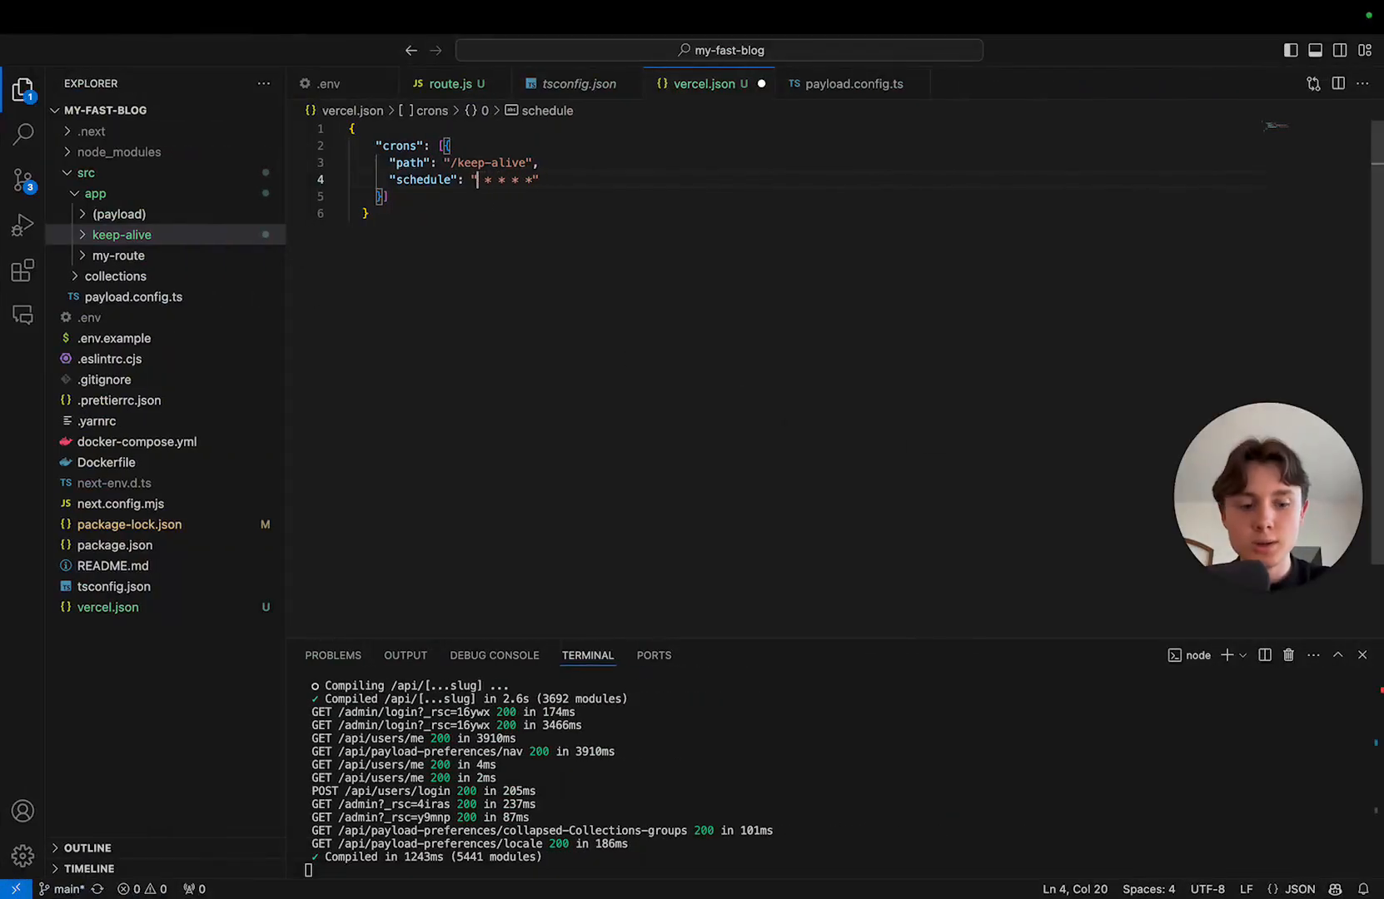
text(*/5)
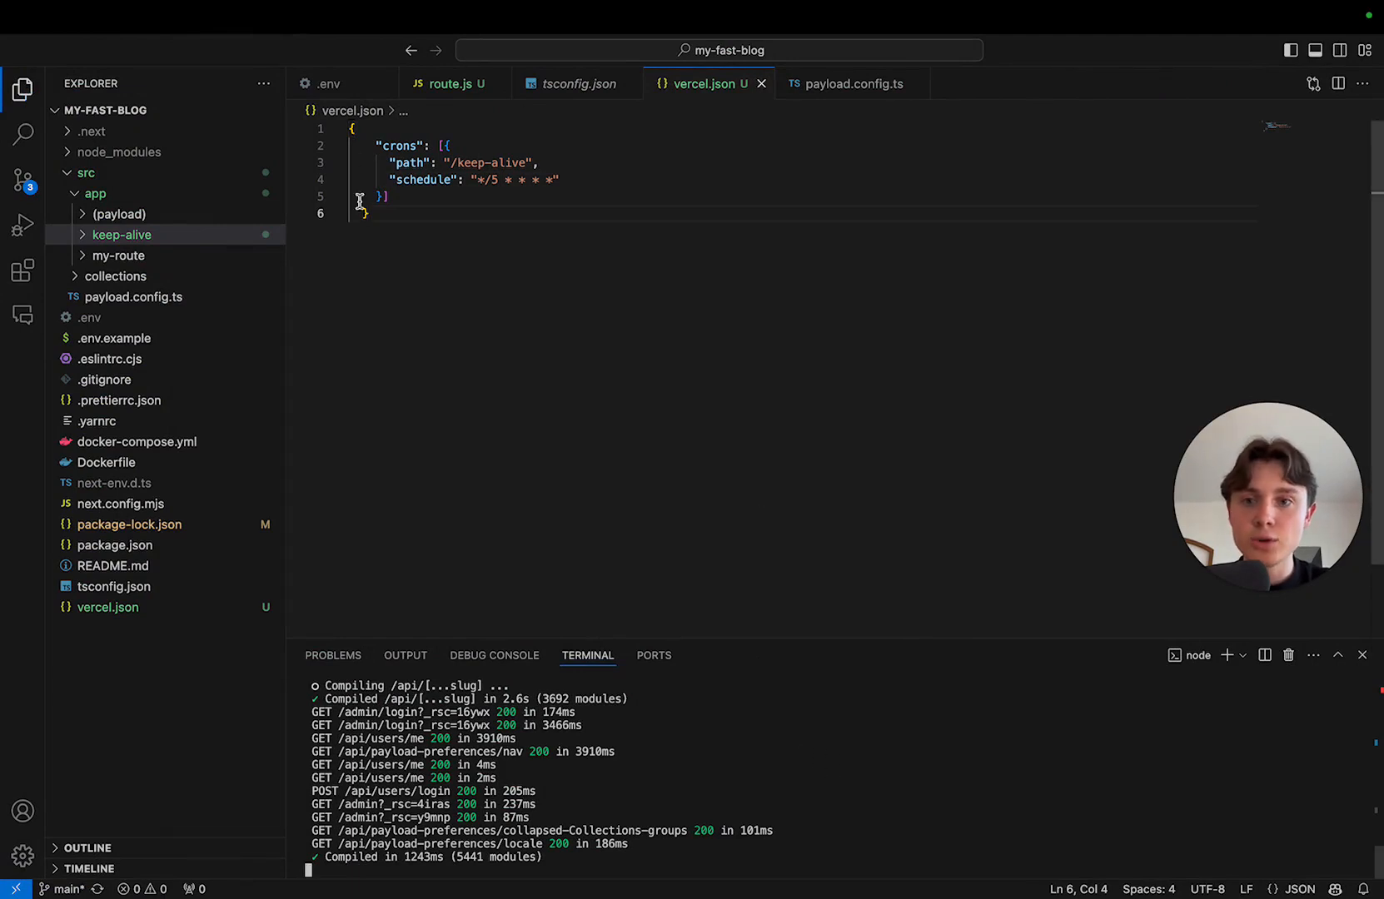
mouse_move(664, 390)
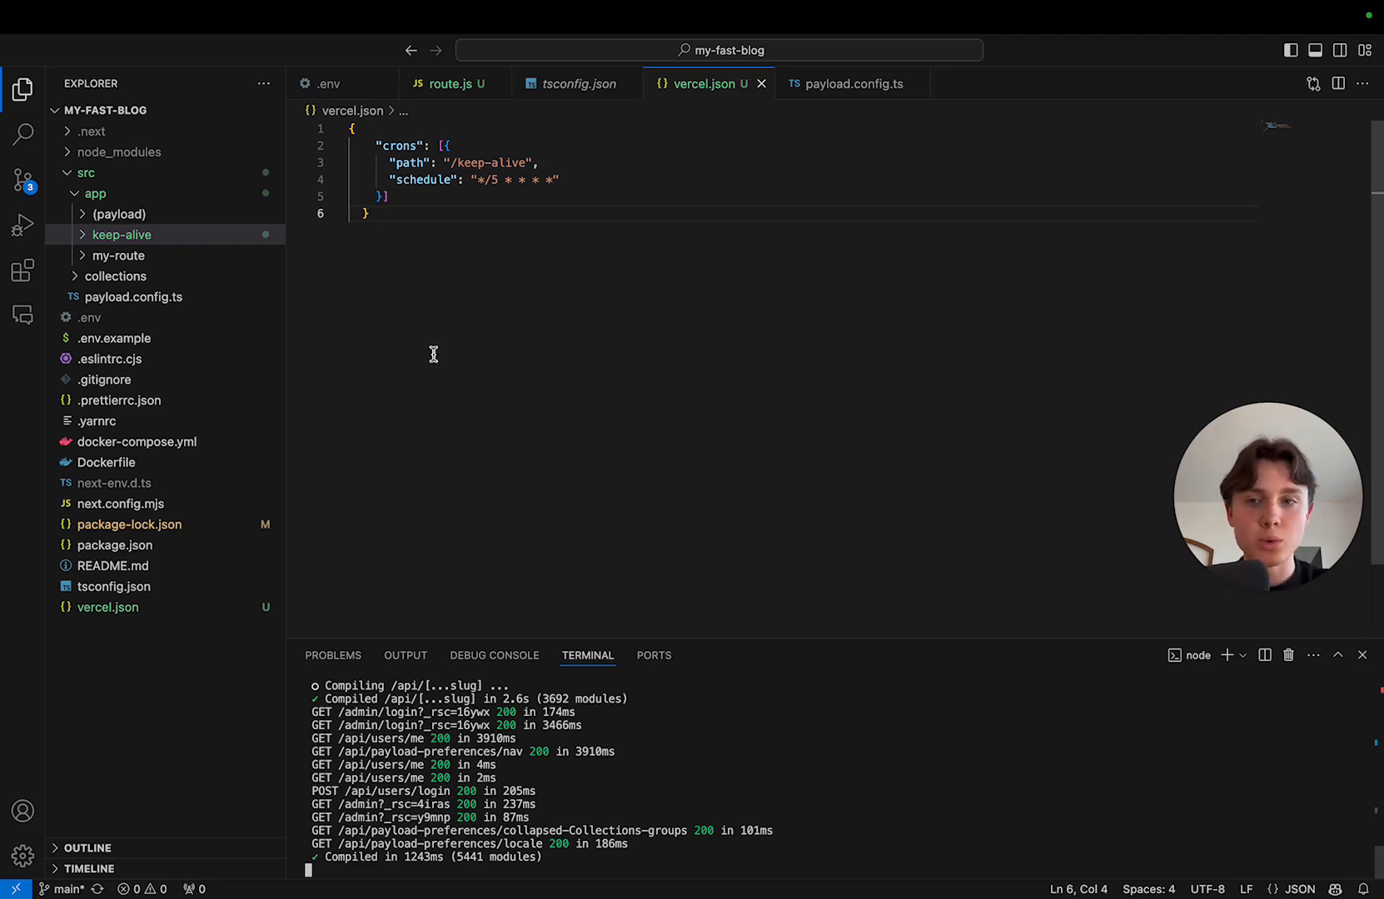
Step: Commit the three changed files with the message "added warm up cron"
click(22, 178)
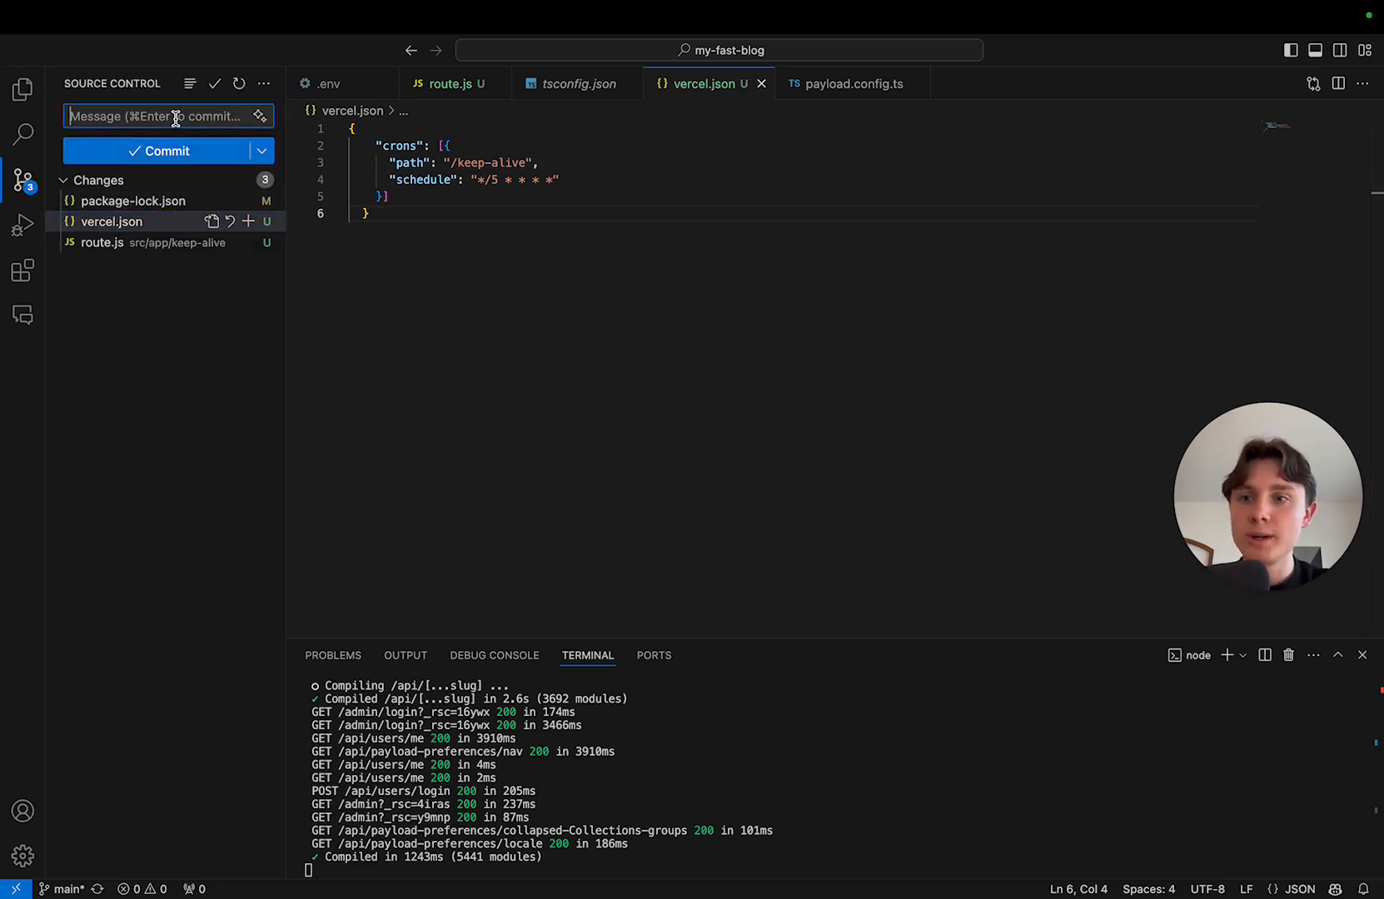
text(added)
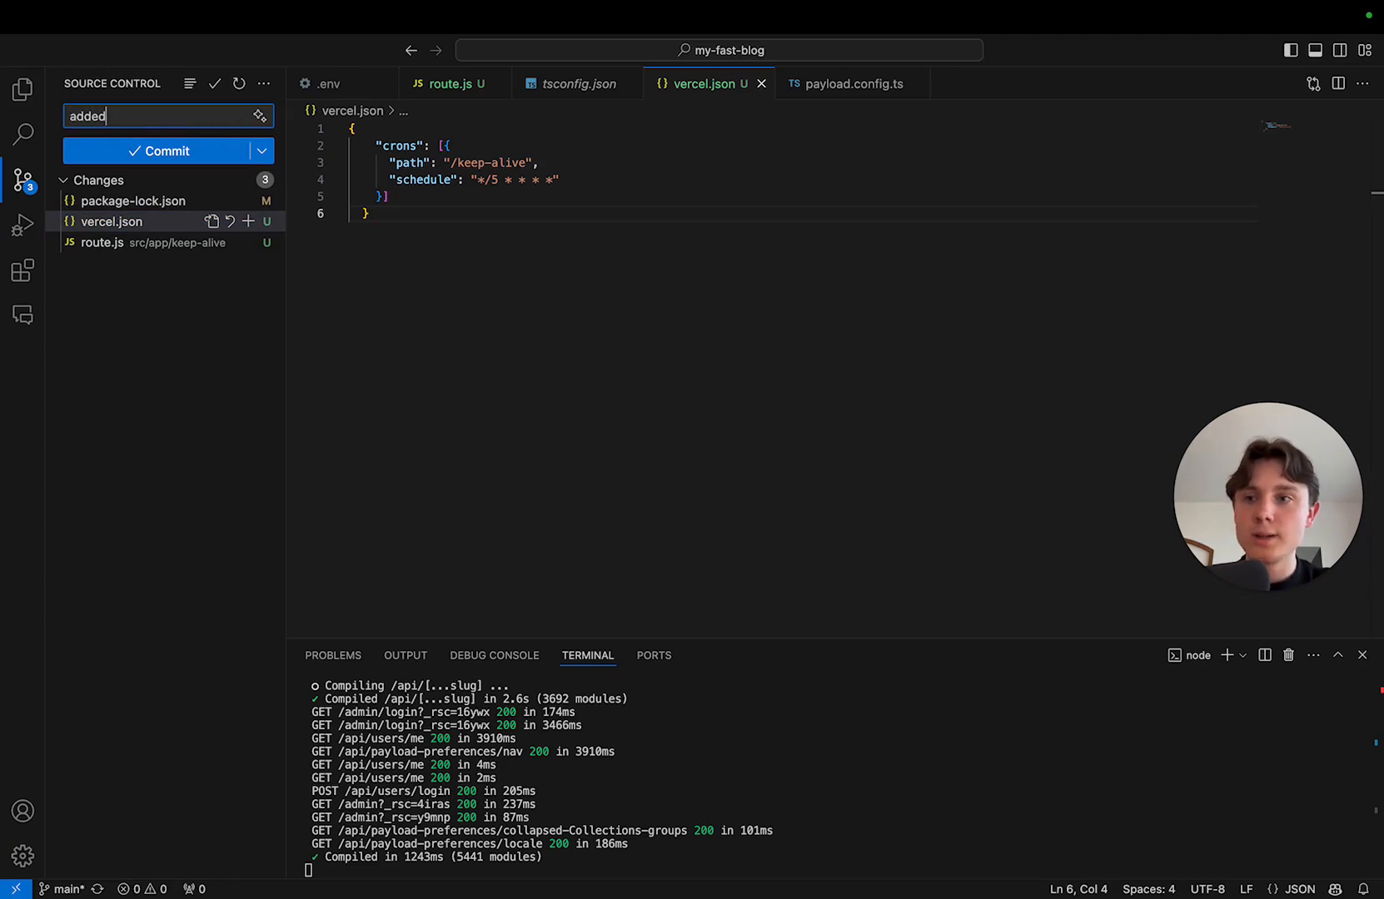
text(war)
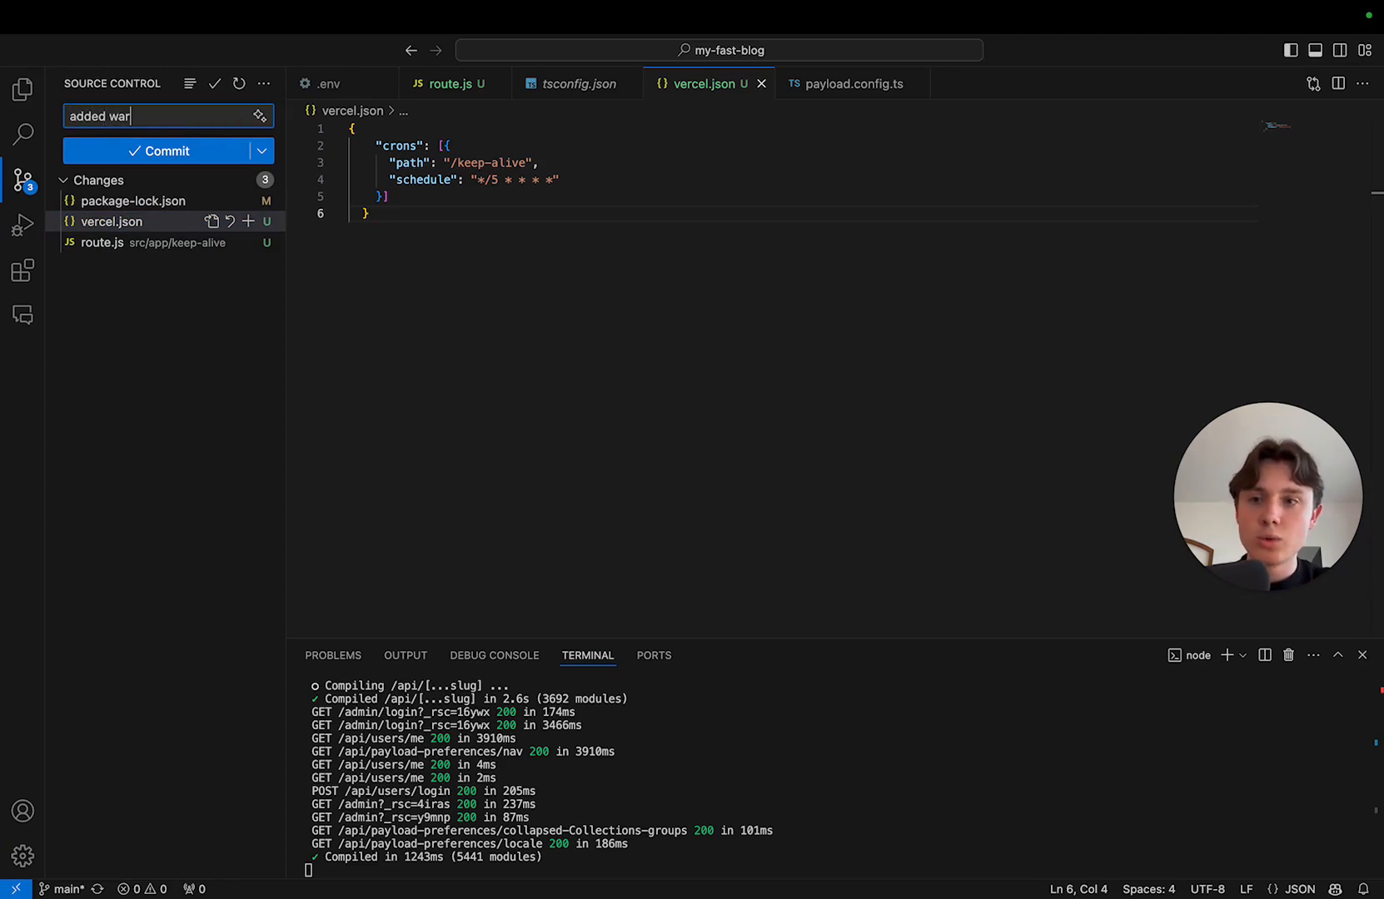
text(m up cron)
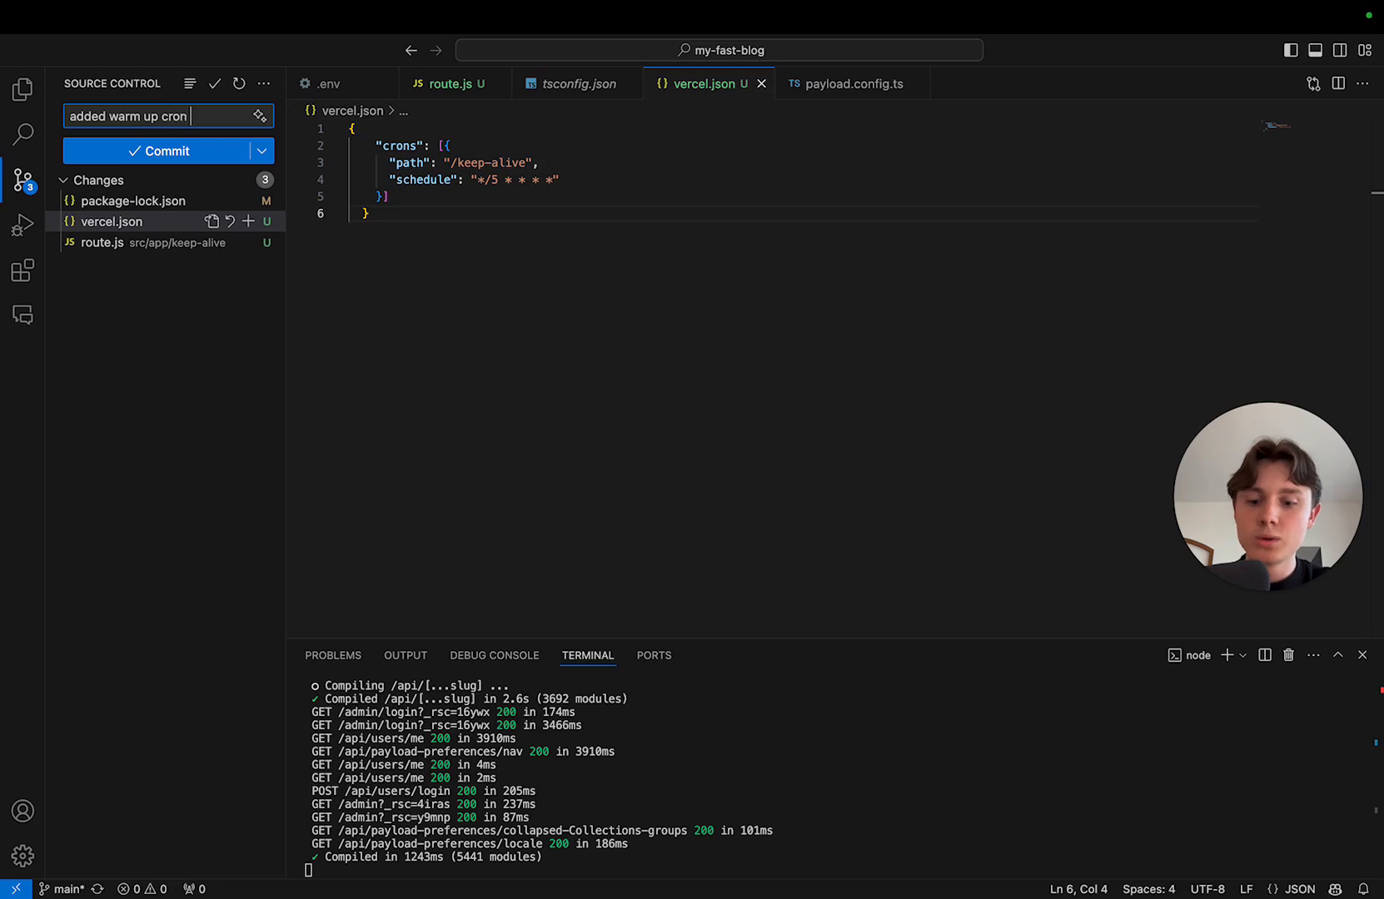
click(168, 150)
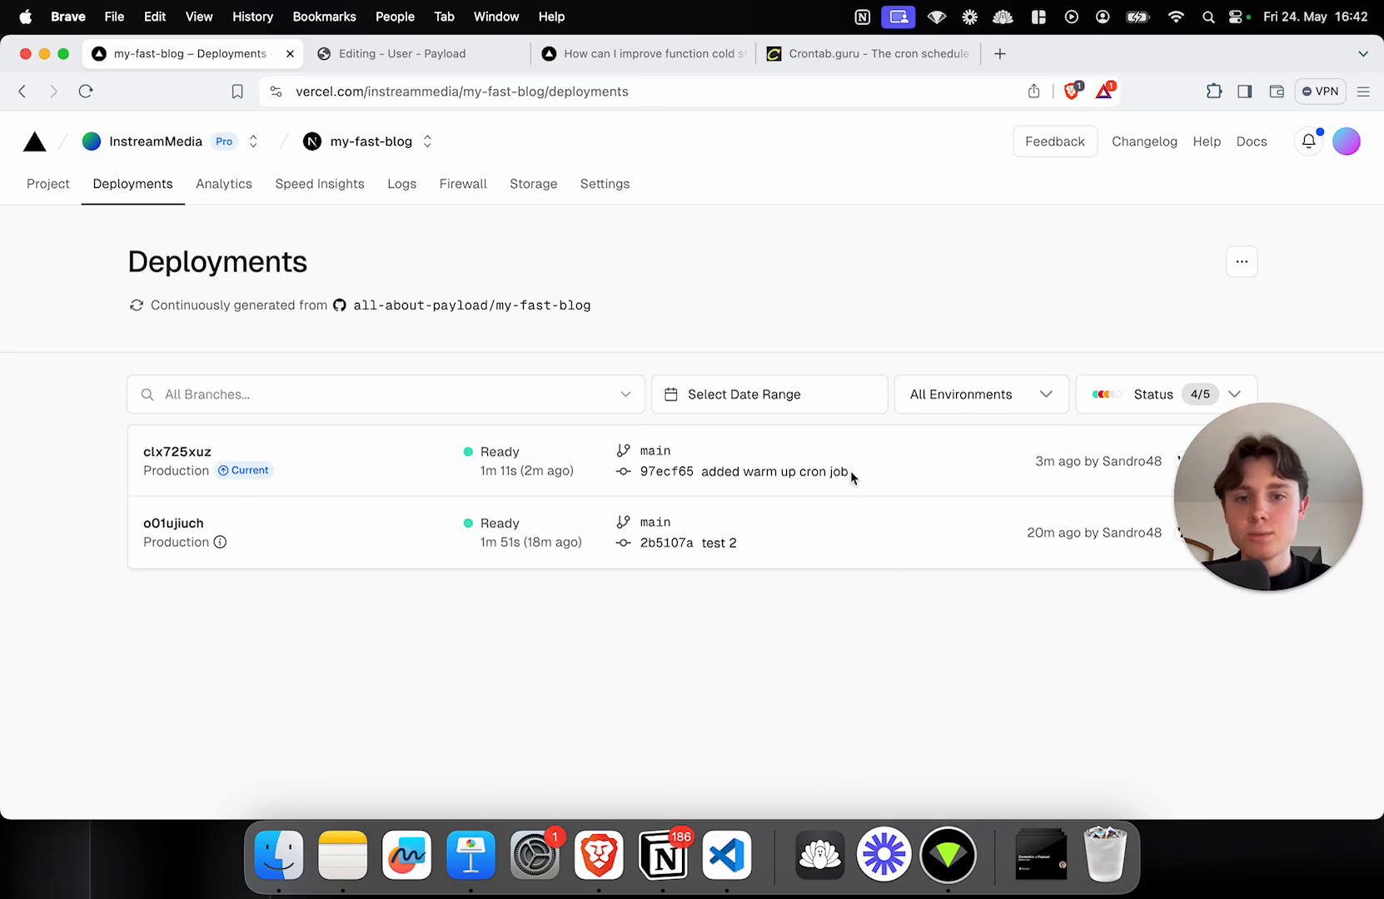
Step: Check the Cron Jobs settings list /keep-alive with its every-5-minutes schedule
double_click(773, 471)
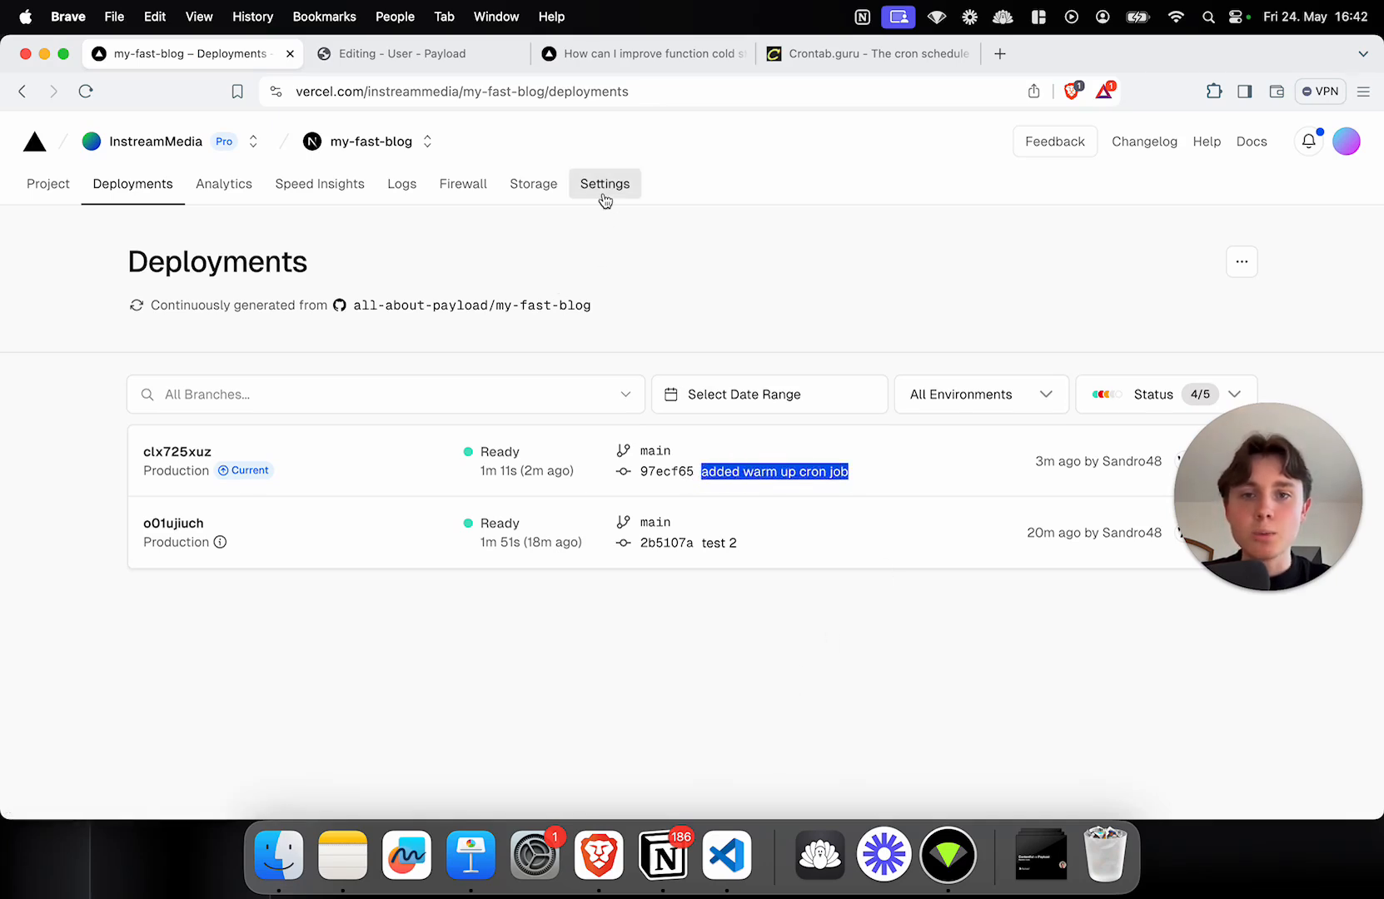
click(604, 183)
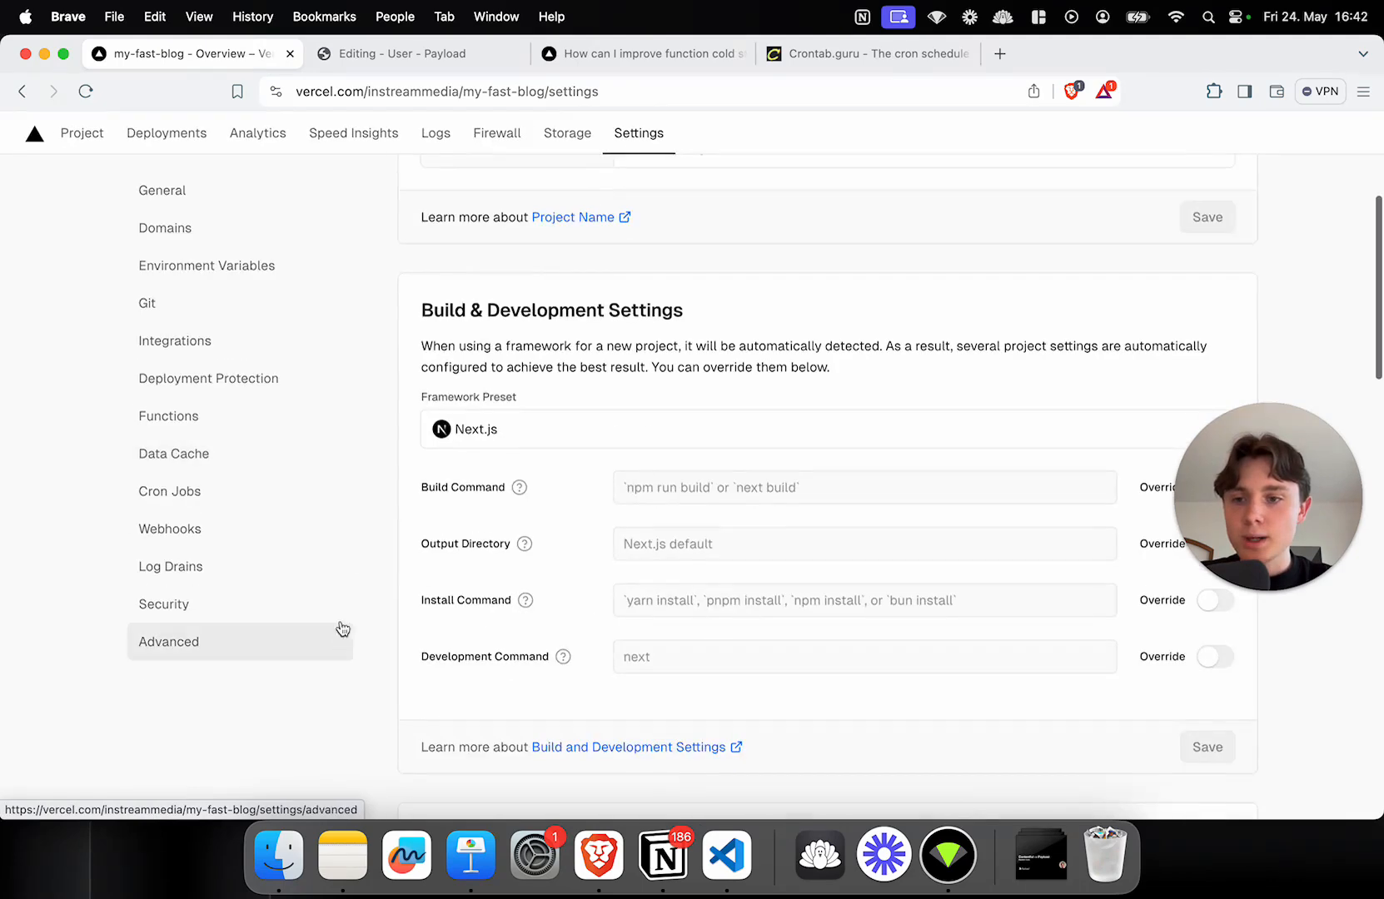
click(170, 491)
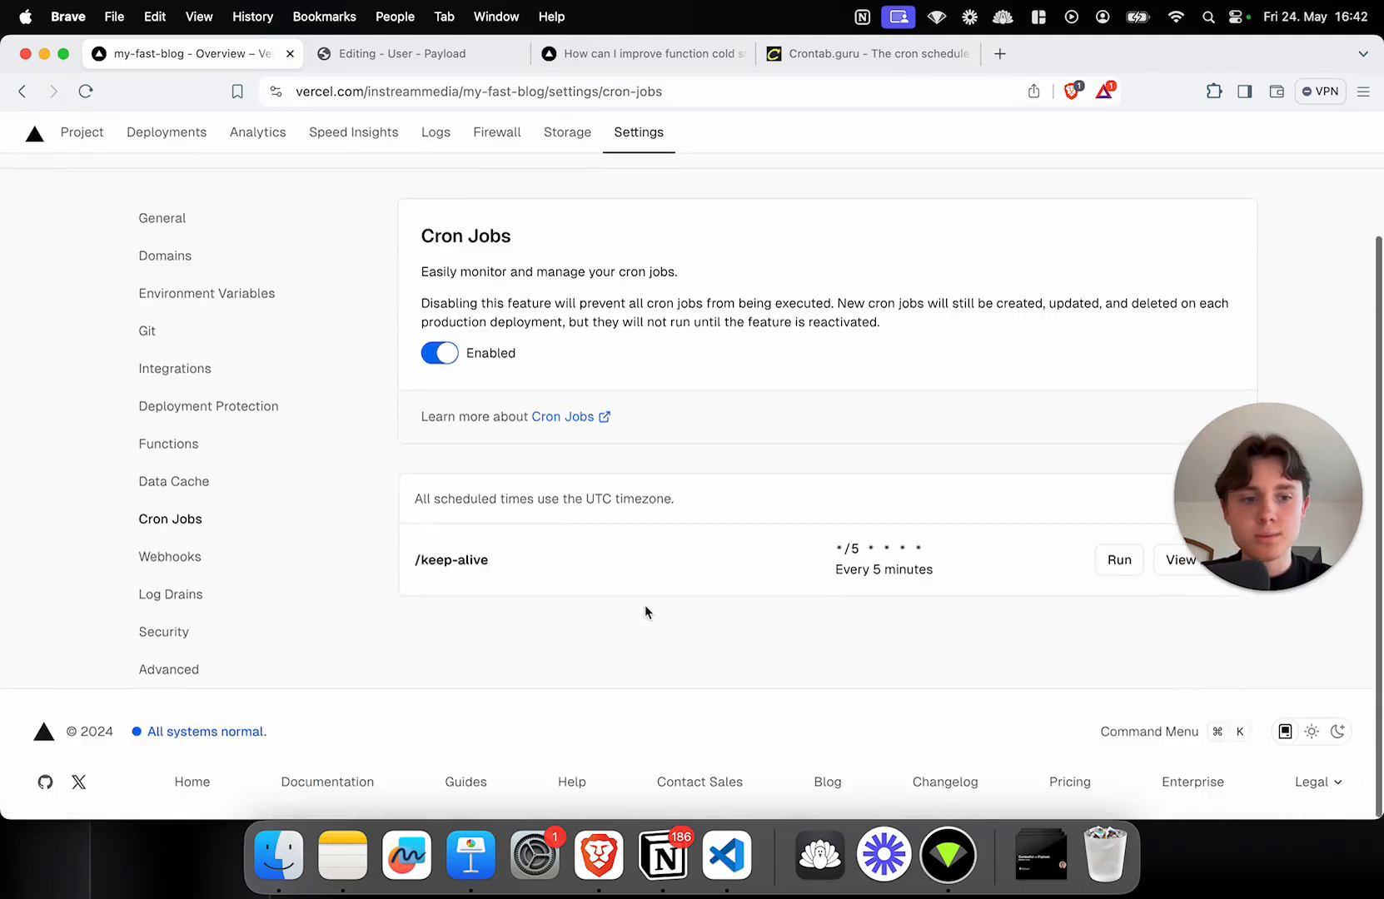
scroll(up, 3)
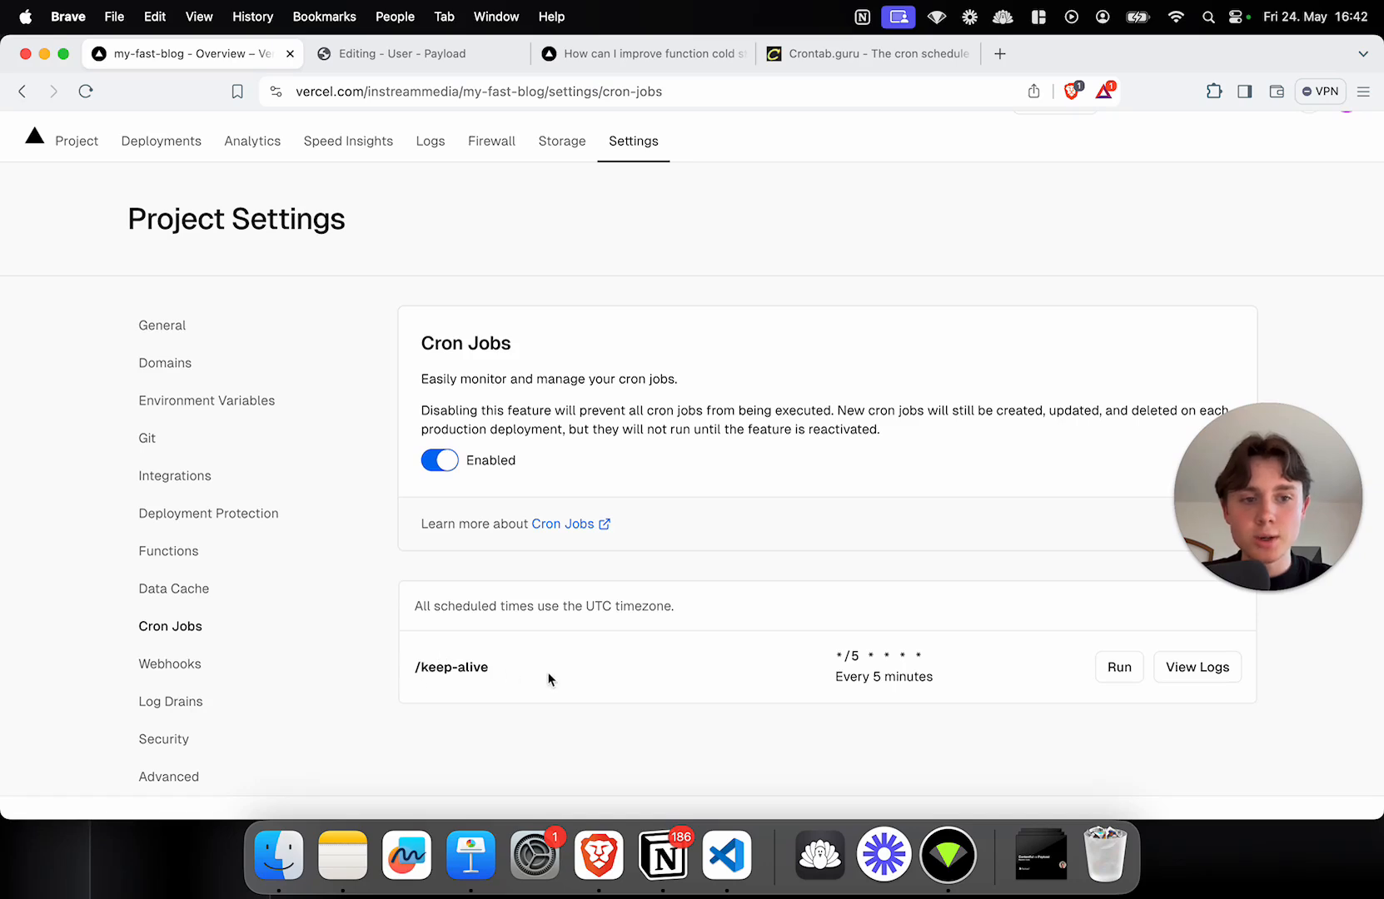
mouse_move(840, 676)
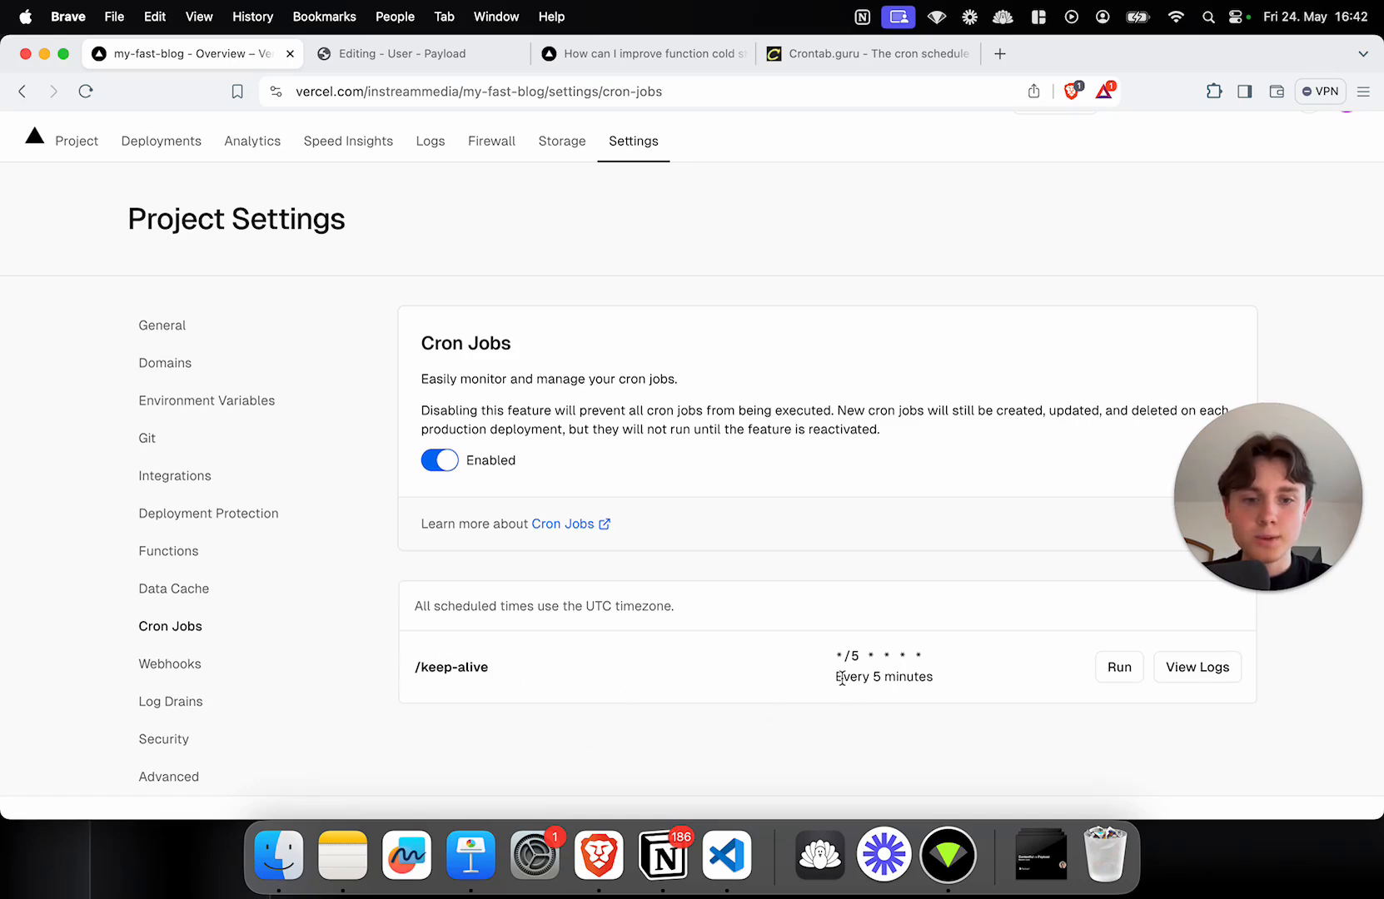
double_click(884, 676)
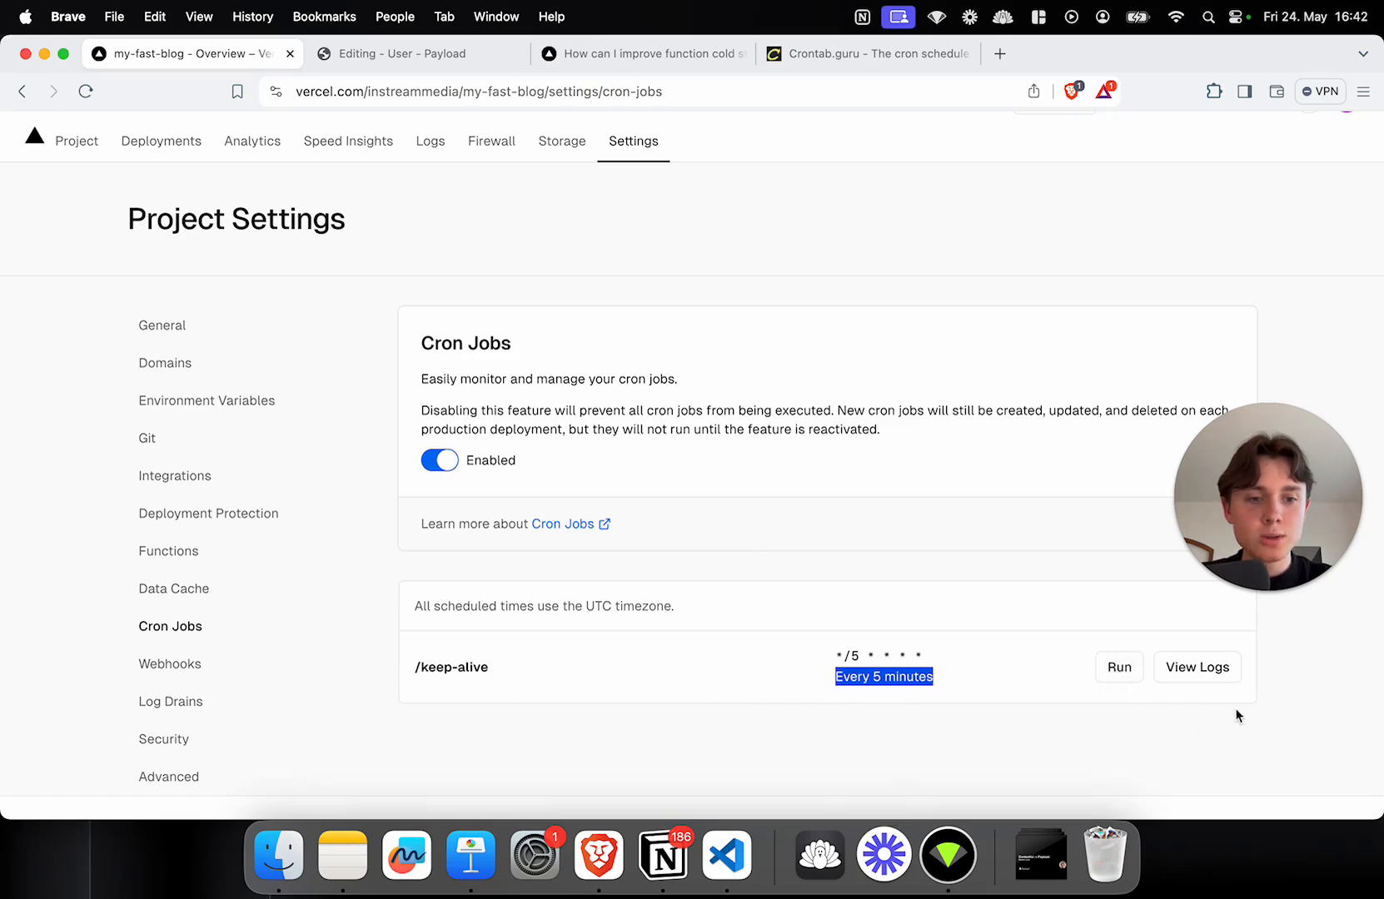
mouse_move(1197, 668)
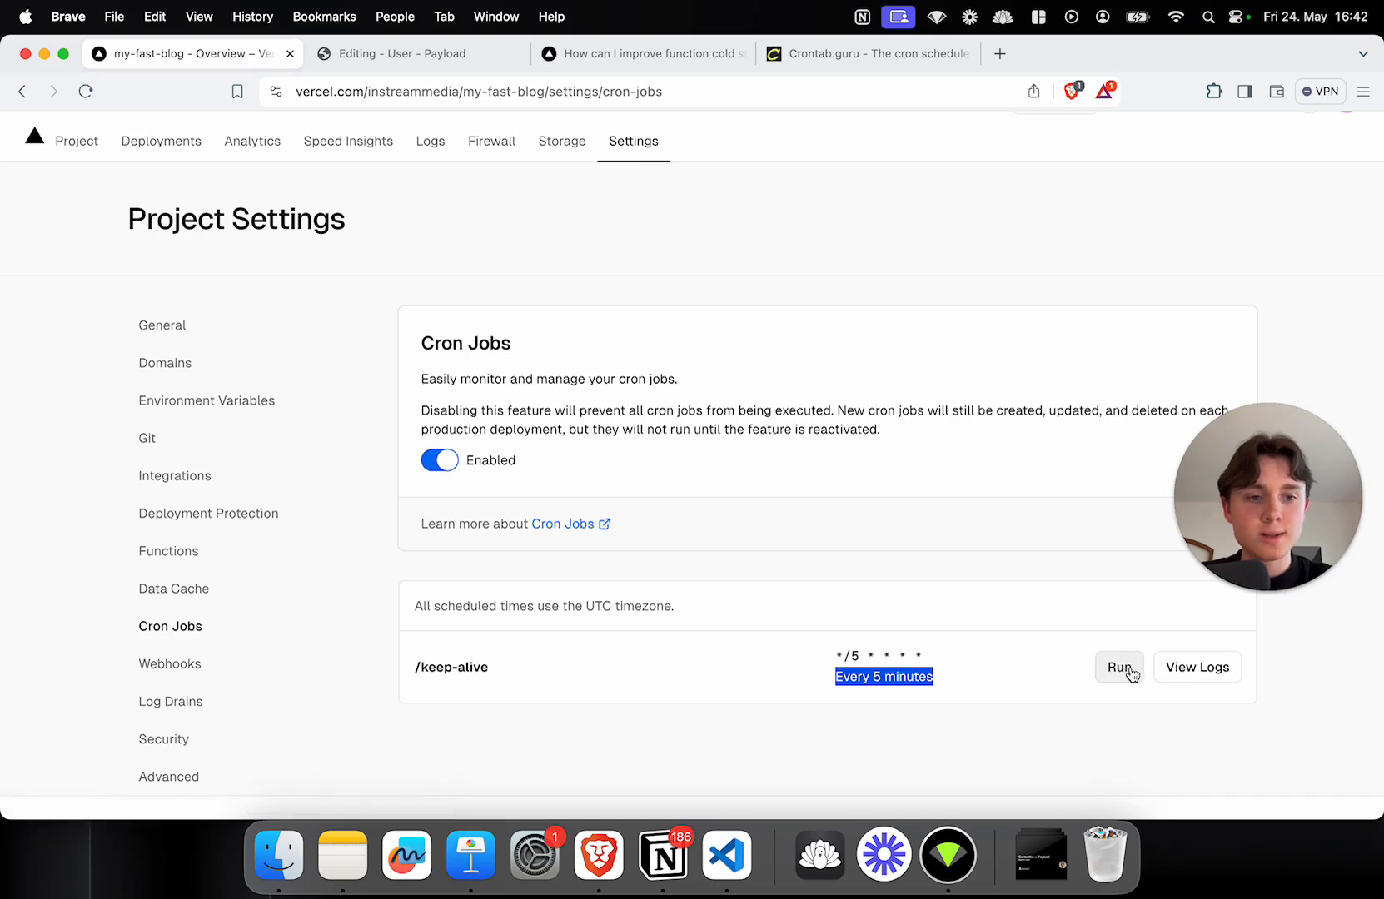
Step: Run the /keep-alive job manually and inspect its latest 200 request in the logs
click(1197, 666)
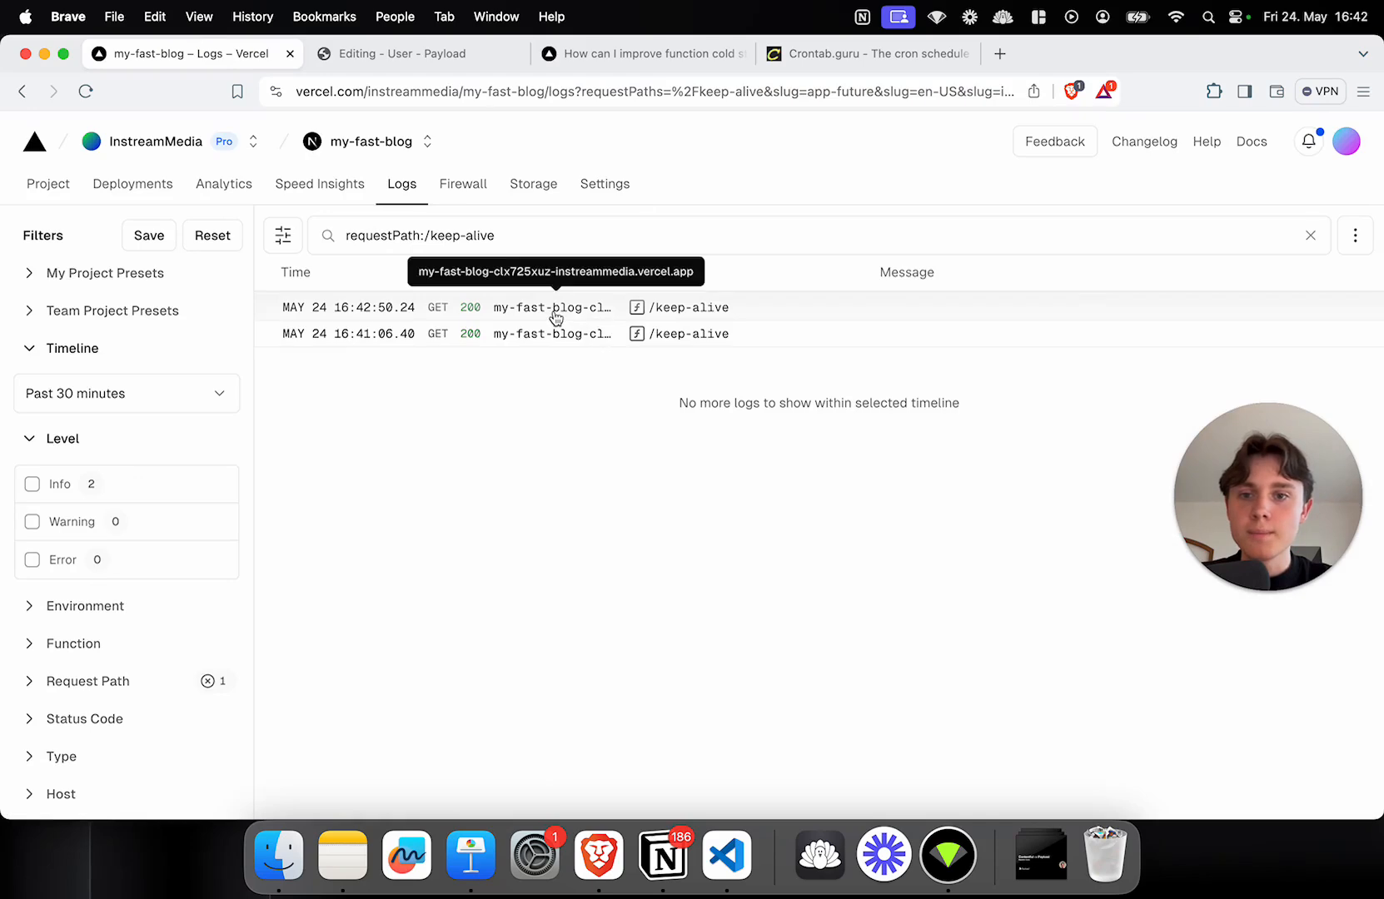
click(551, 307)
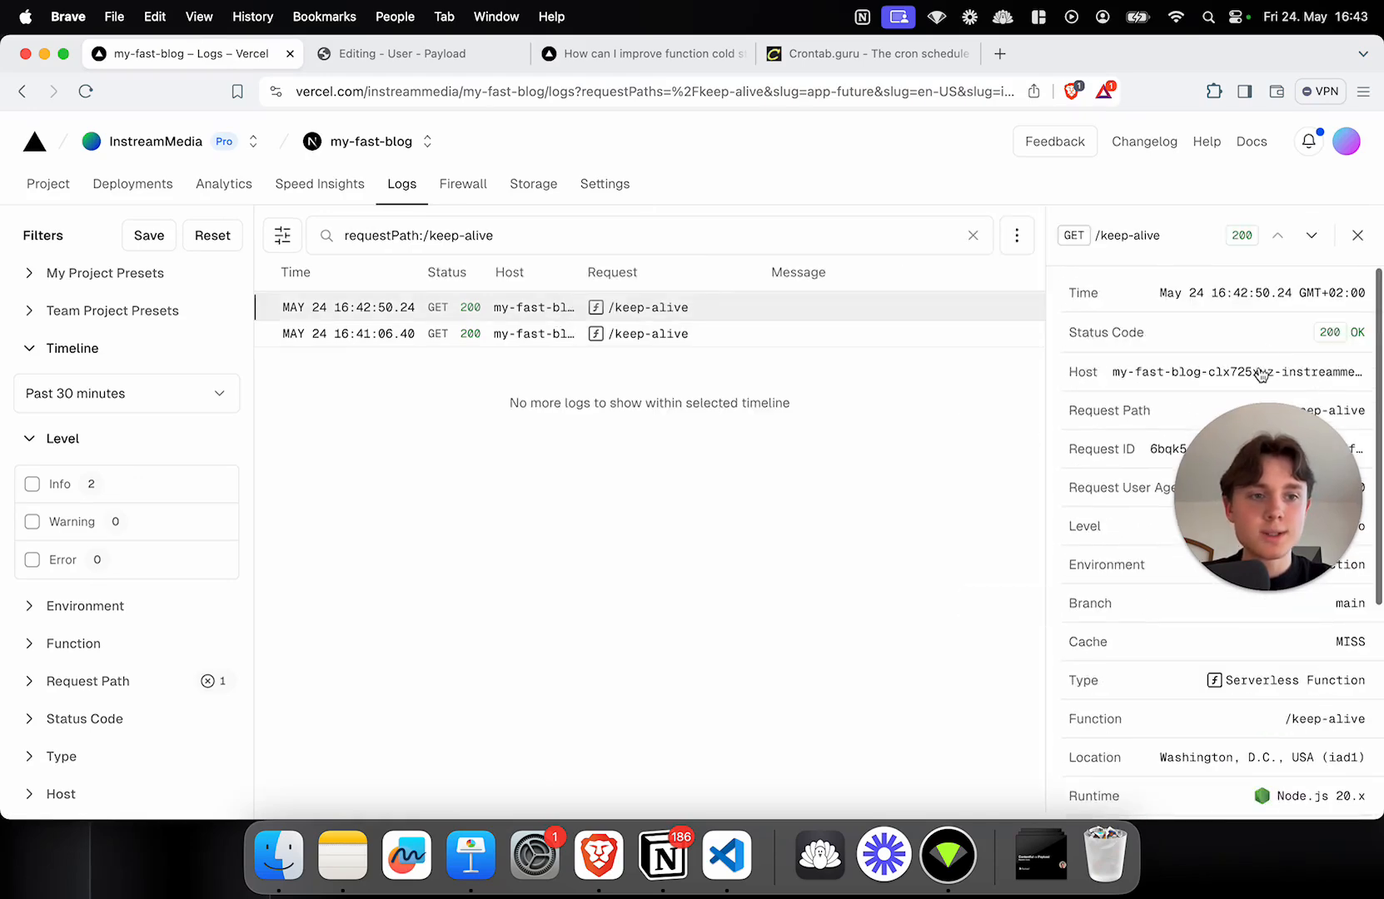
scroll(down, 3)
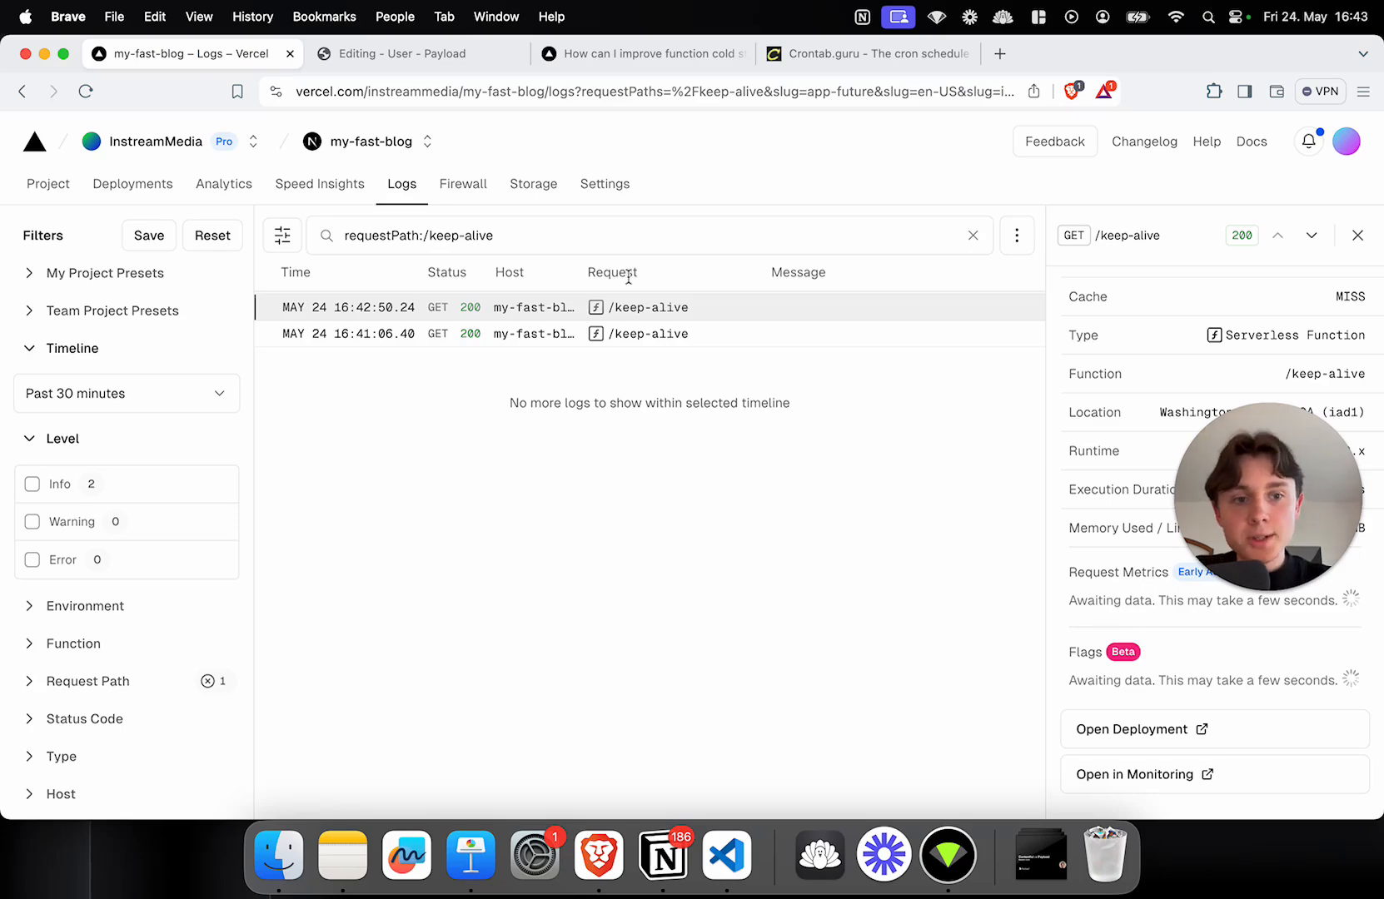
Step: Show the Function Region setting, currently Washington, D.C. (iad1) with Standard CPU
click(606, 183)
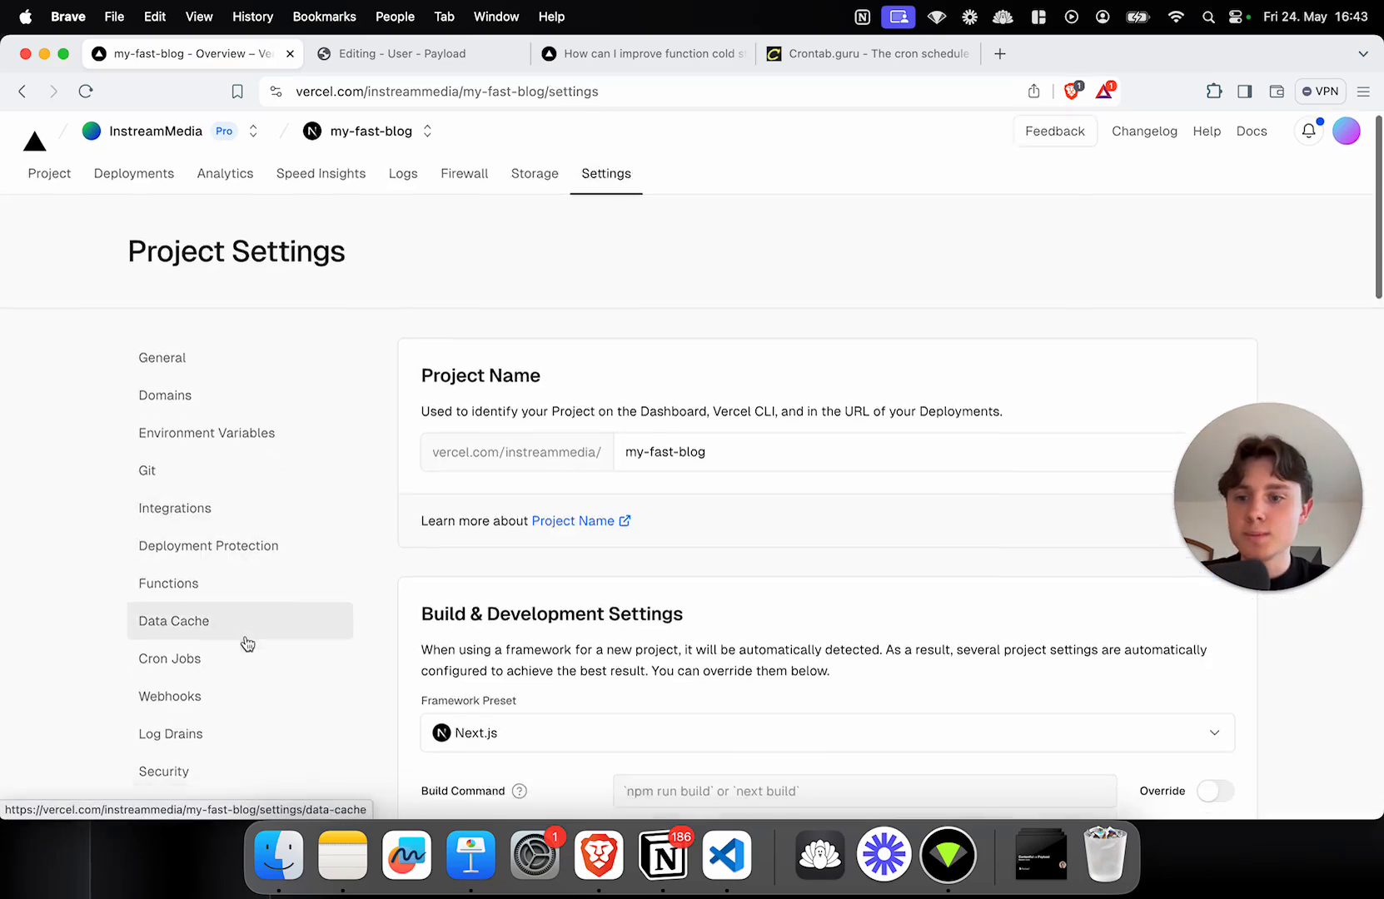
click(168, 583)
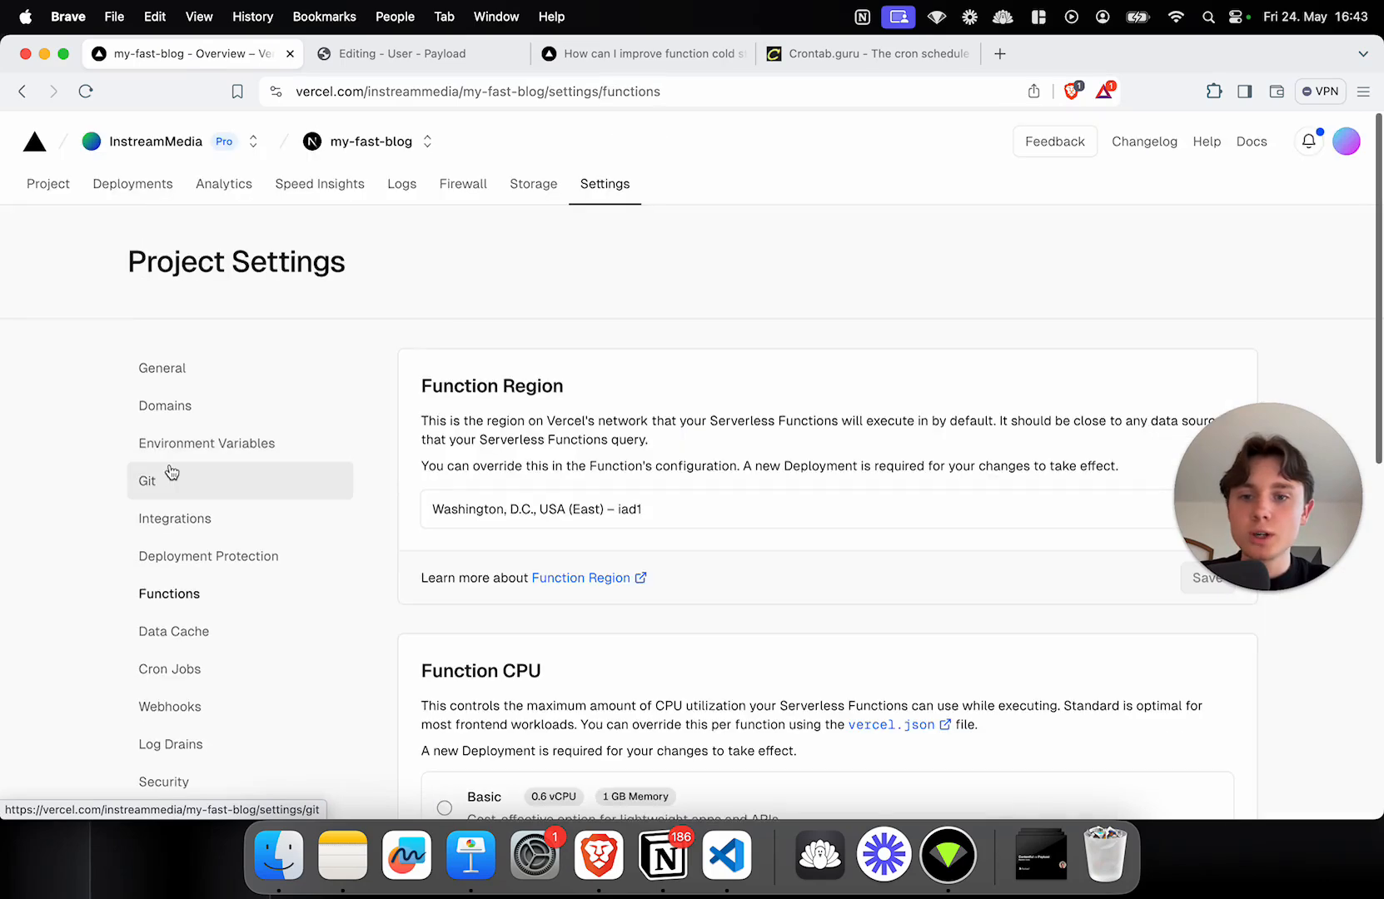
mouse_move(803, 519)
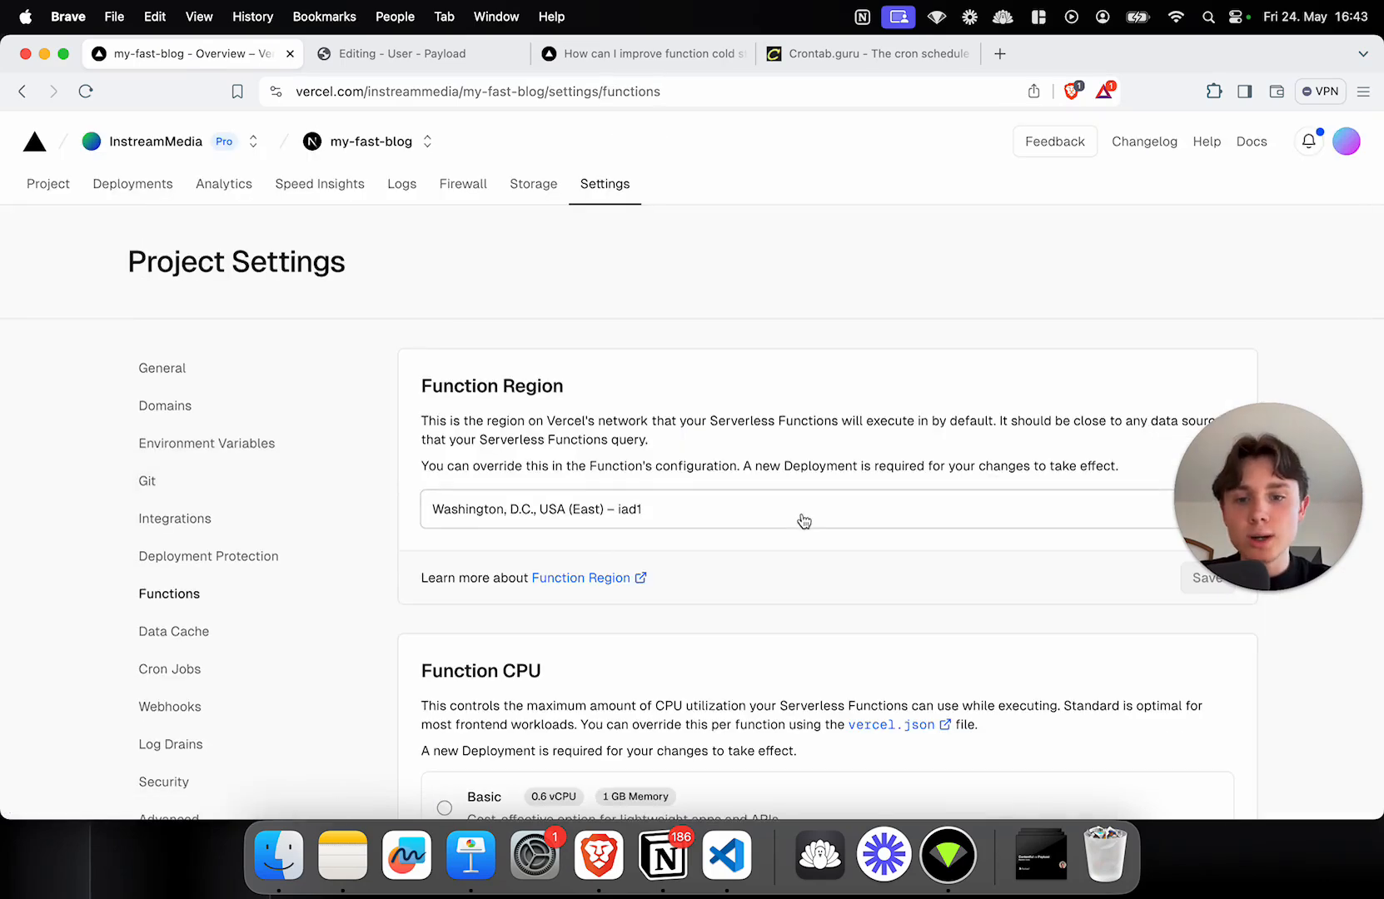
scroll(down, 3)
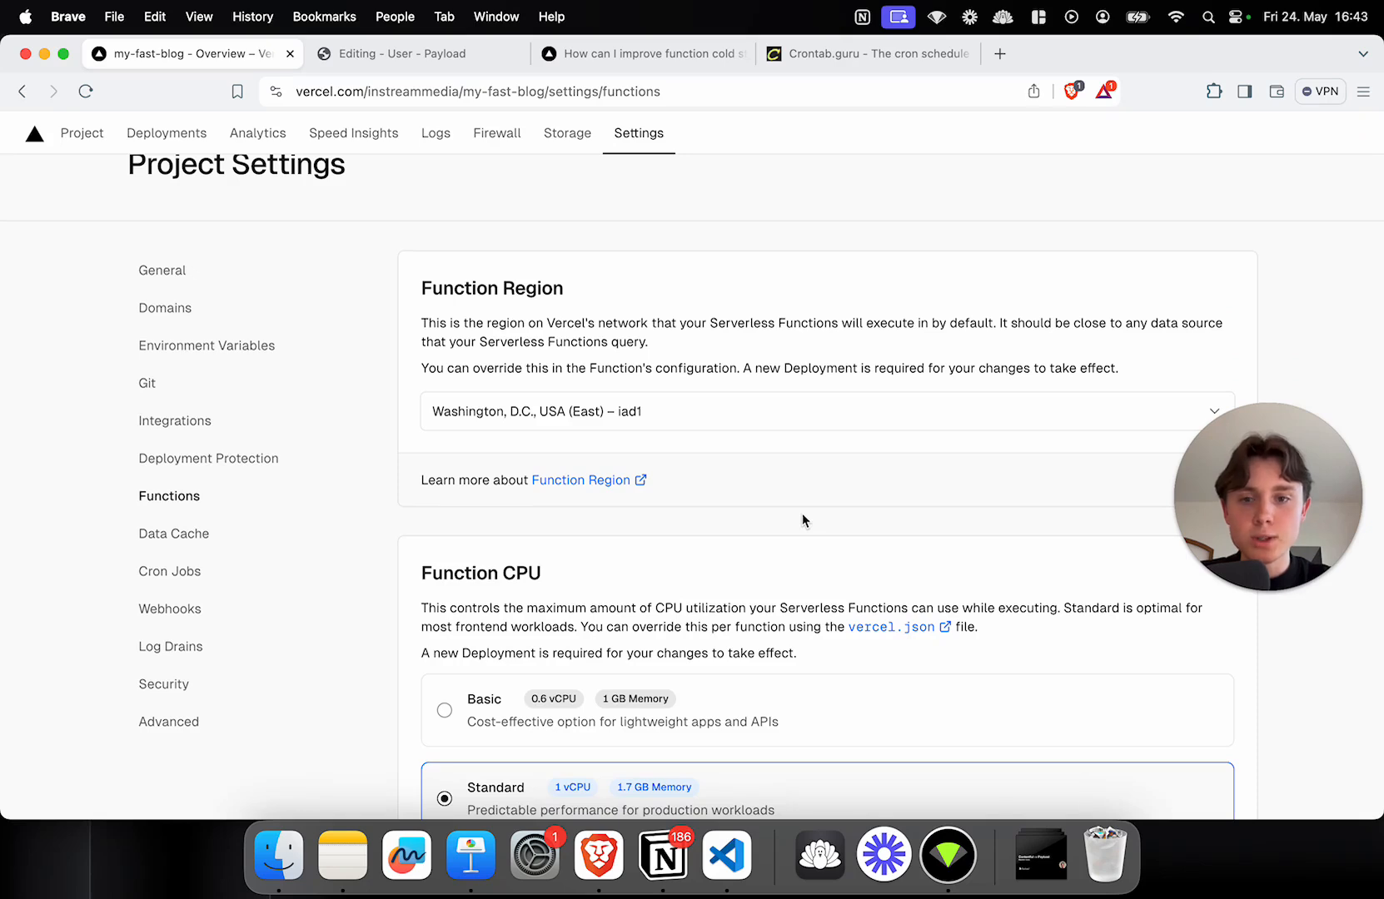
mouse_move(552, 289)
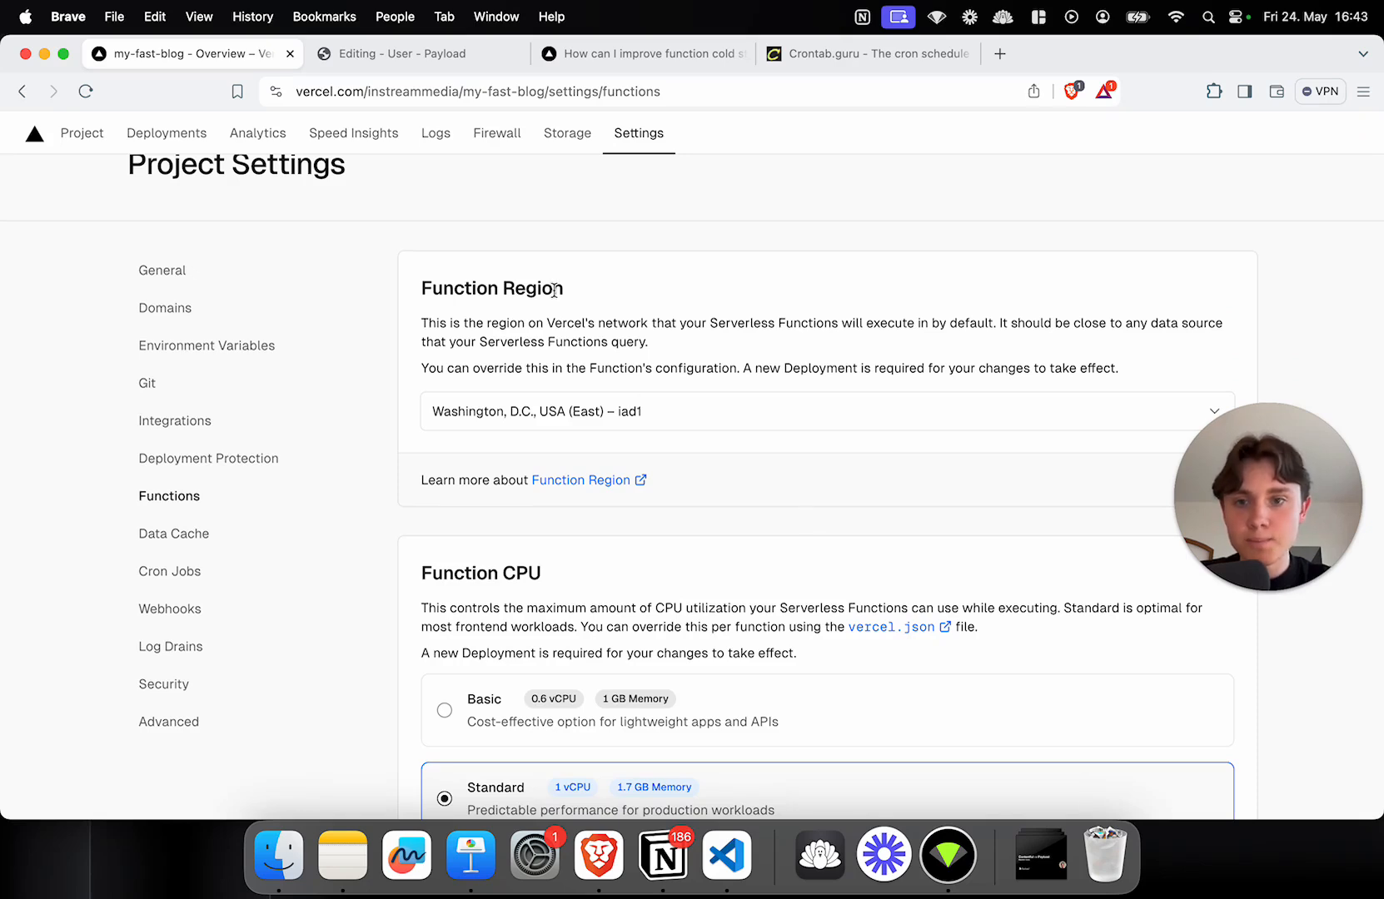
double_click(491, 288)
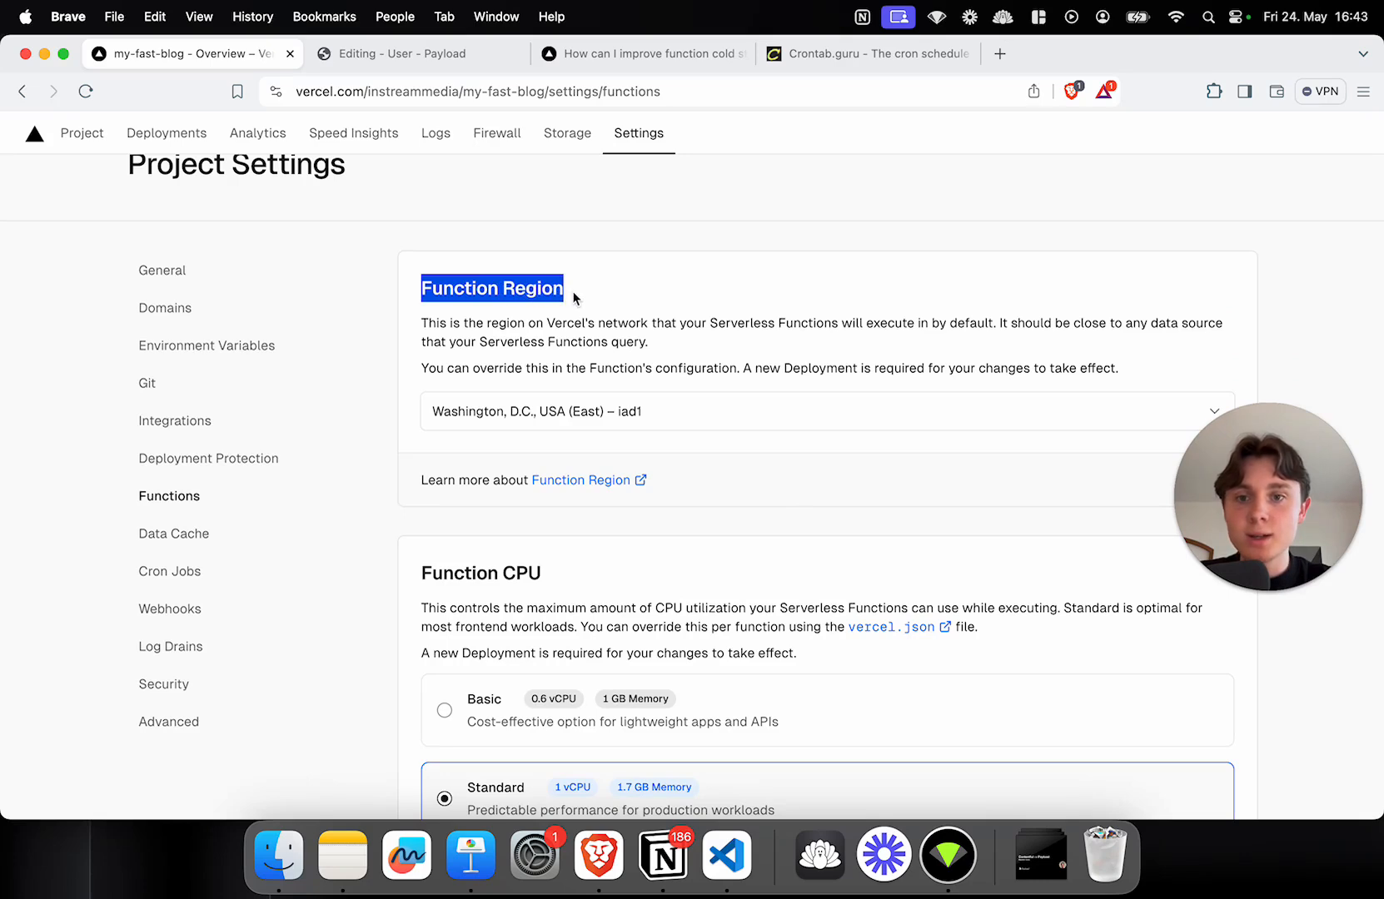
mouse_move(736, 421)
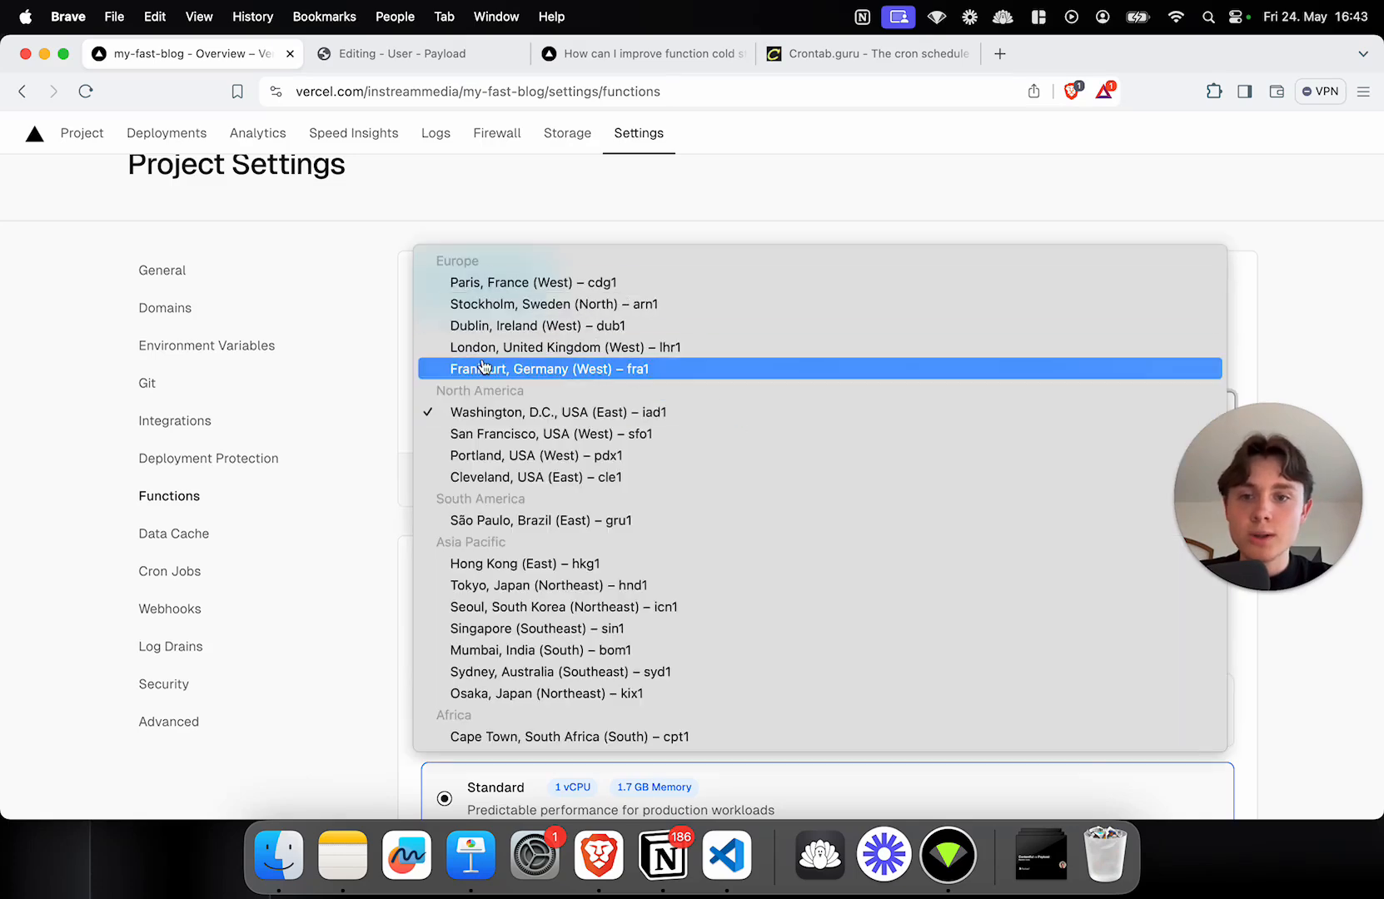
mouse_move(509, 378)
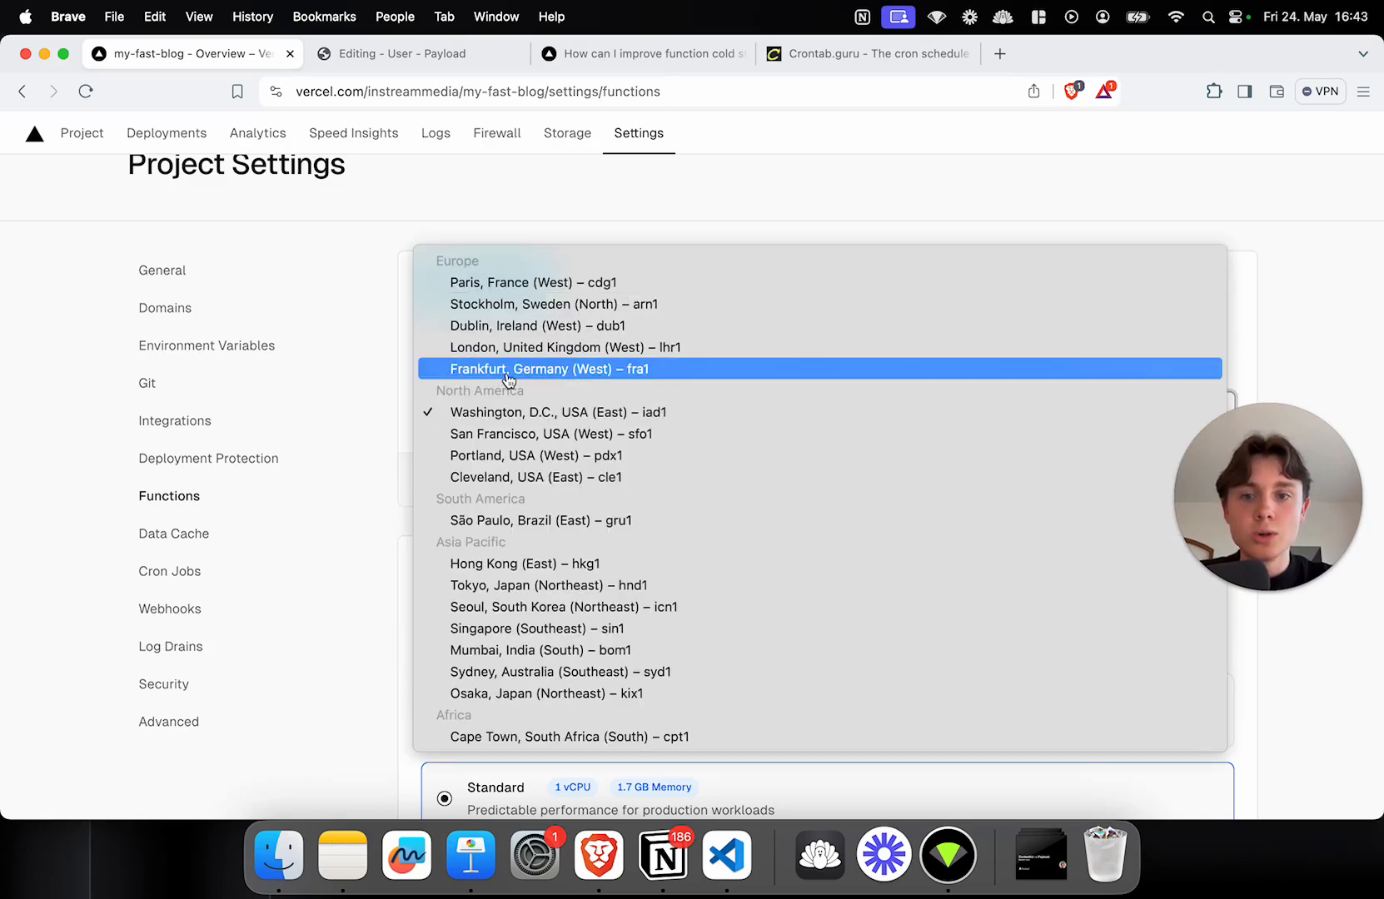
click(548, 369)
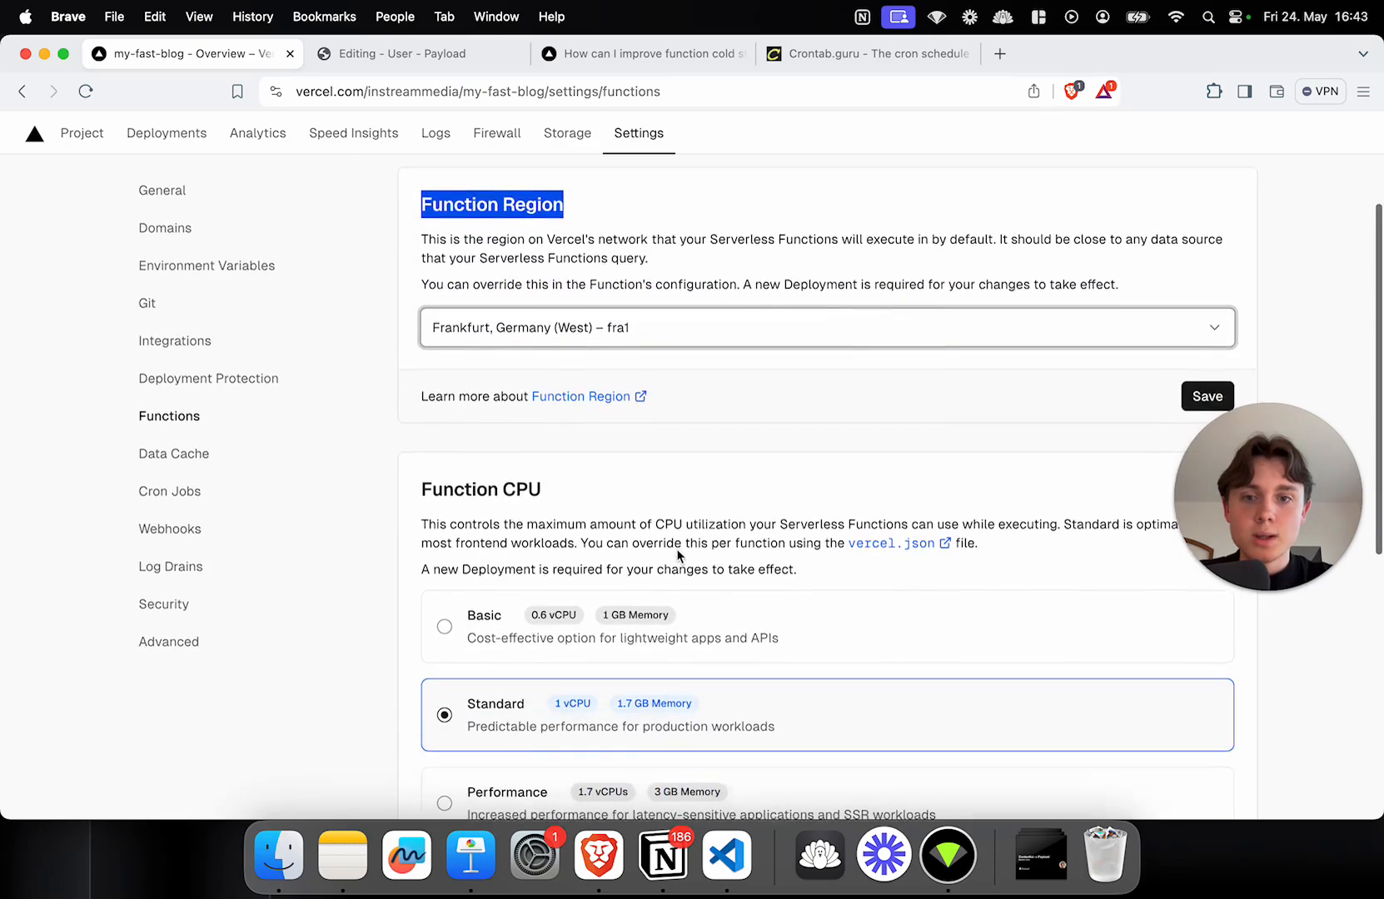
click(1205, 395)
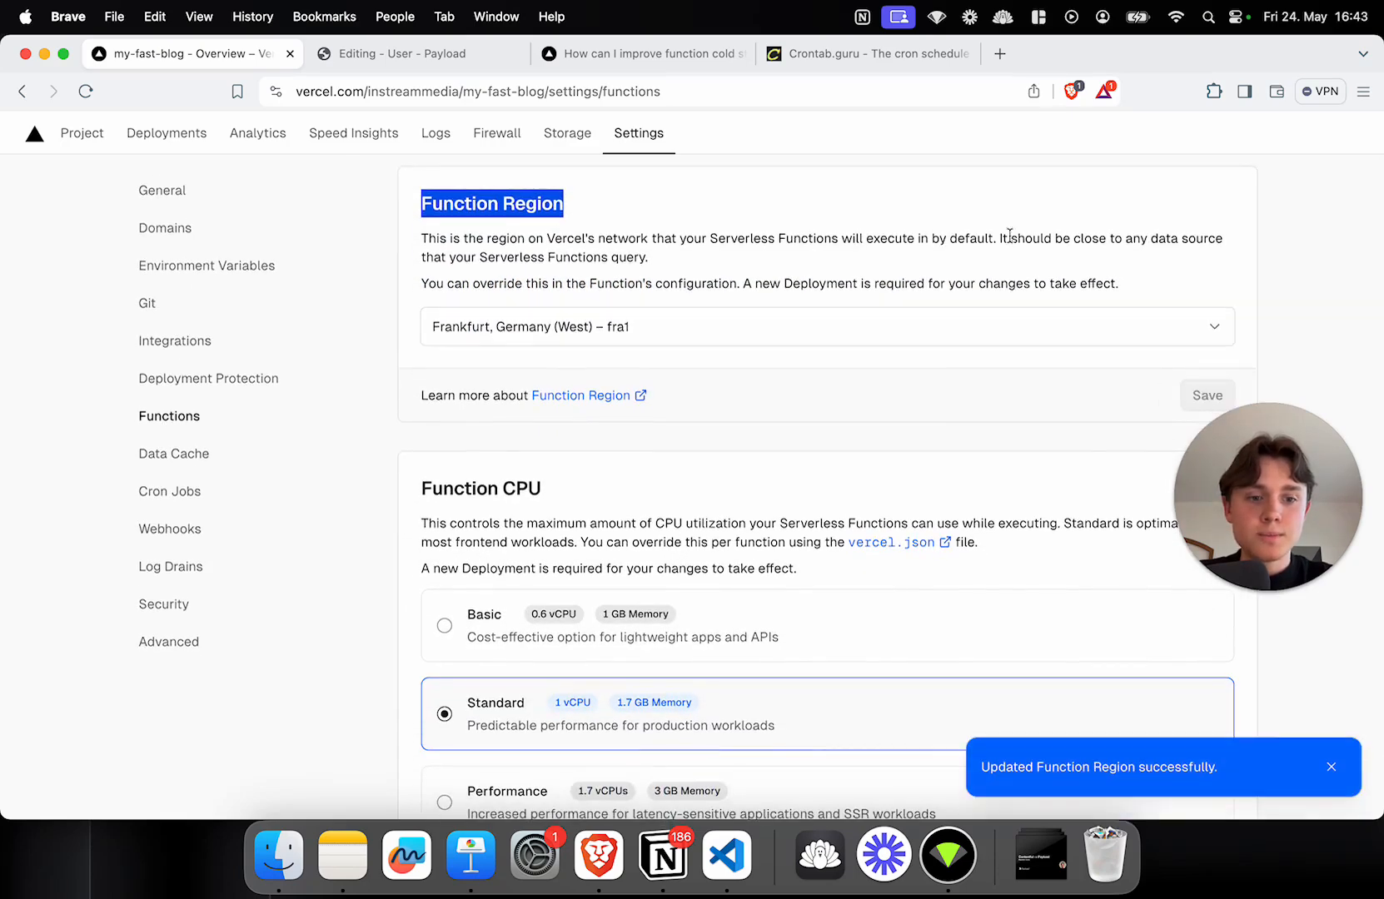
mouse_move(949, 495)
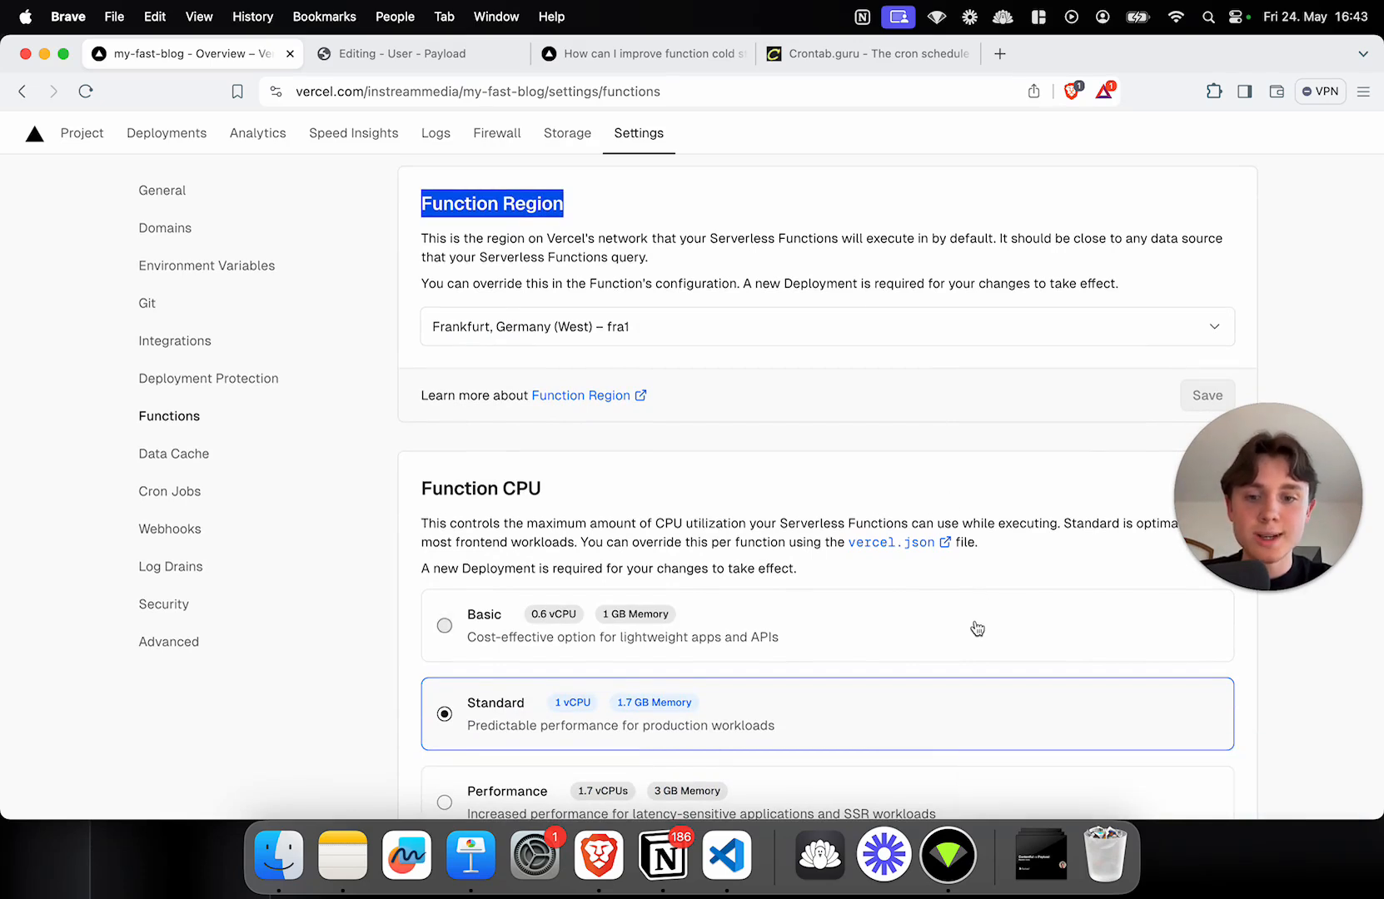
scroll(down, 3)
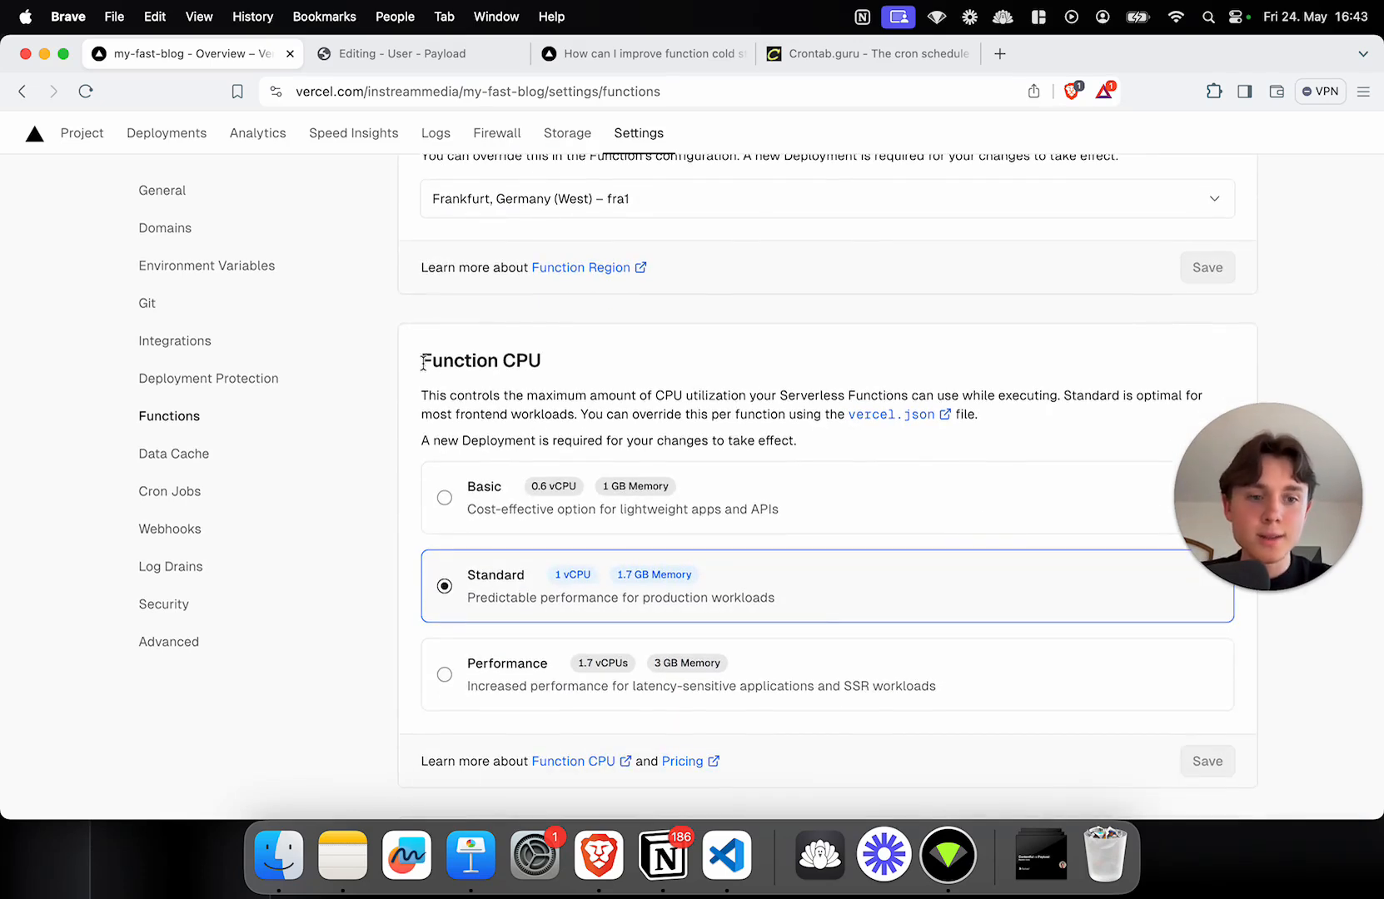
double_click(479, 360)
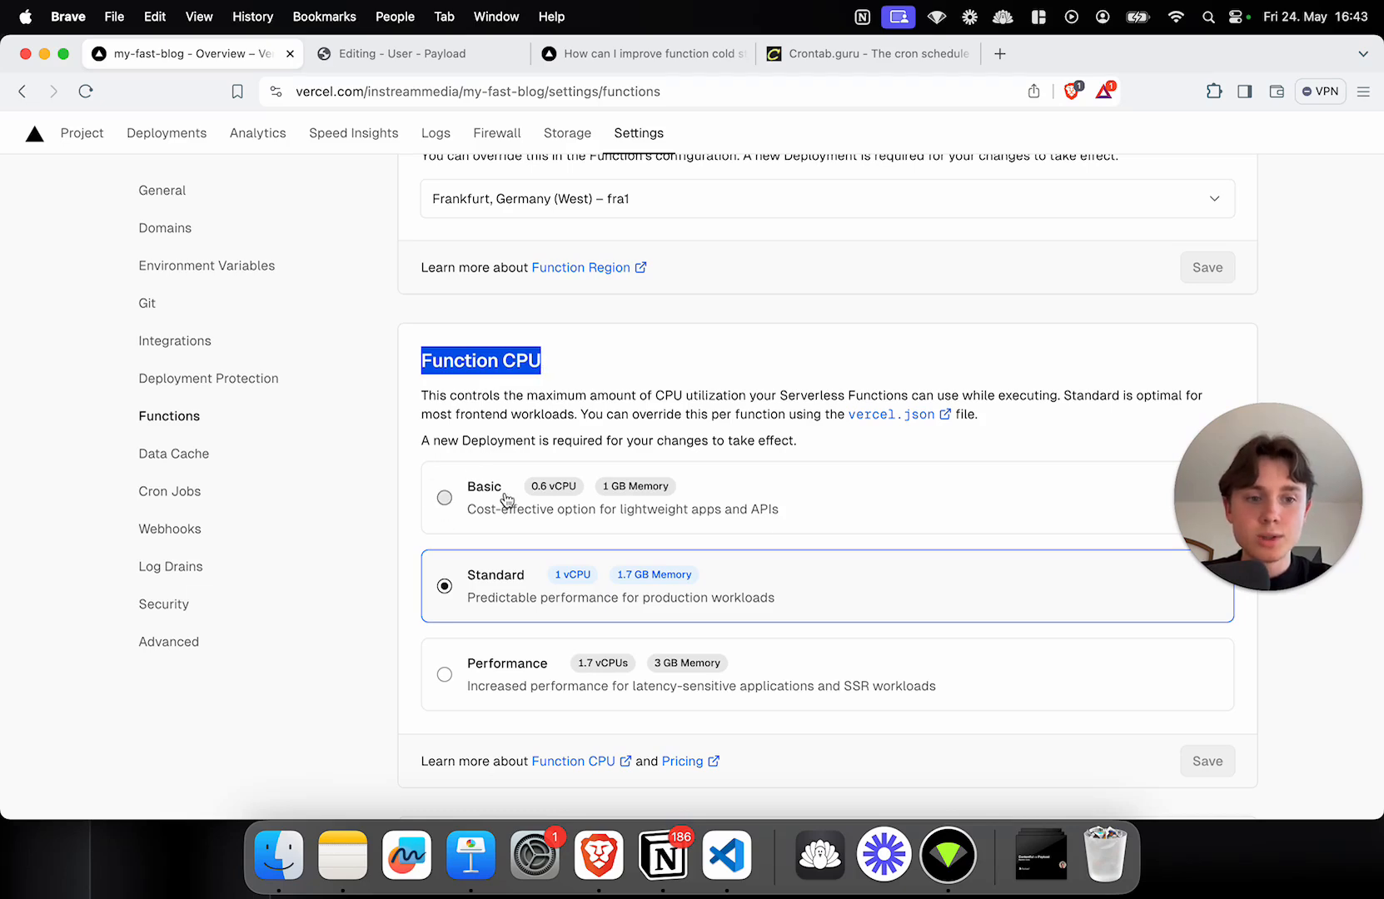
scroll(down, 3)
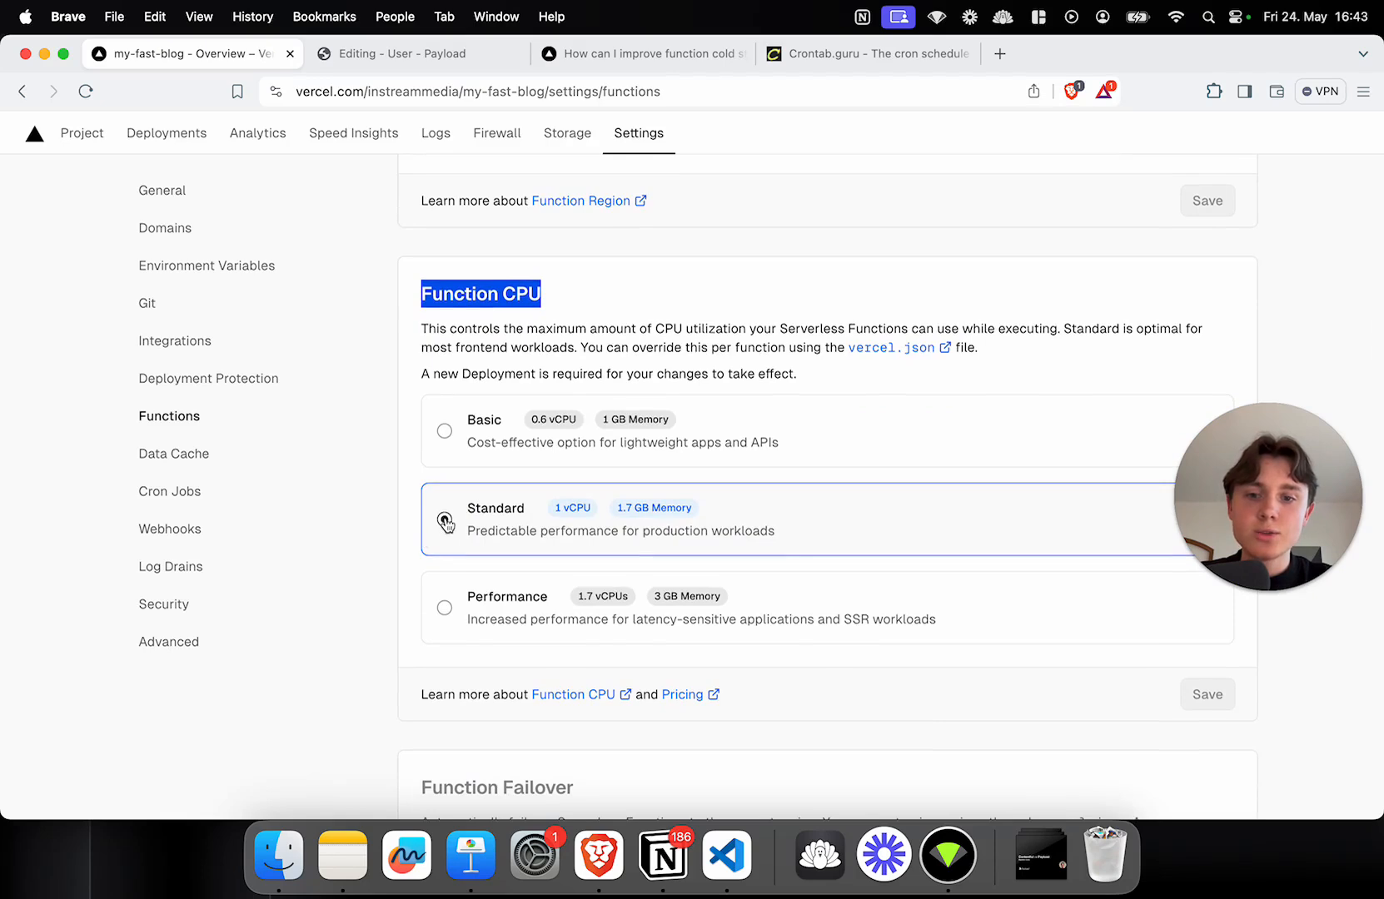
click(445, 520)
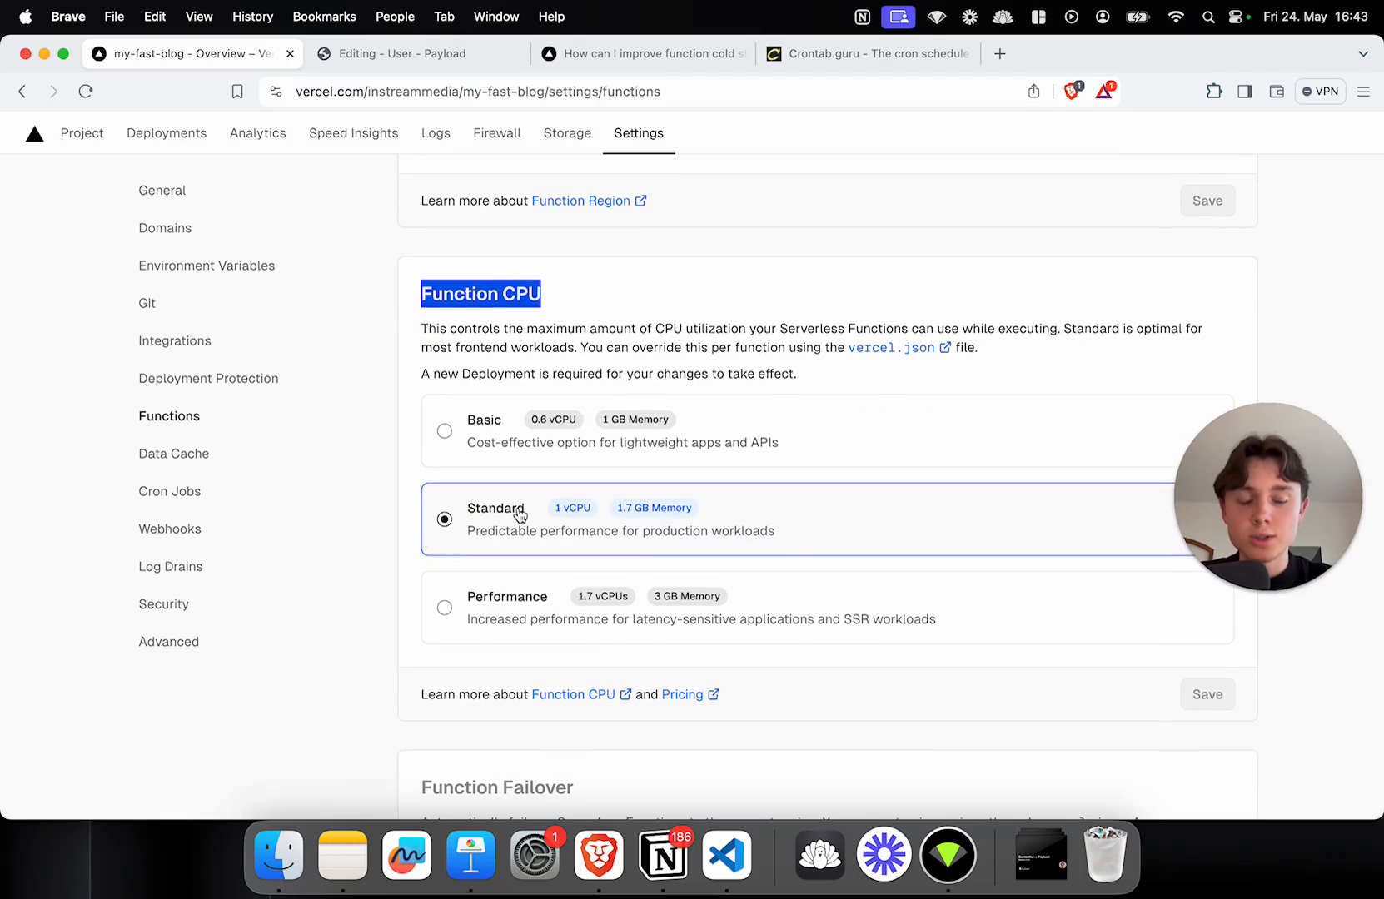
mouse_move(537, 433)
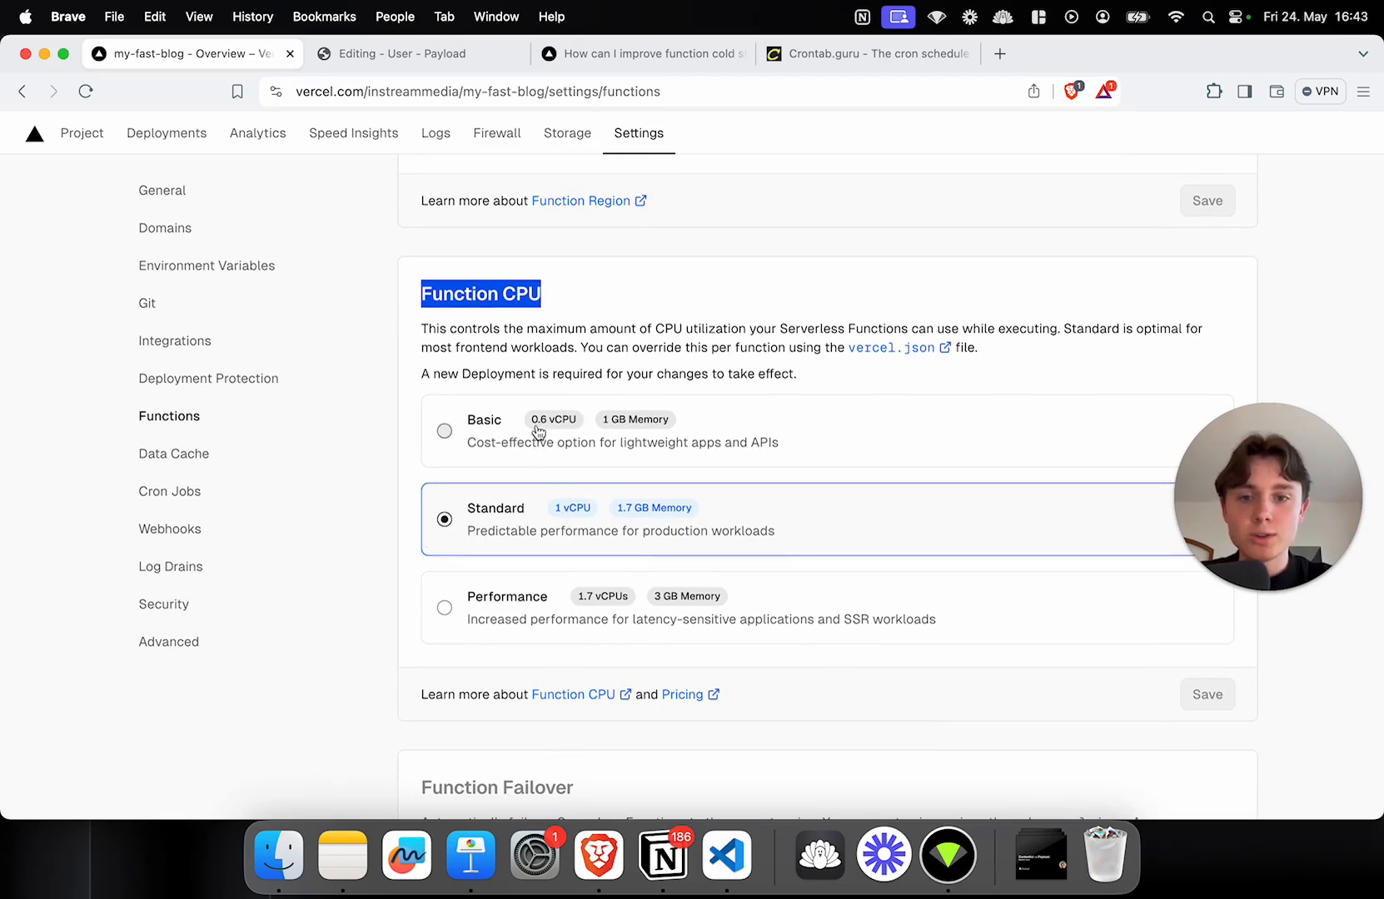
mouse_move(581, 513)
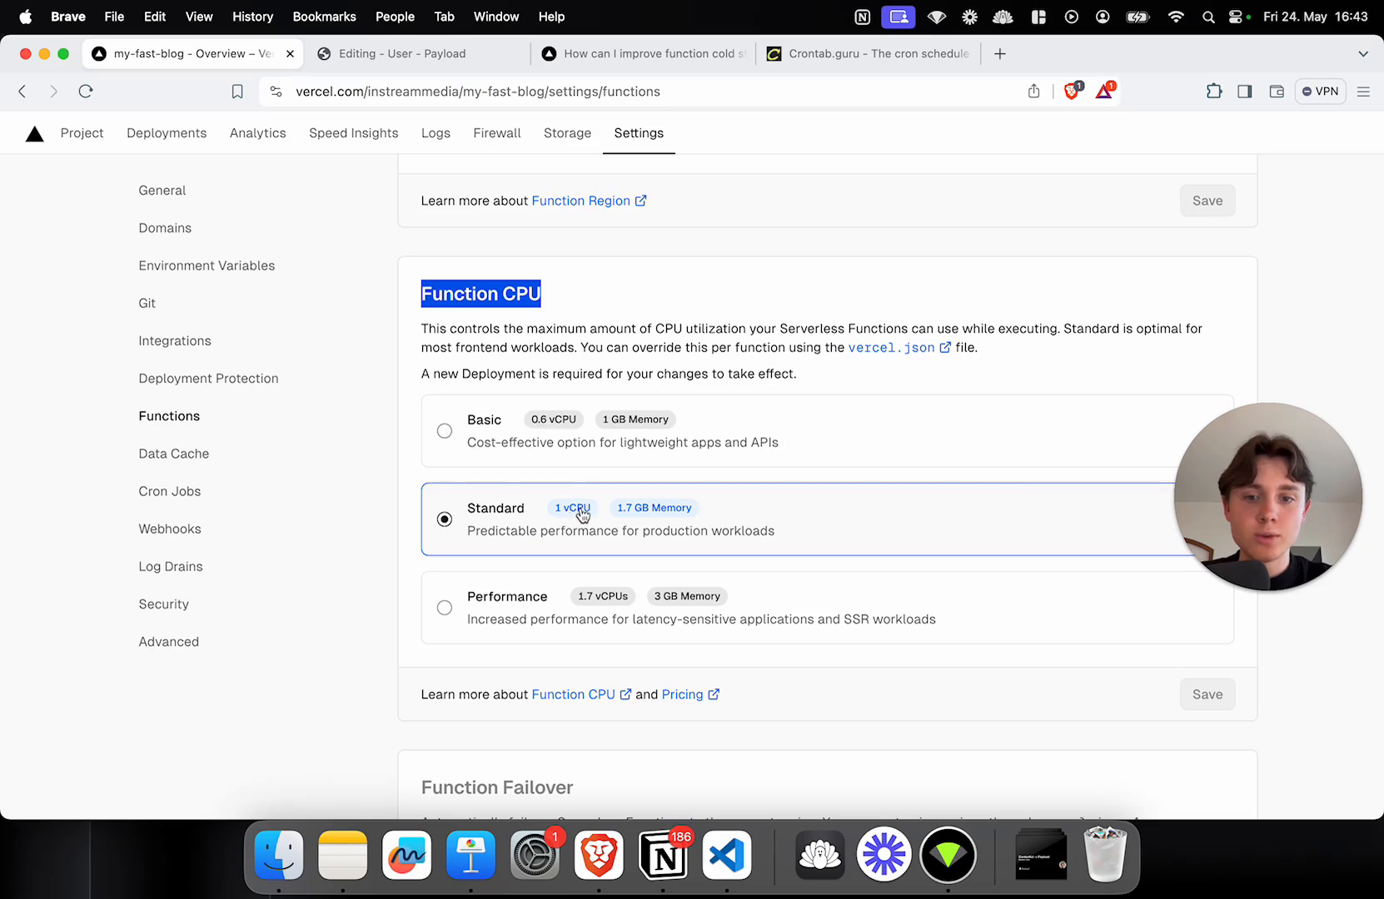
mouse_move(631, 516)
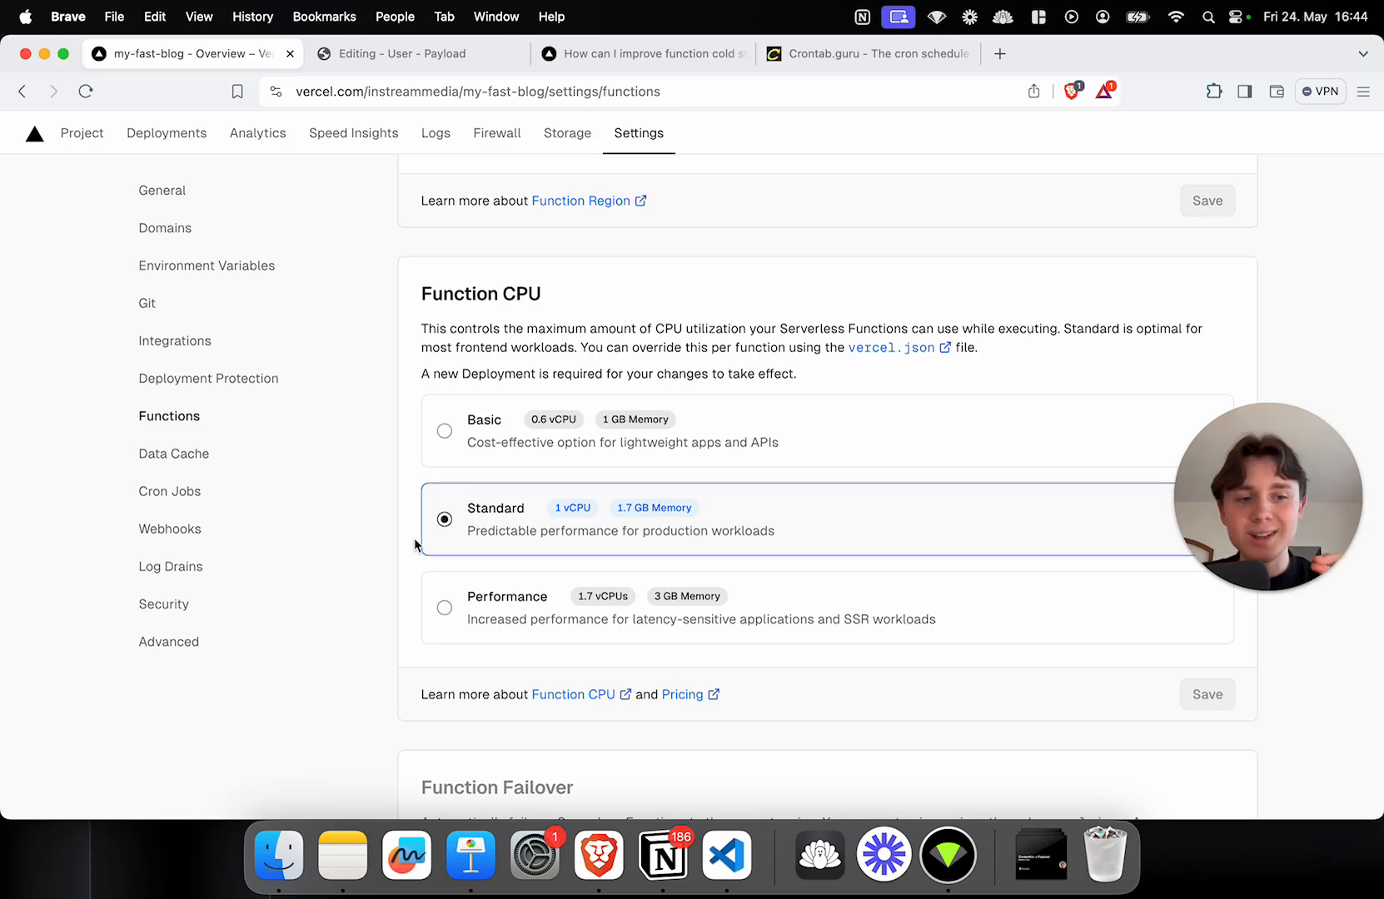
scroll(down, 3)
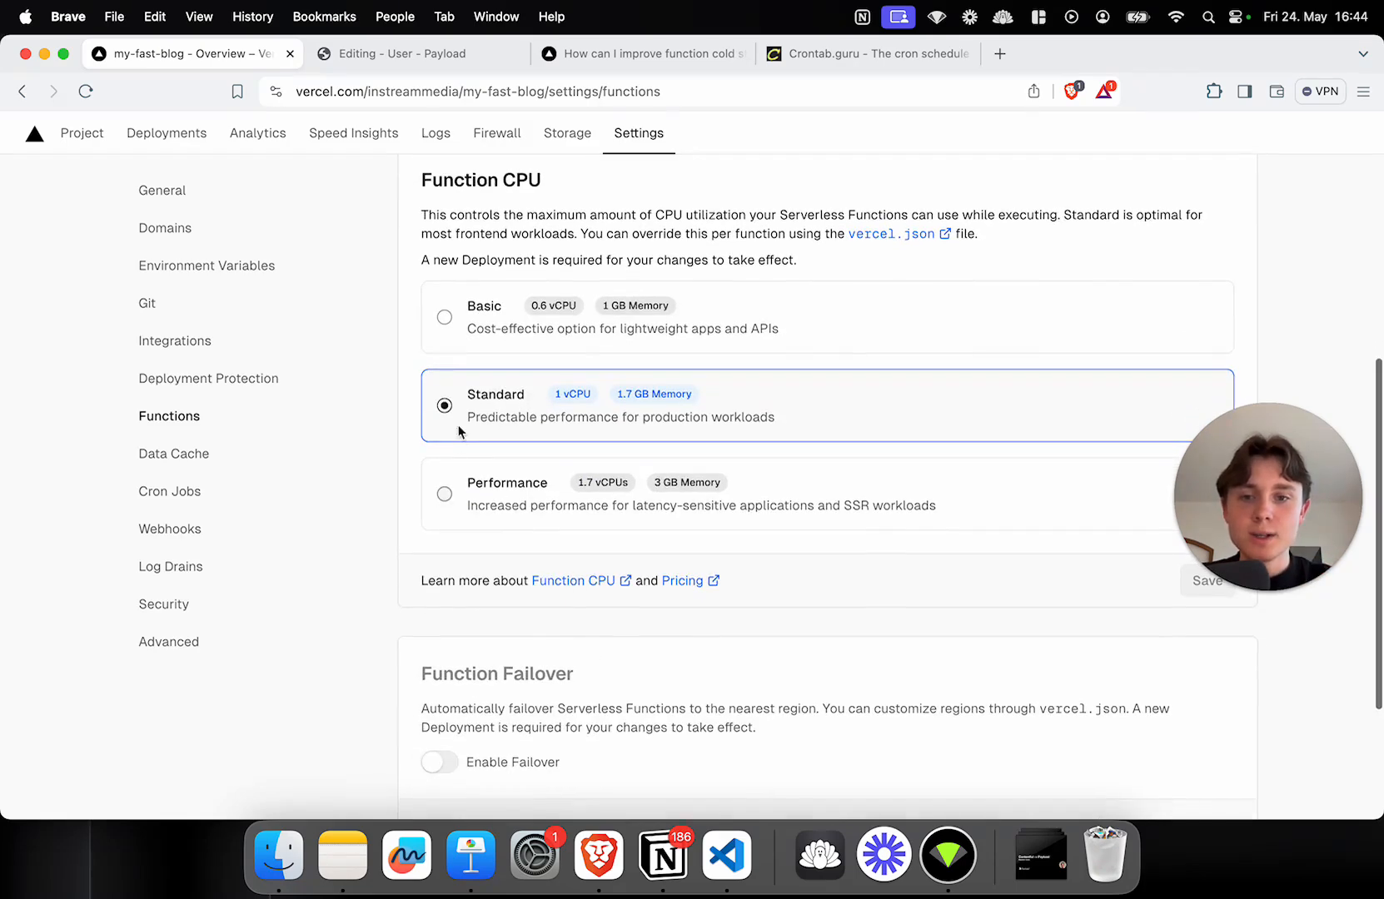
scroll(up, 3)
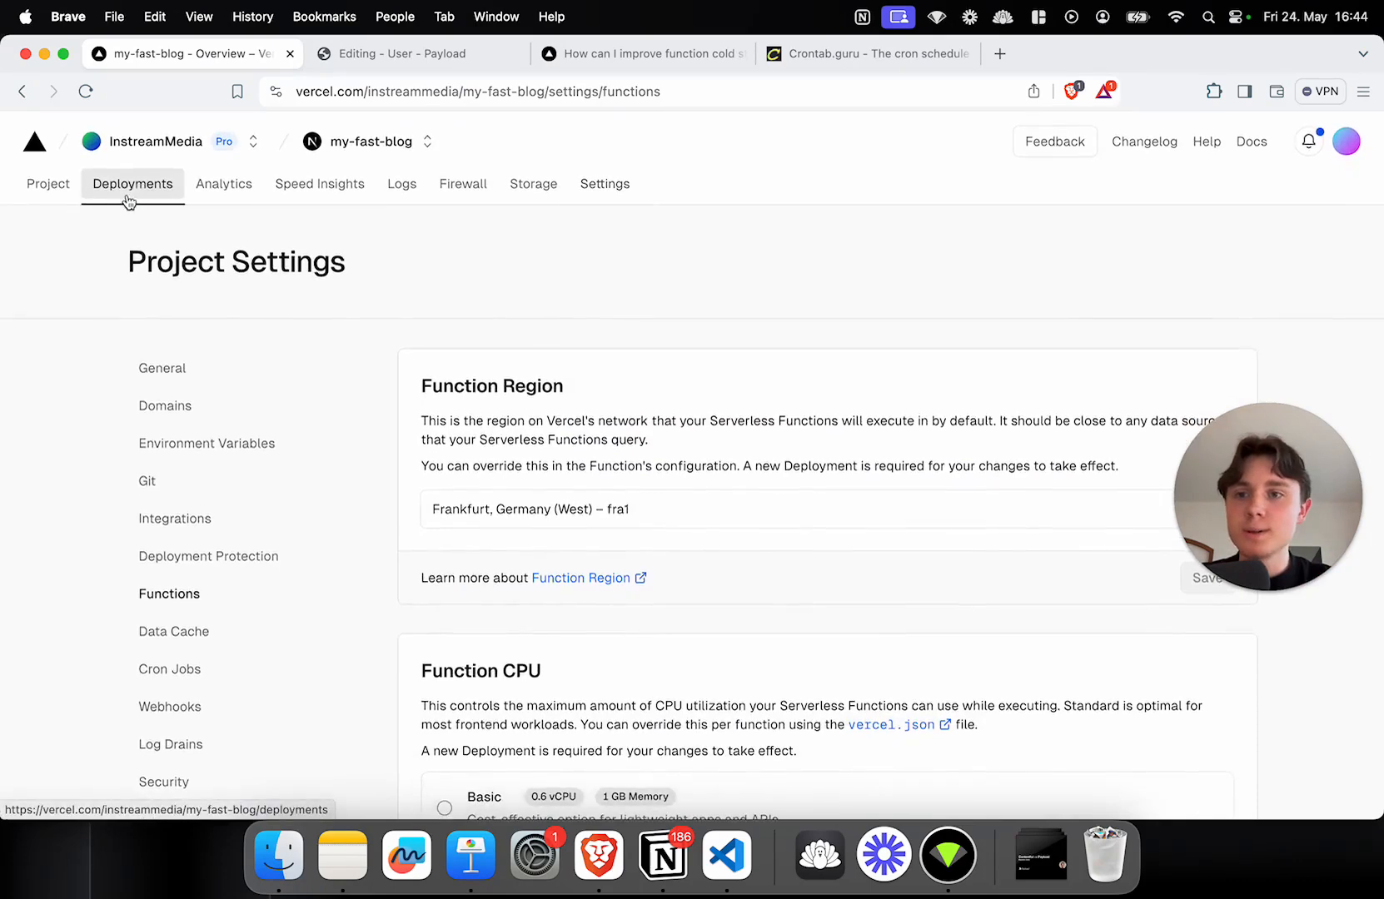
Step: Redeploy the current production deployment and view the new deployment's overview
click(132, 183)
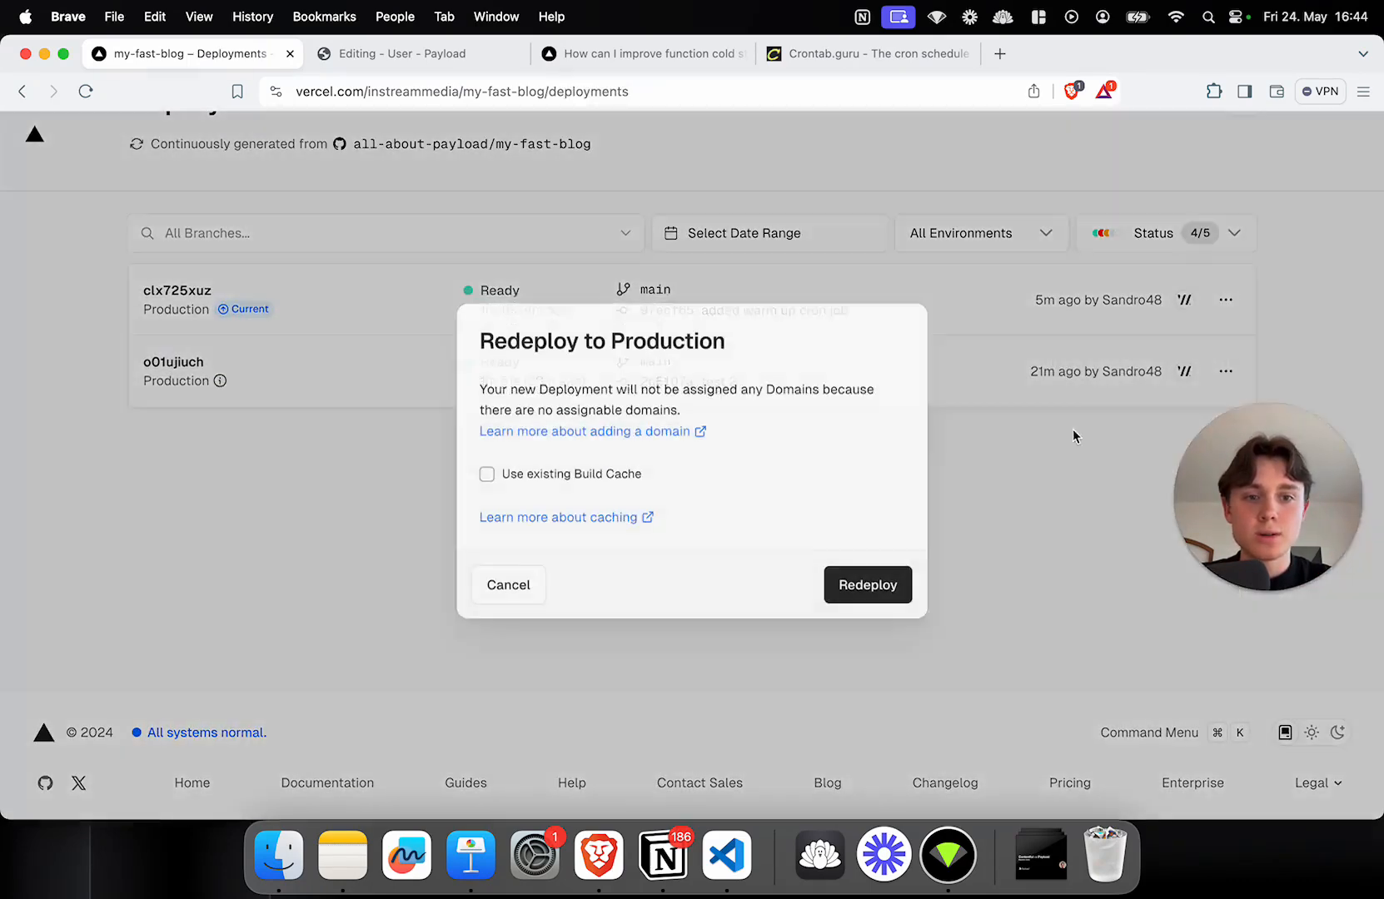
click(866, 585)
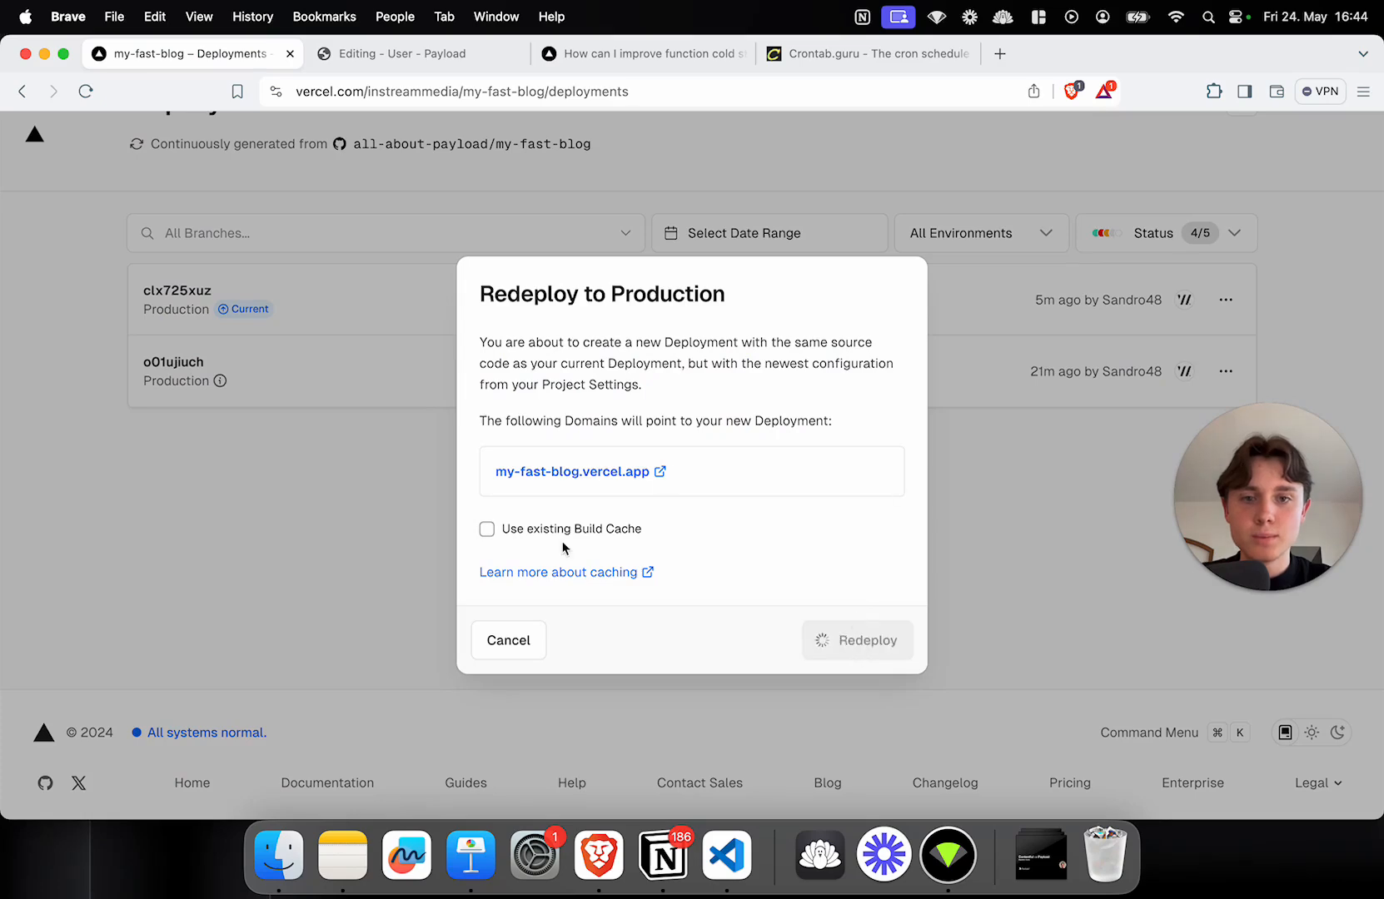
click(856, 639)
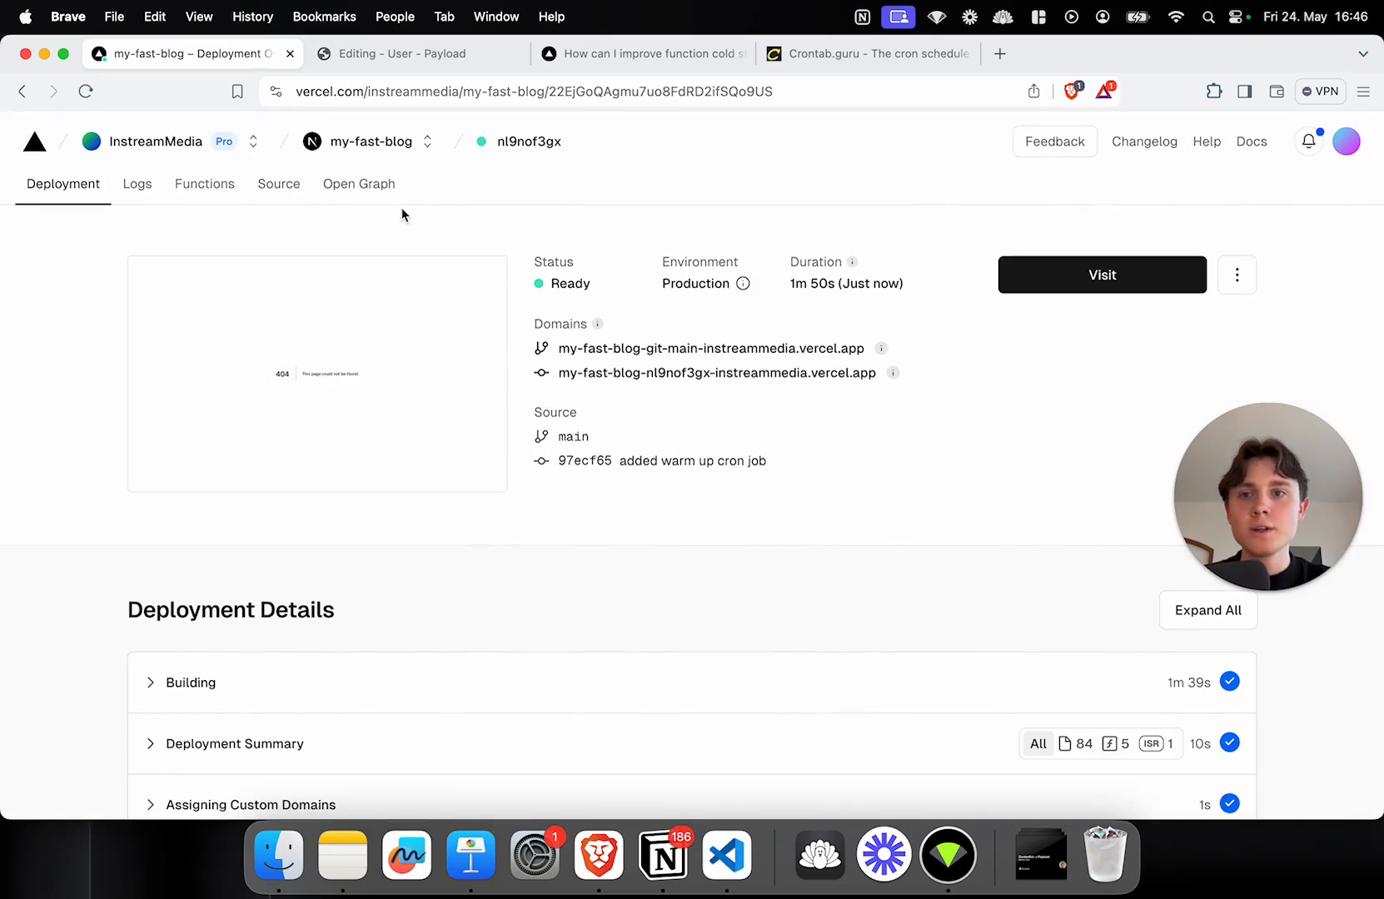
Step: Reload the Payload admin and move from the dashboard into the Users collection
click(411, 53)
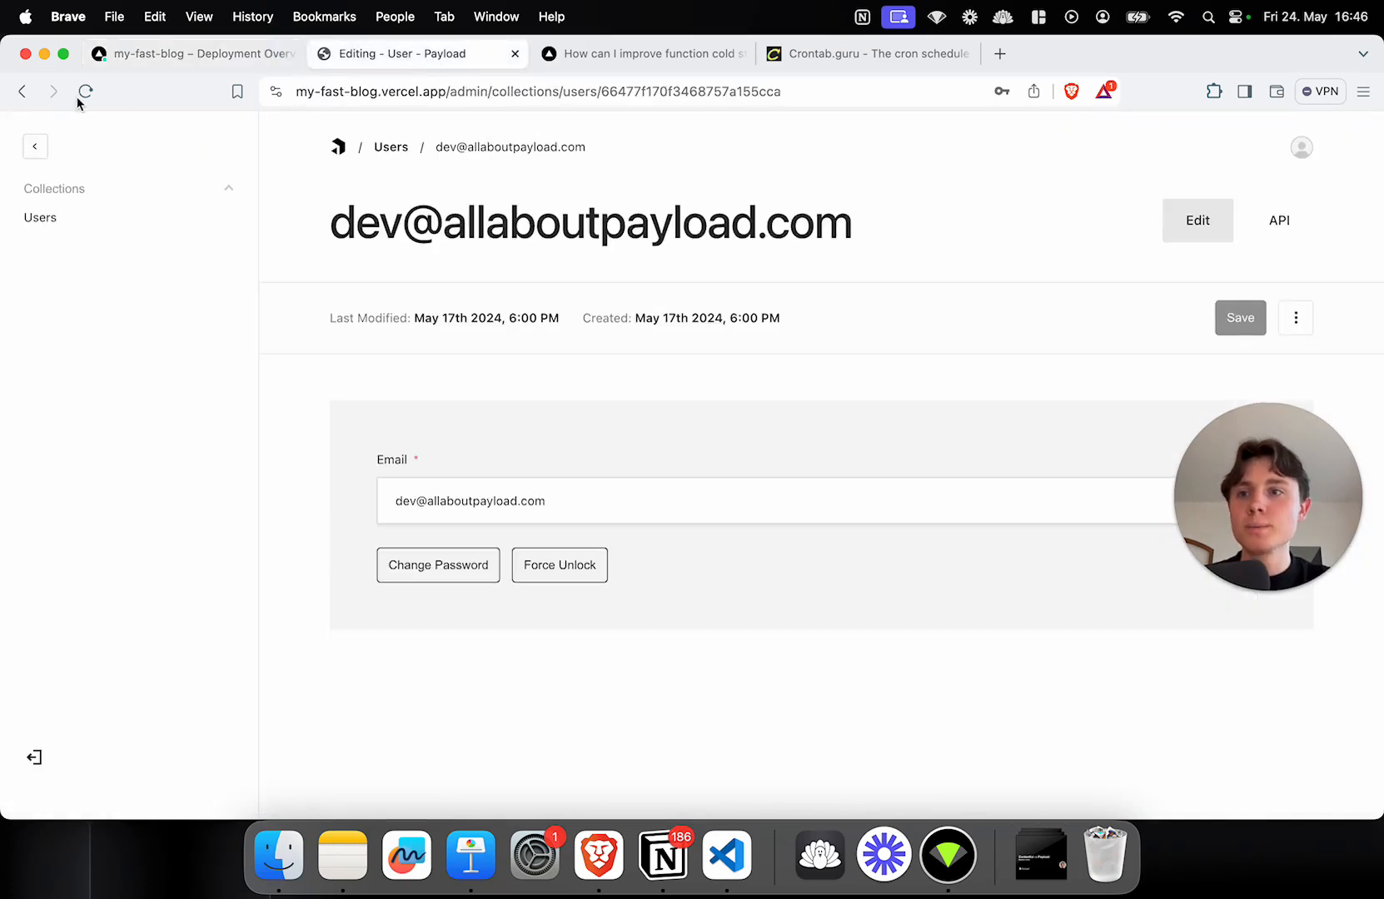
click(85, 92)
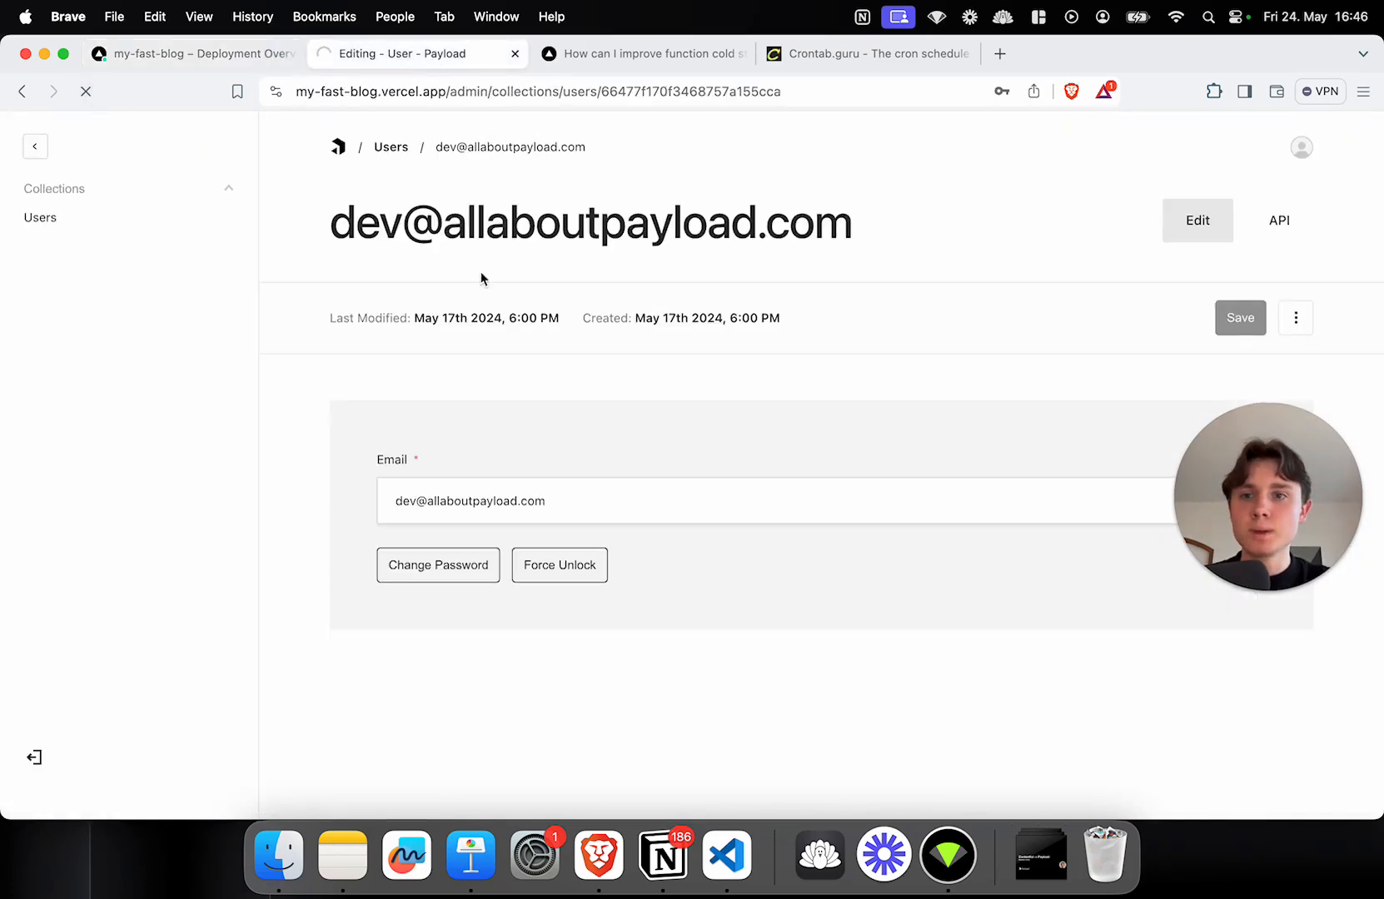
click(85, 92)
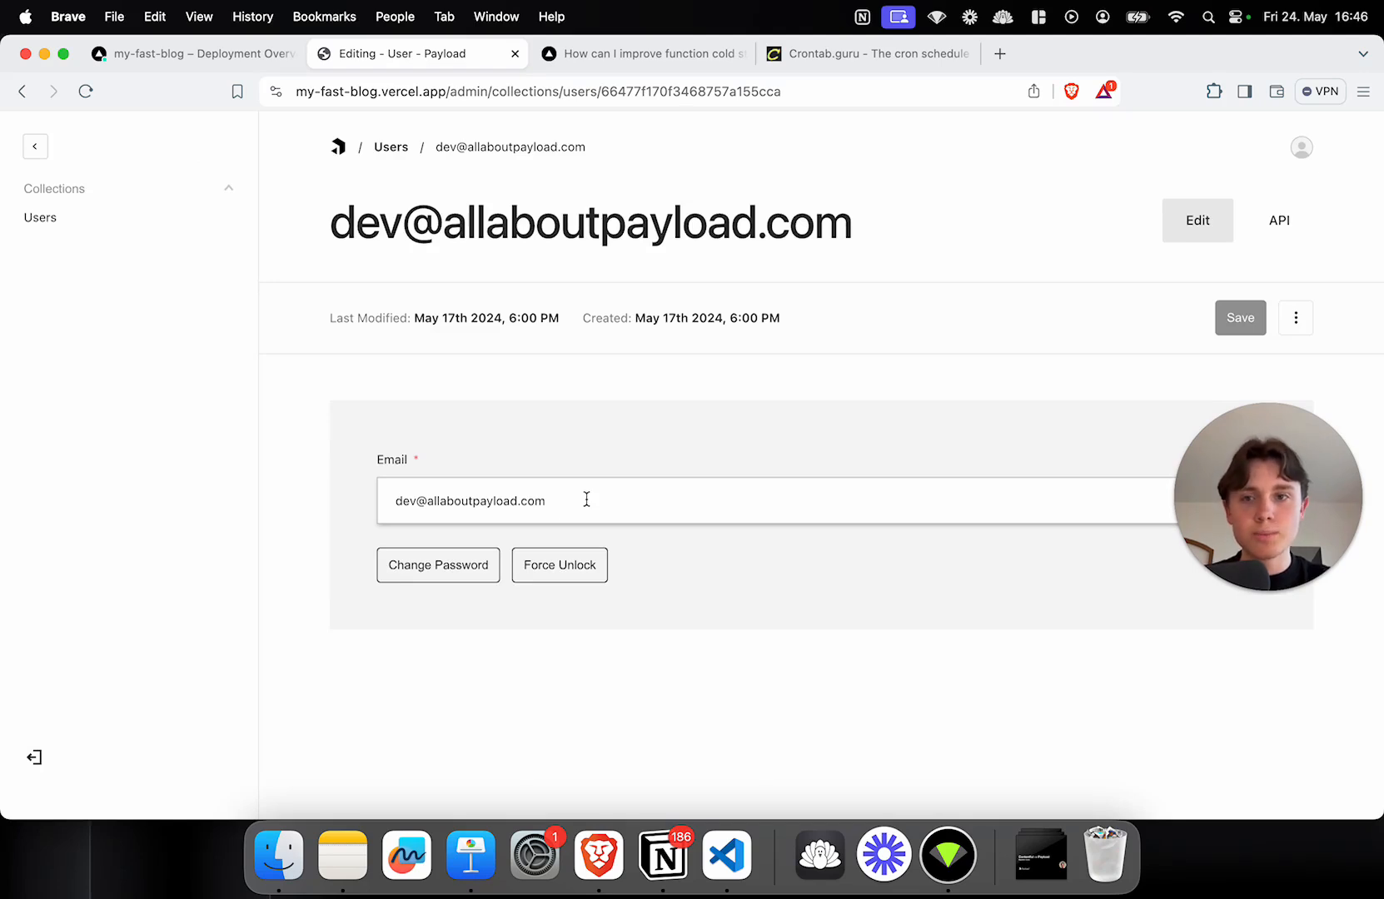
click(338, 146)
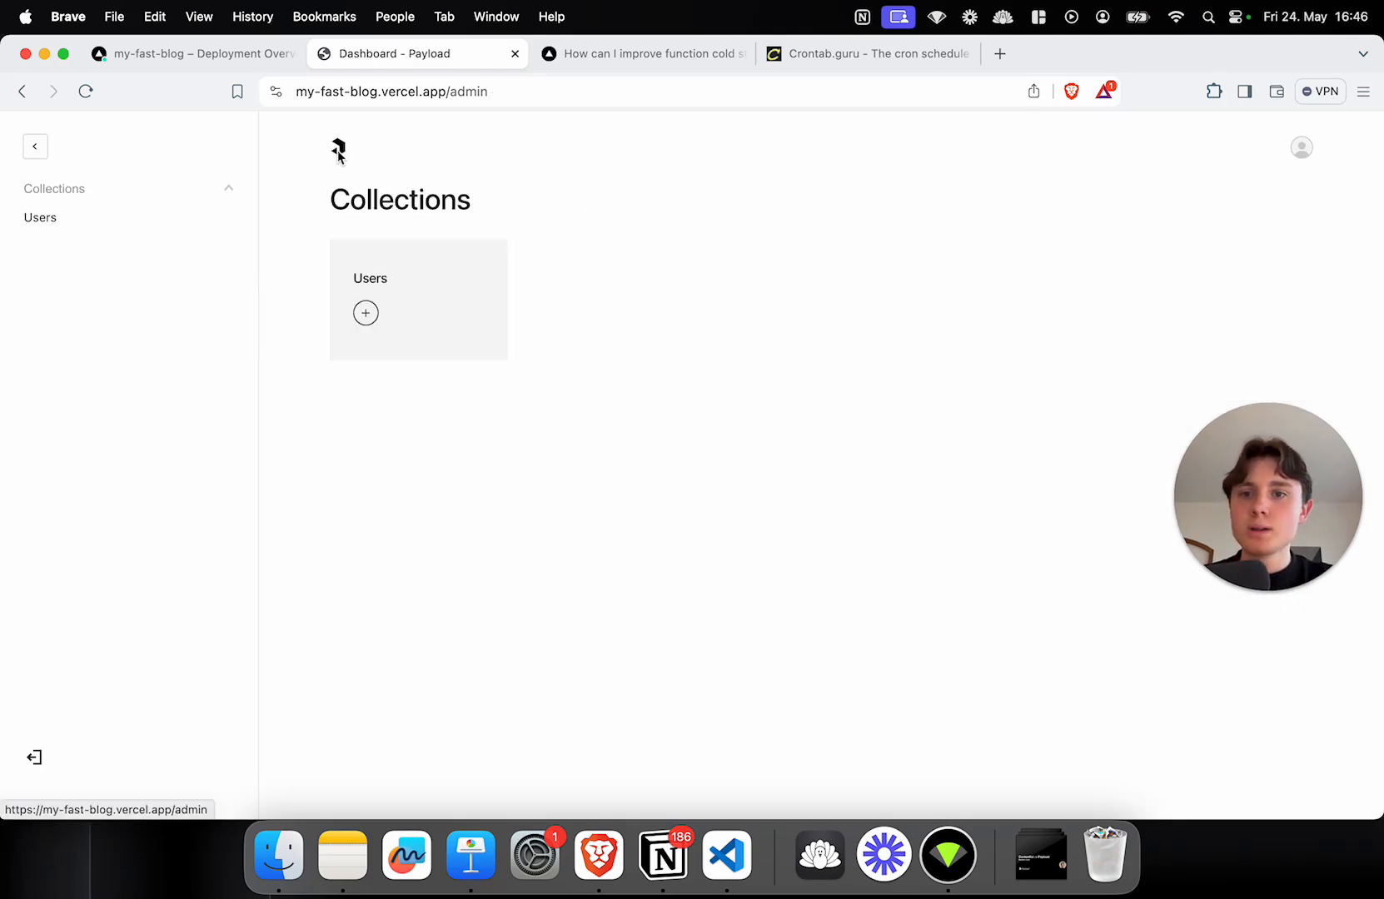
mouse_move(423, 281)
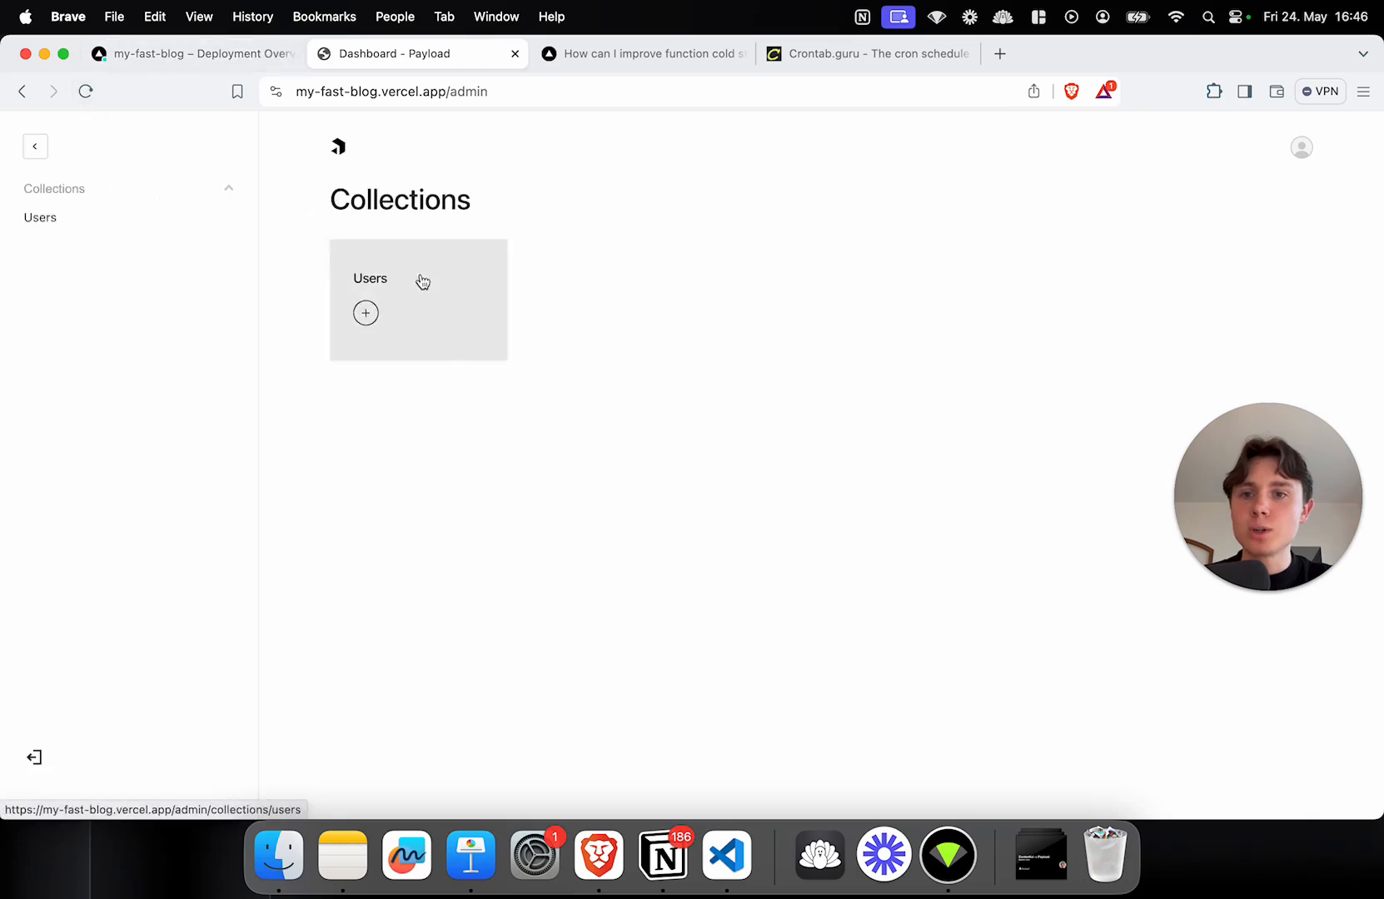
click(371, 278)
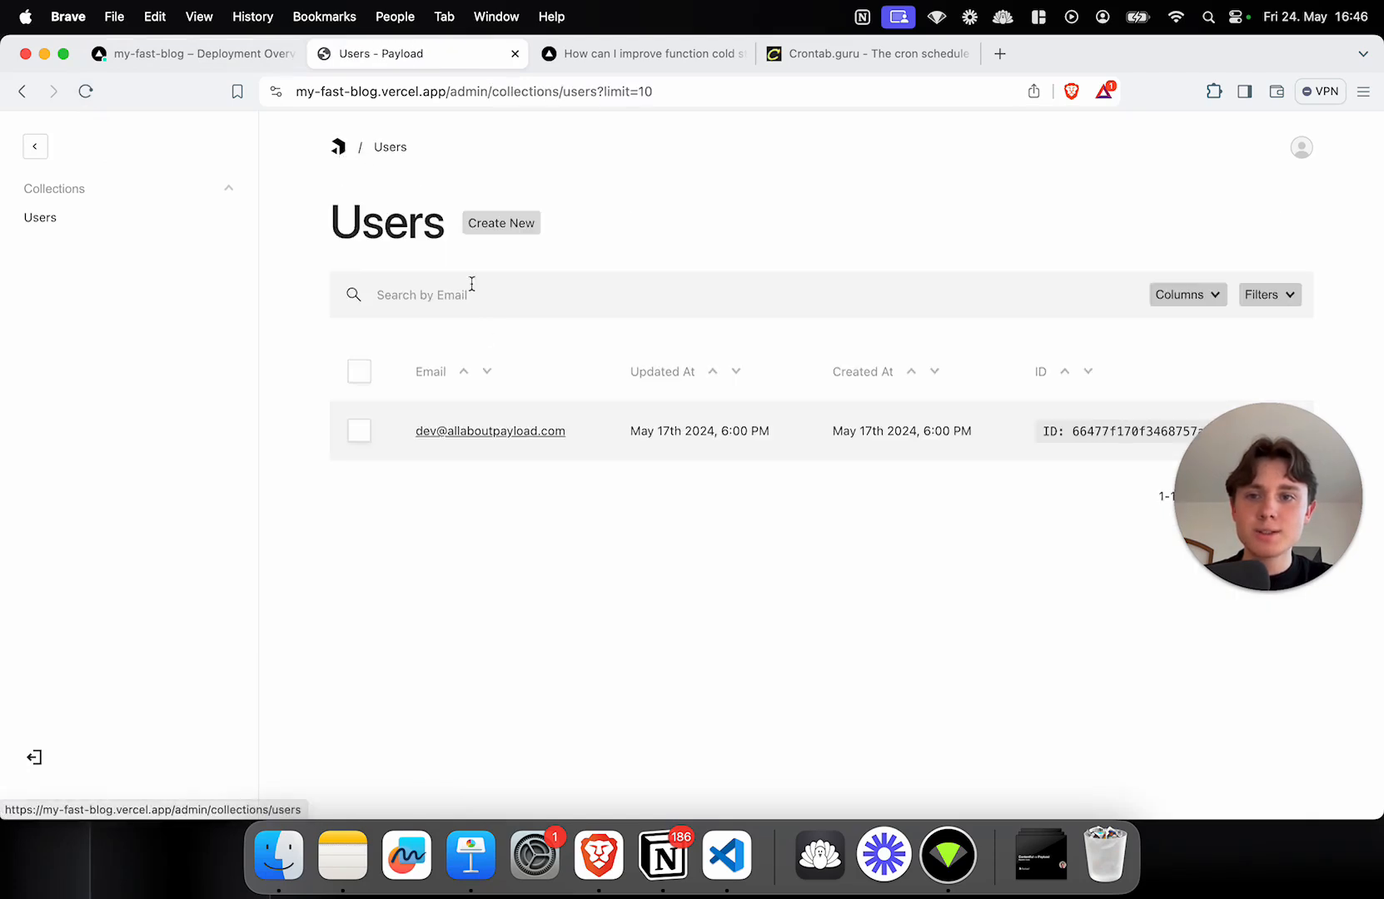
click(490, 432)
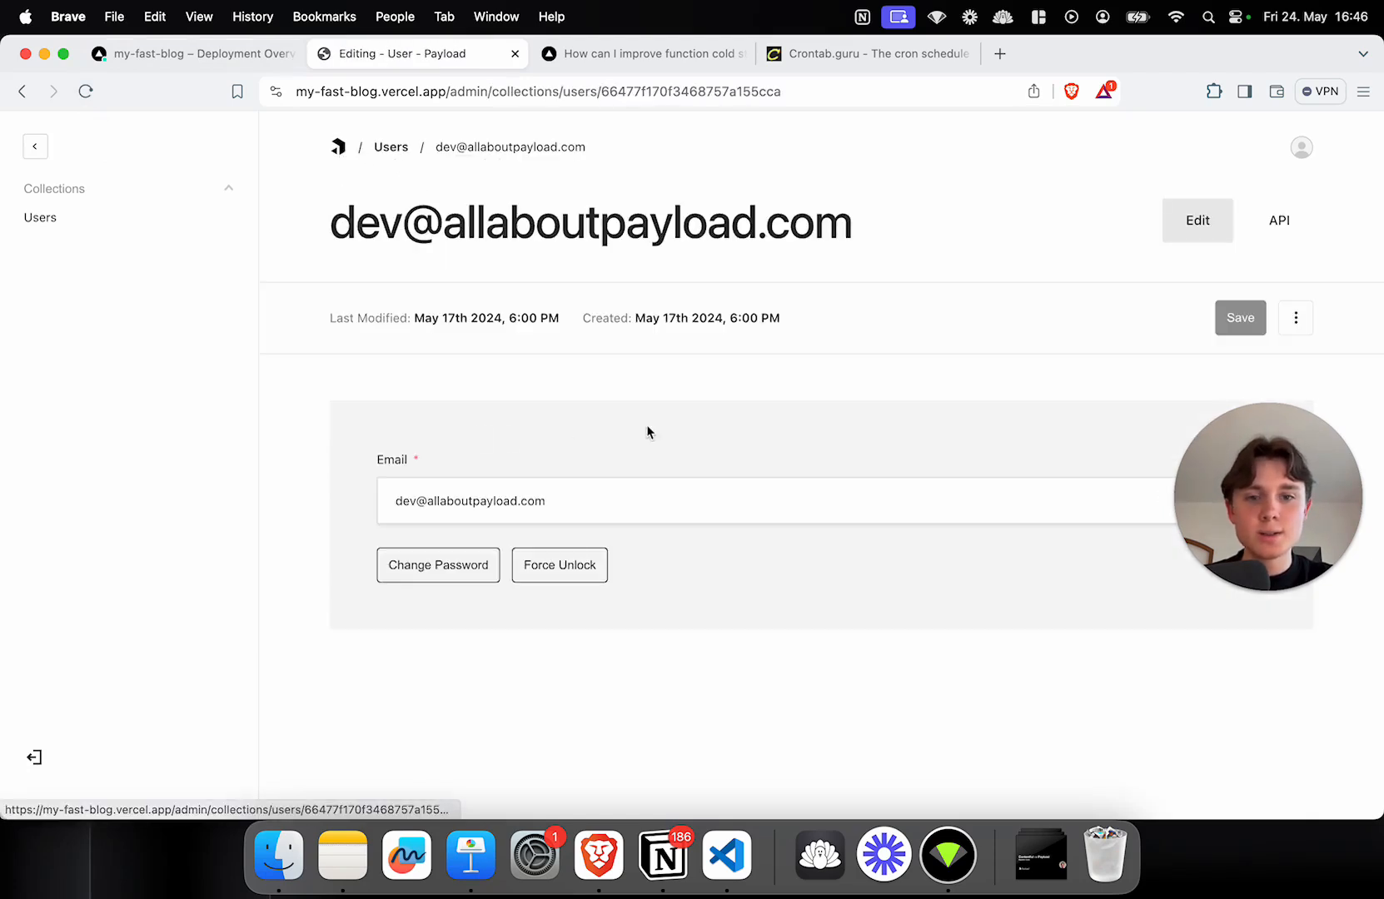
click(336, 146)
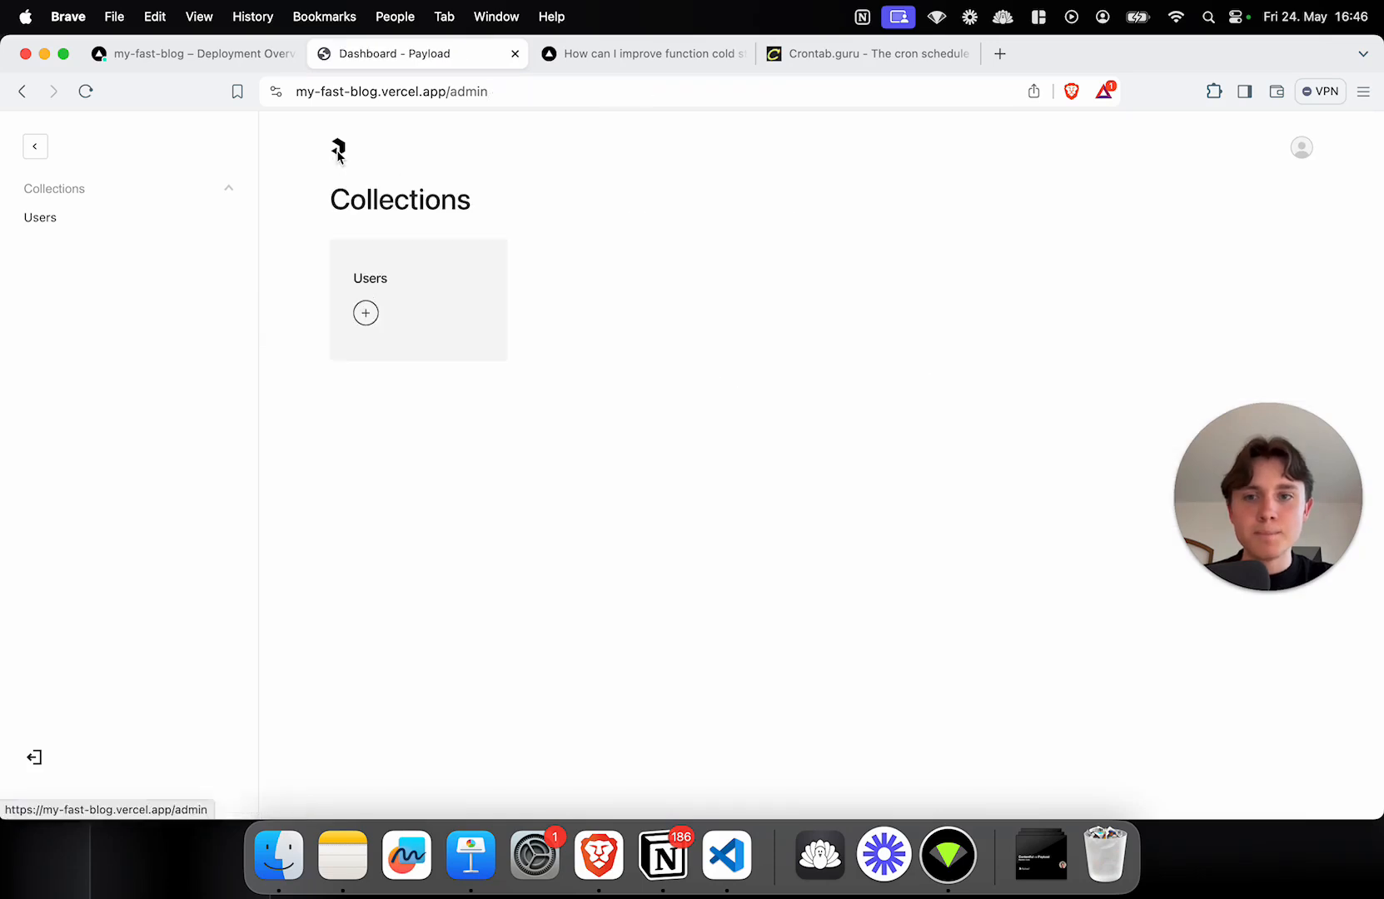
click(369, 278)
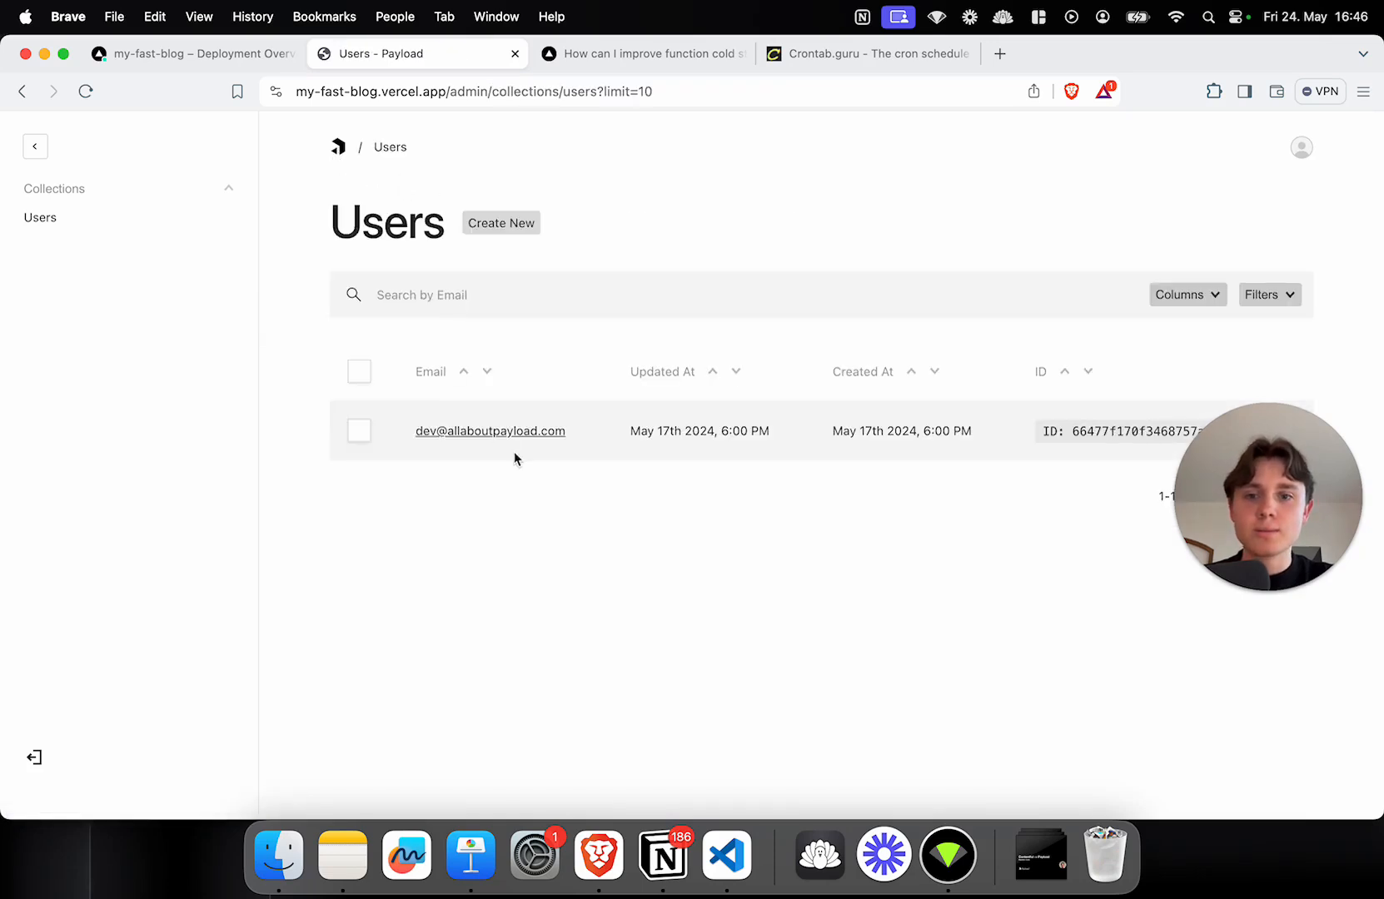
click(489, 431)
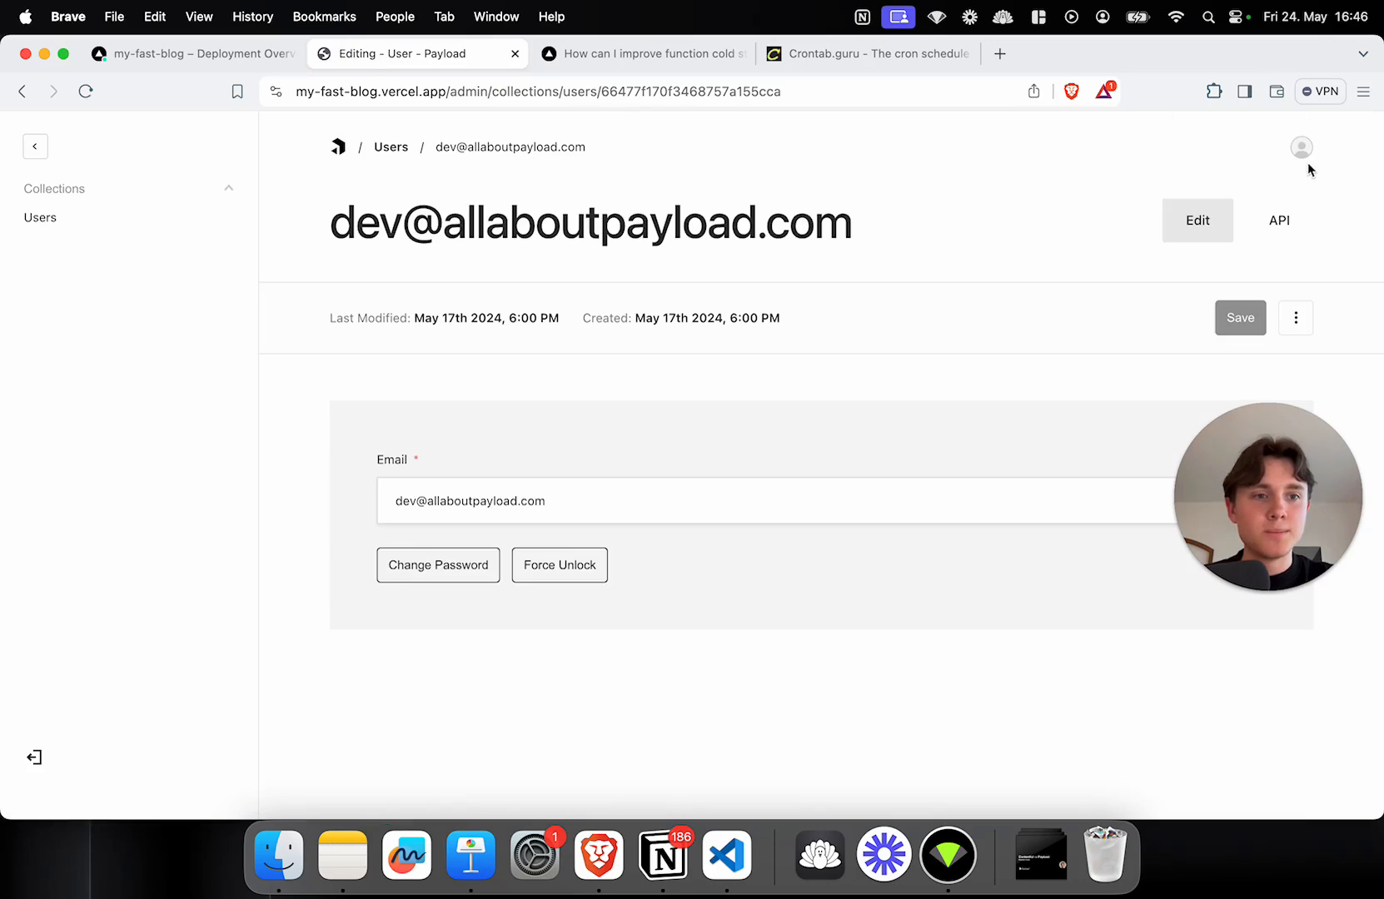
click(1301, 147)
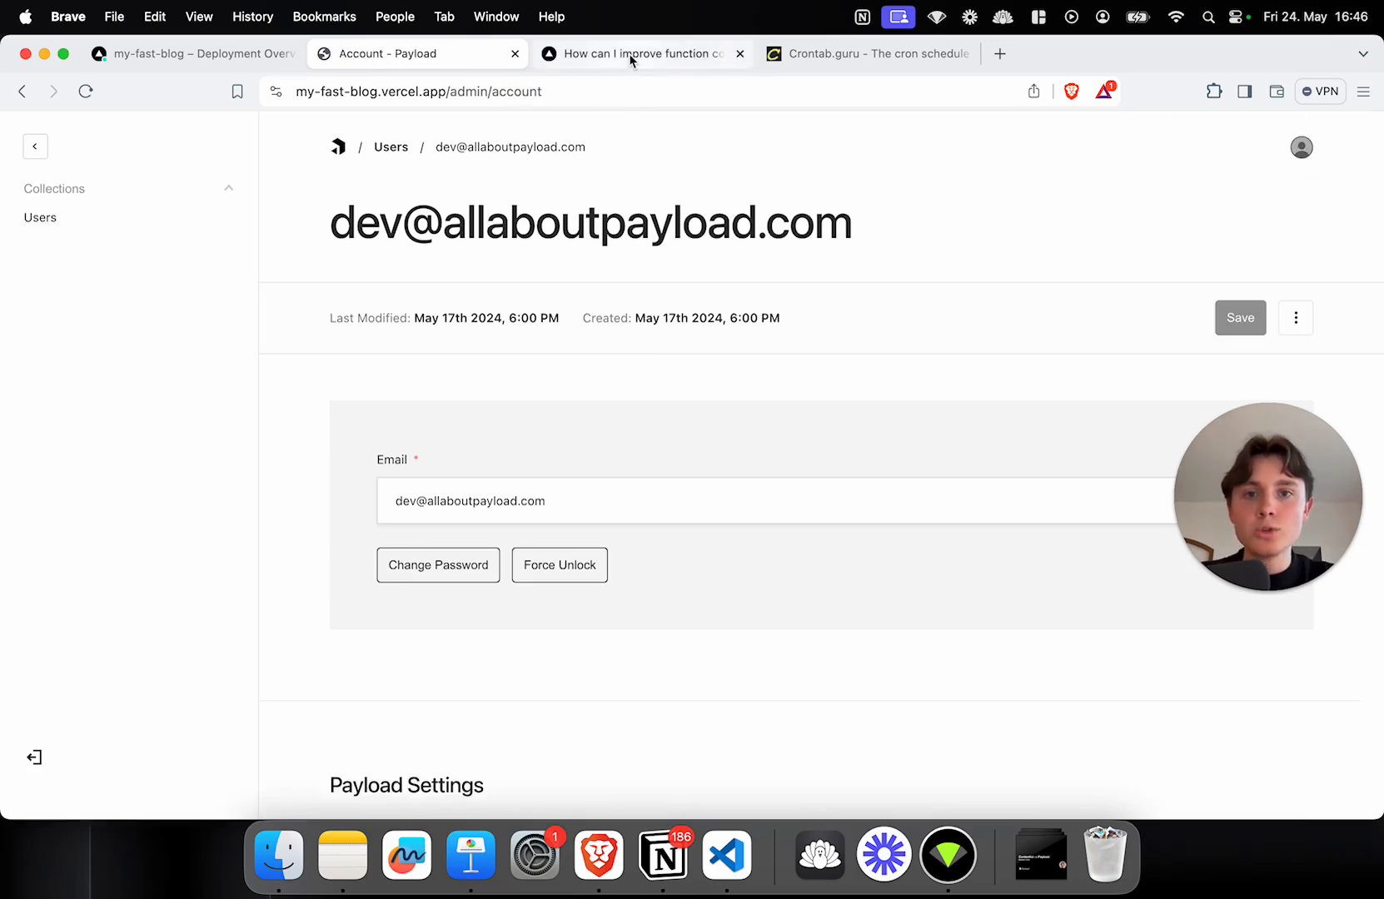
Step: Scroll through the guide's Improving your Function performance suggestions
click(643, 53)
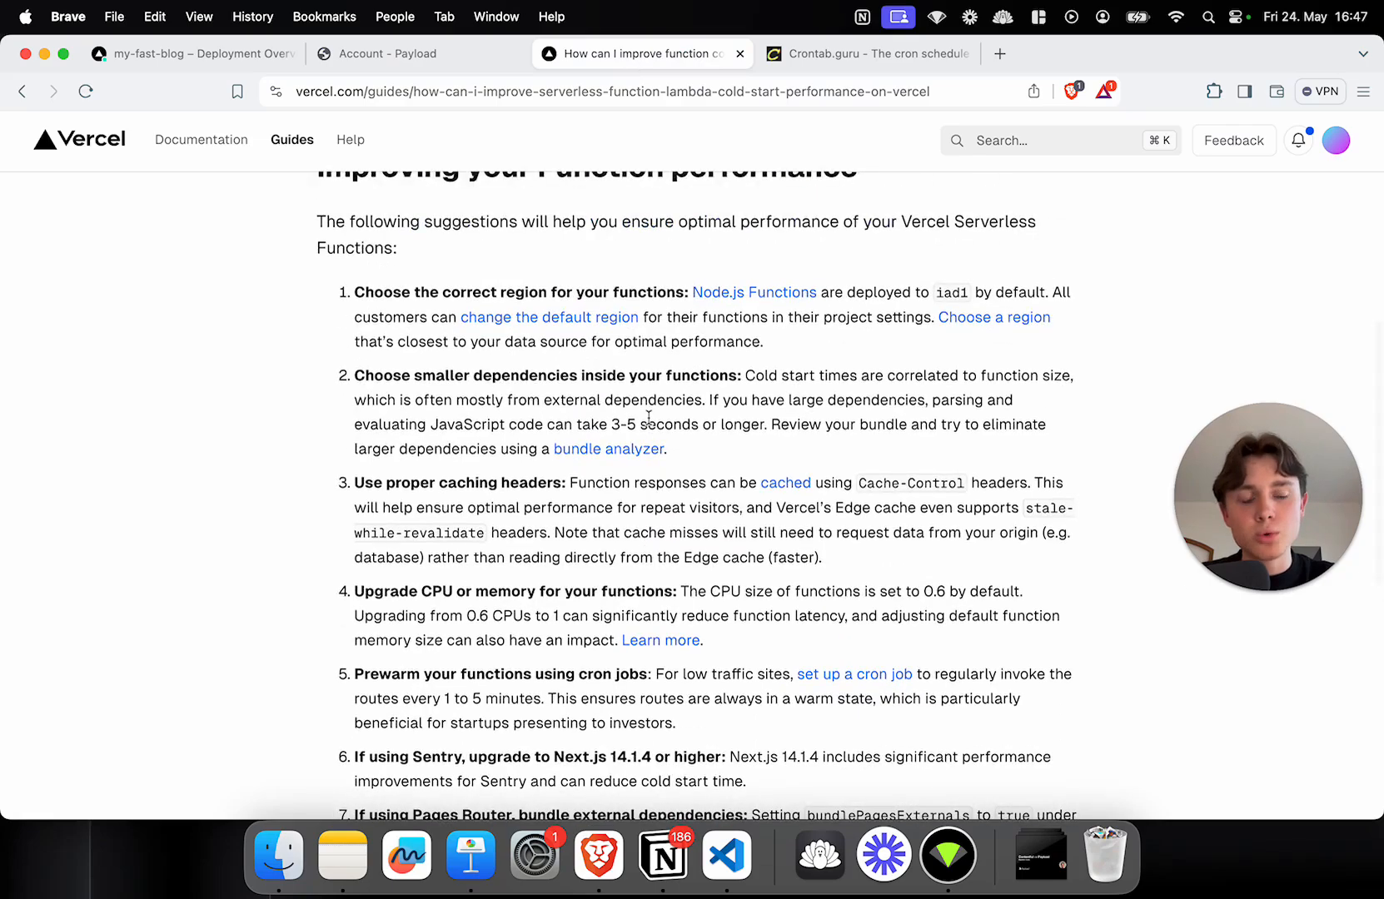
scroll(up, 3)
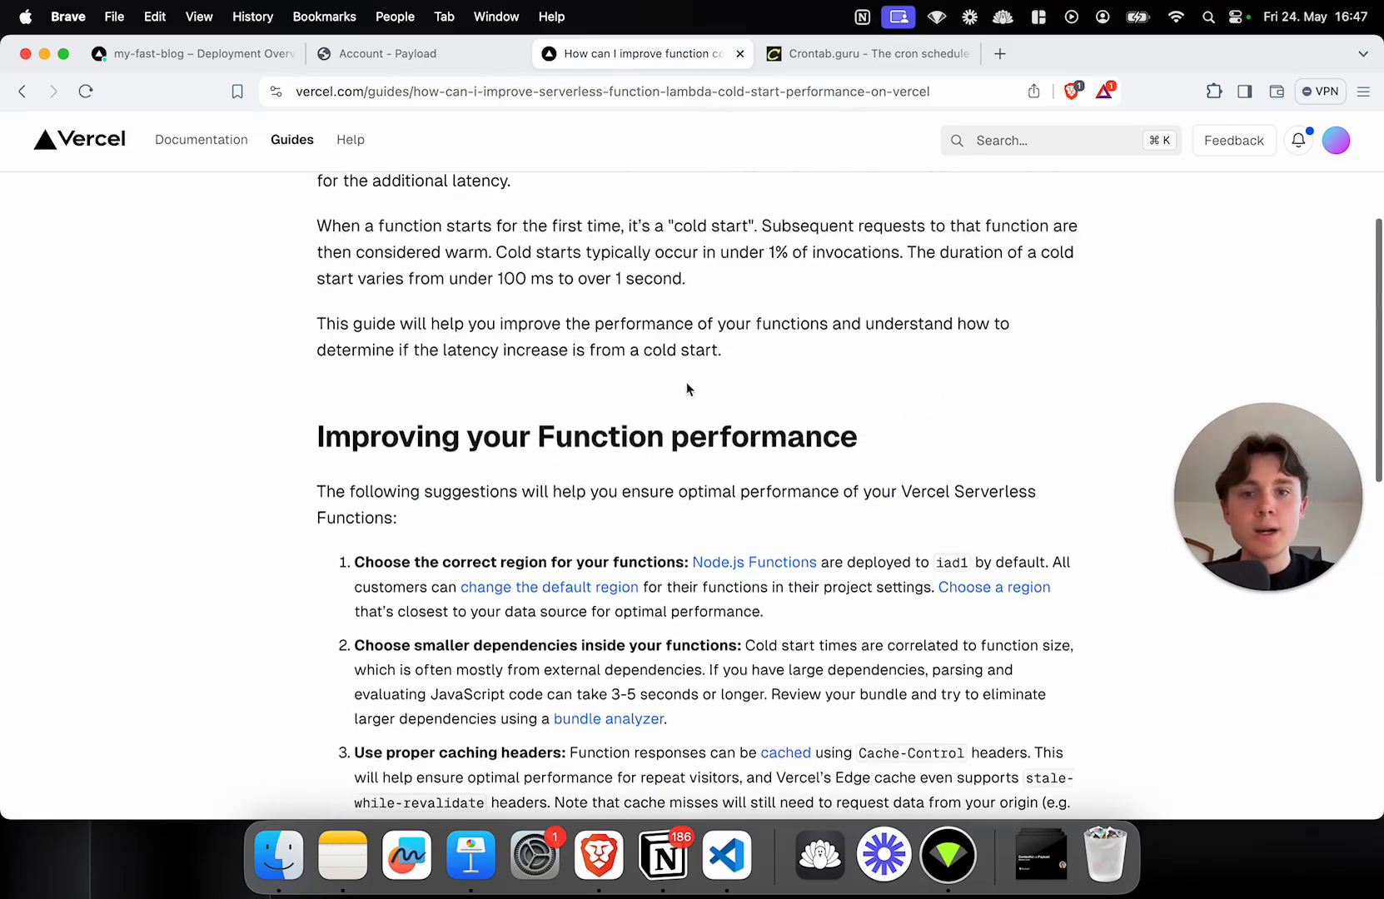
scroll(down, 3)
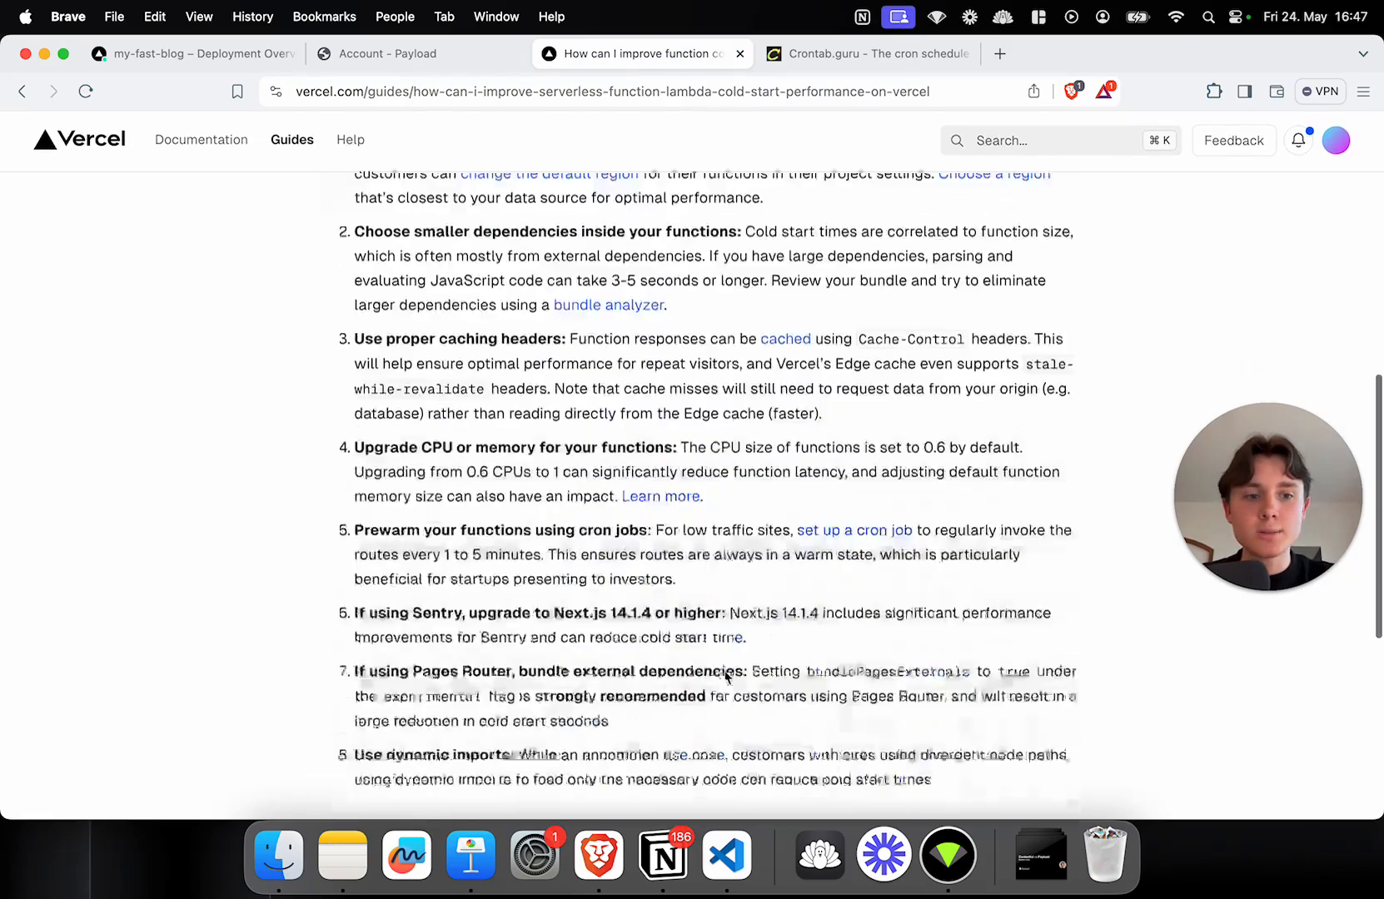
scroll(up, 3)
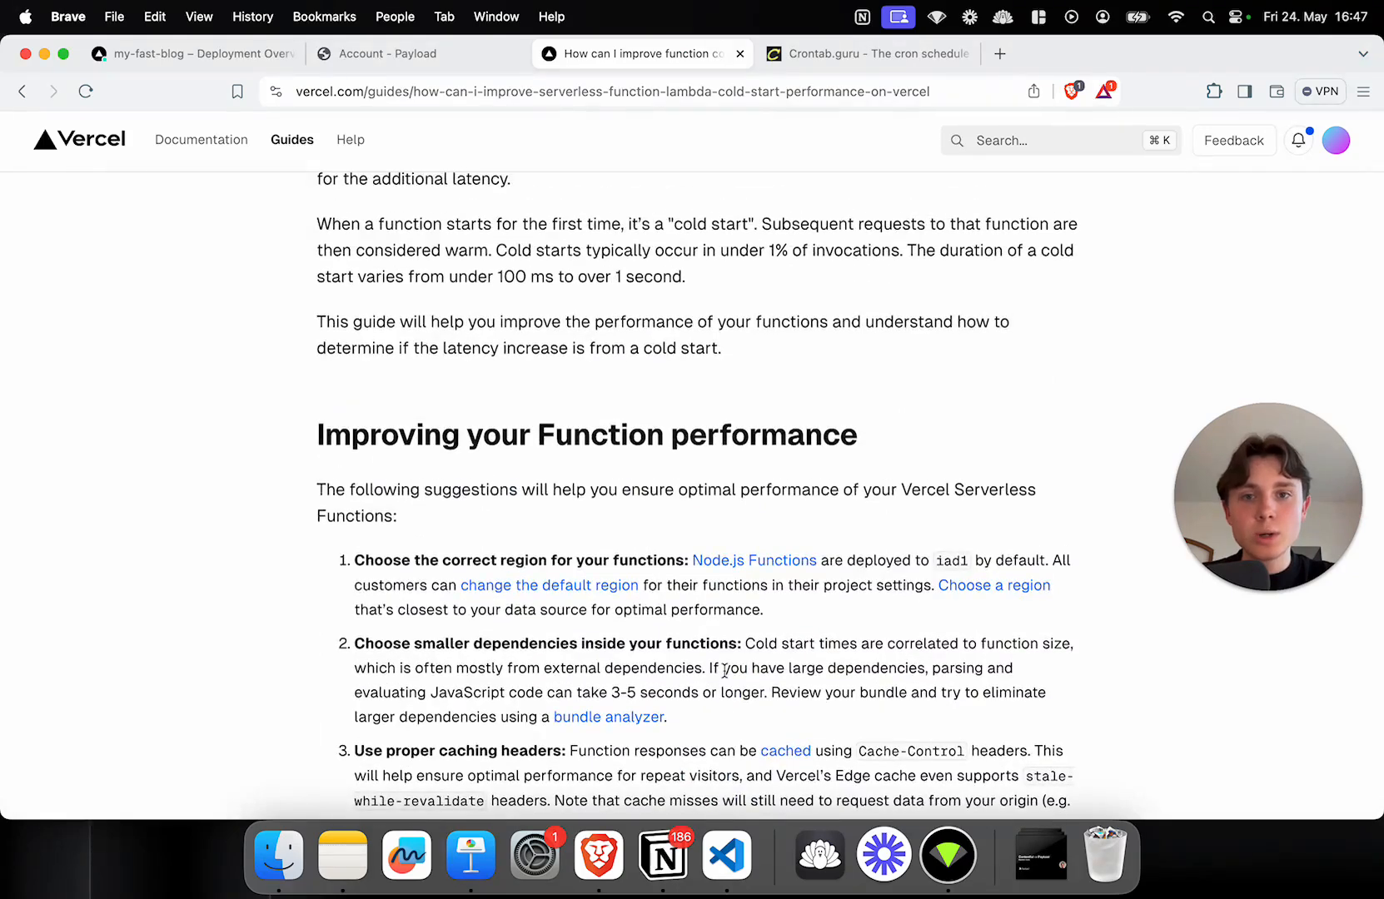